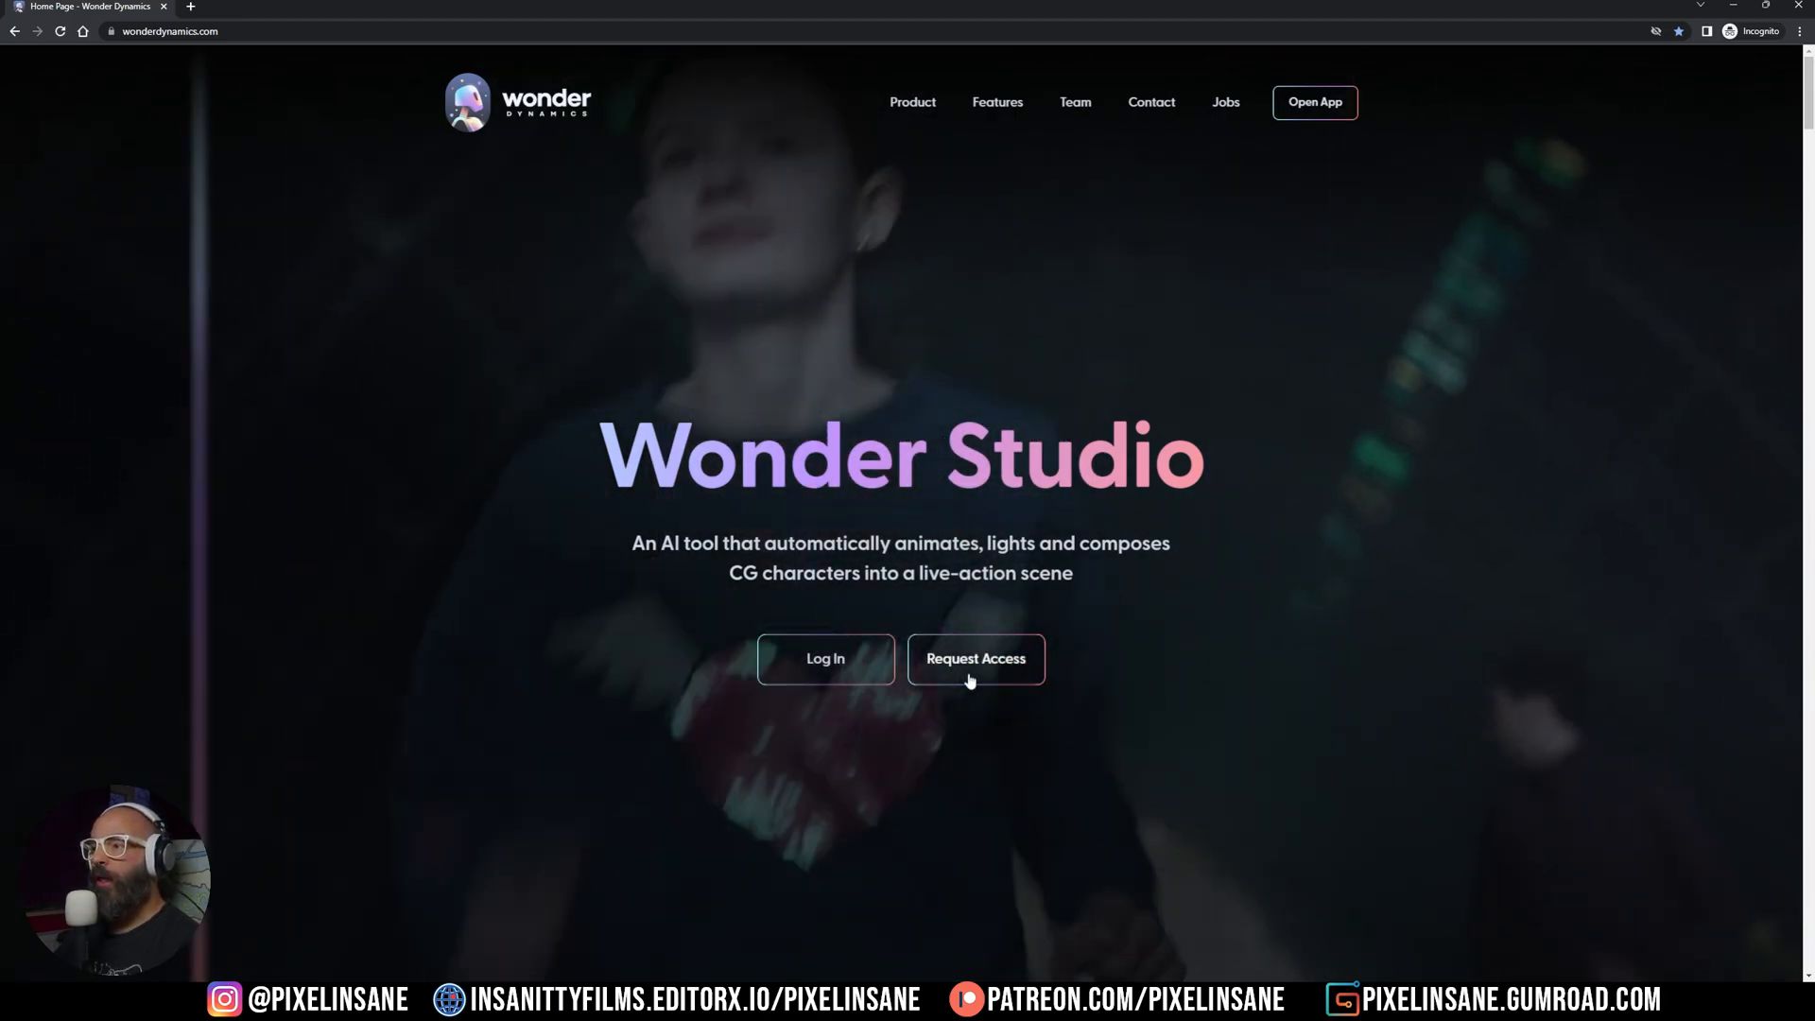
Look over the closed beta access request form and return to the homepage
left_click(975, 658)
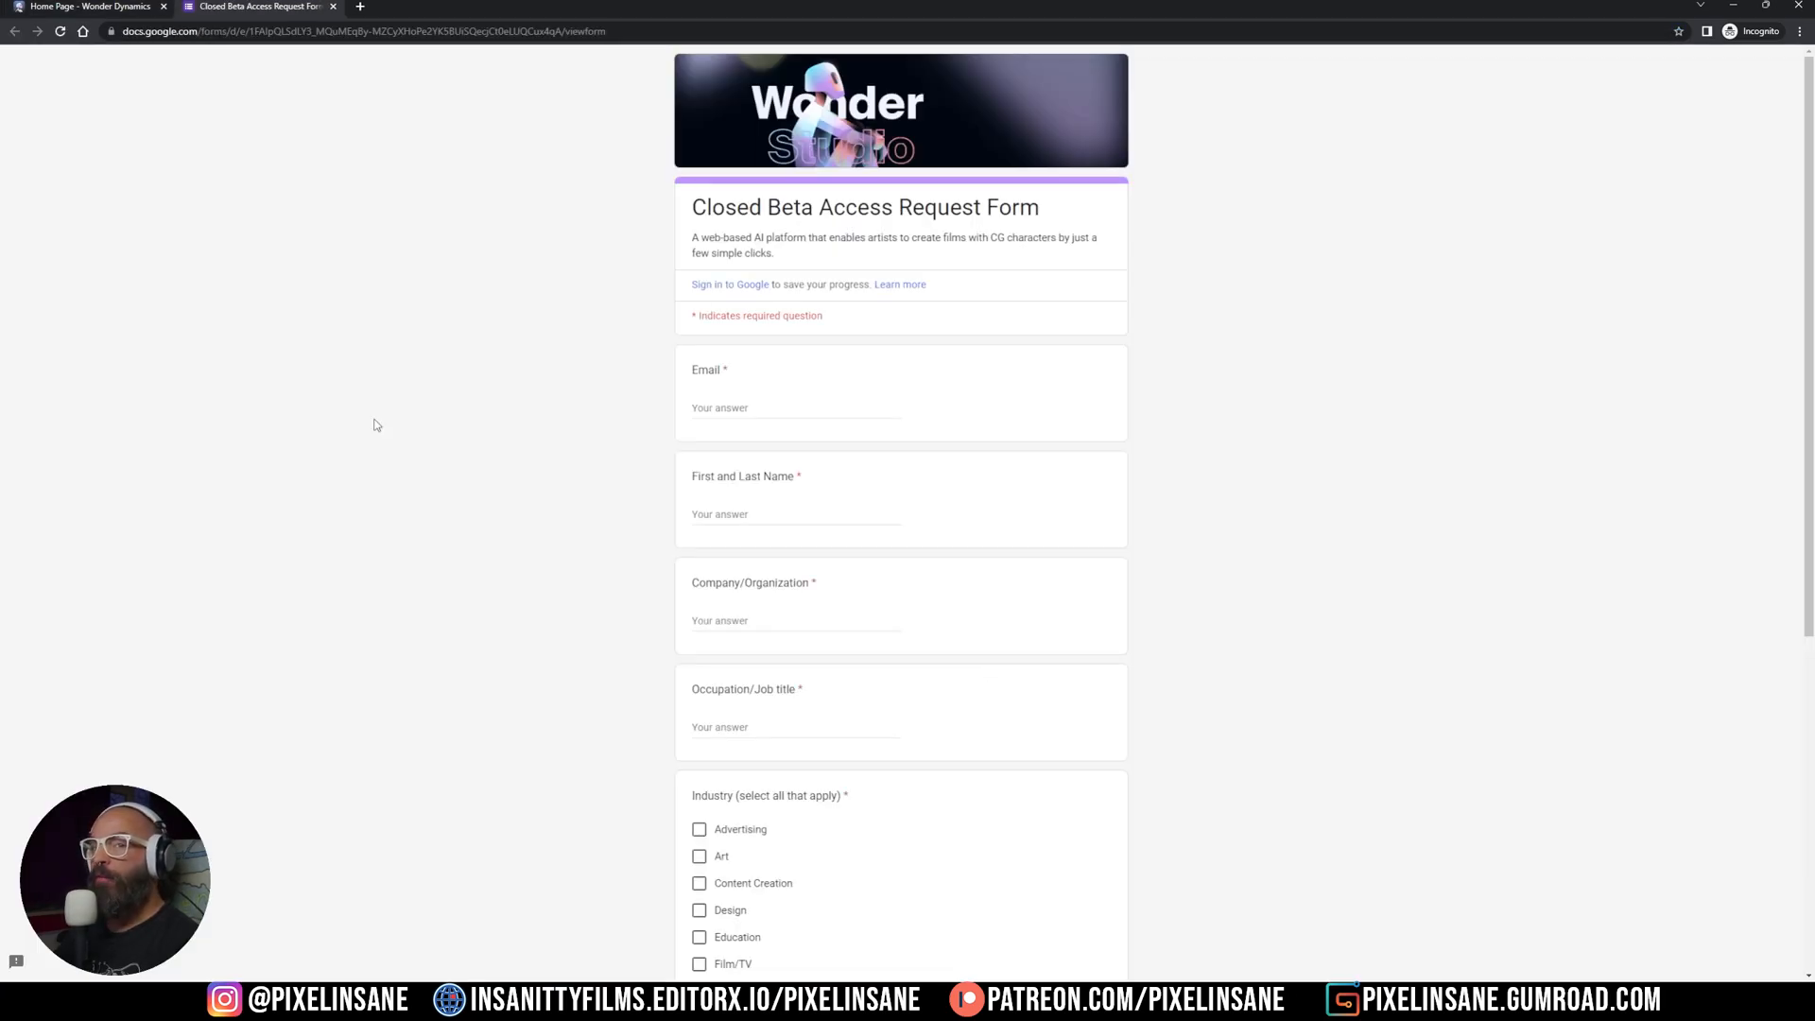
scroll("down", 3)
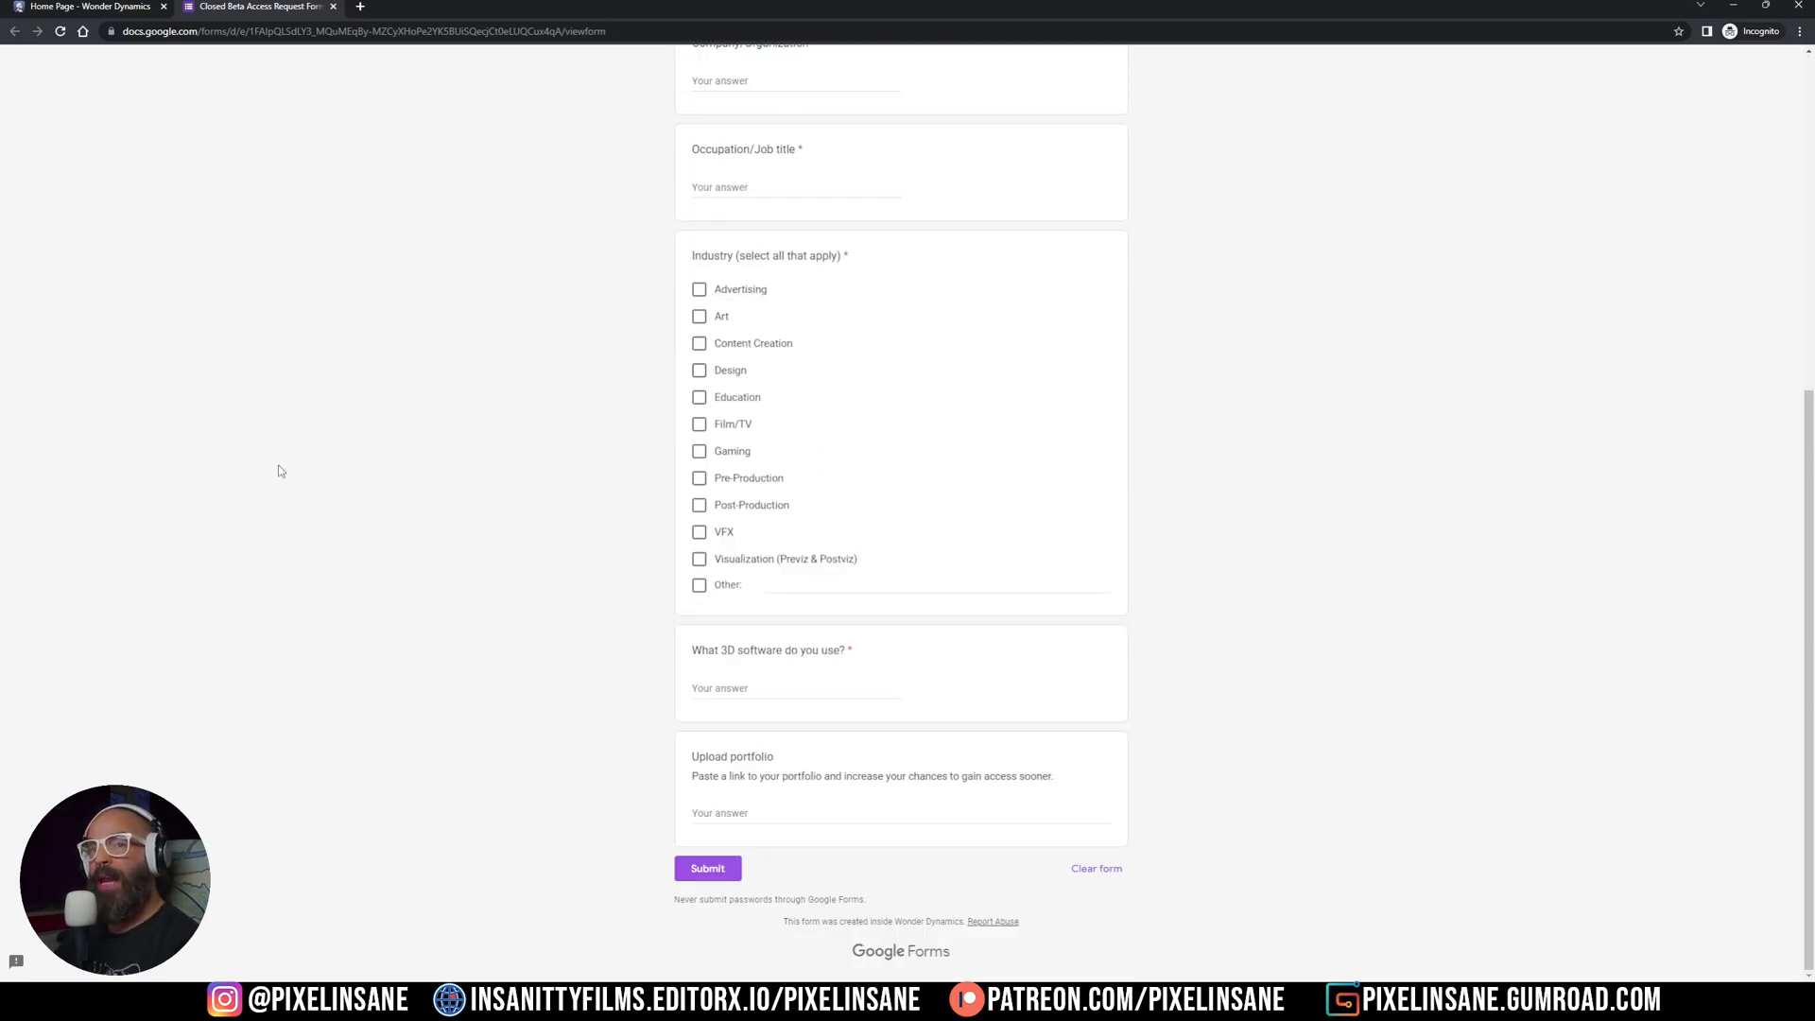
left_click(91, 8)
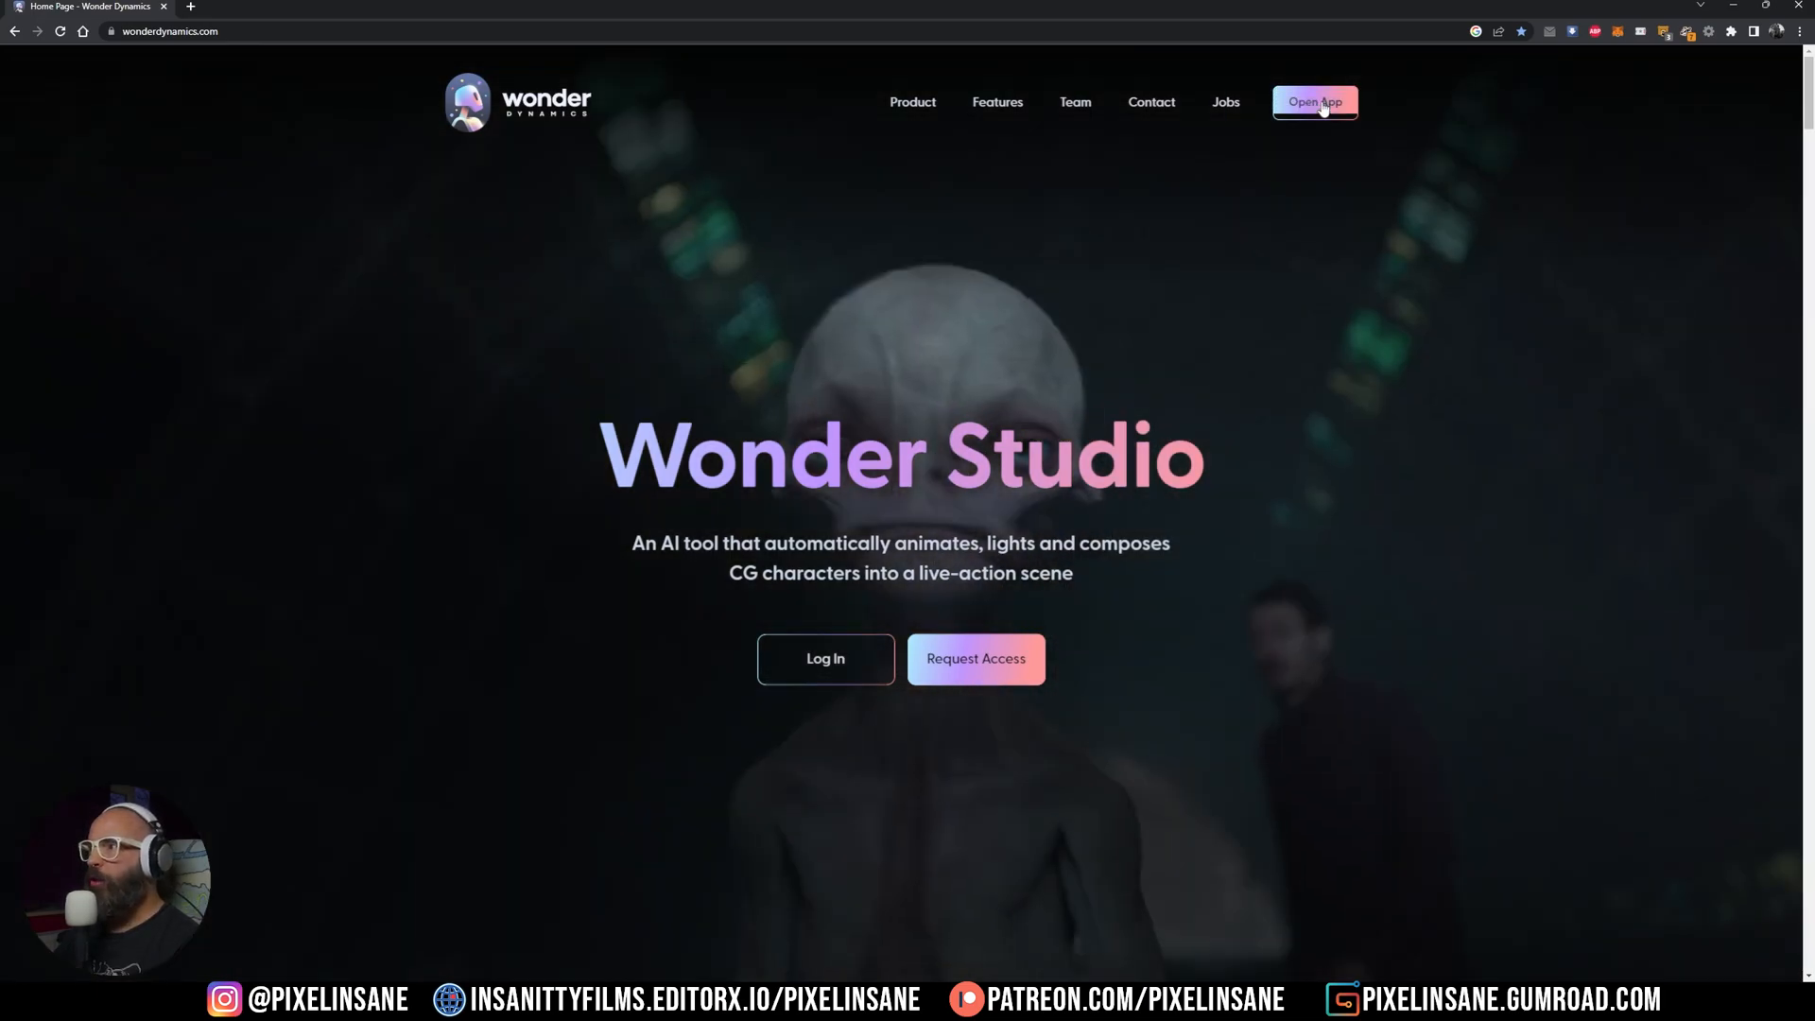
Launch the Wonder Studio web app, view My Projects, then return to the Home dashboard
left_click(1313, 102)
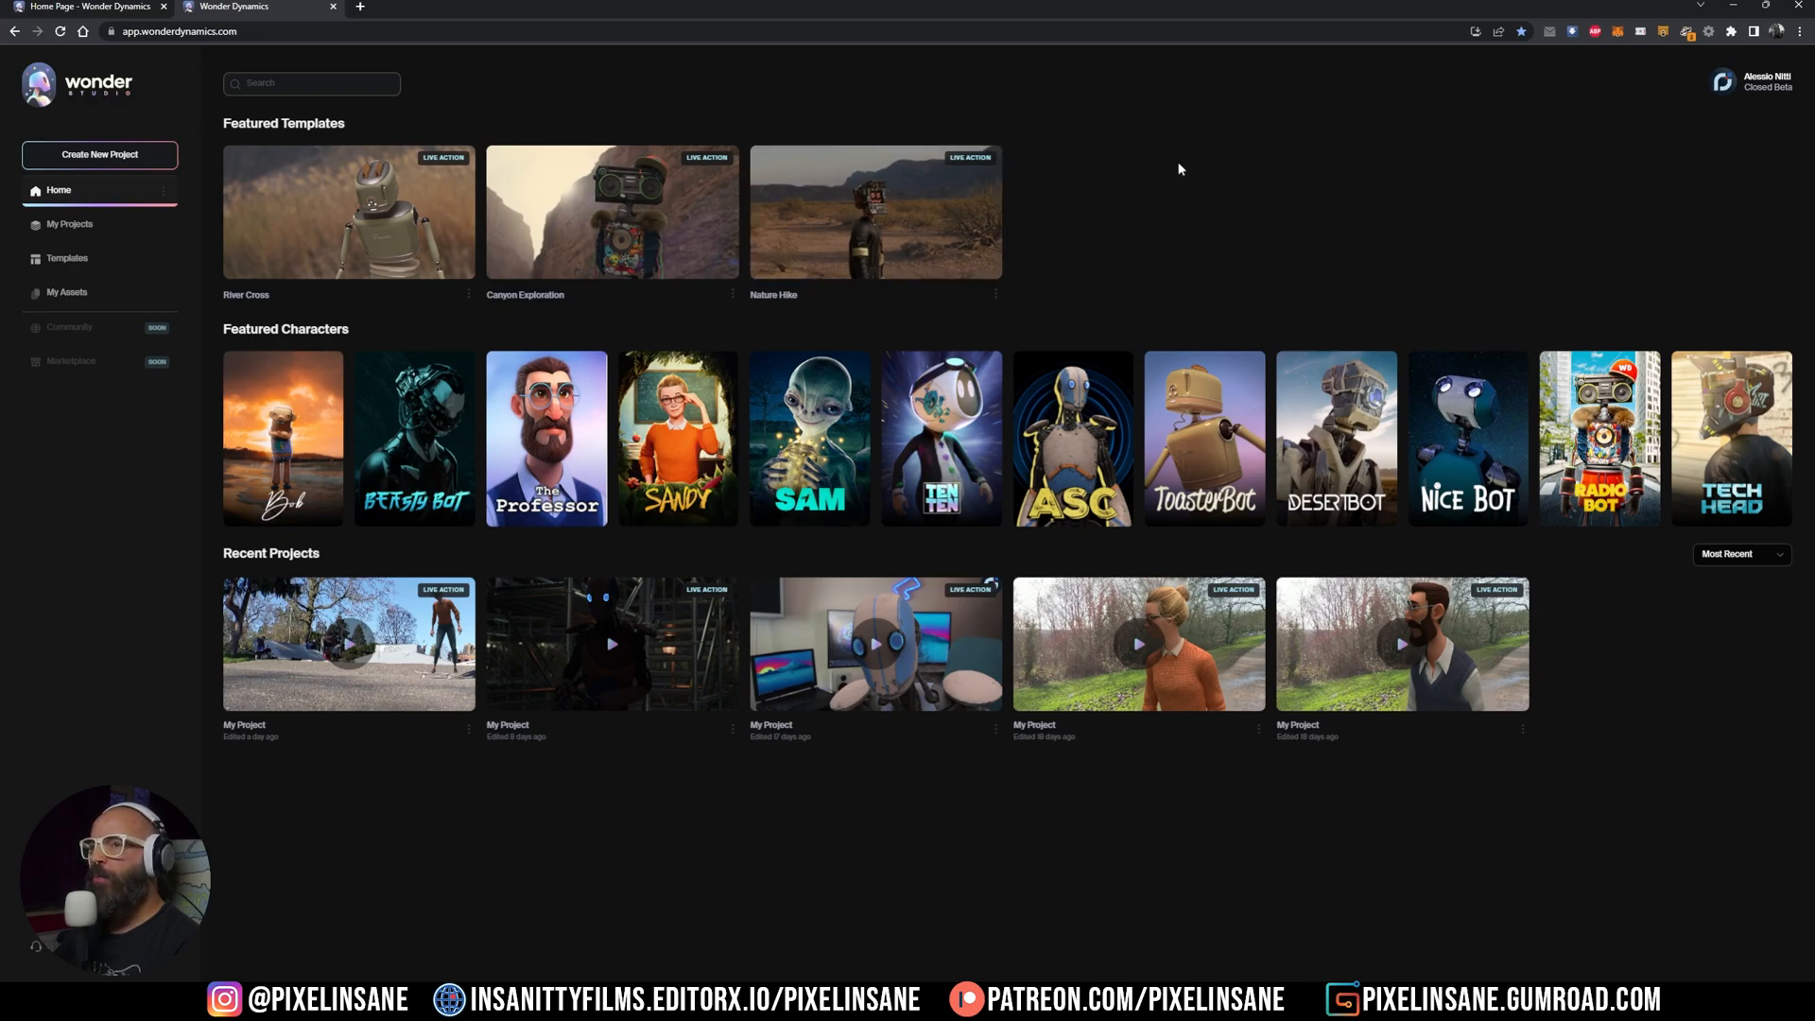
mouse_move(998, 121)
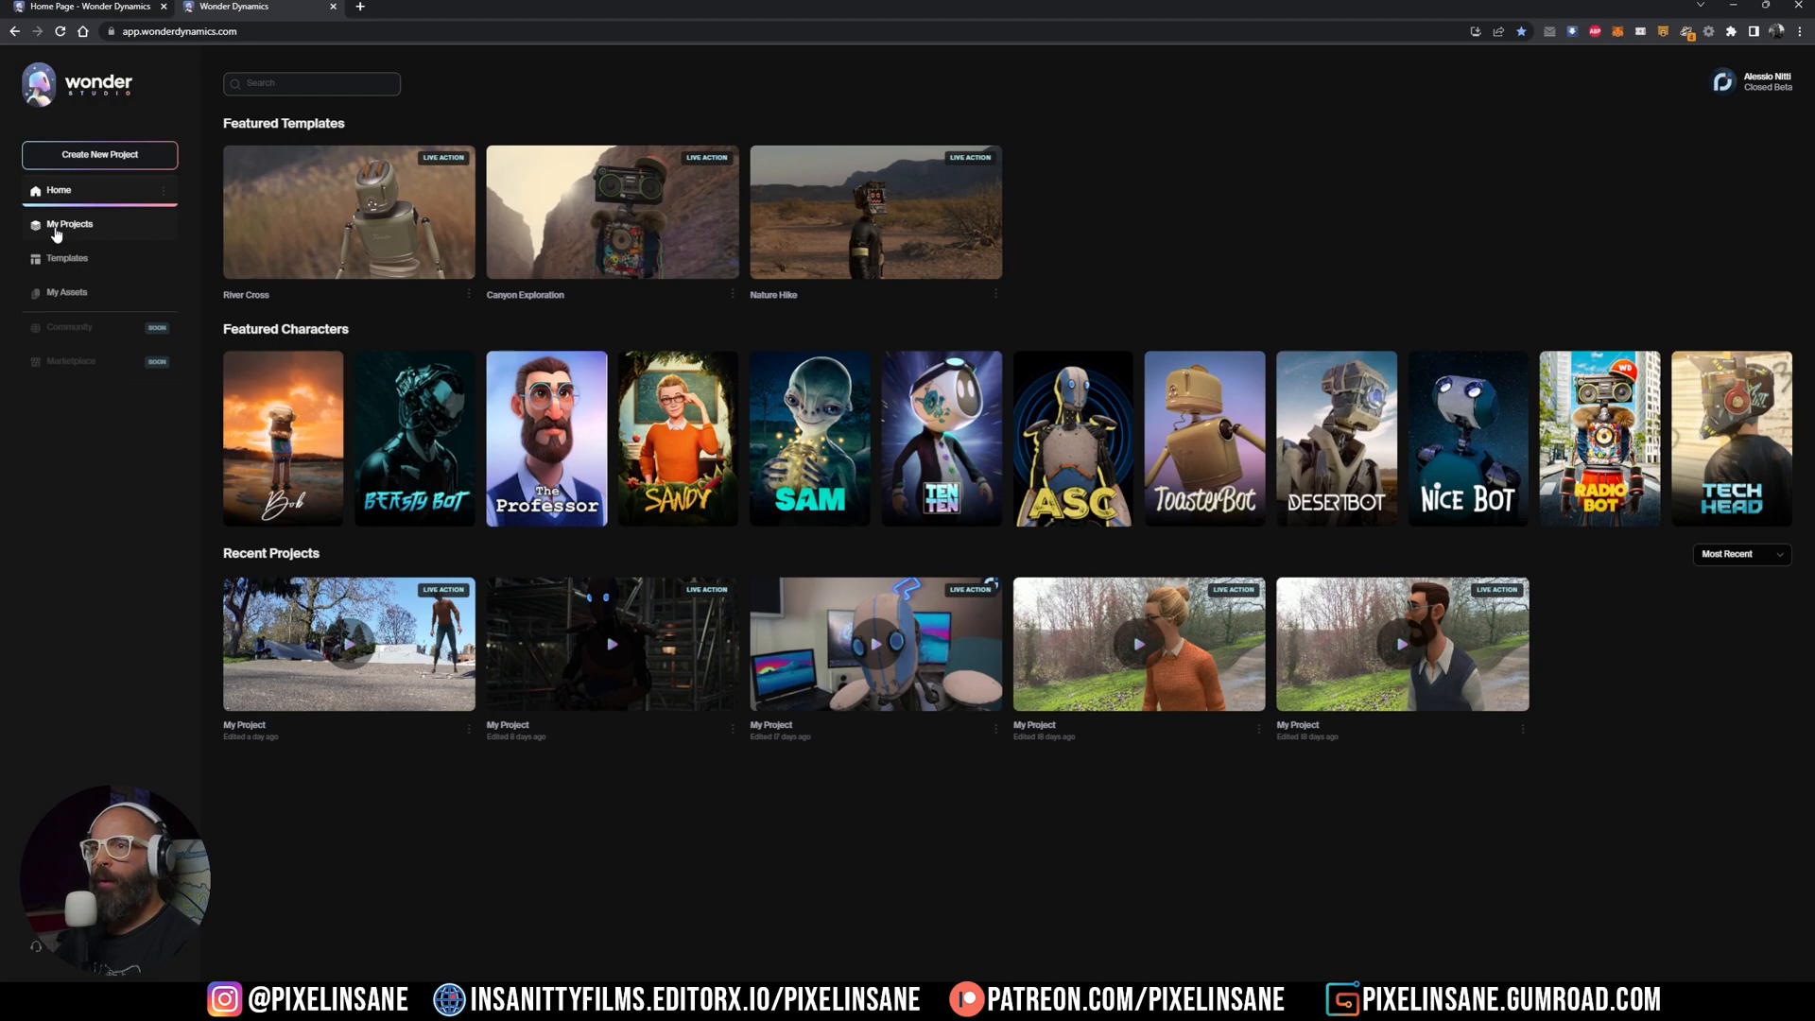
left_click(70, 223)
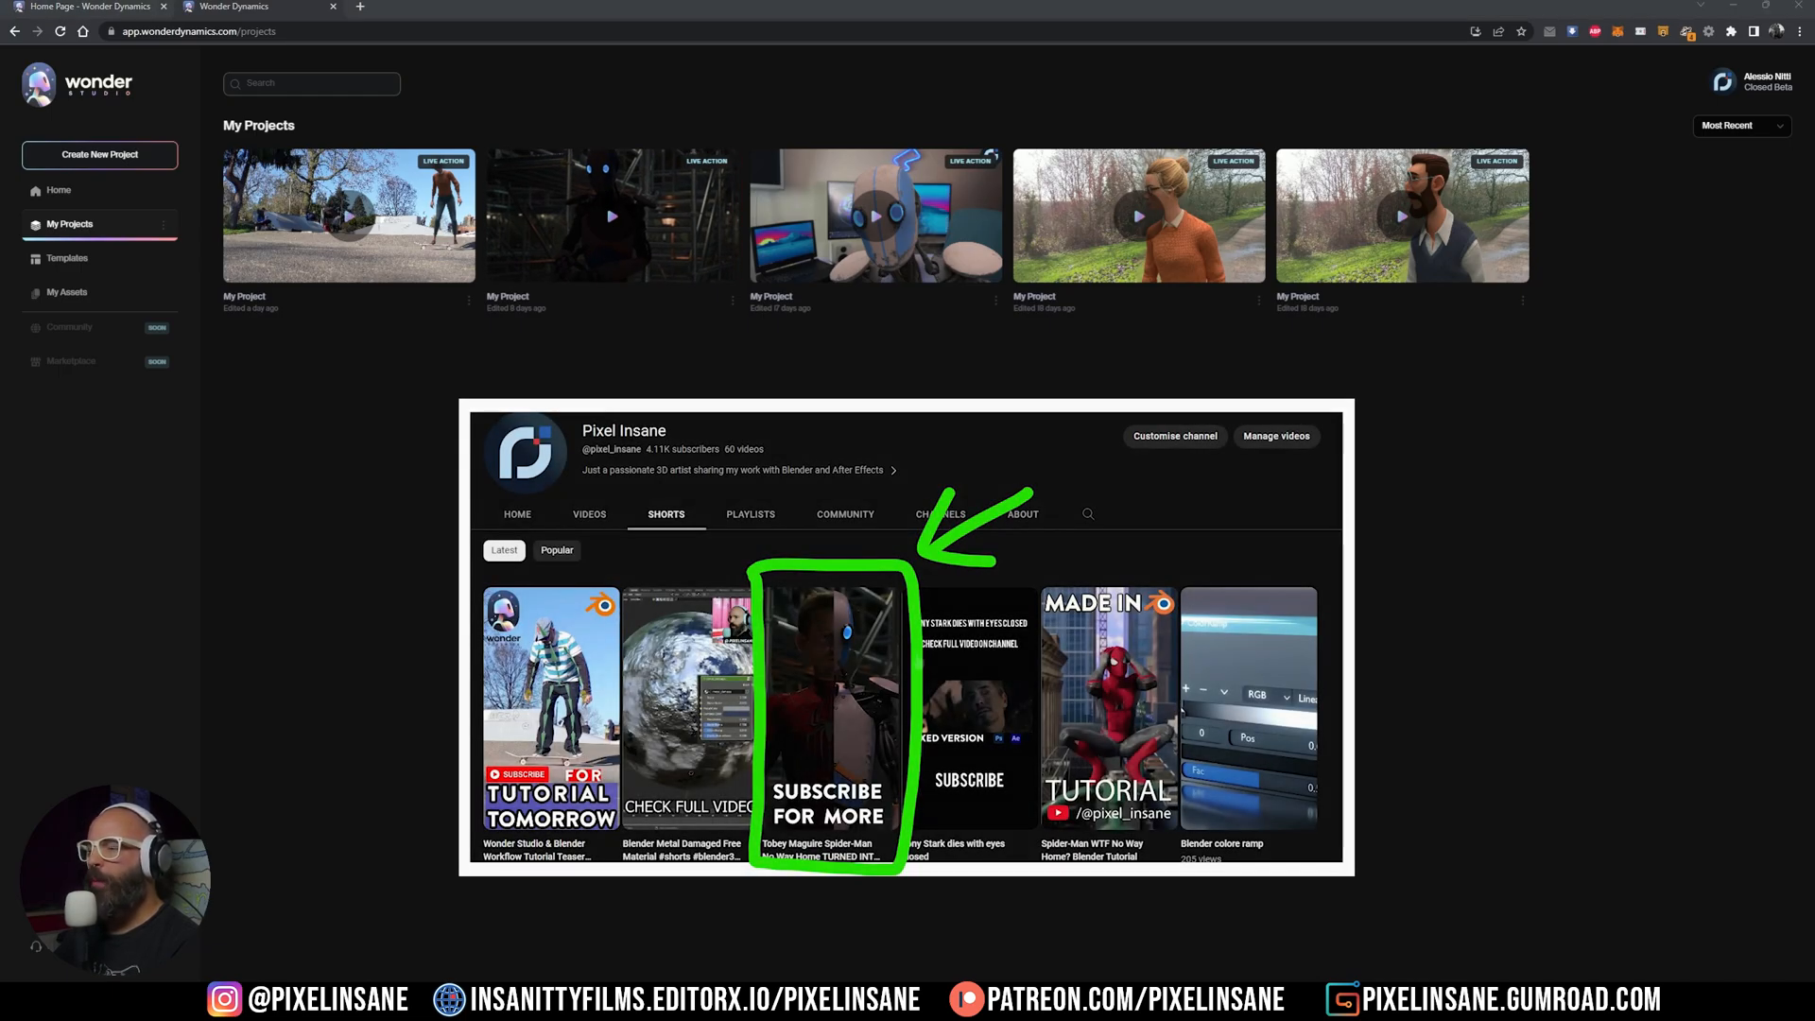
left_click(450, 379)
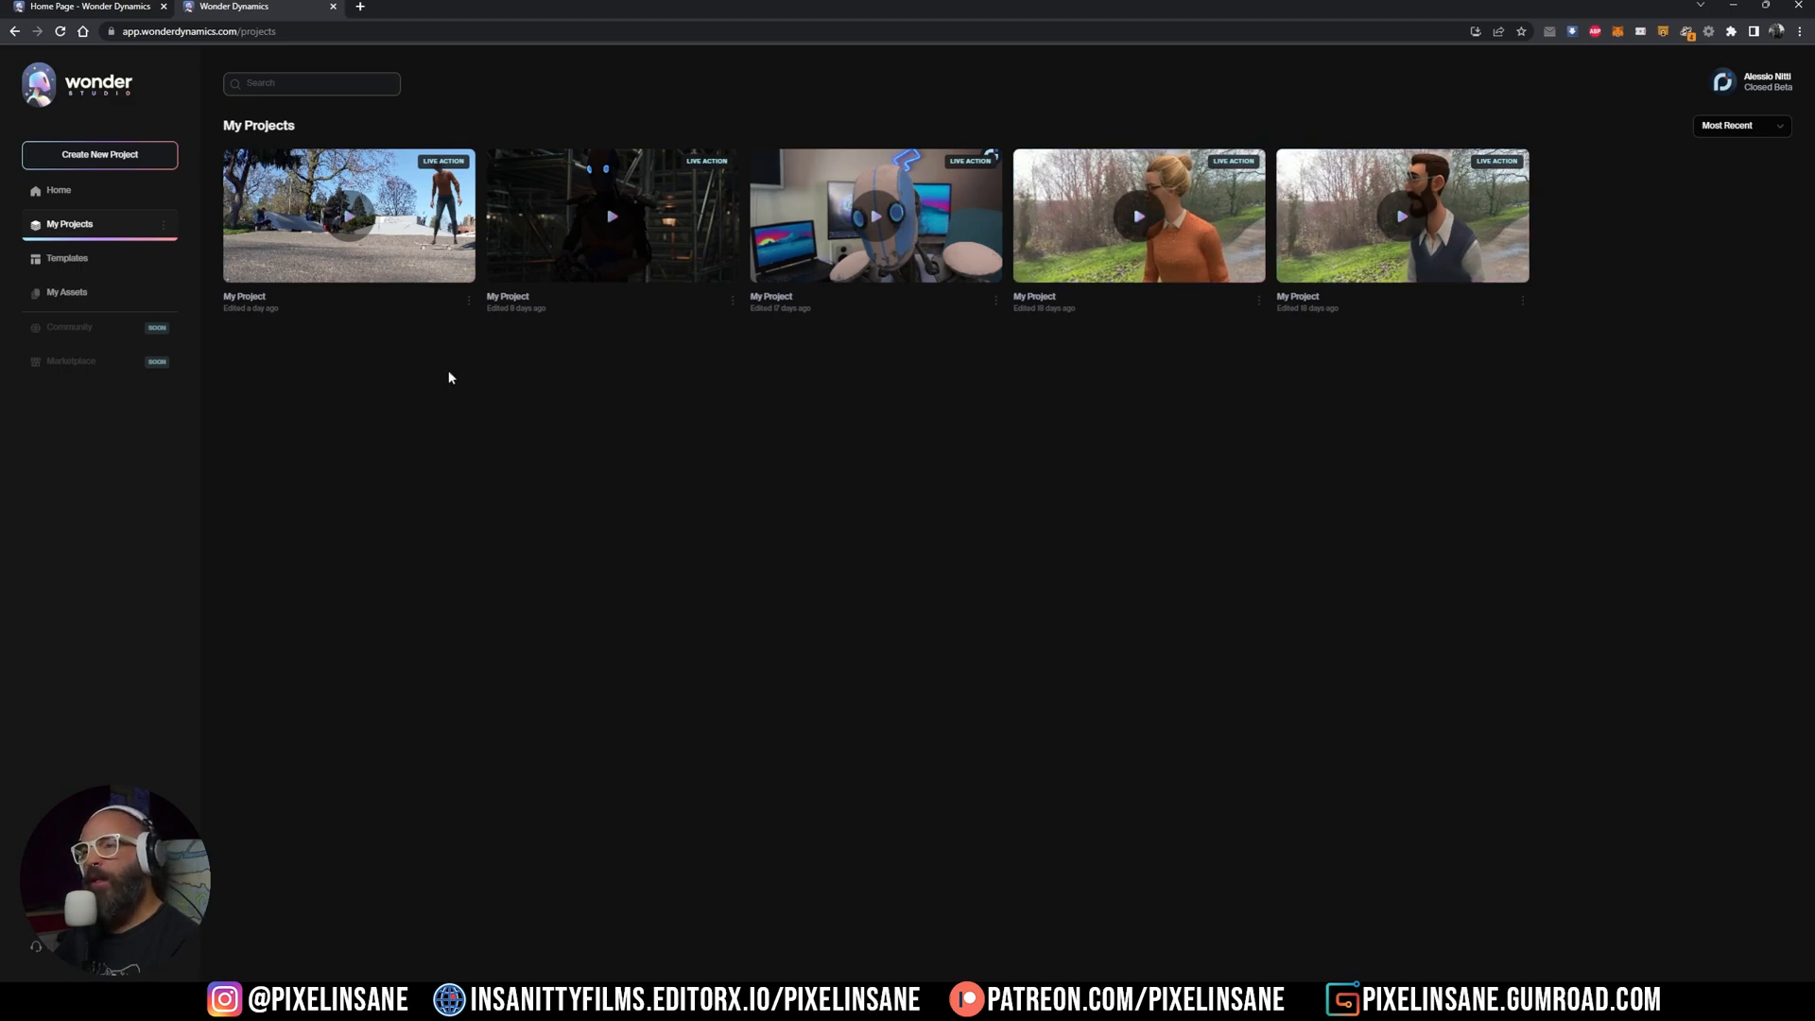
mouse_move(59, 189)
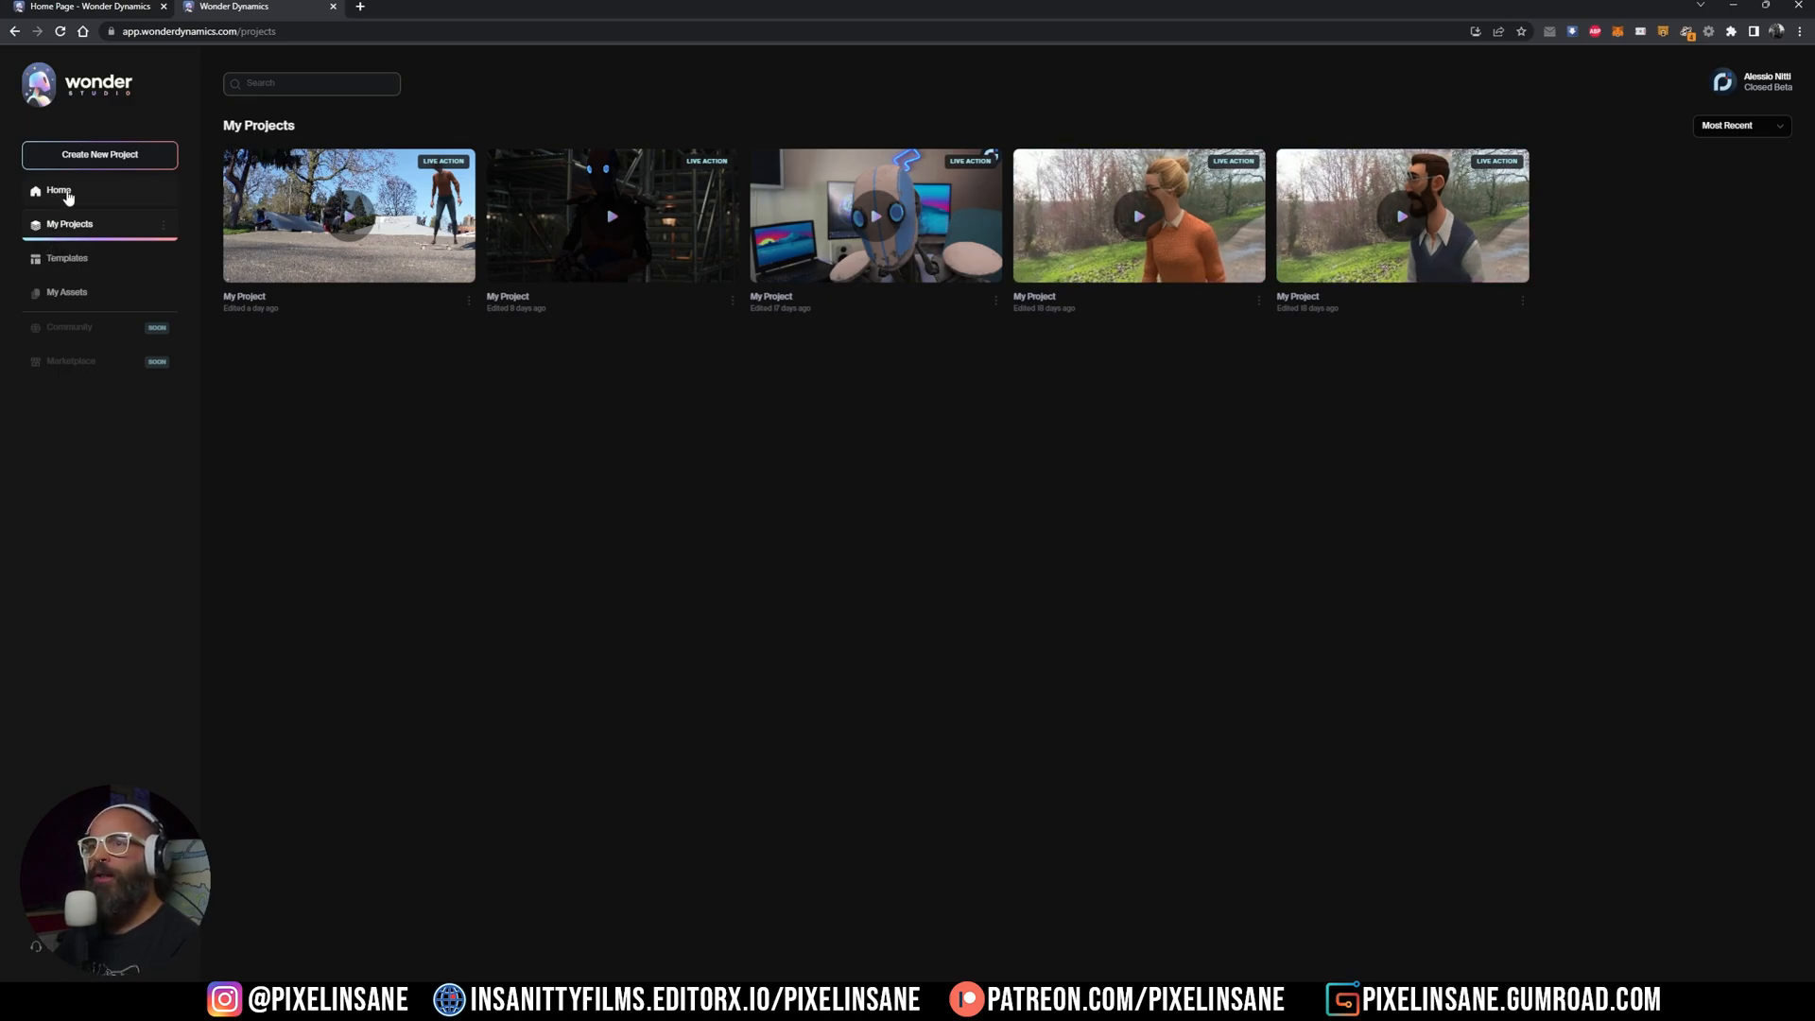
left_click(58, 189)
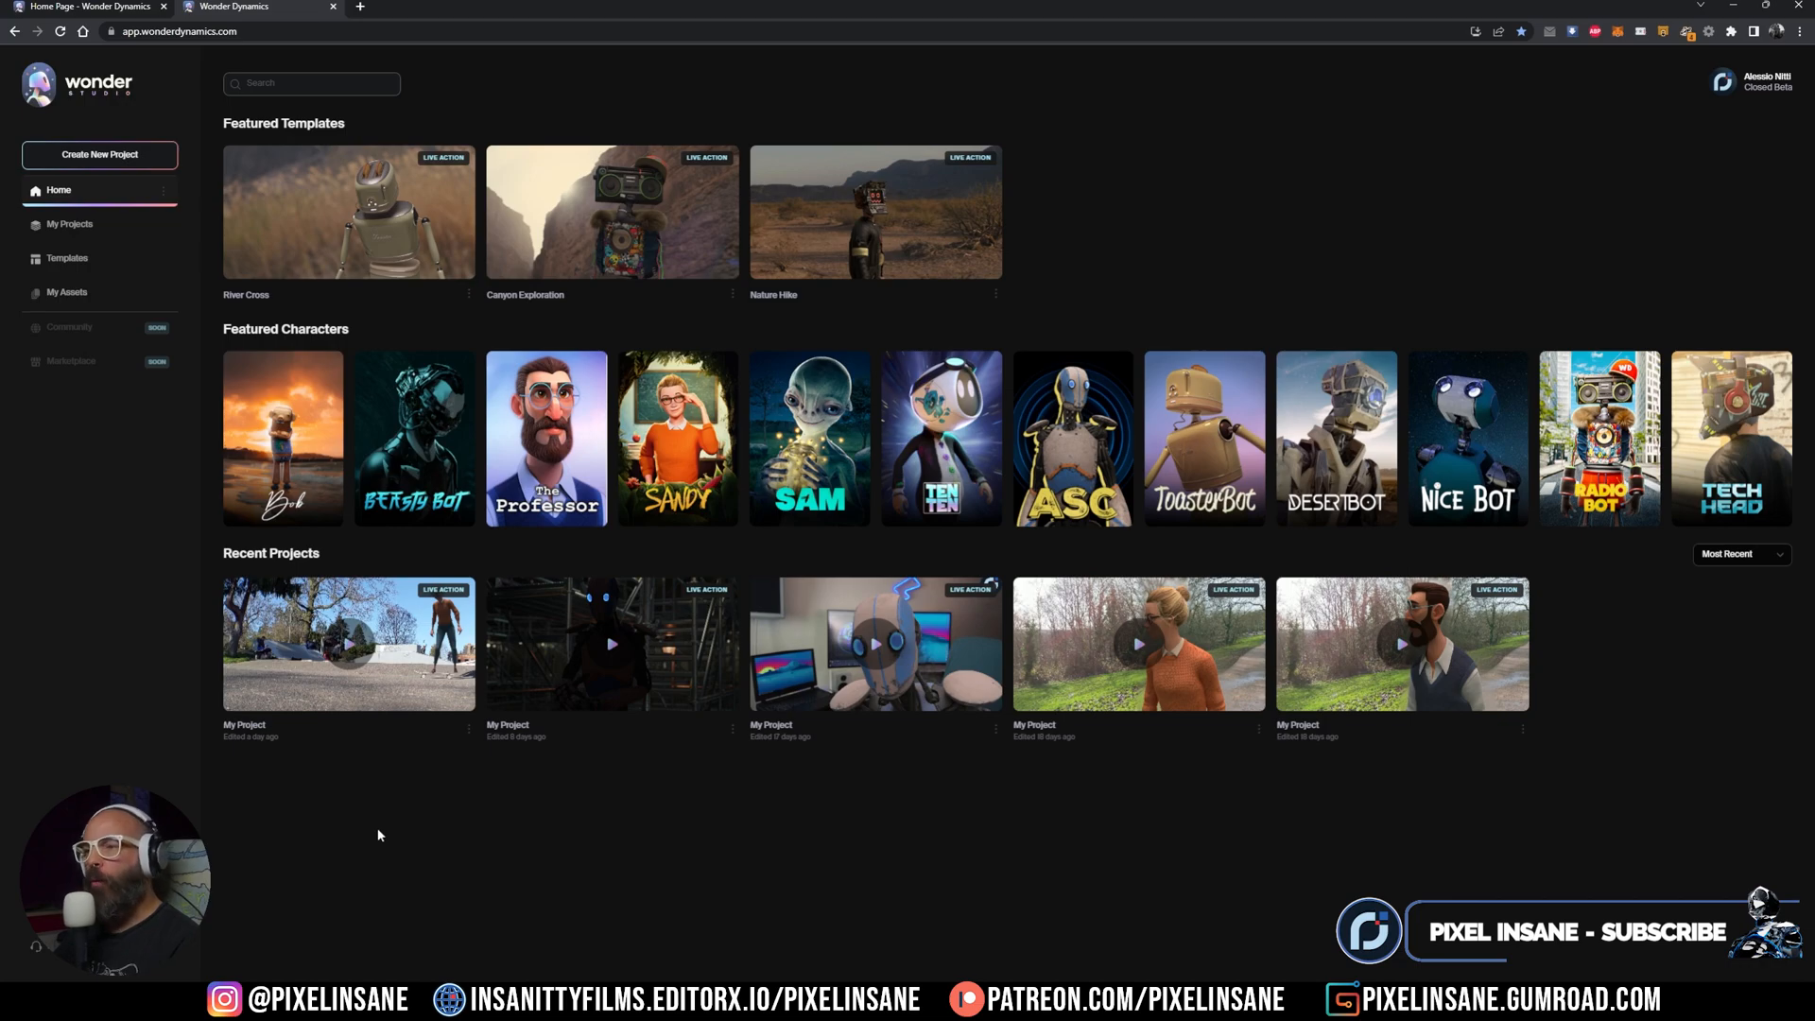
mouse_move(98, 153)
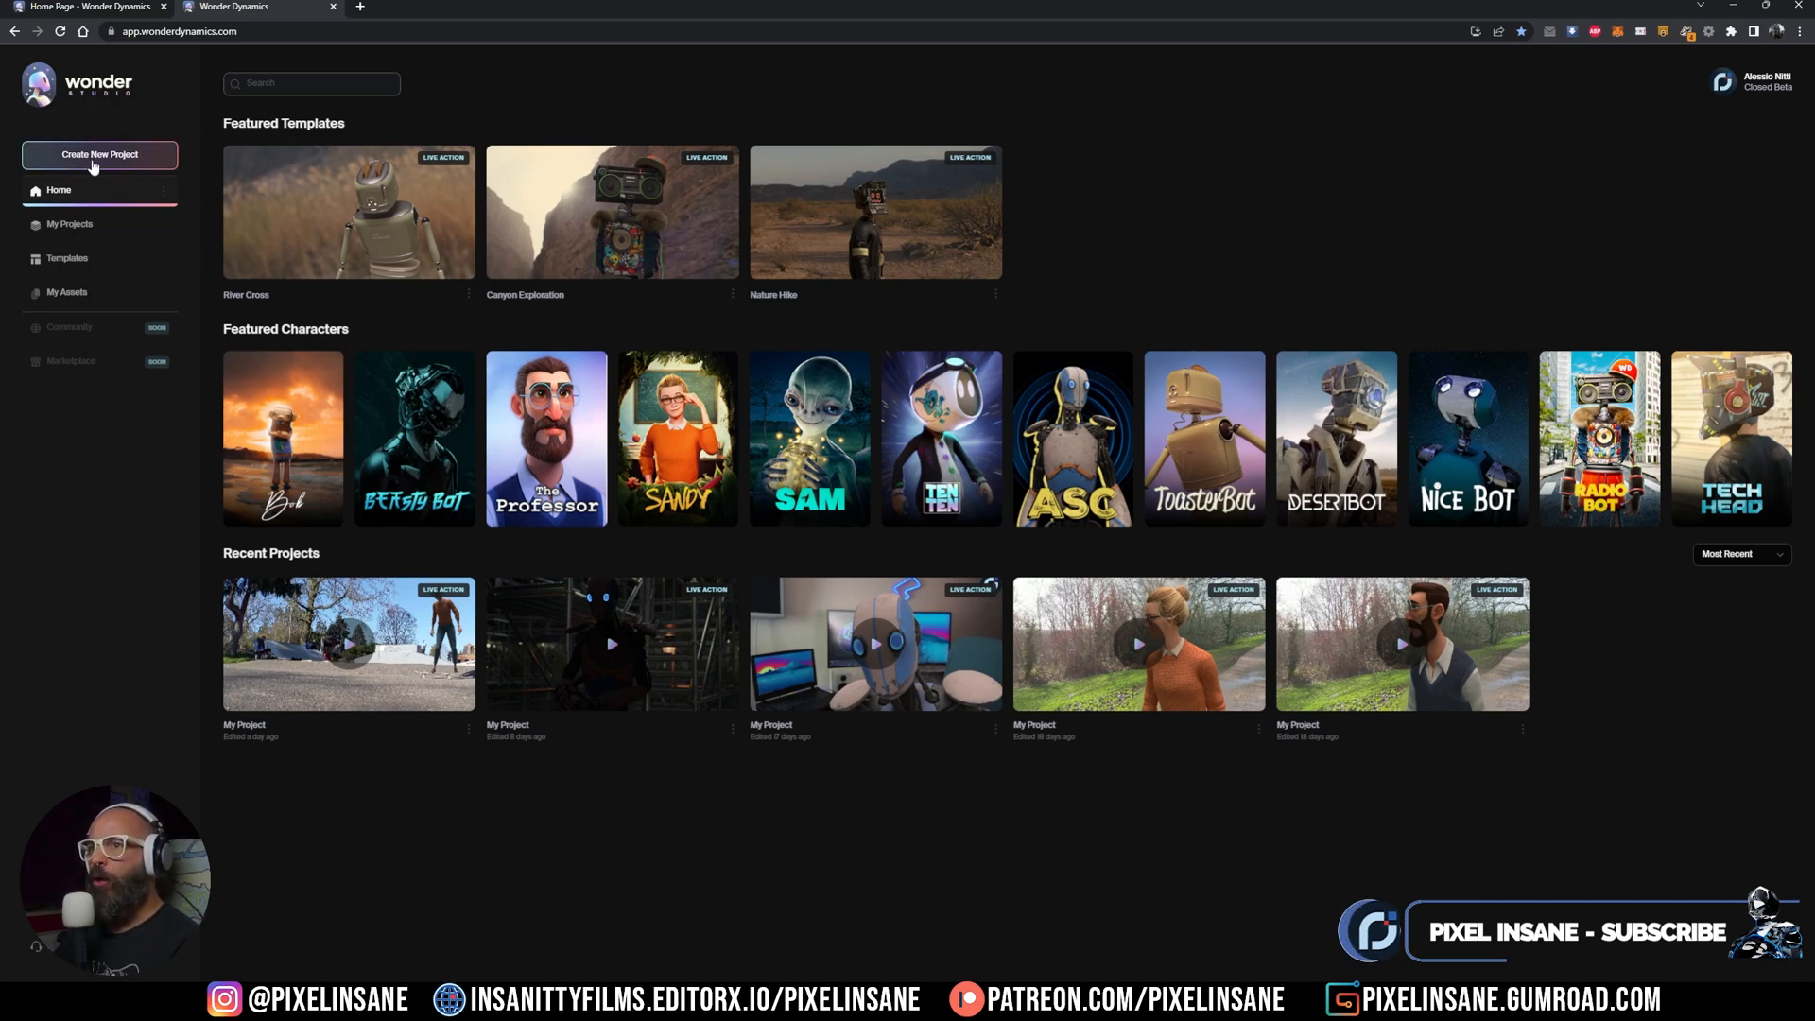
Create a new Live Action project, add test.mp4 to its timeline and scrub through the clip
left_click(100, 153)
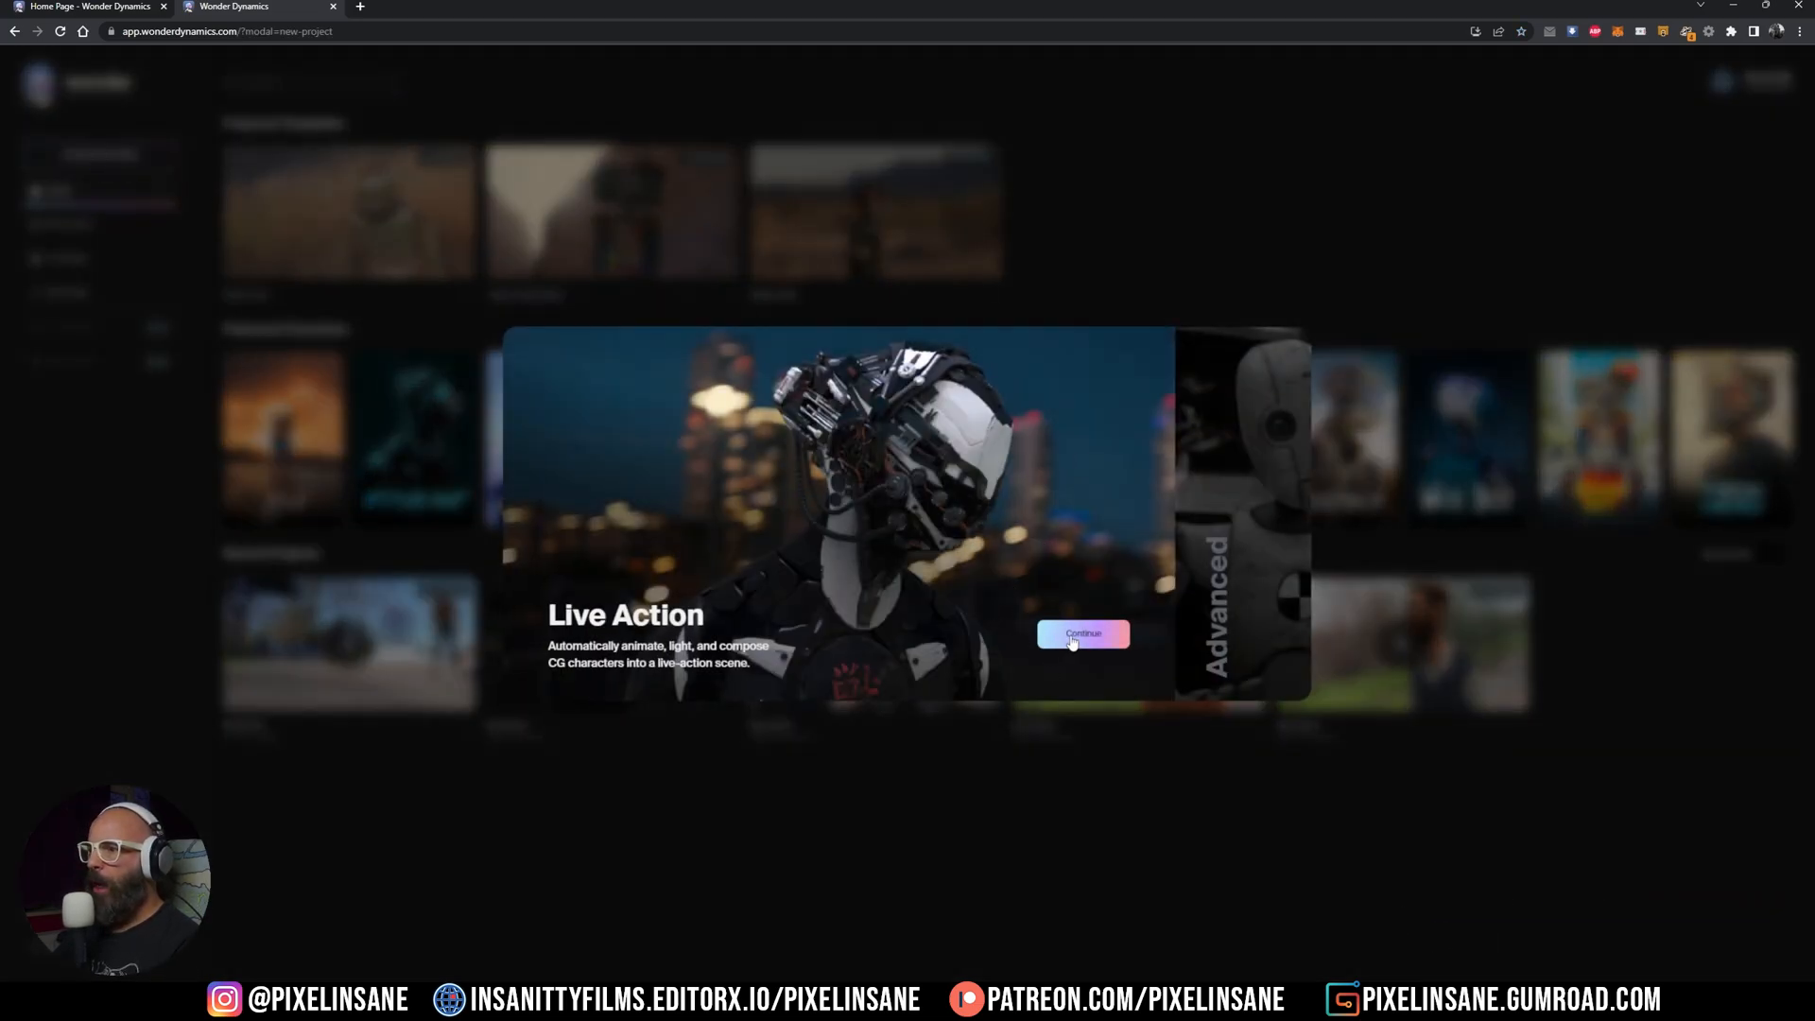
left_click(1081, 635)
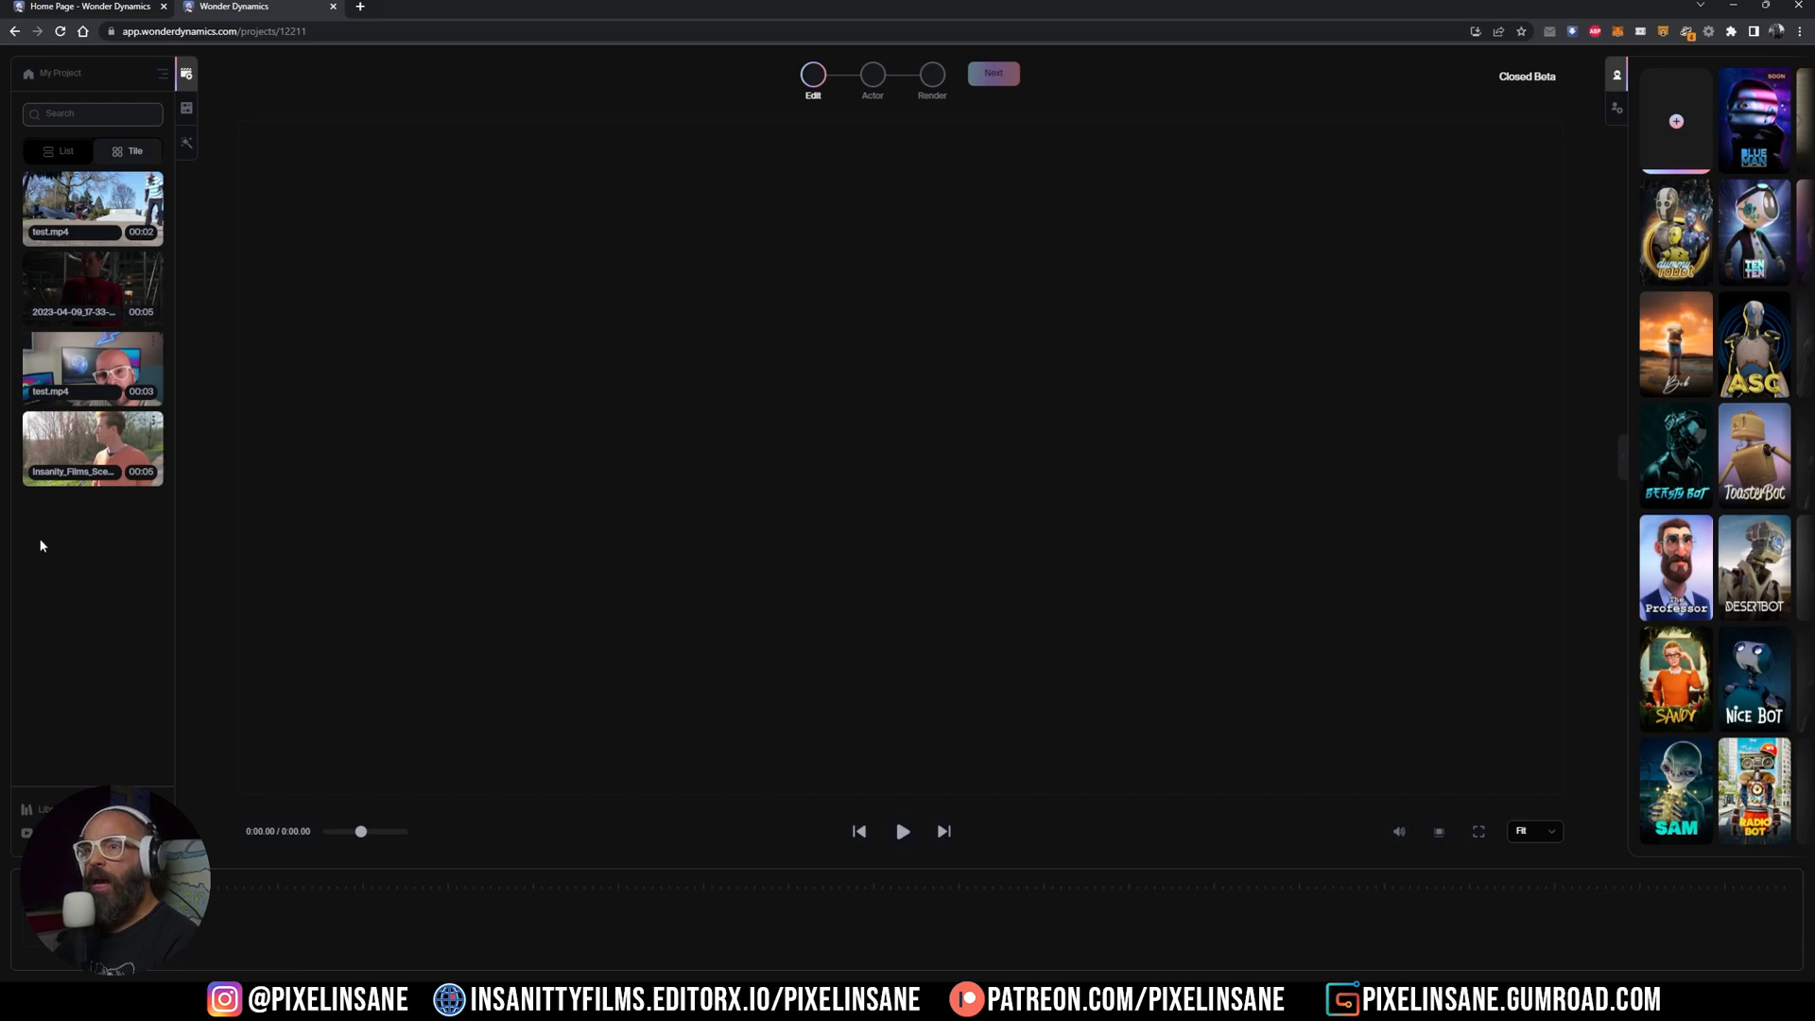
mouse_move(64, 630)
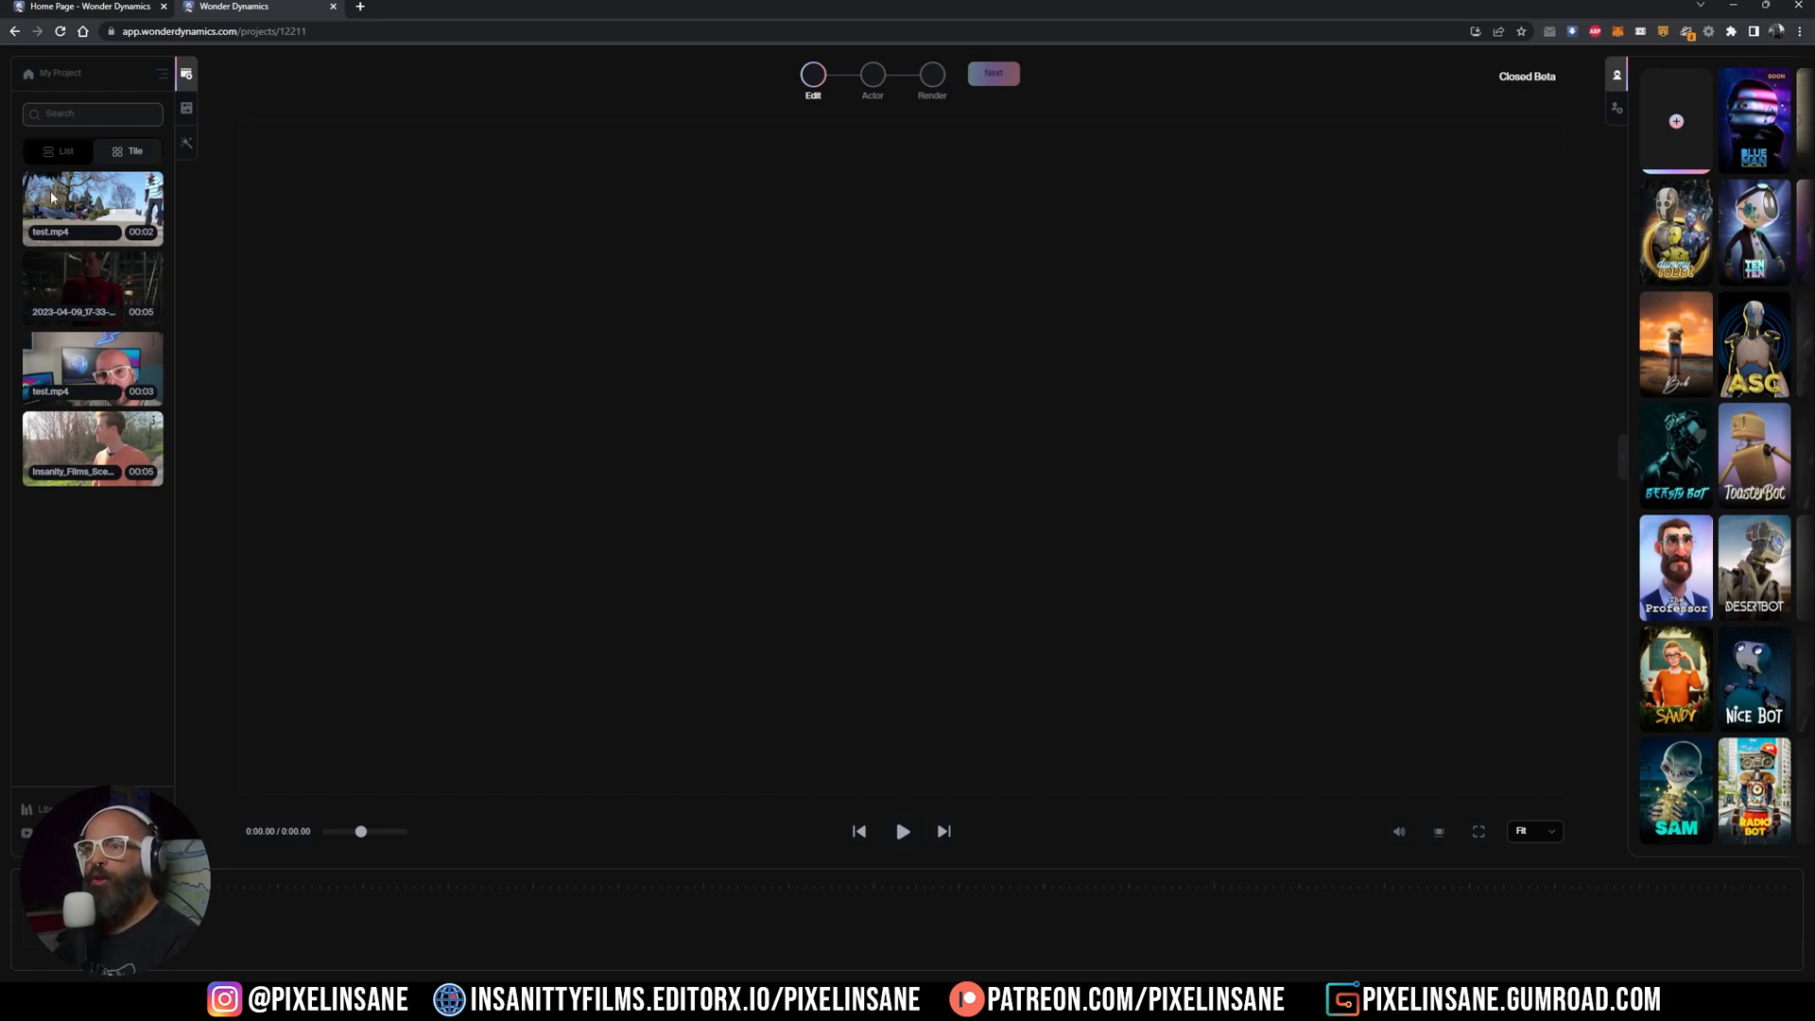
left_click_drag(93, 208, 713, 348)
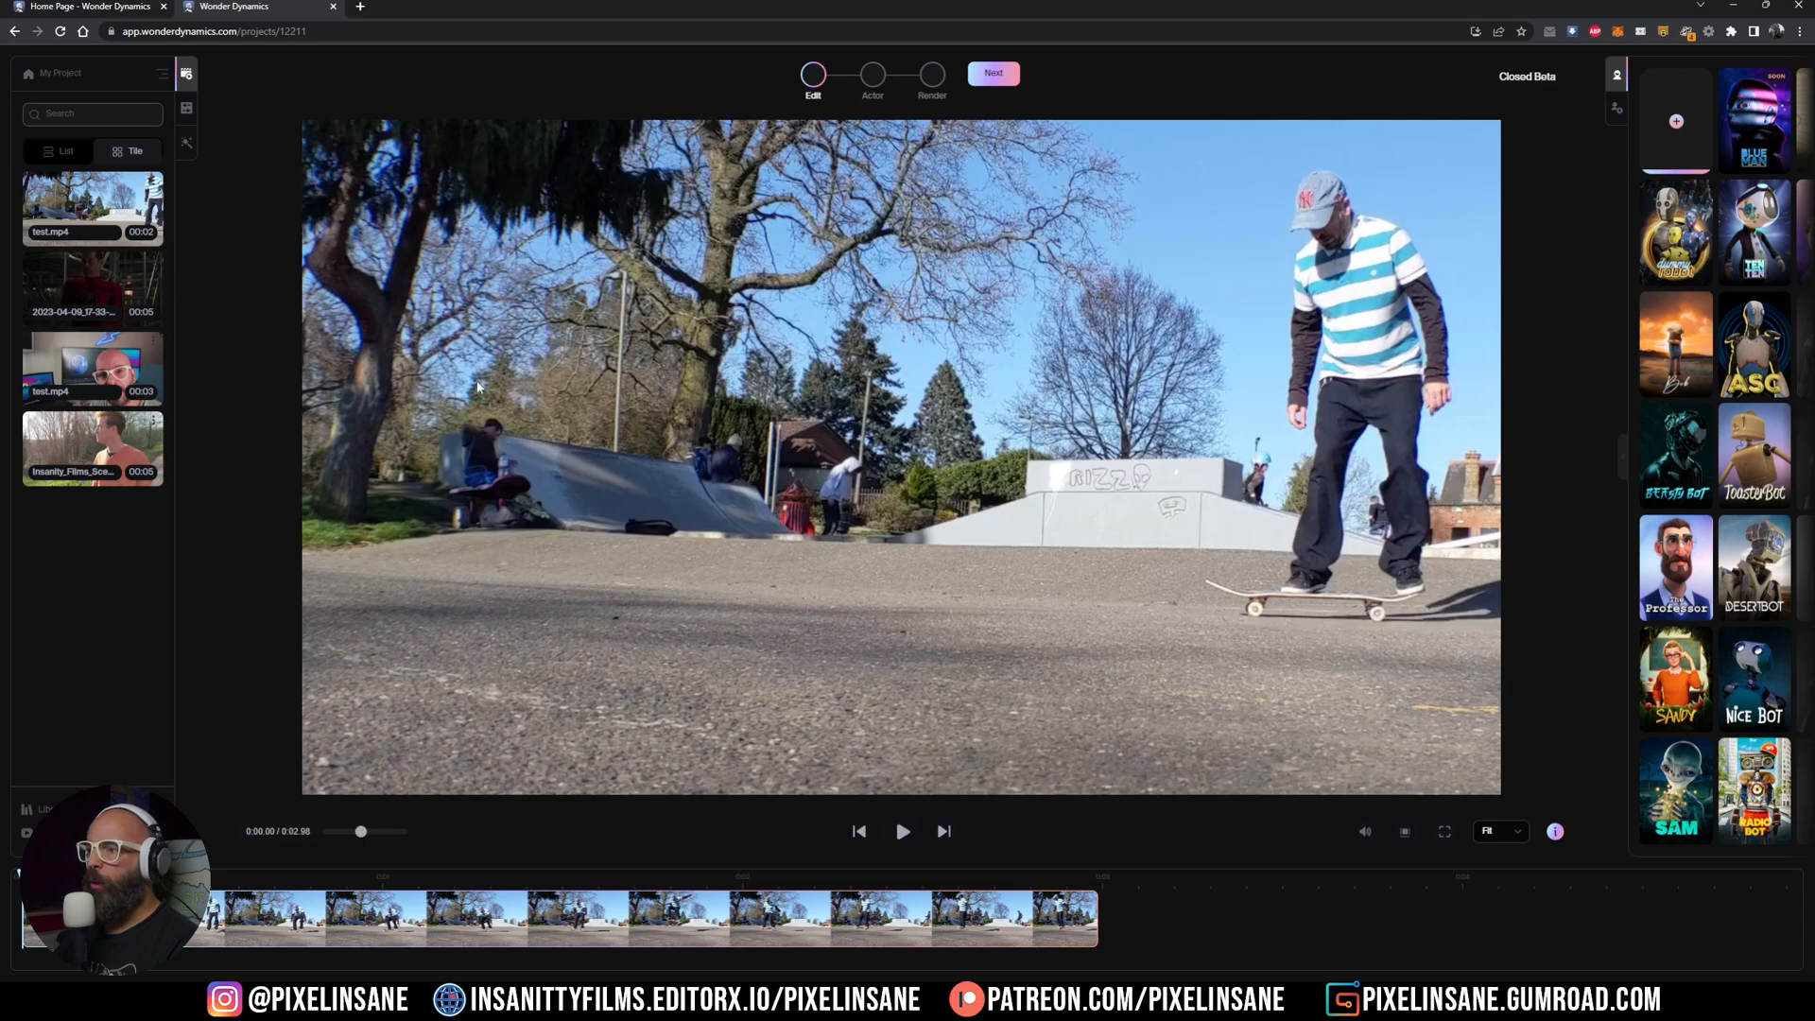
mouse_move(730, 240)
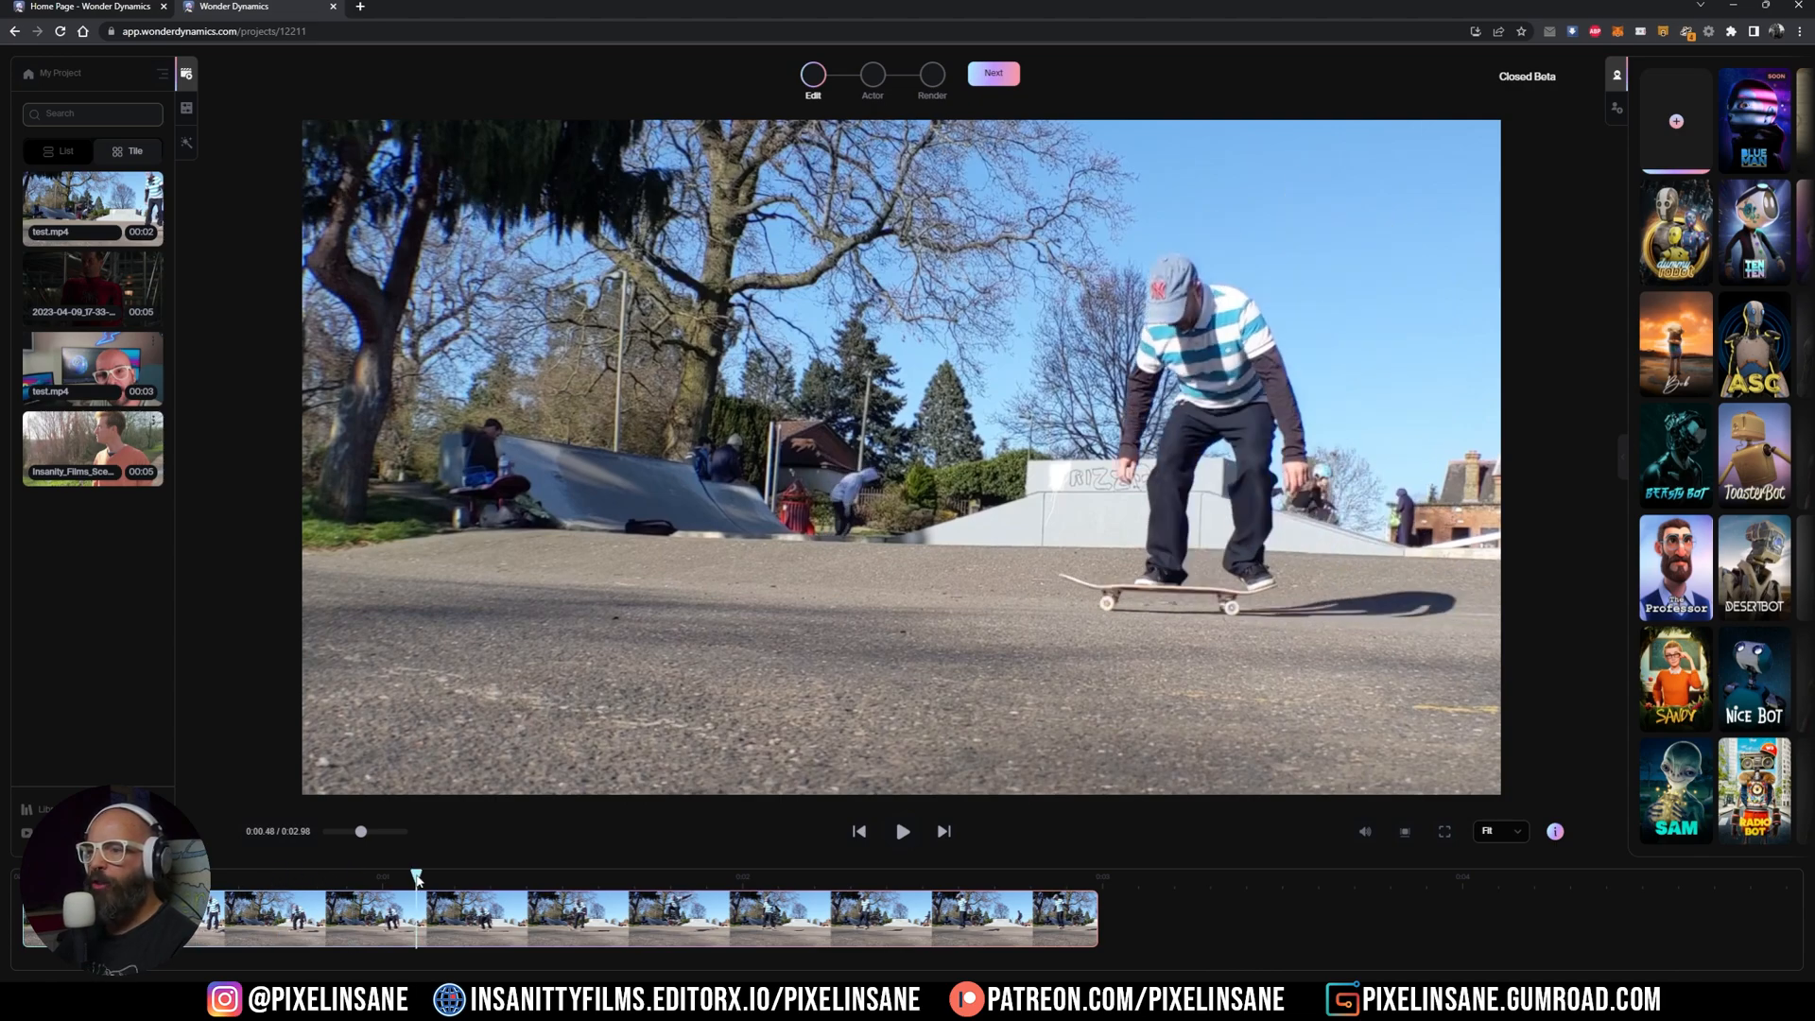
left_click(790, 875)
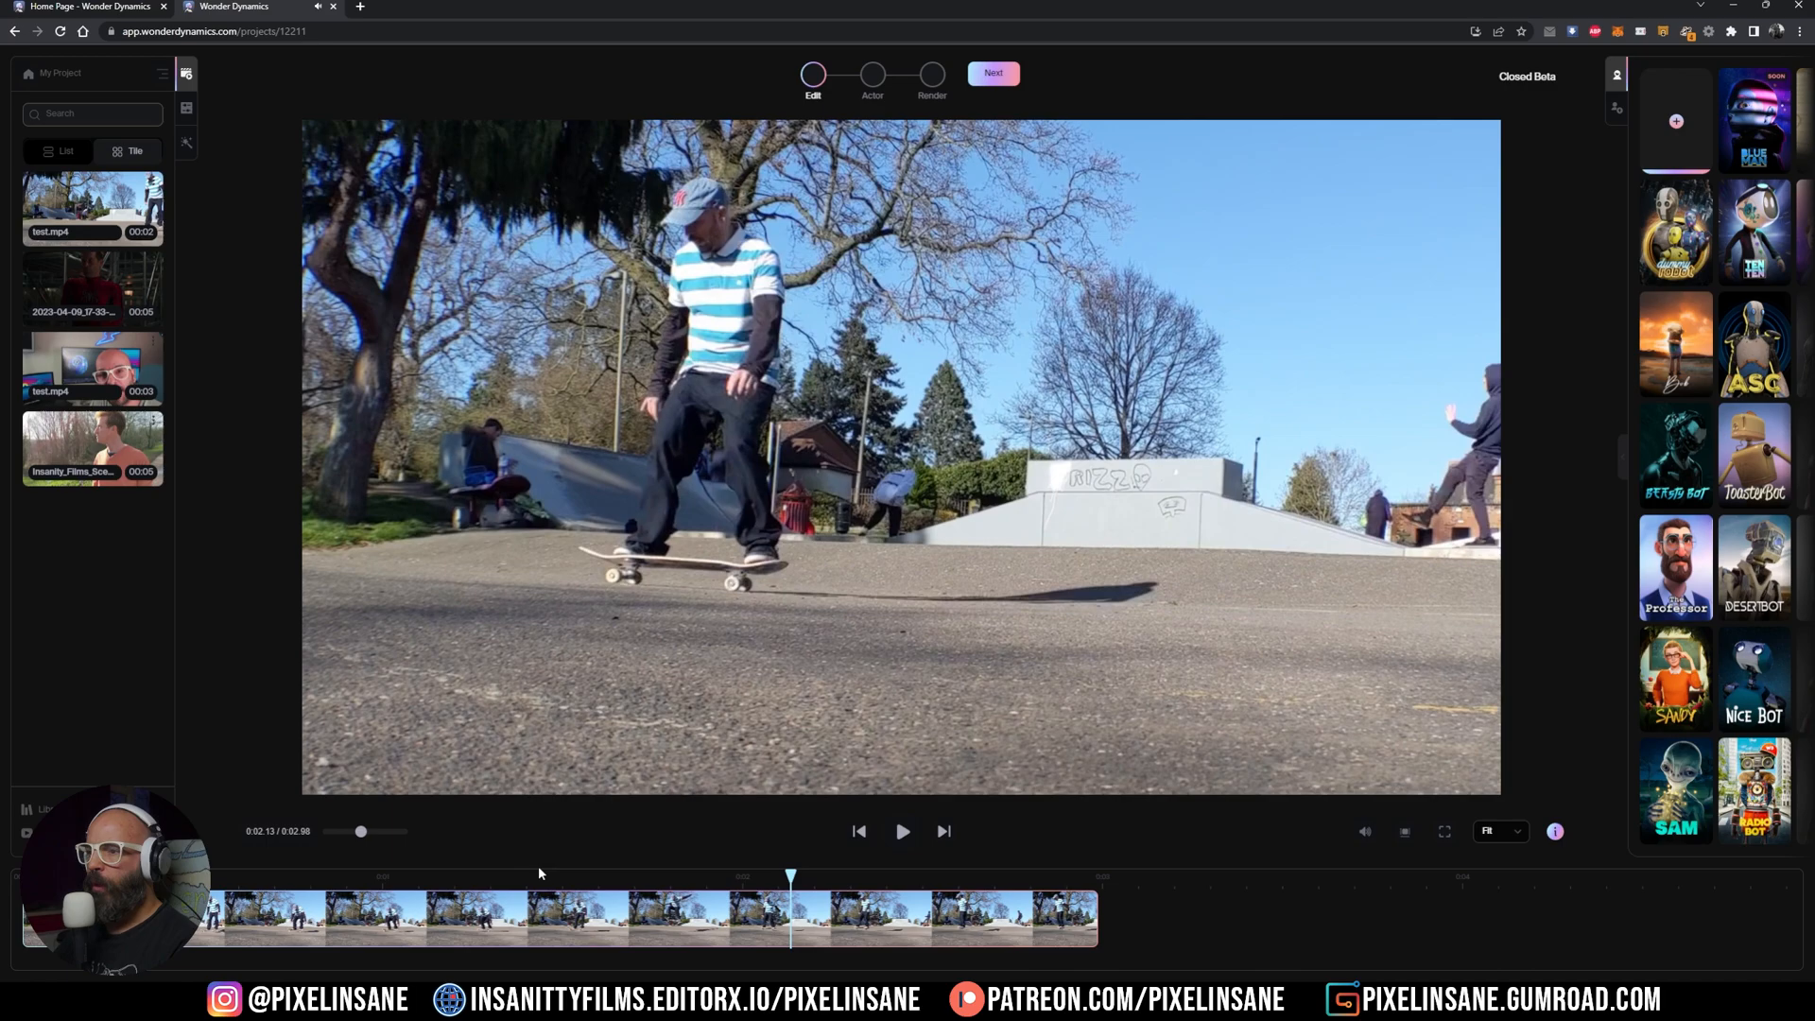
left_click(858, 830)
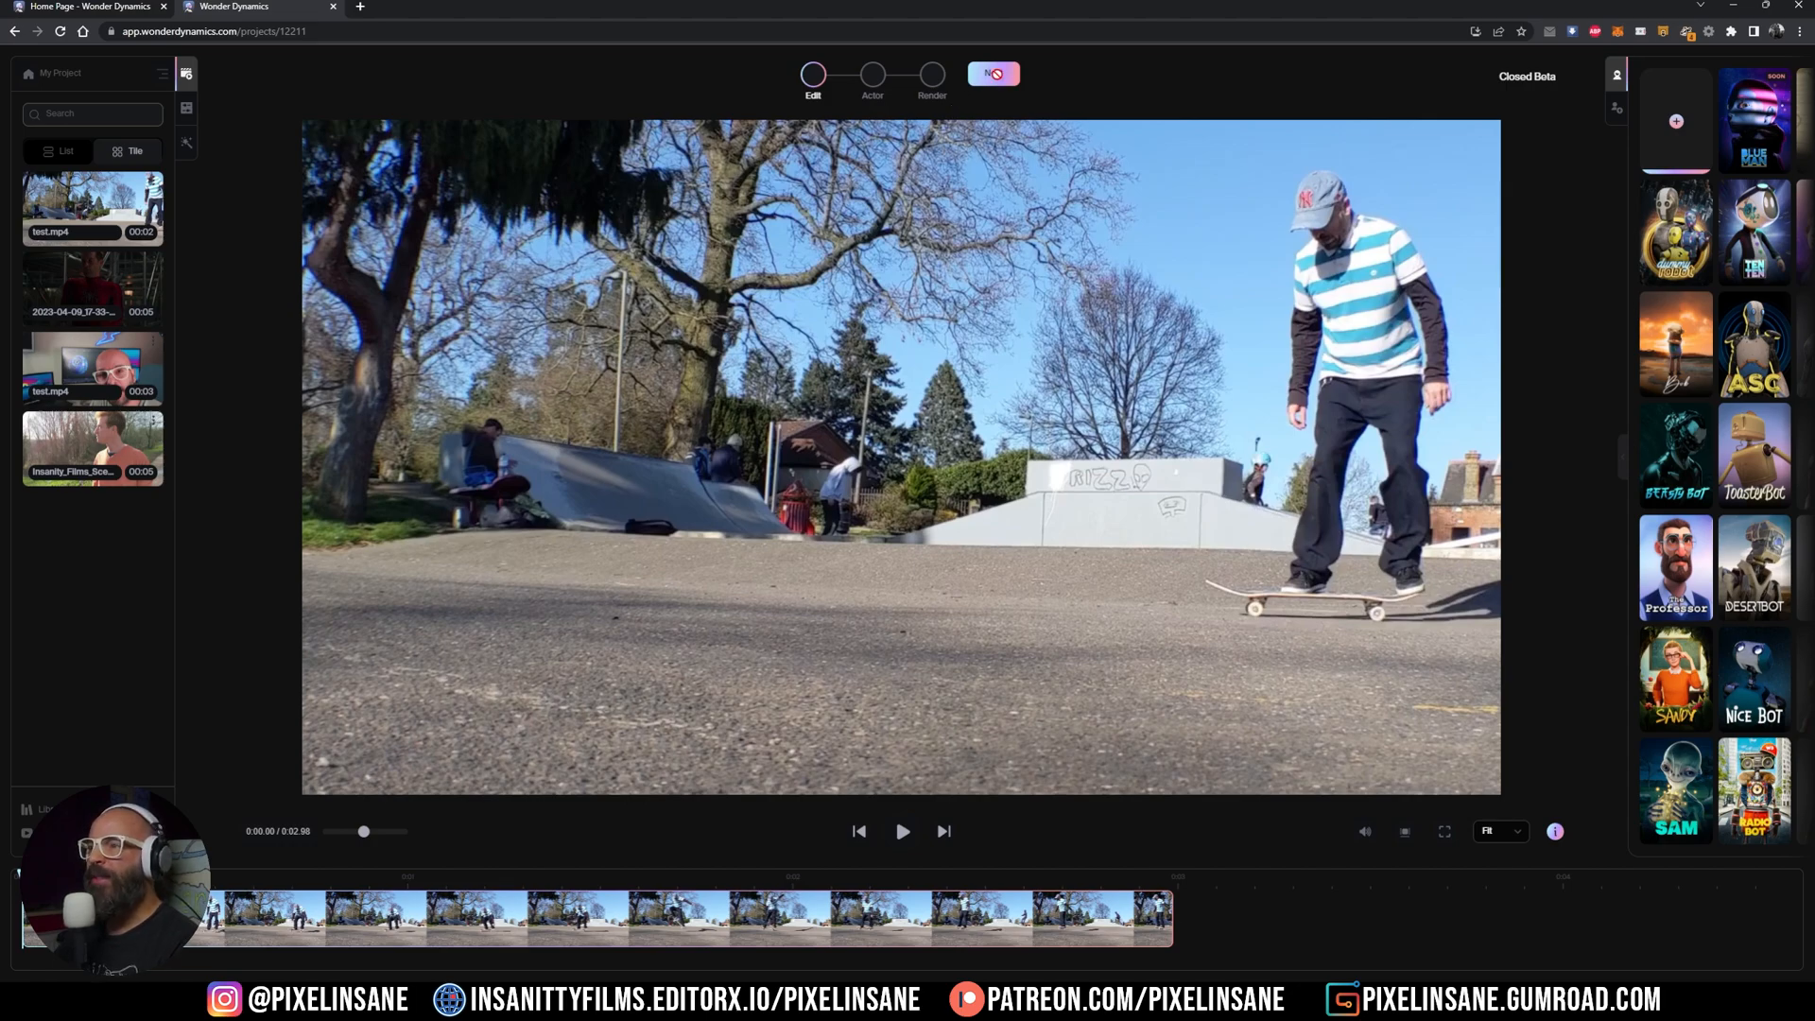
Advance to the Actor stage and scan the opening frame for people
left_click(871, 74)
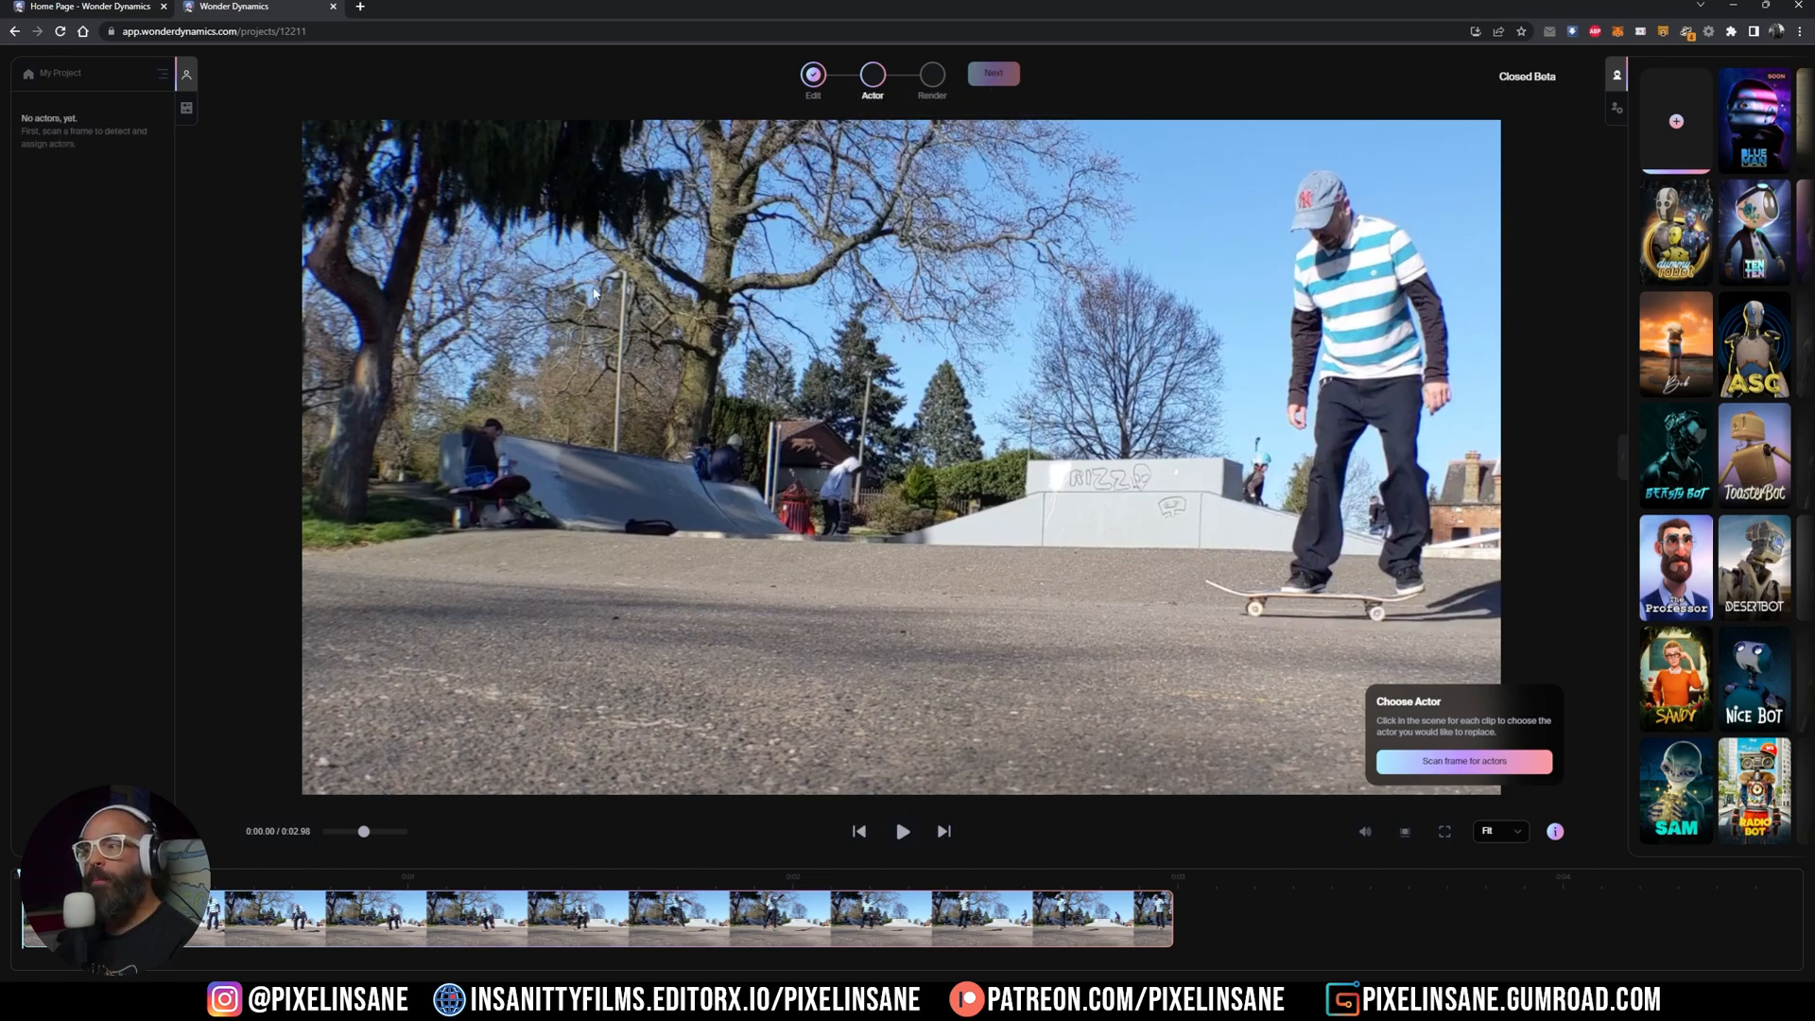
mouse_move(1314, 760)
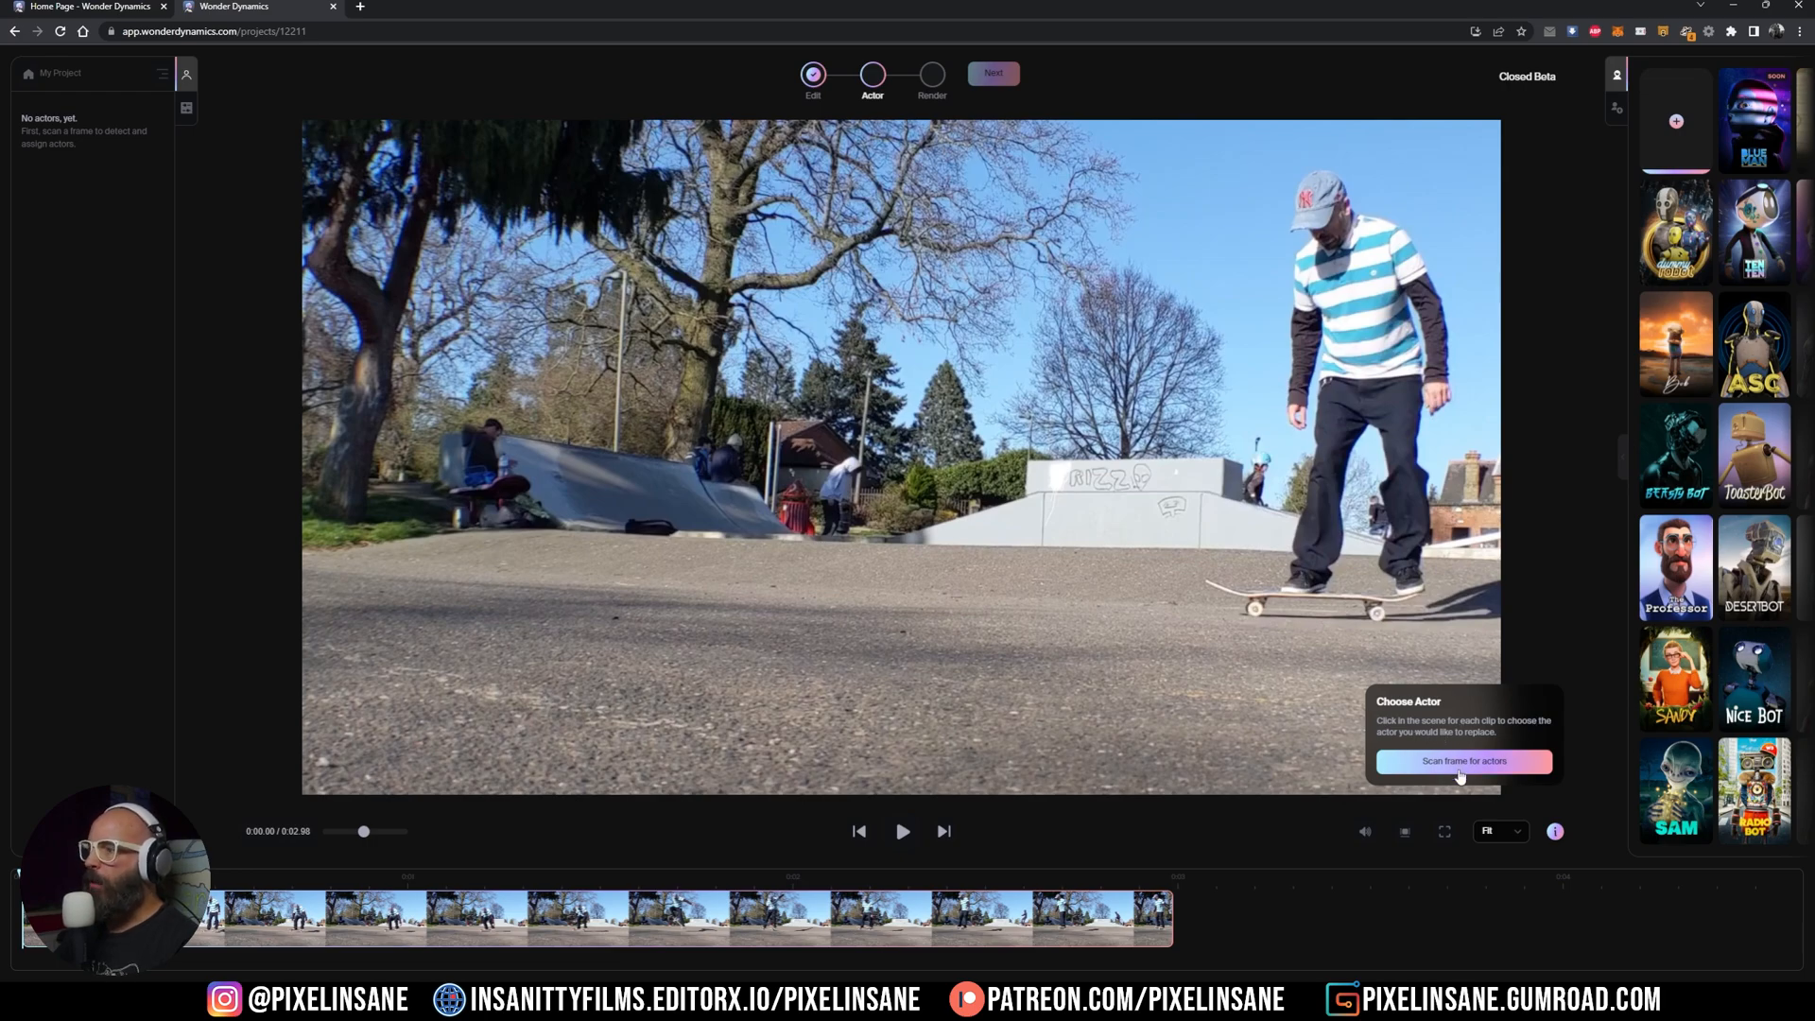
left_click(1463, 760)
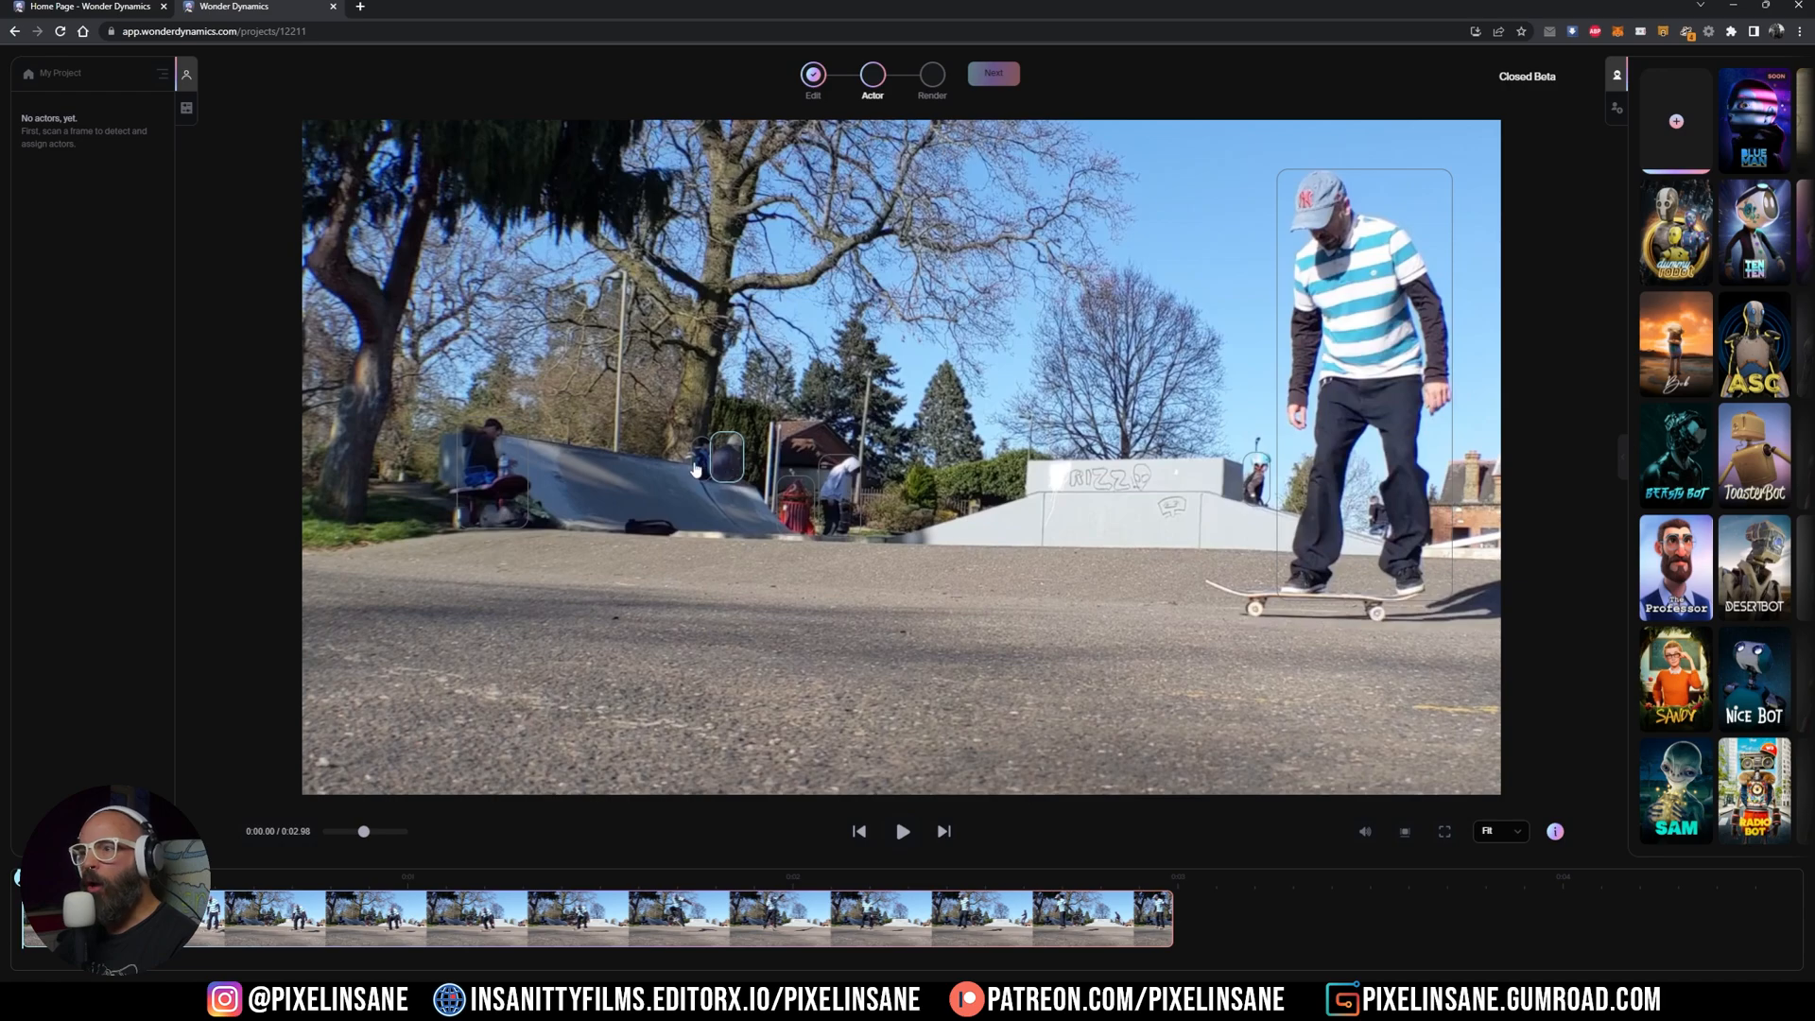
Assign characters to the detected actors, unassign Actor 3, keep Sandy on the skater and proceed
left_click(491, 470)
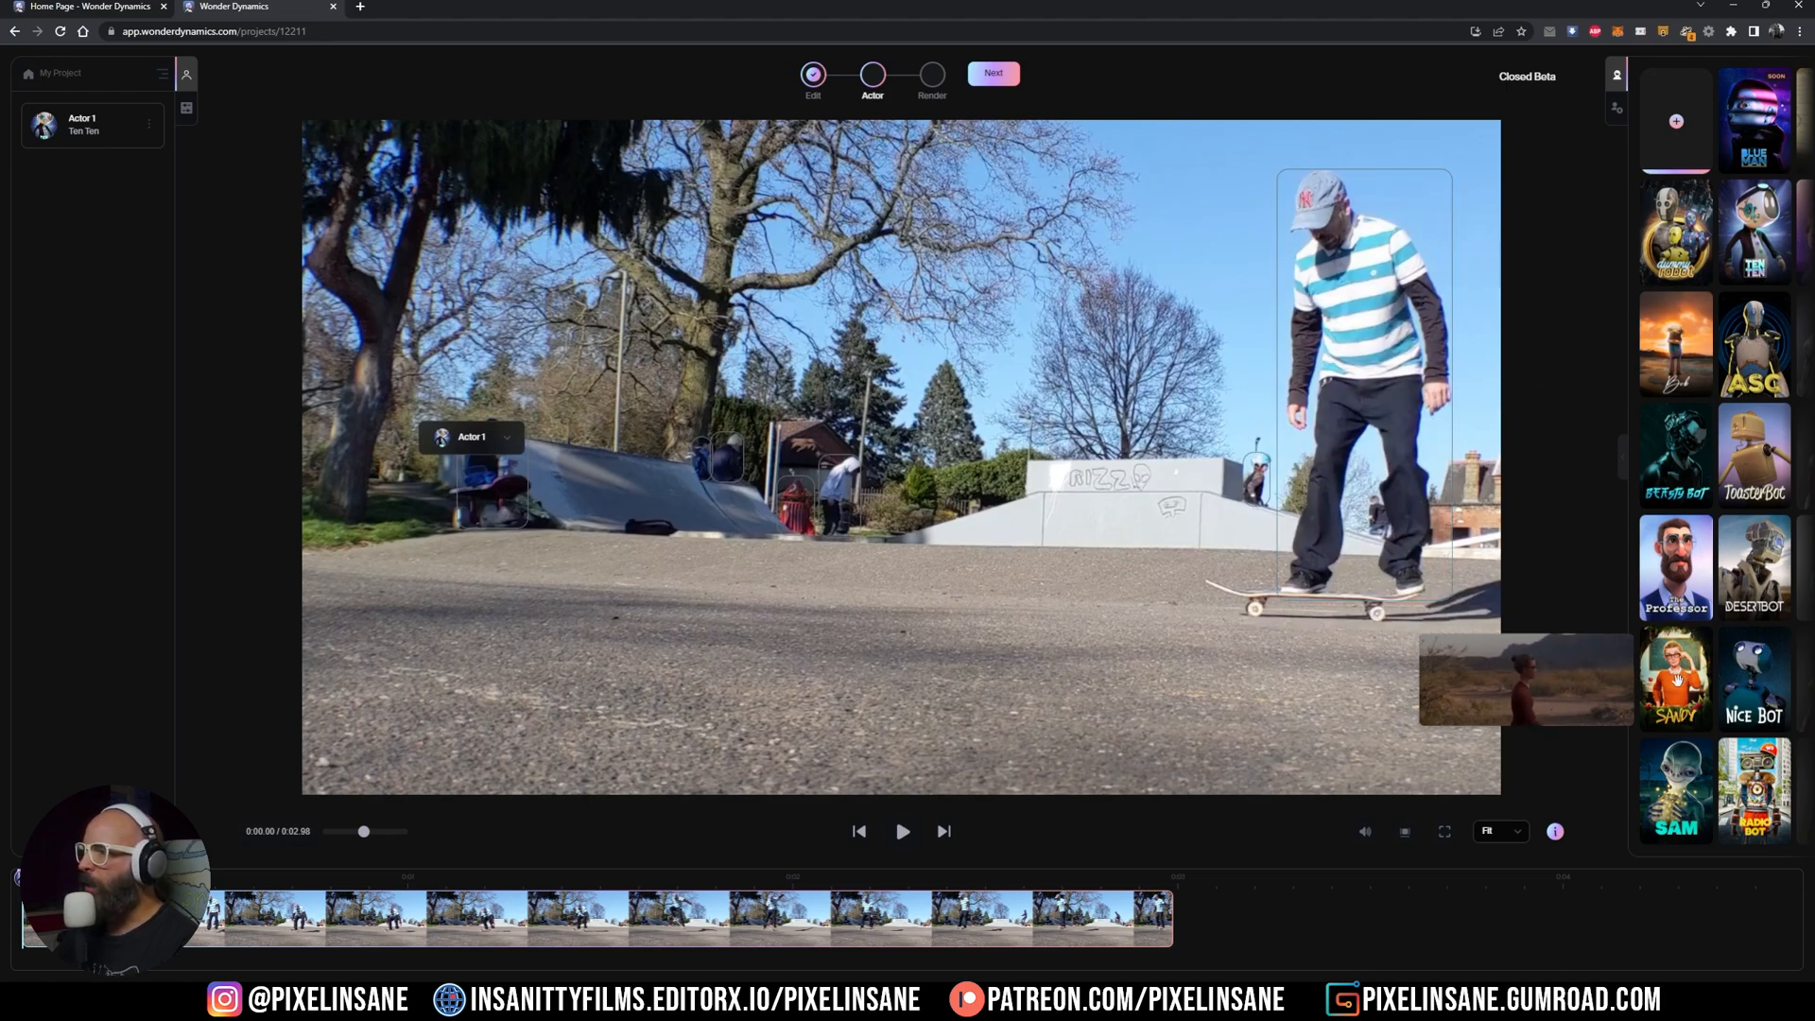
left_click(1675, 679)
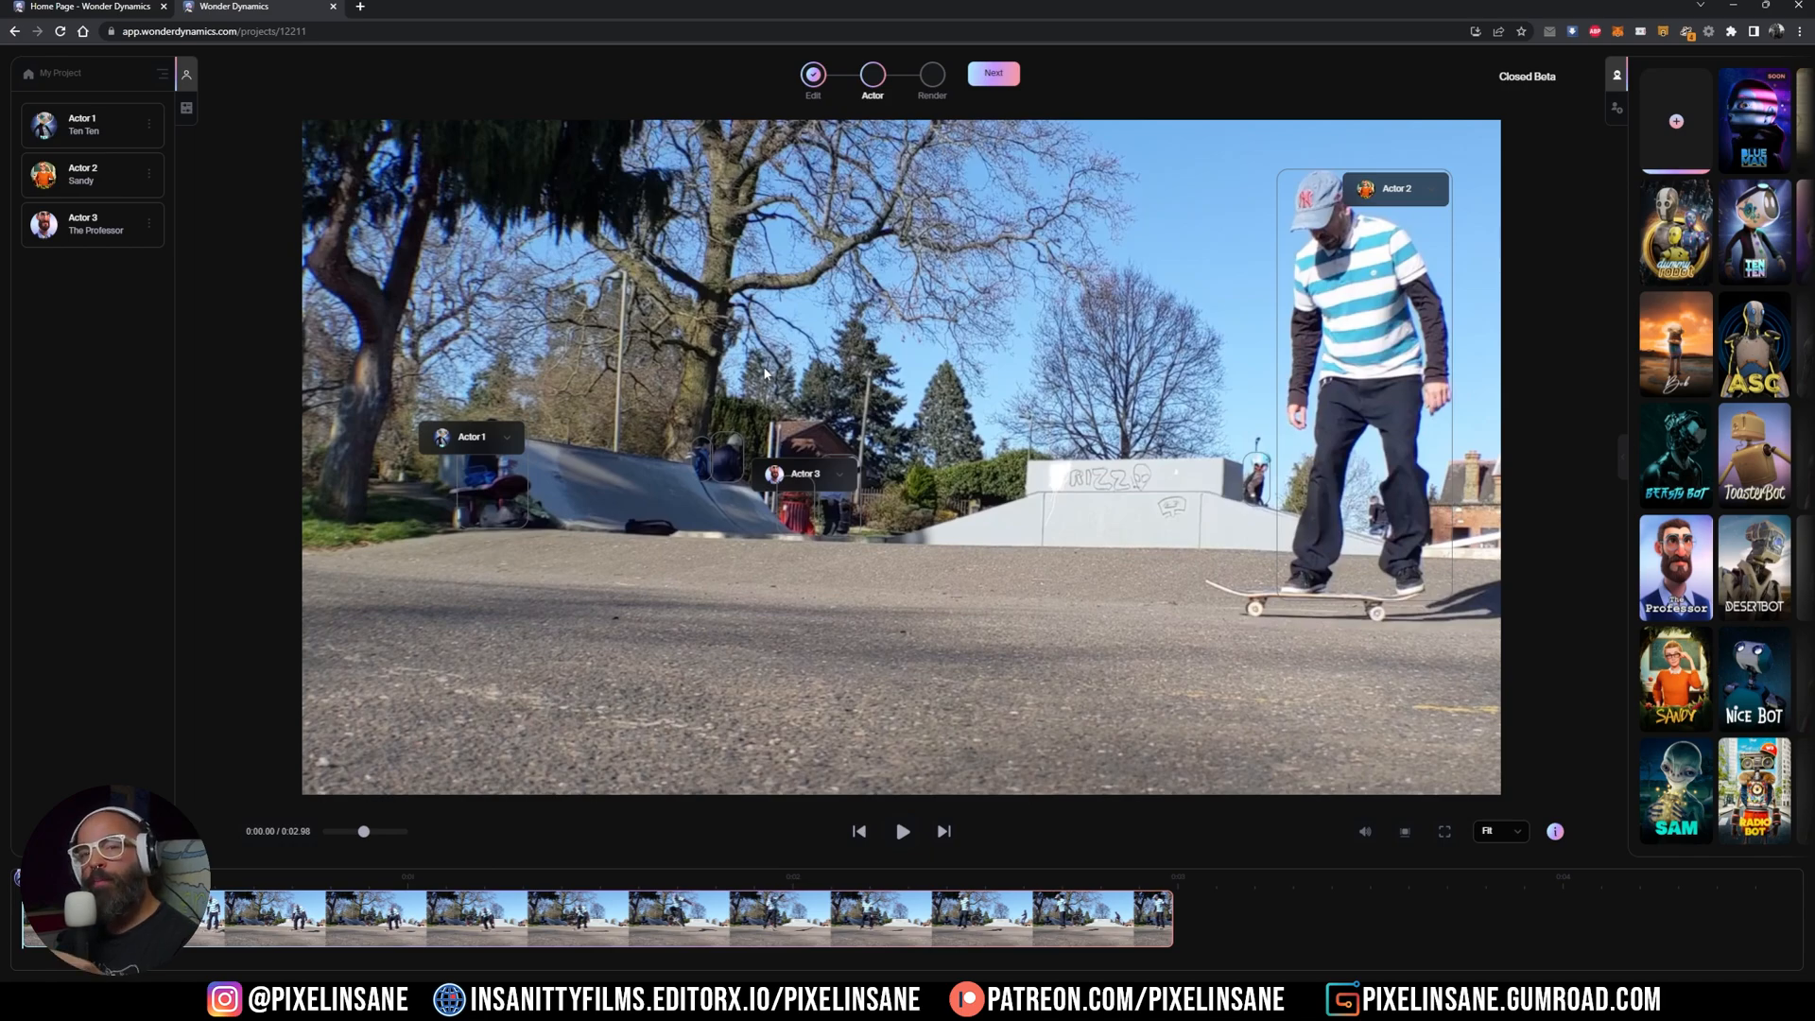
mouse_move(556, 355)
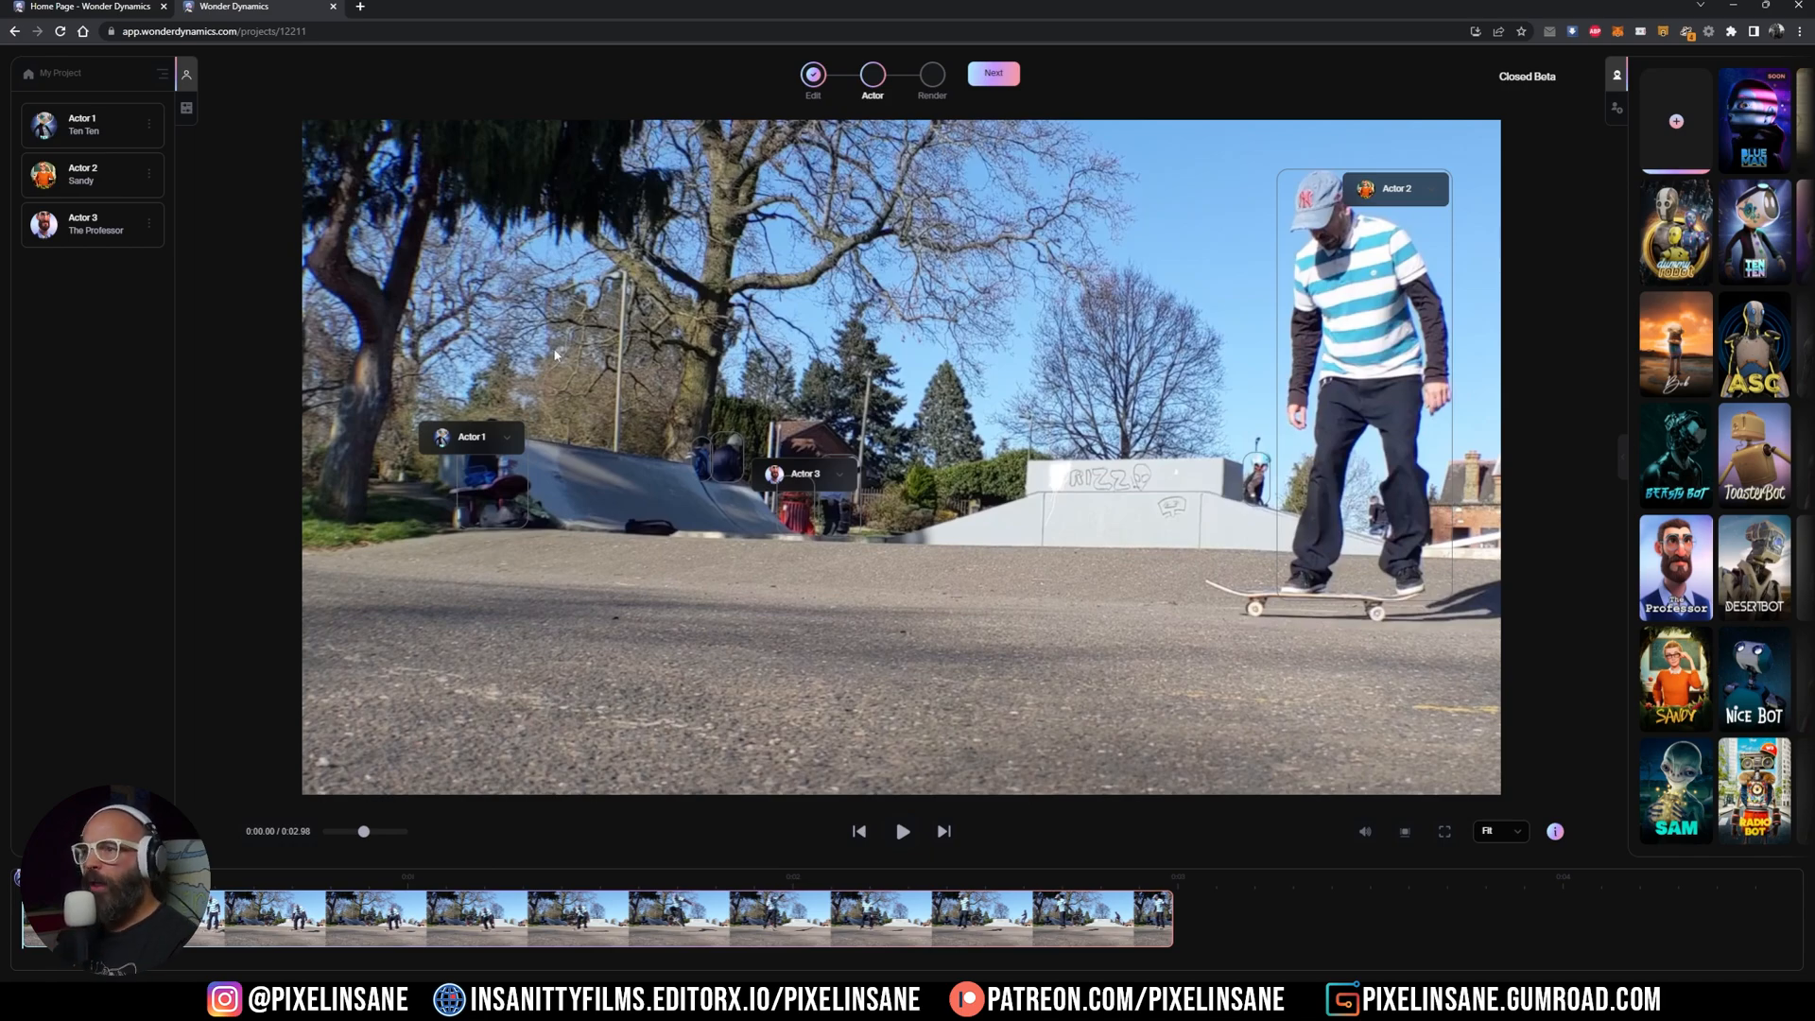
left_click(507, 437)
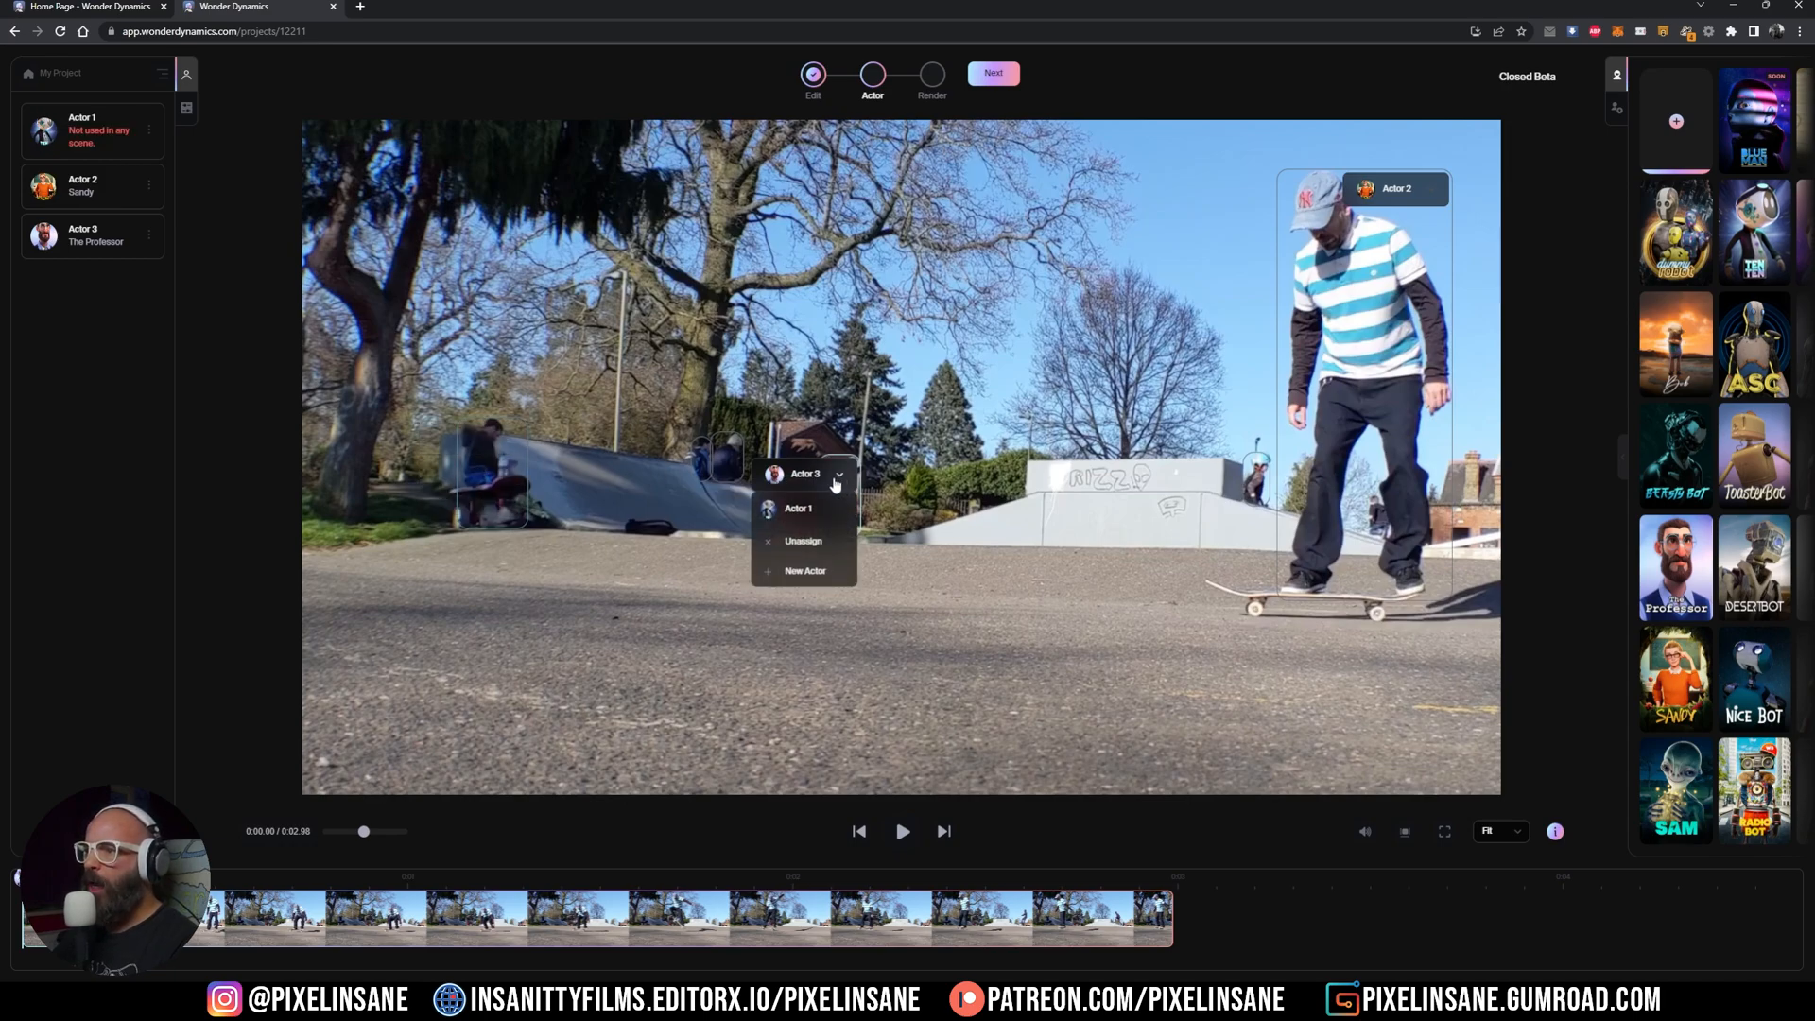
left_click(801, 540)
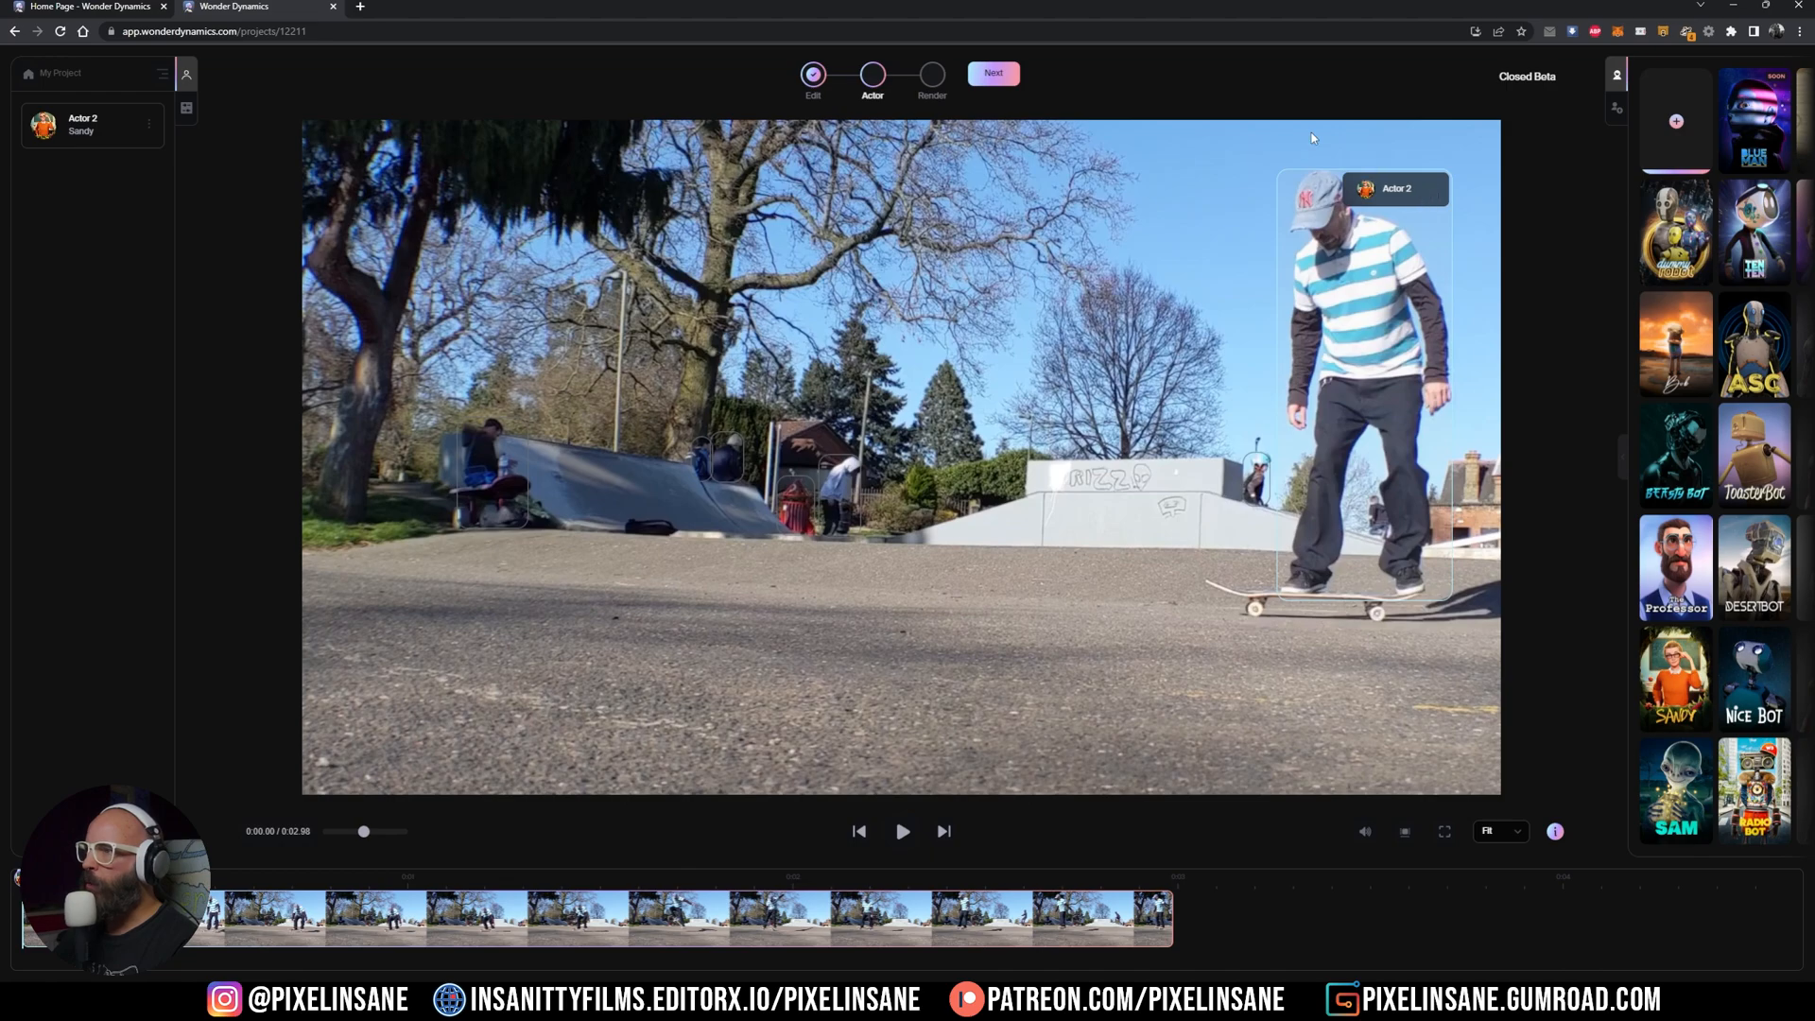
left_click(993, 74)
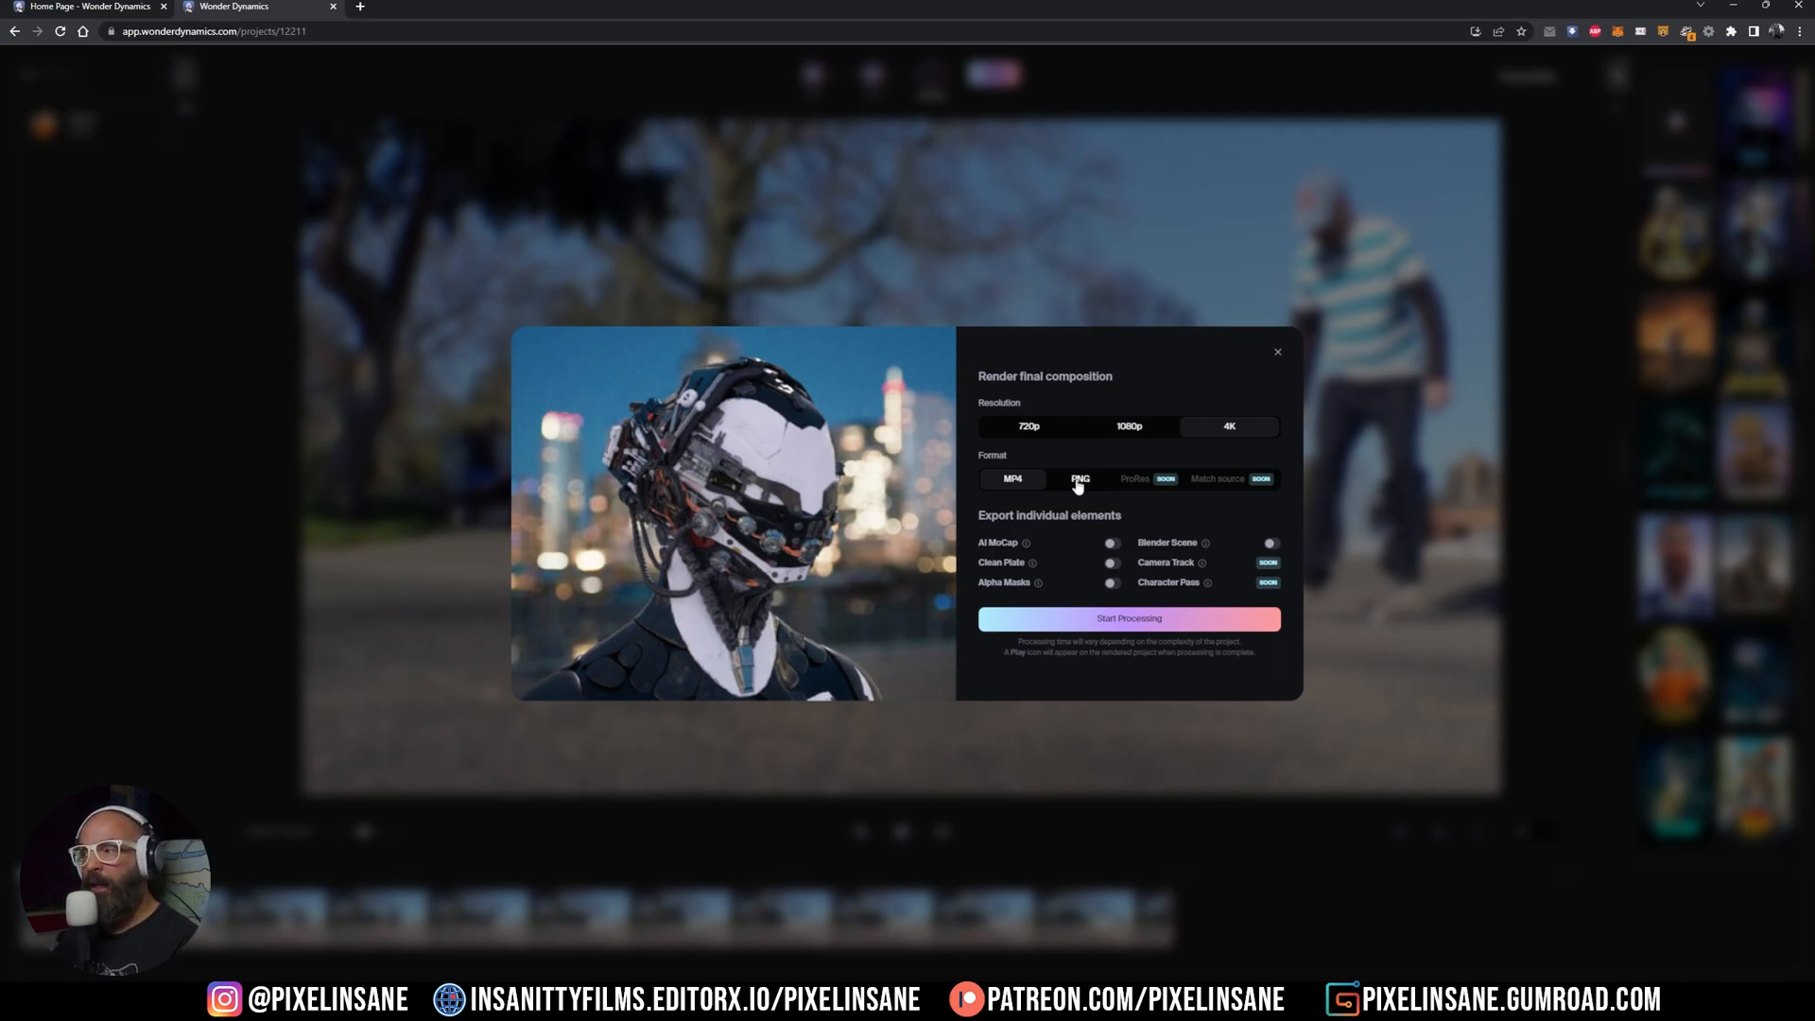
Render as PNG with Blender Scene, Clean Plate and Alpha Masks exports enabled, and start processing
left_click(1010, 479)
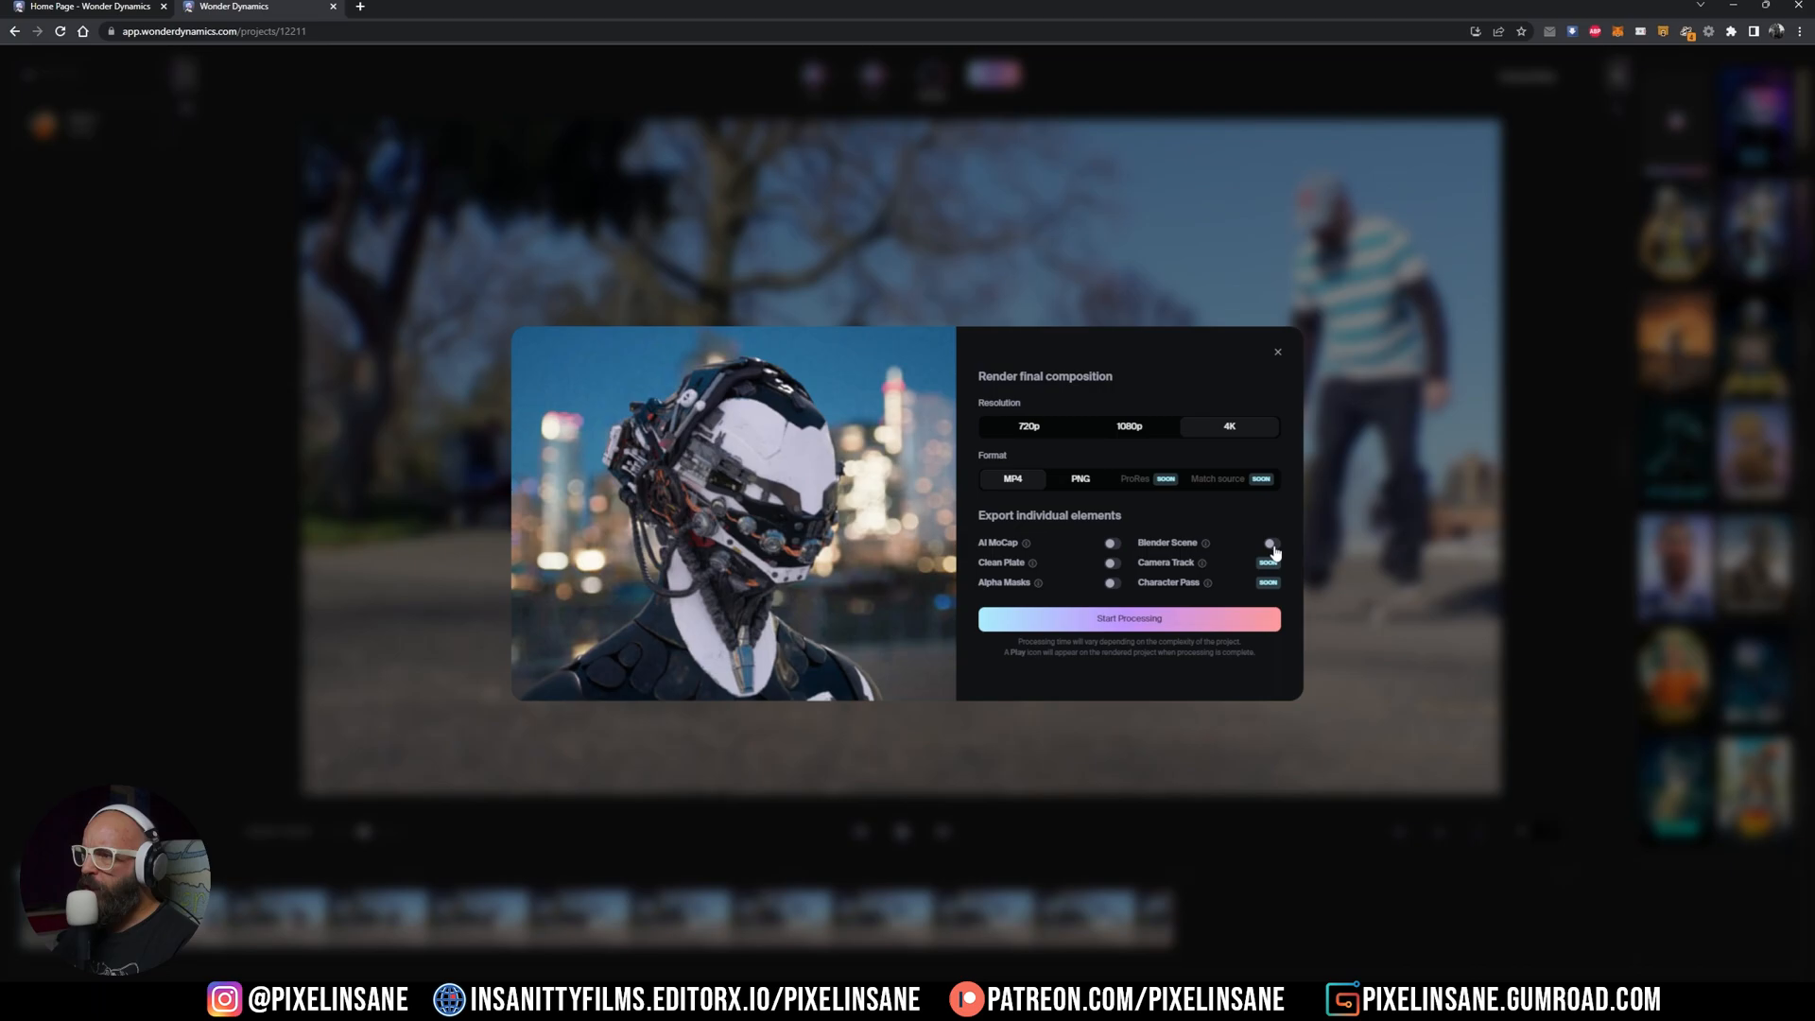
left_click(1271, 542)
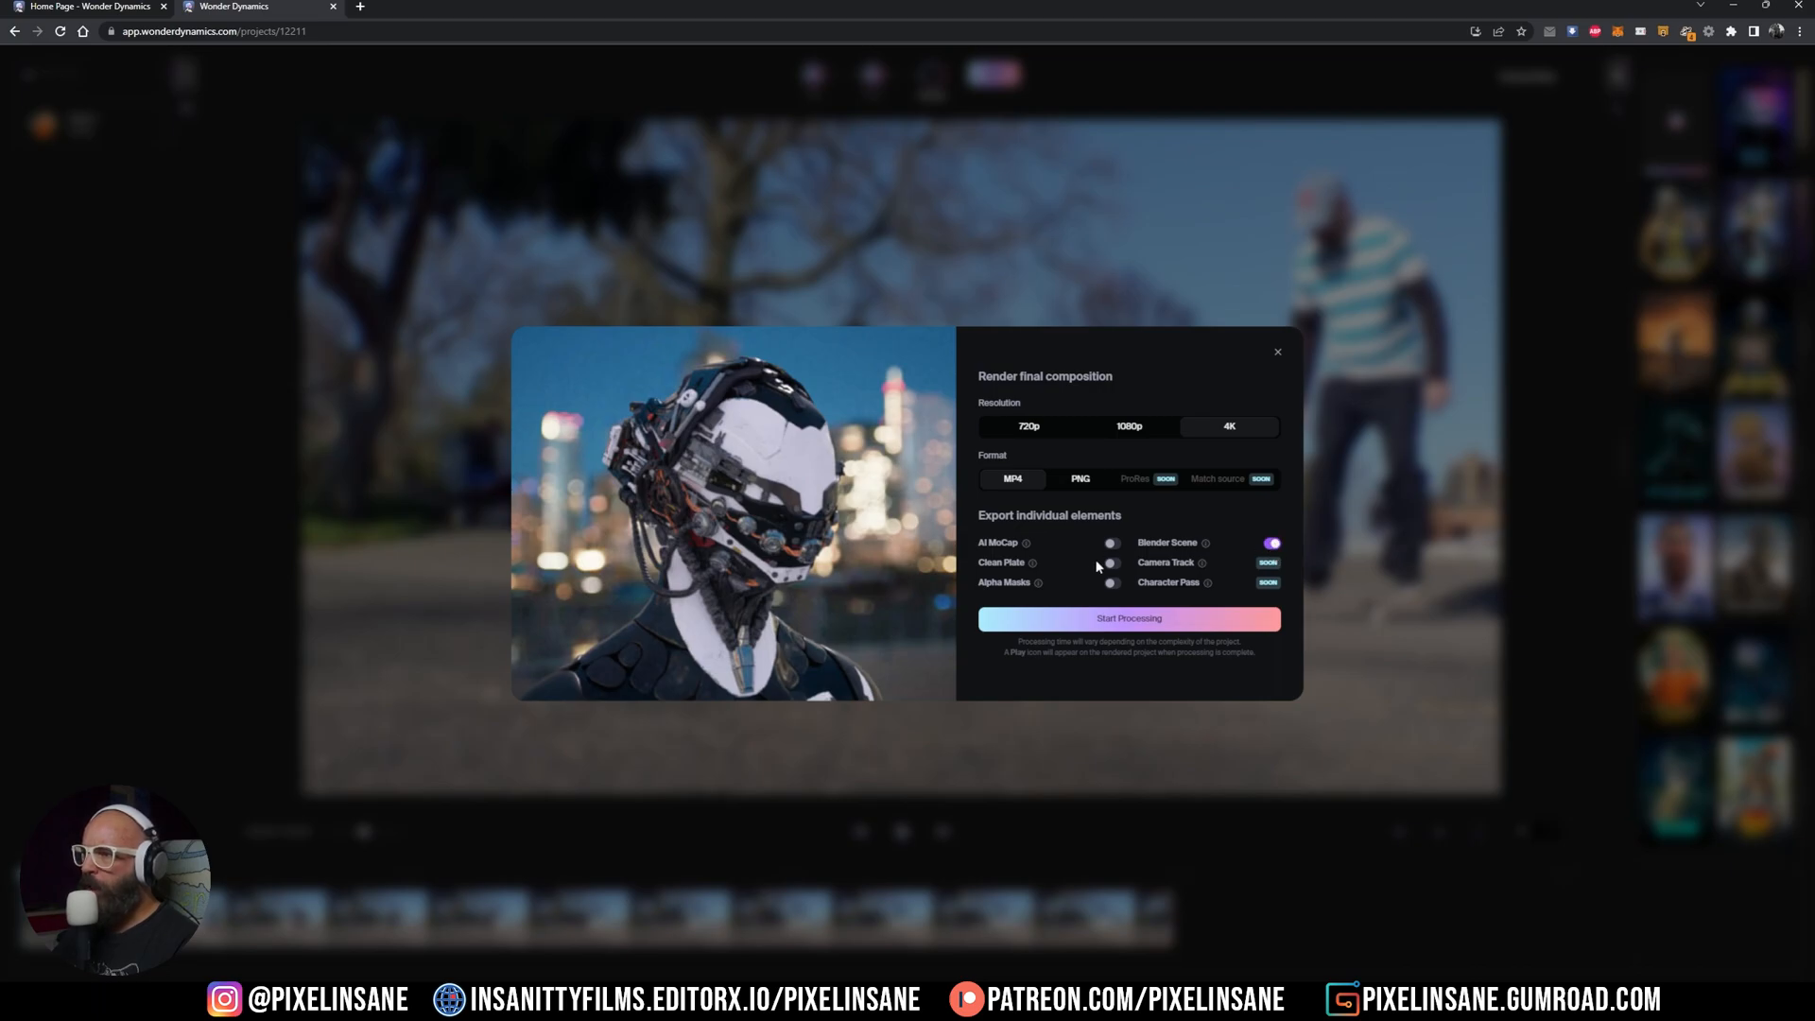
left_click(1112, 582)
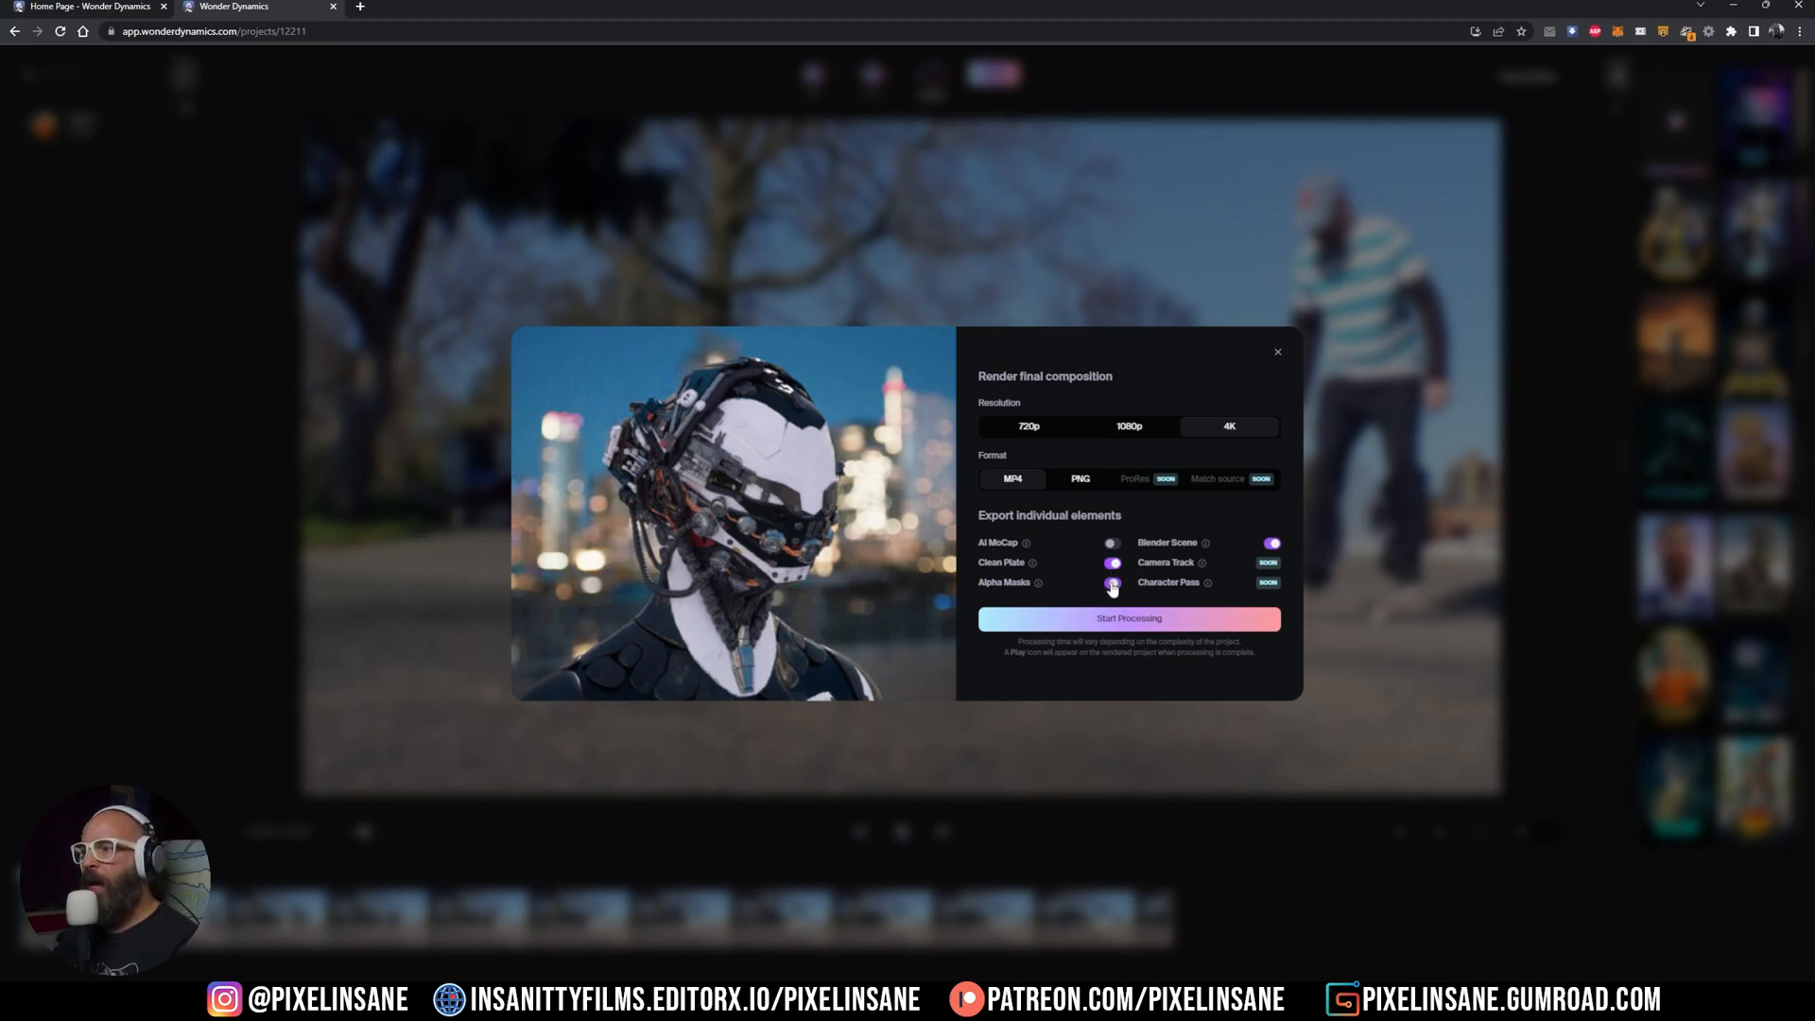
left_click(1111, 583)
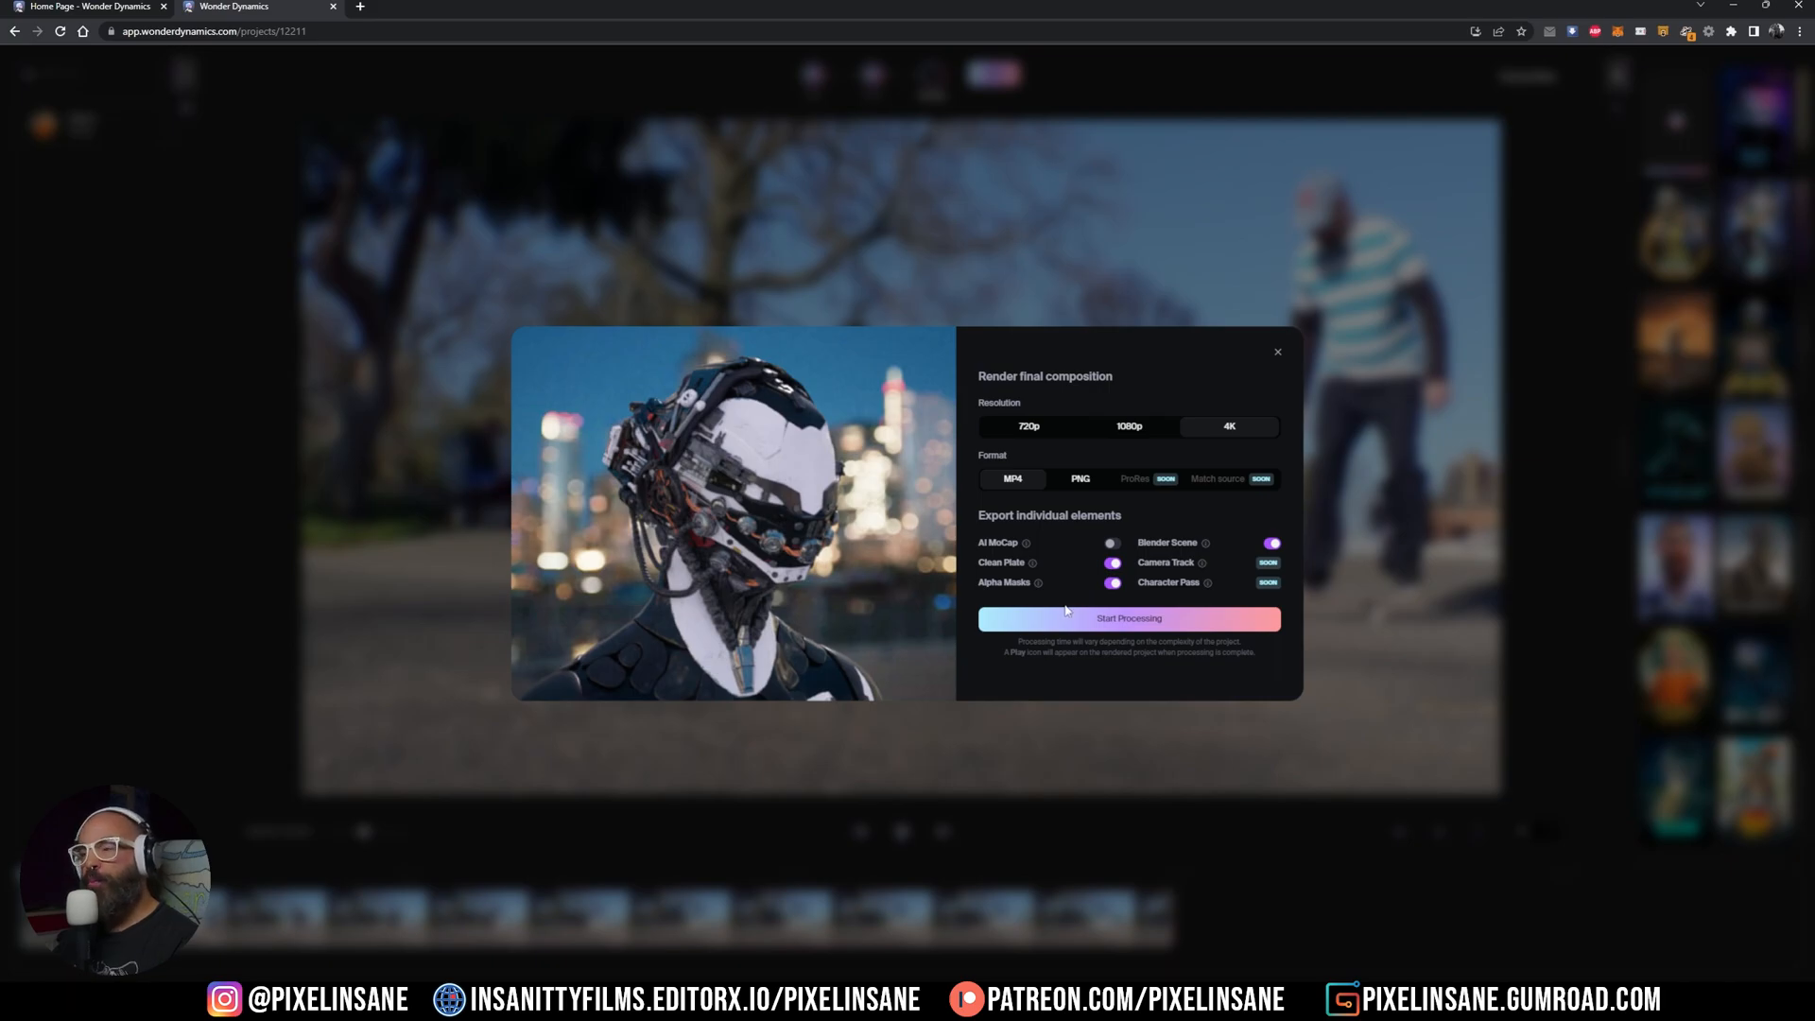
left_click(1127, 617)
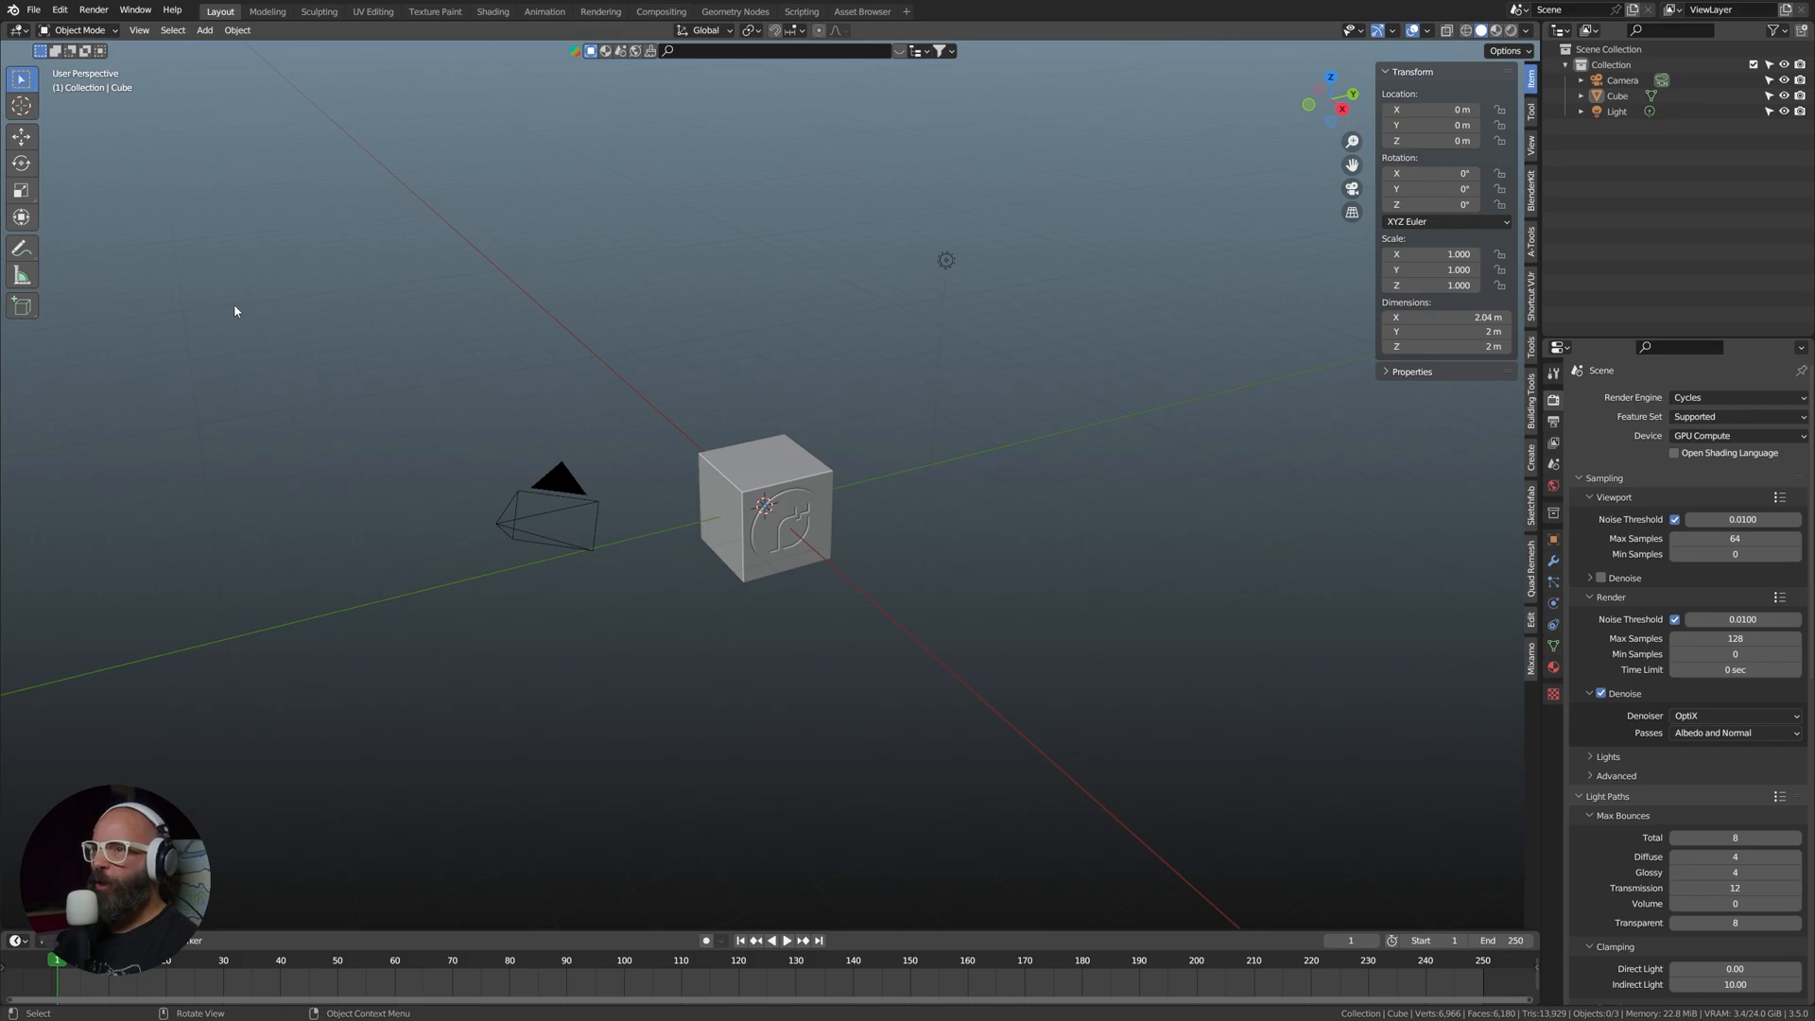
mouse_move(308, 325)
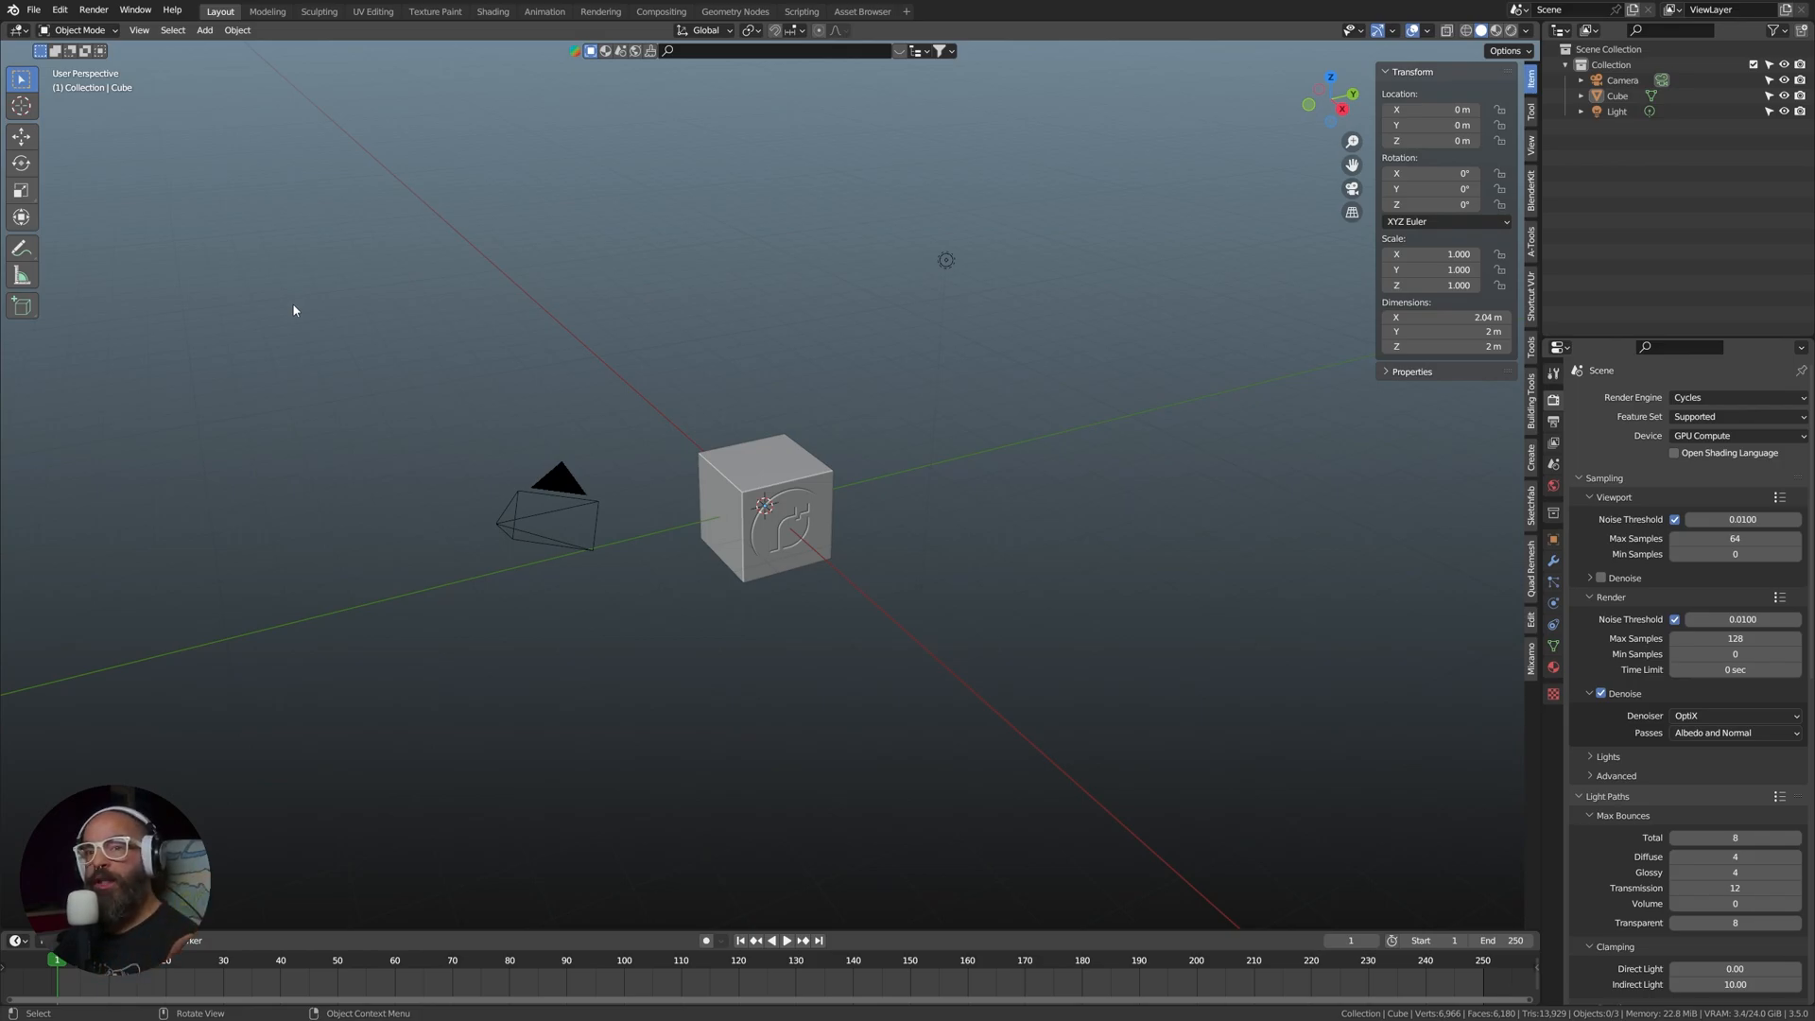
Open cut0_0_88_lighting.blend from Desktop > Ollie AI > Ollie AI Blender Scene
left_click(34, 11)
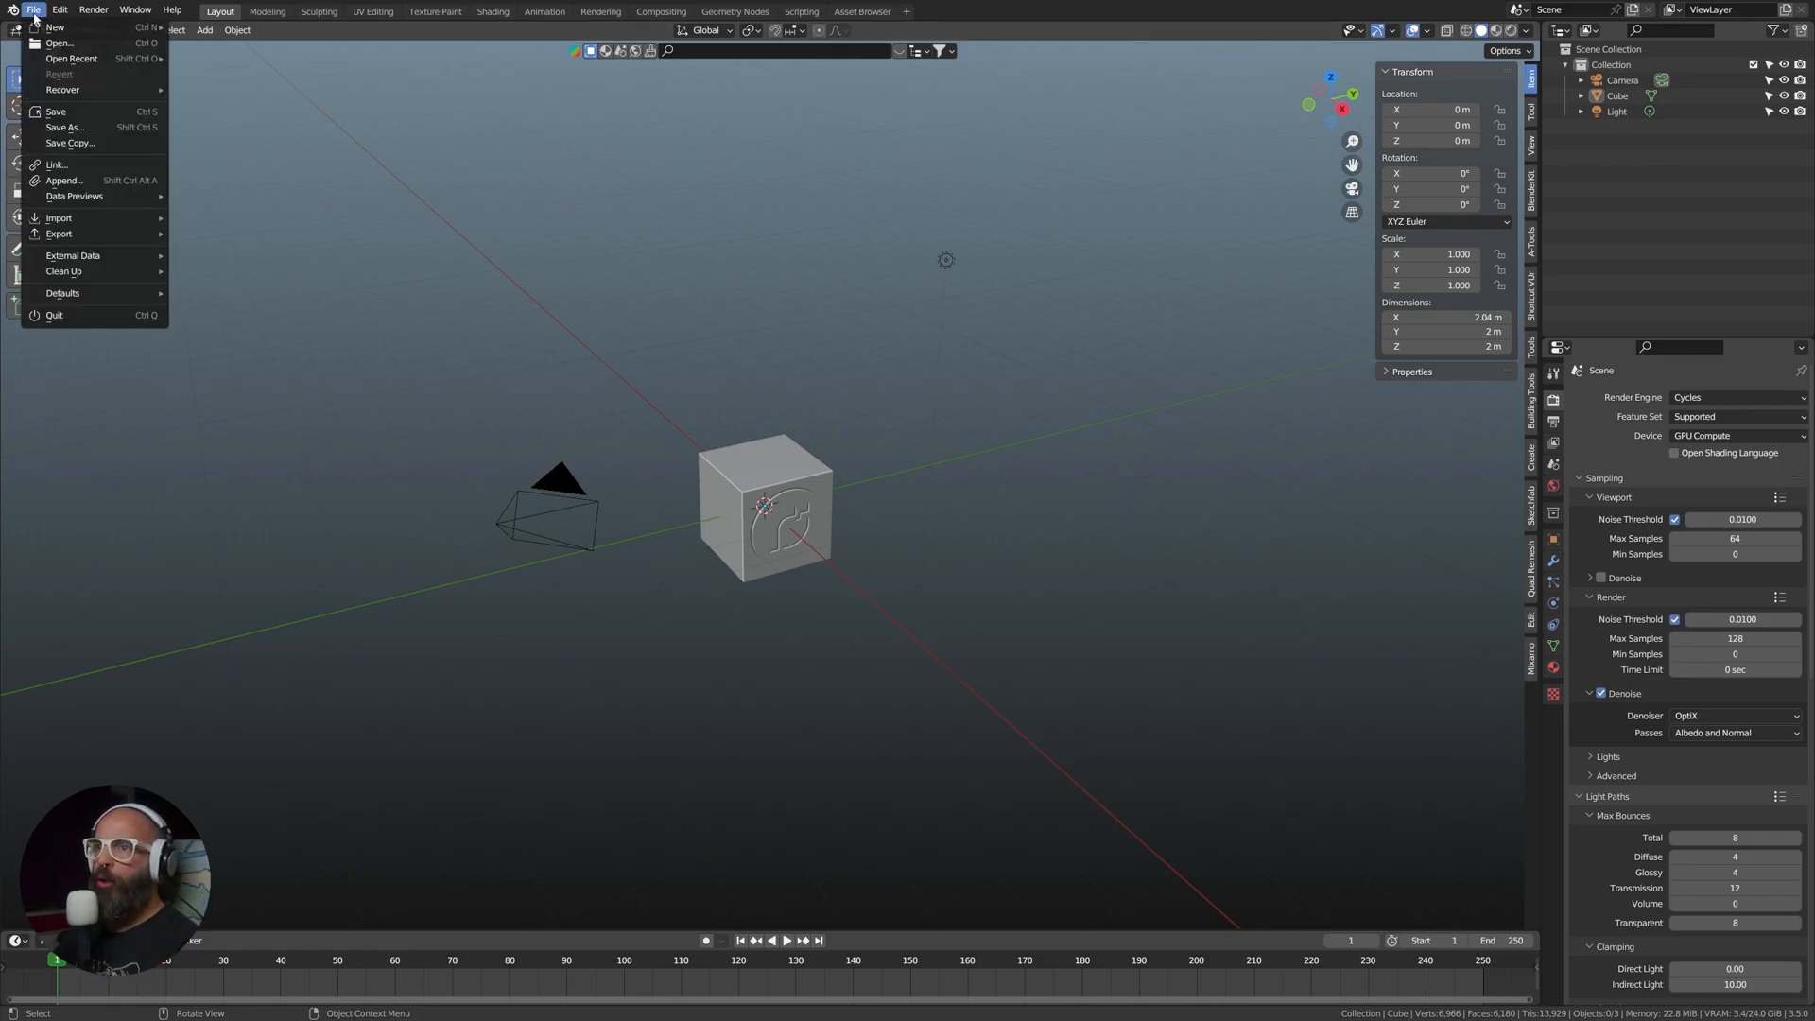
left_click(59, 44)
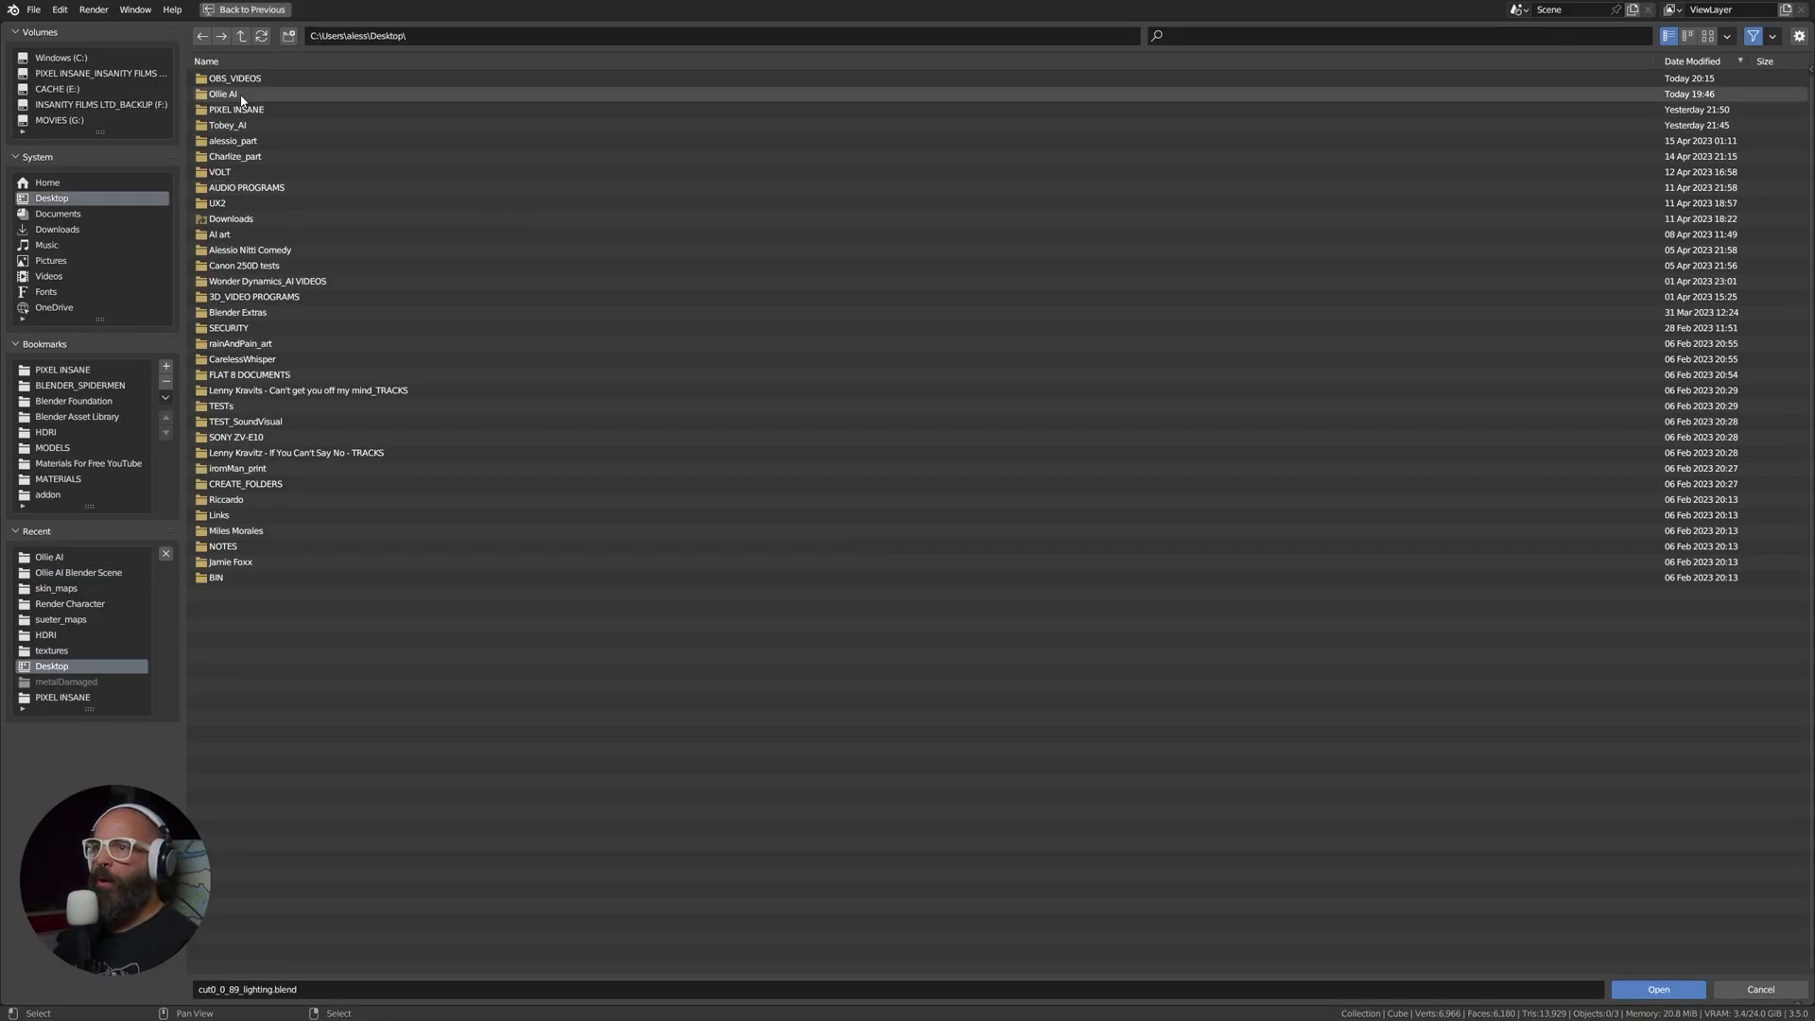
double_click(223, 94)
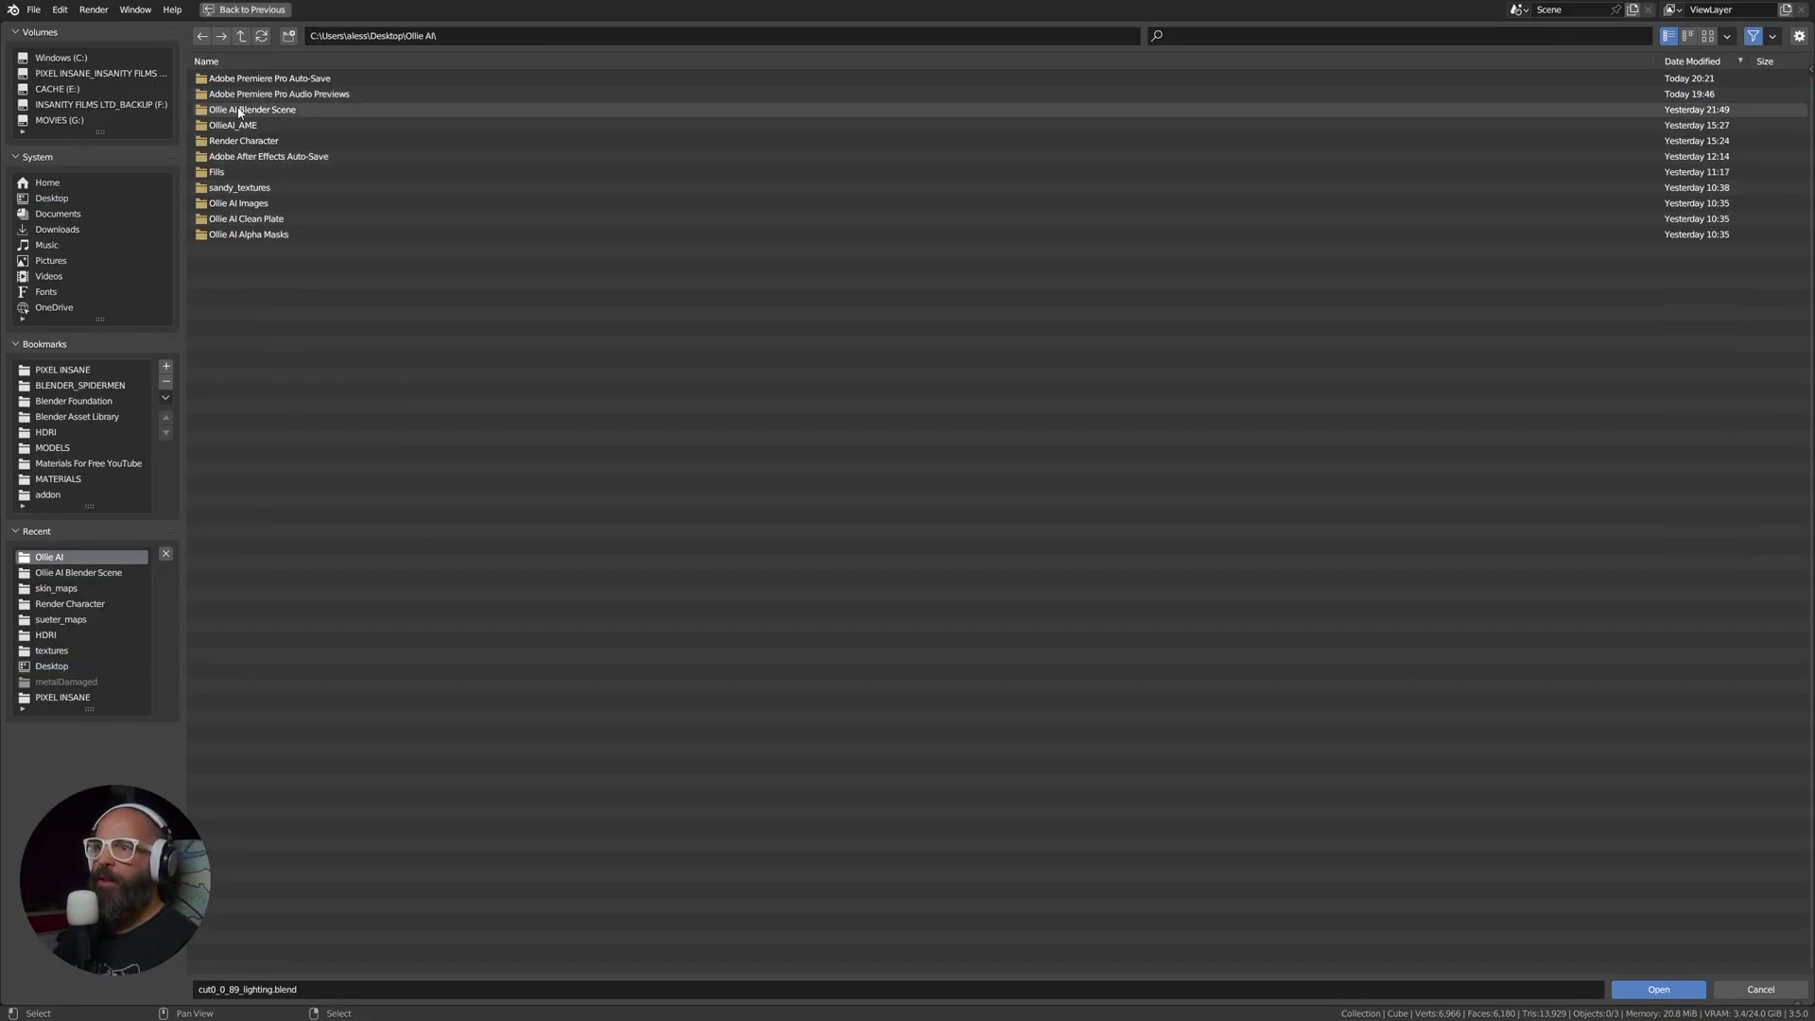
double_click(249, 110)
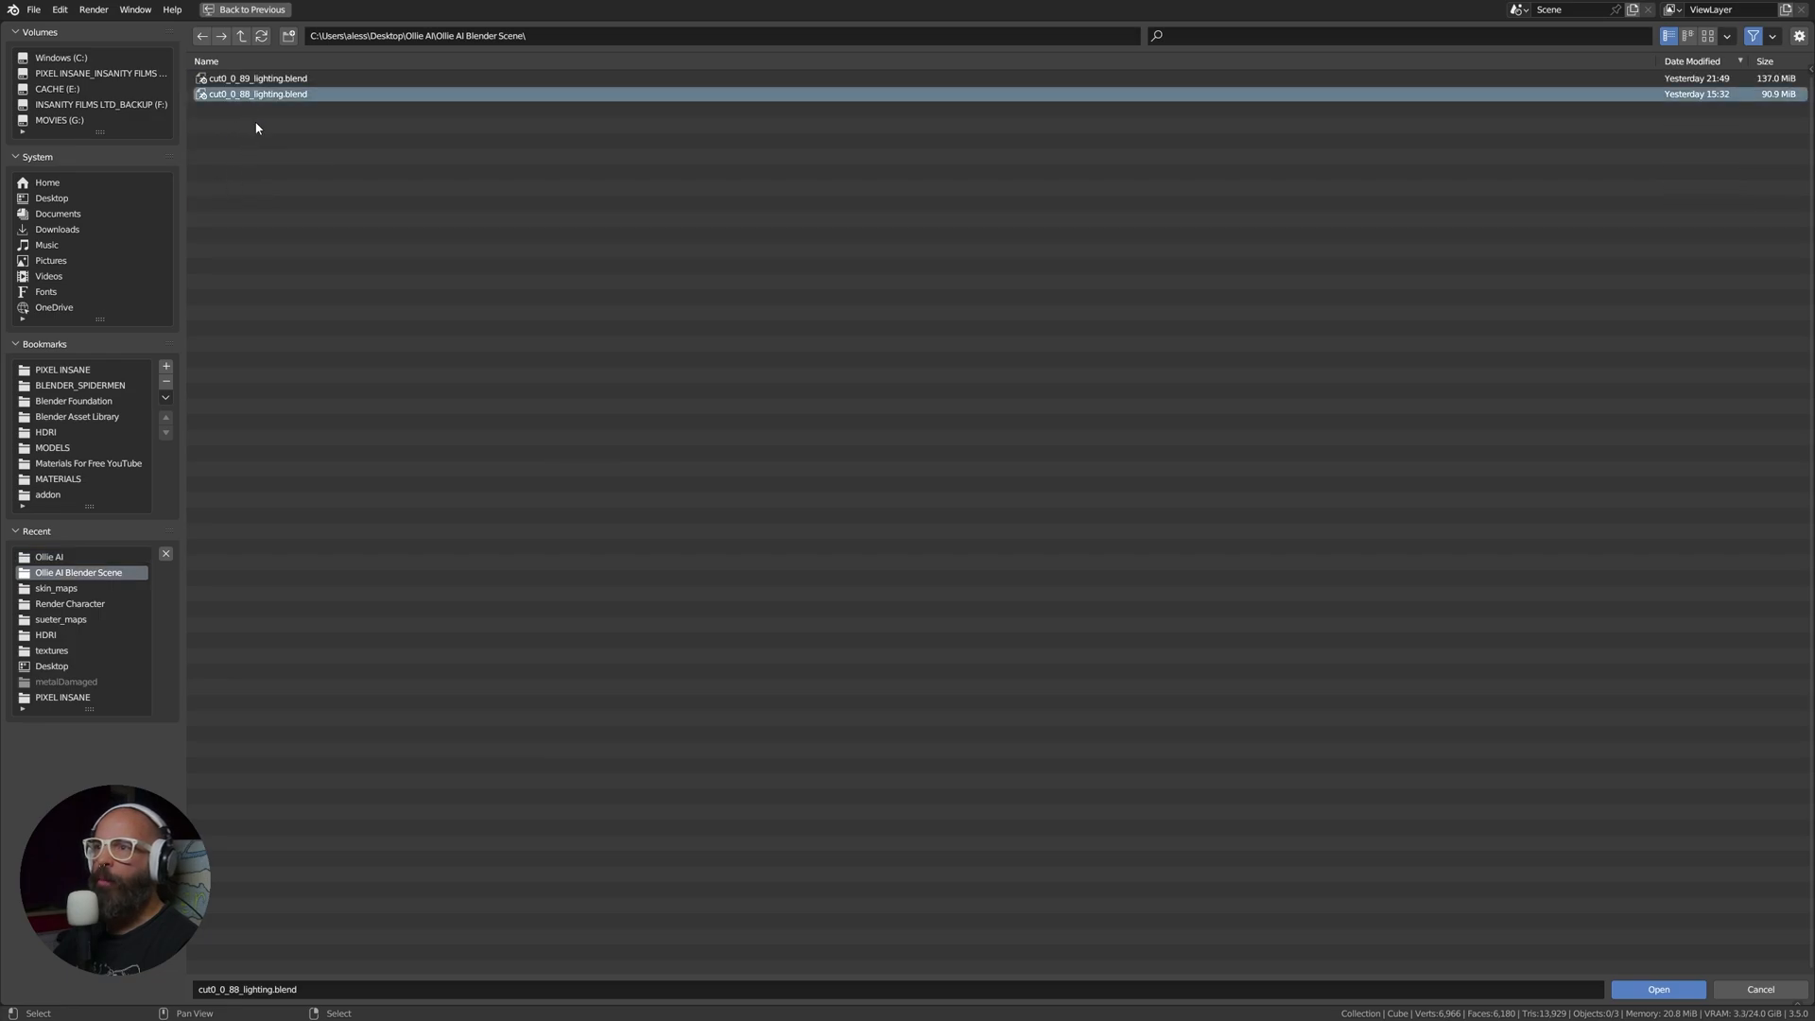
left_click(1656, 989)
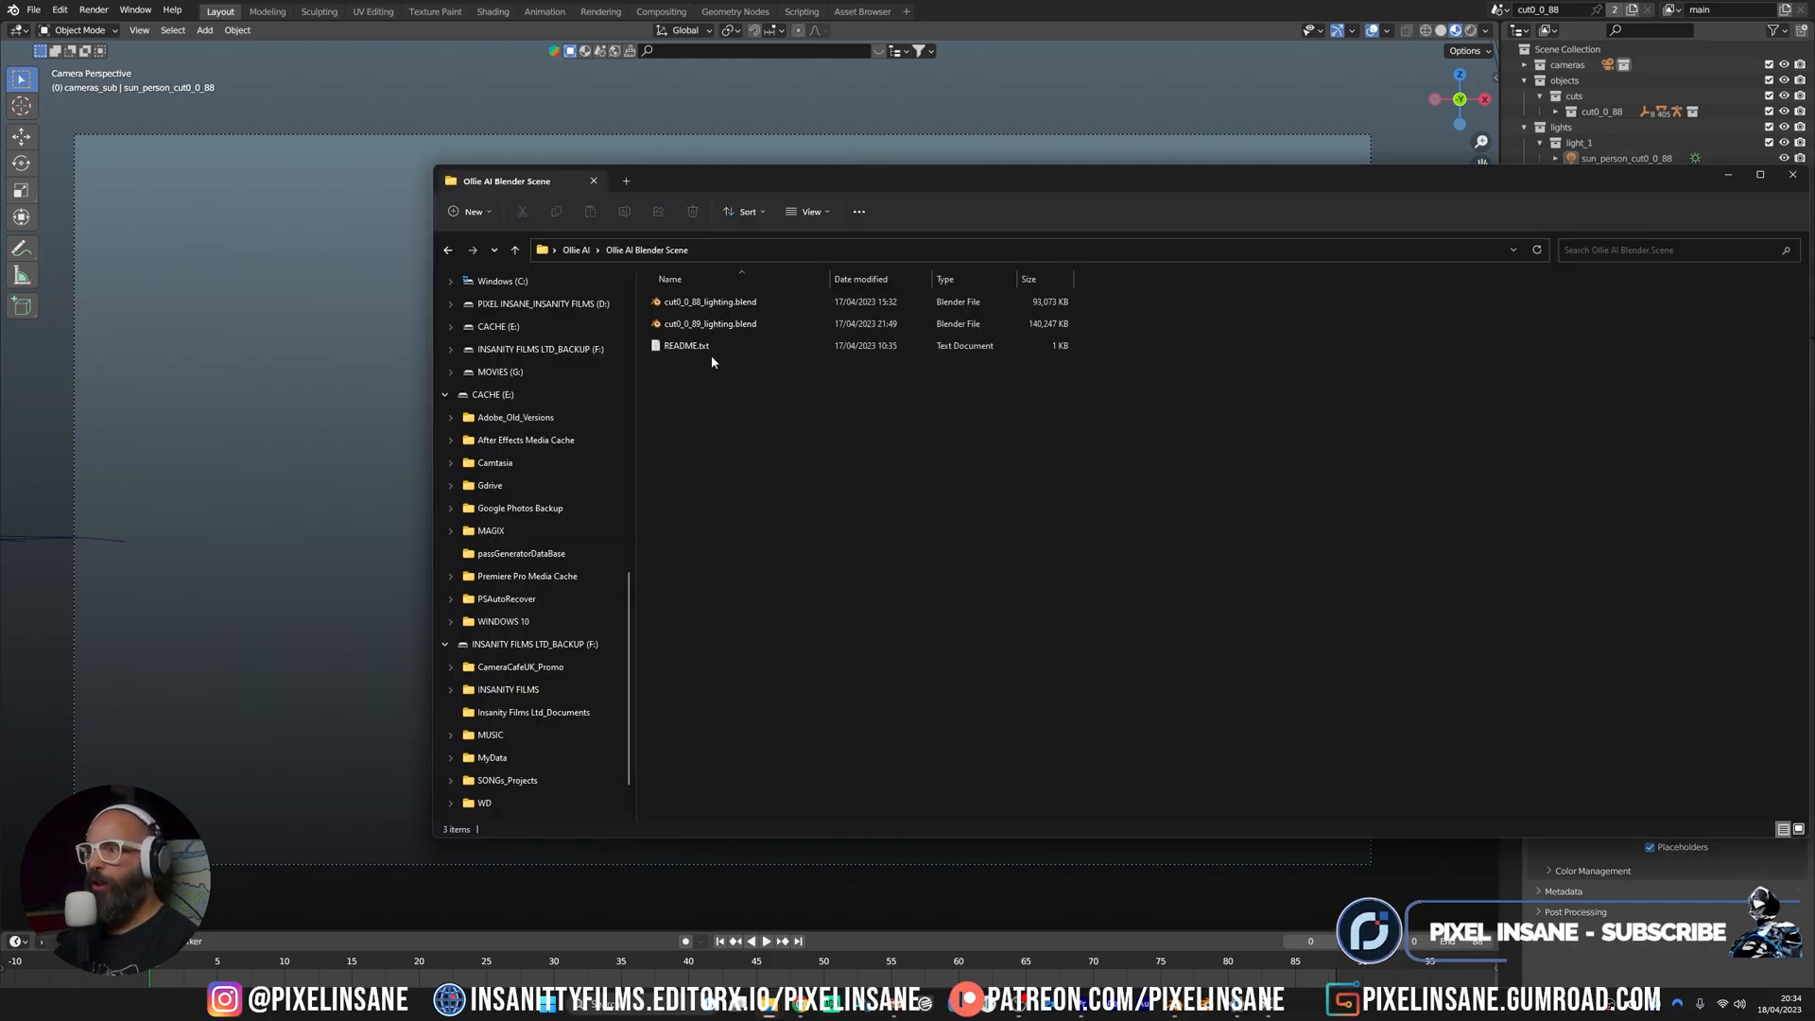
Open README.txt from the scene folder and select its character textures URL
double_click(684, 344)
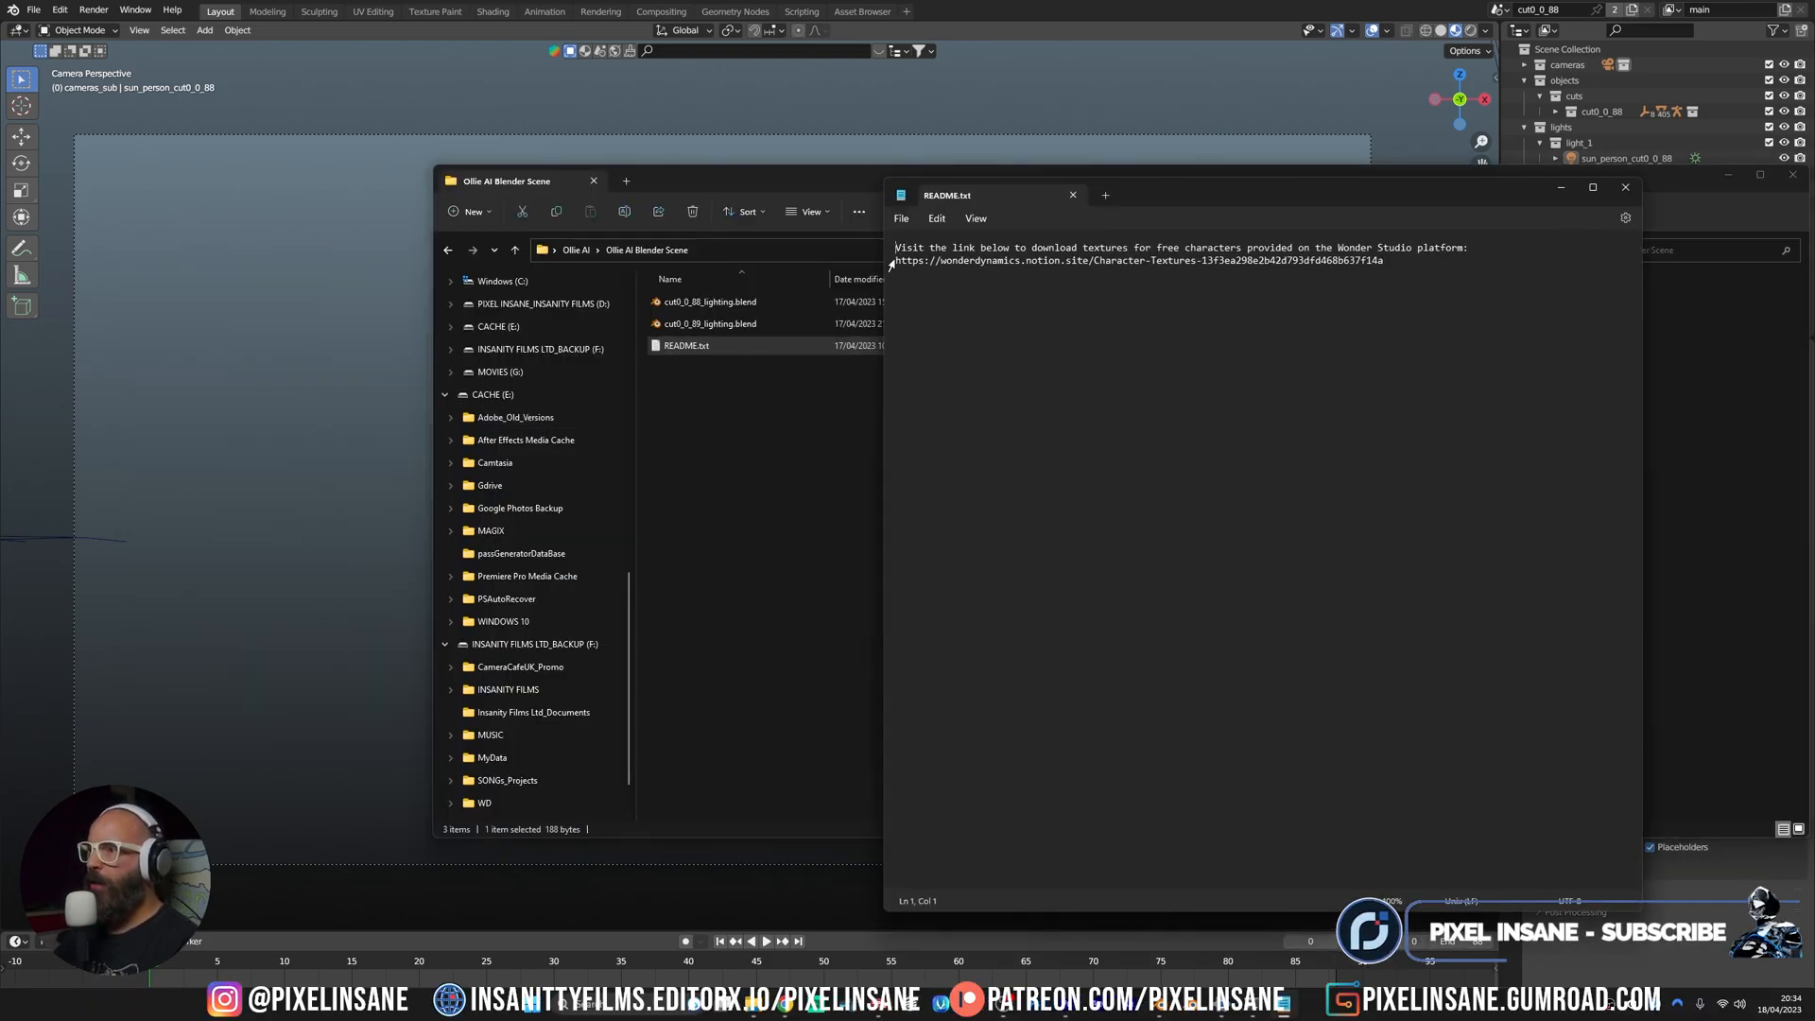
triple_click(1138, 259)
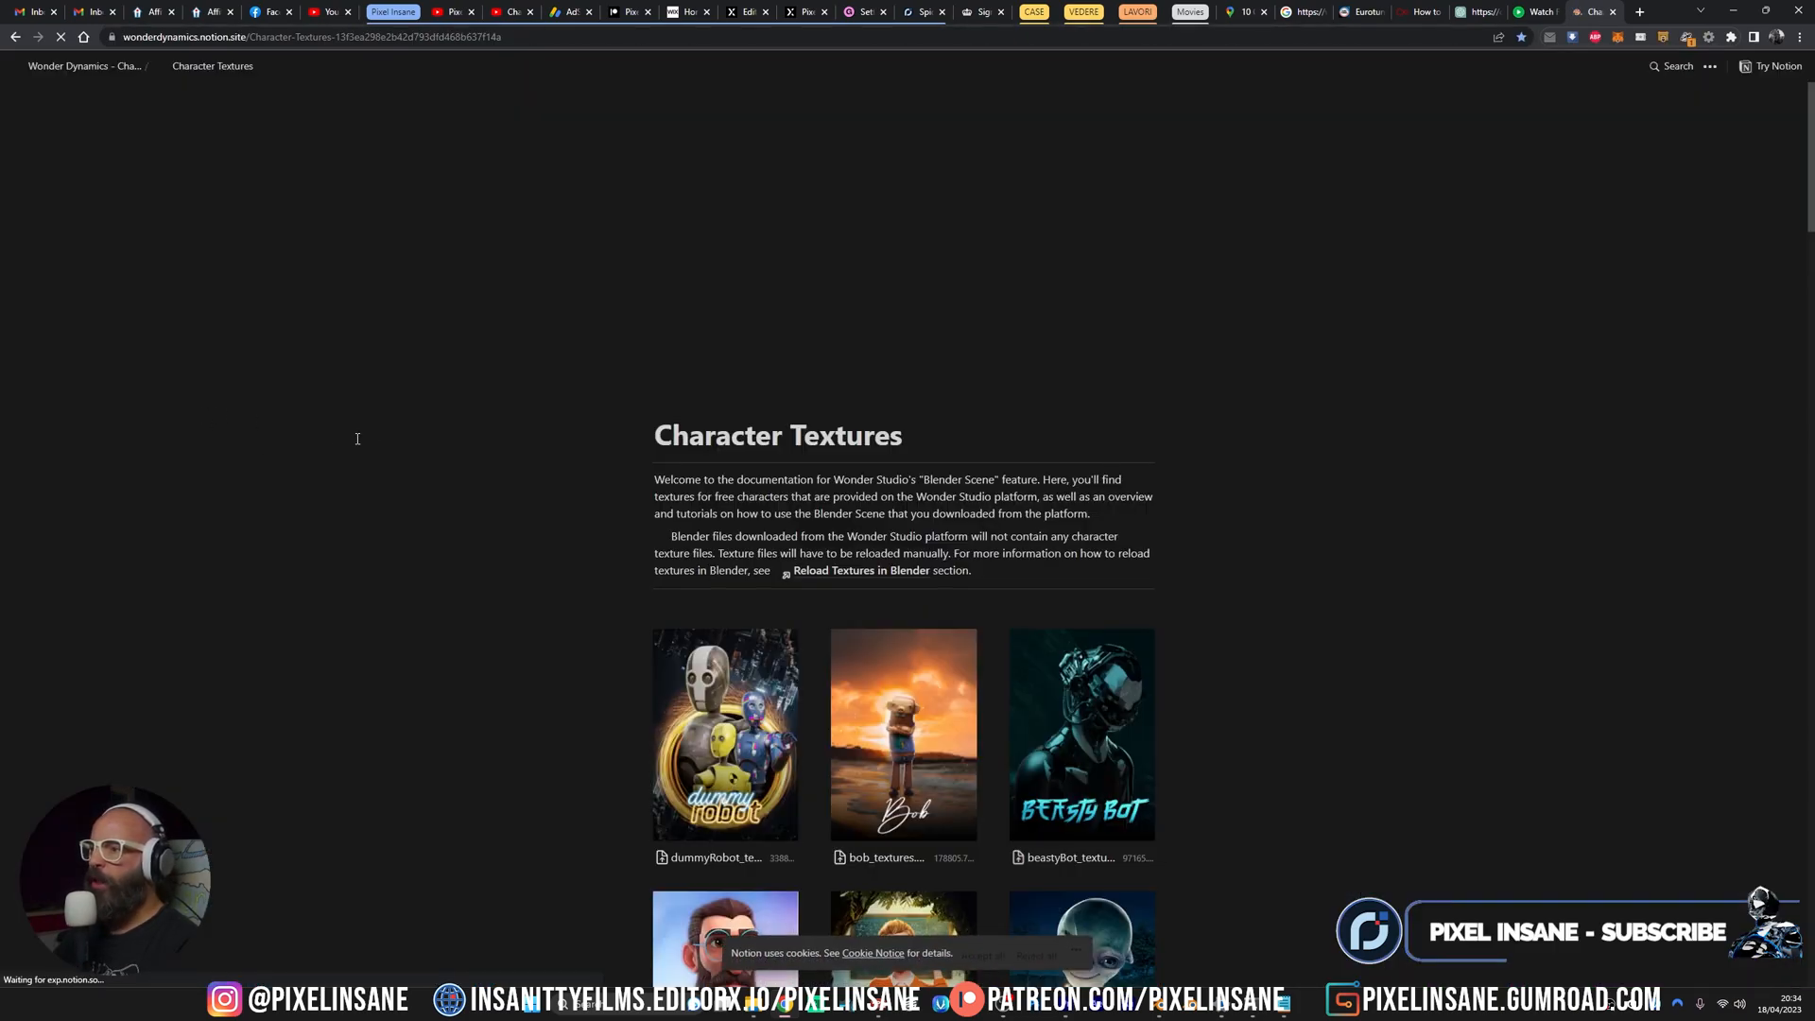
Scroll through the Character Textures Notion page listing texture packs for Sandy, Bob and The Professor
scroll("down", 3)
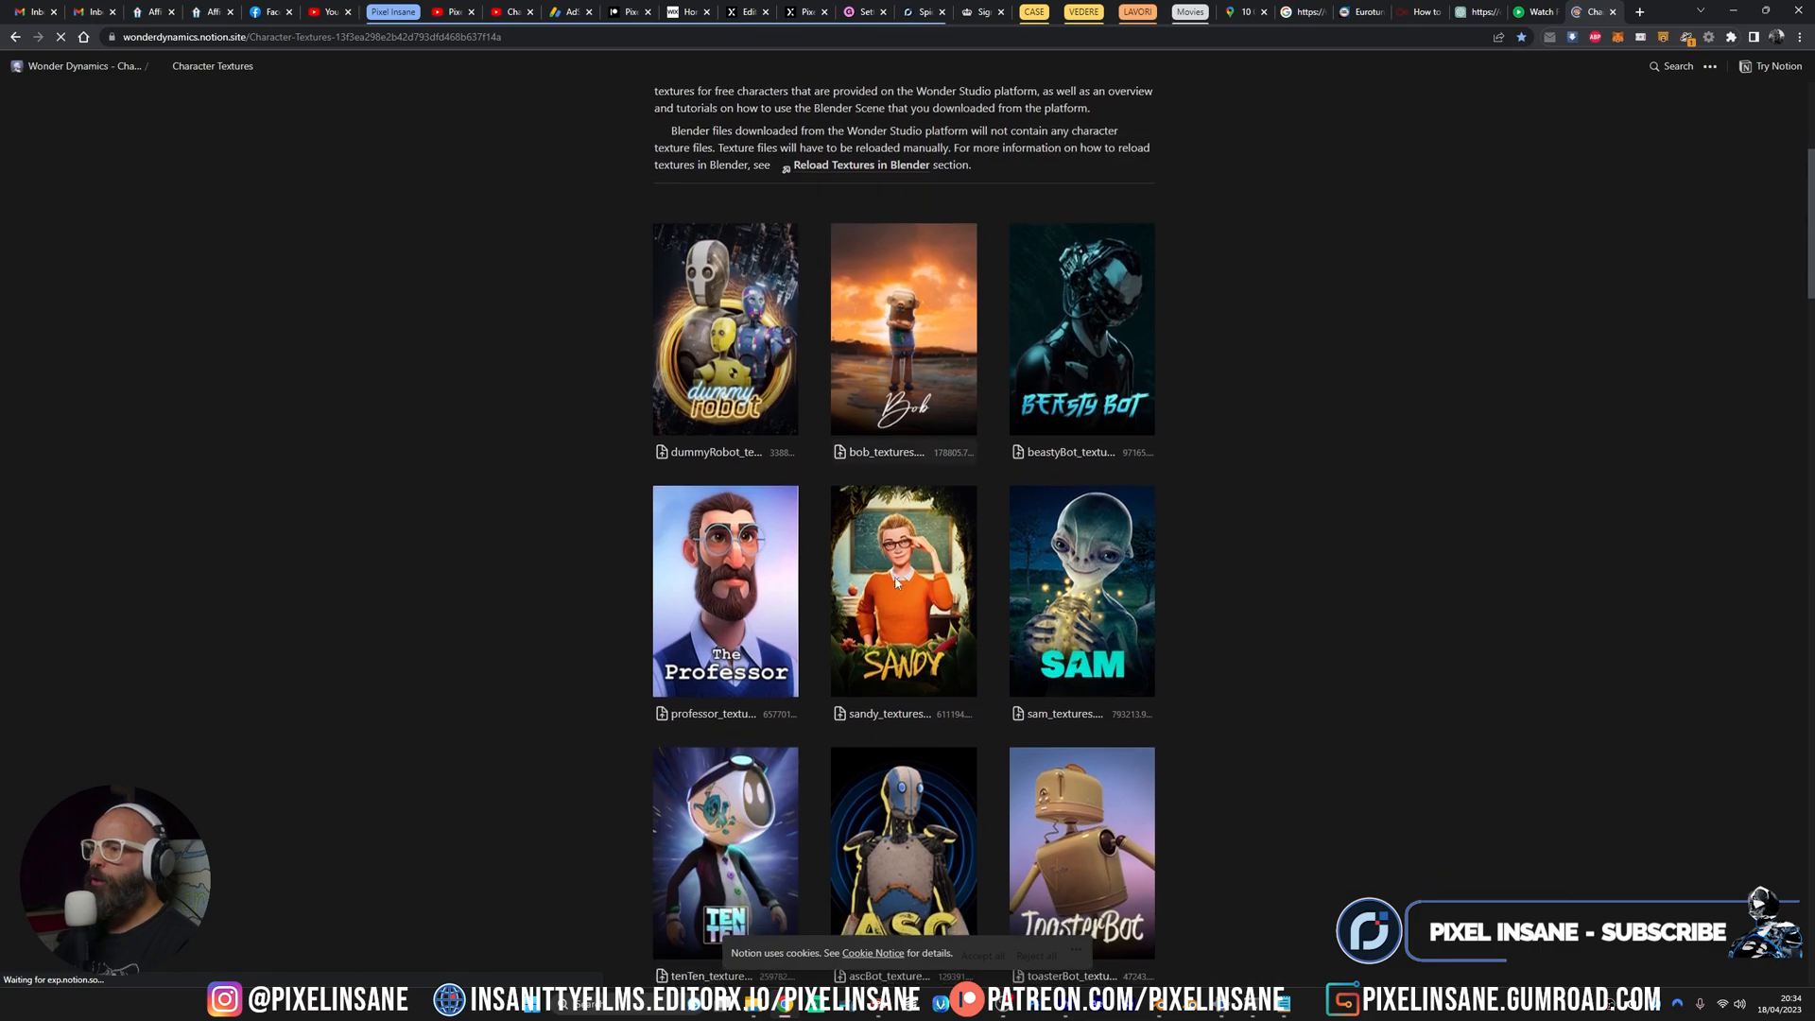
mouse_move(889, 721)
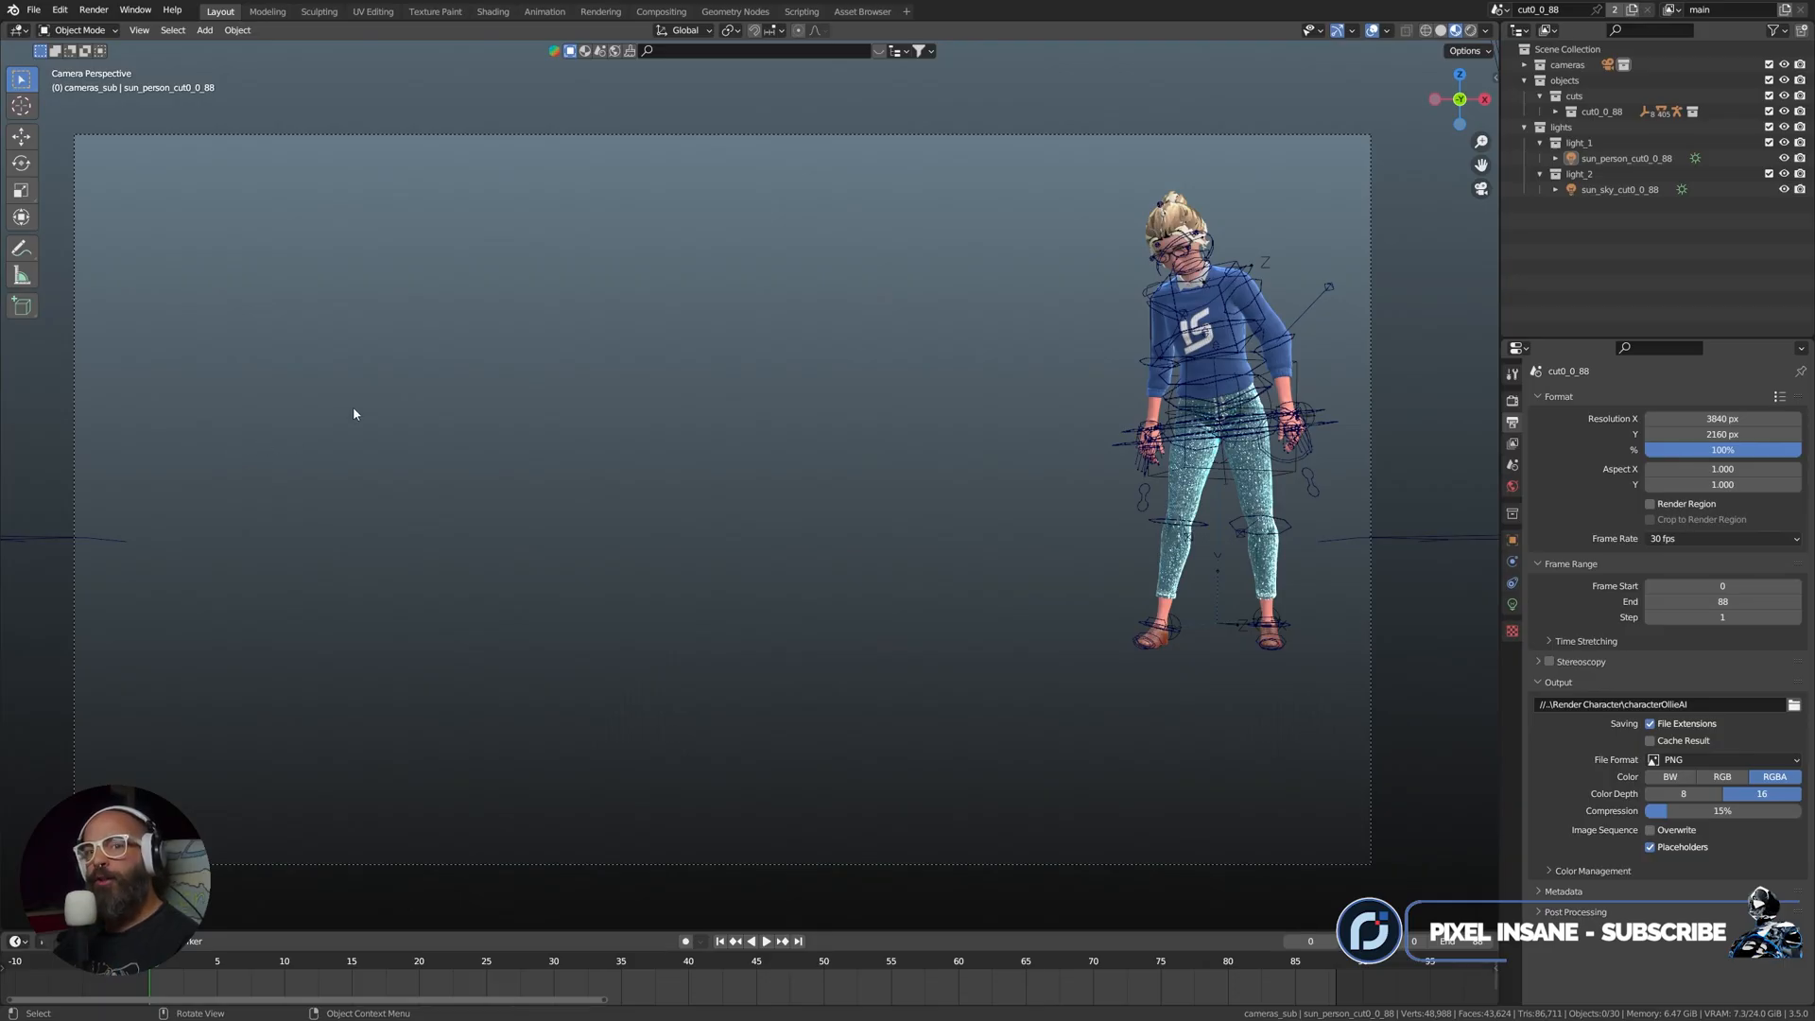
mouse_move(336, 326)
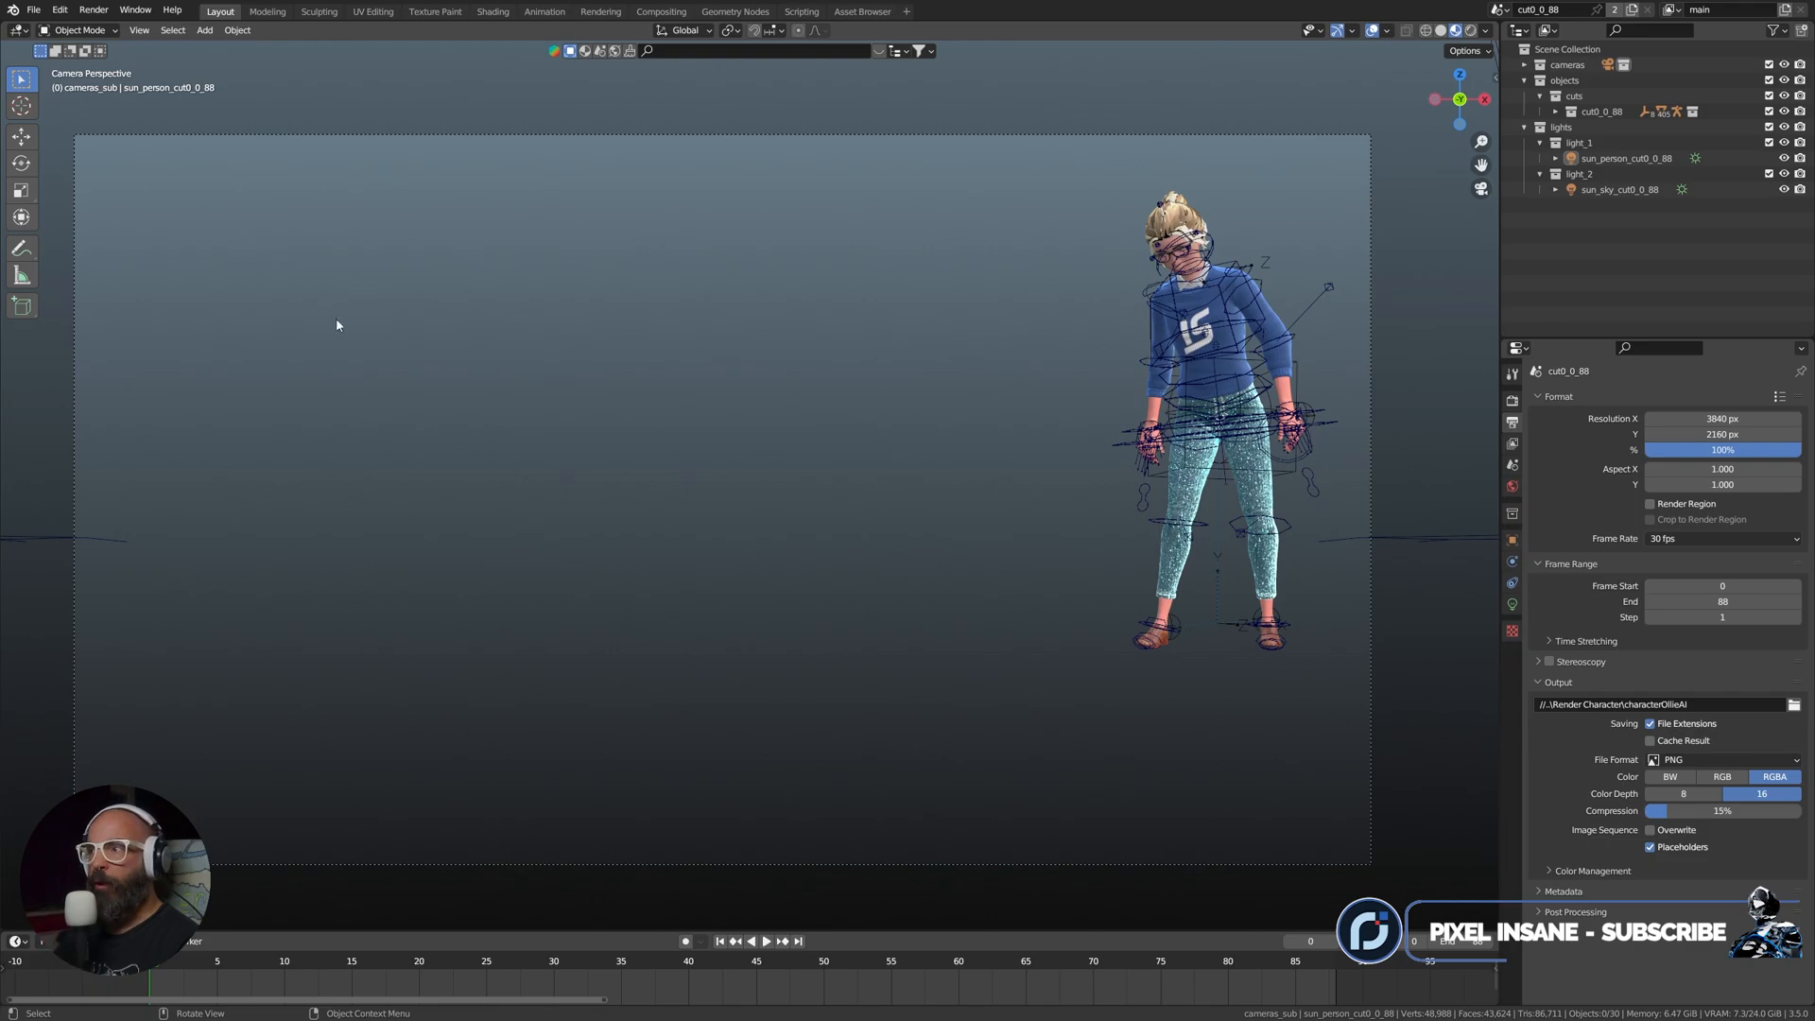
Run Find Missing Files and browse up to Ollie AI, into the sandy_textures folder
left_click(32, 10)
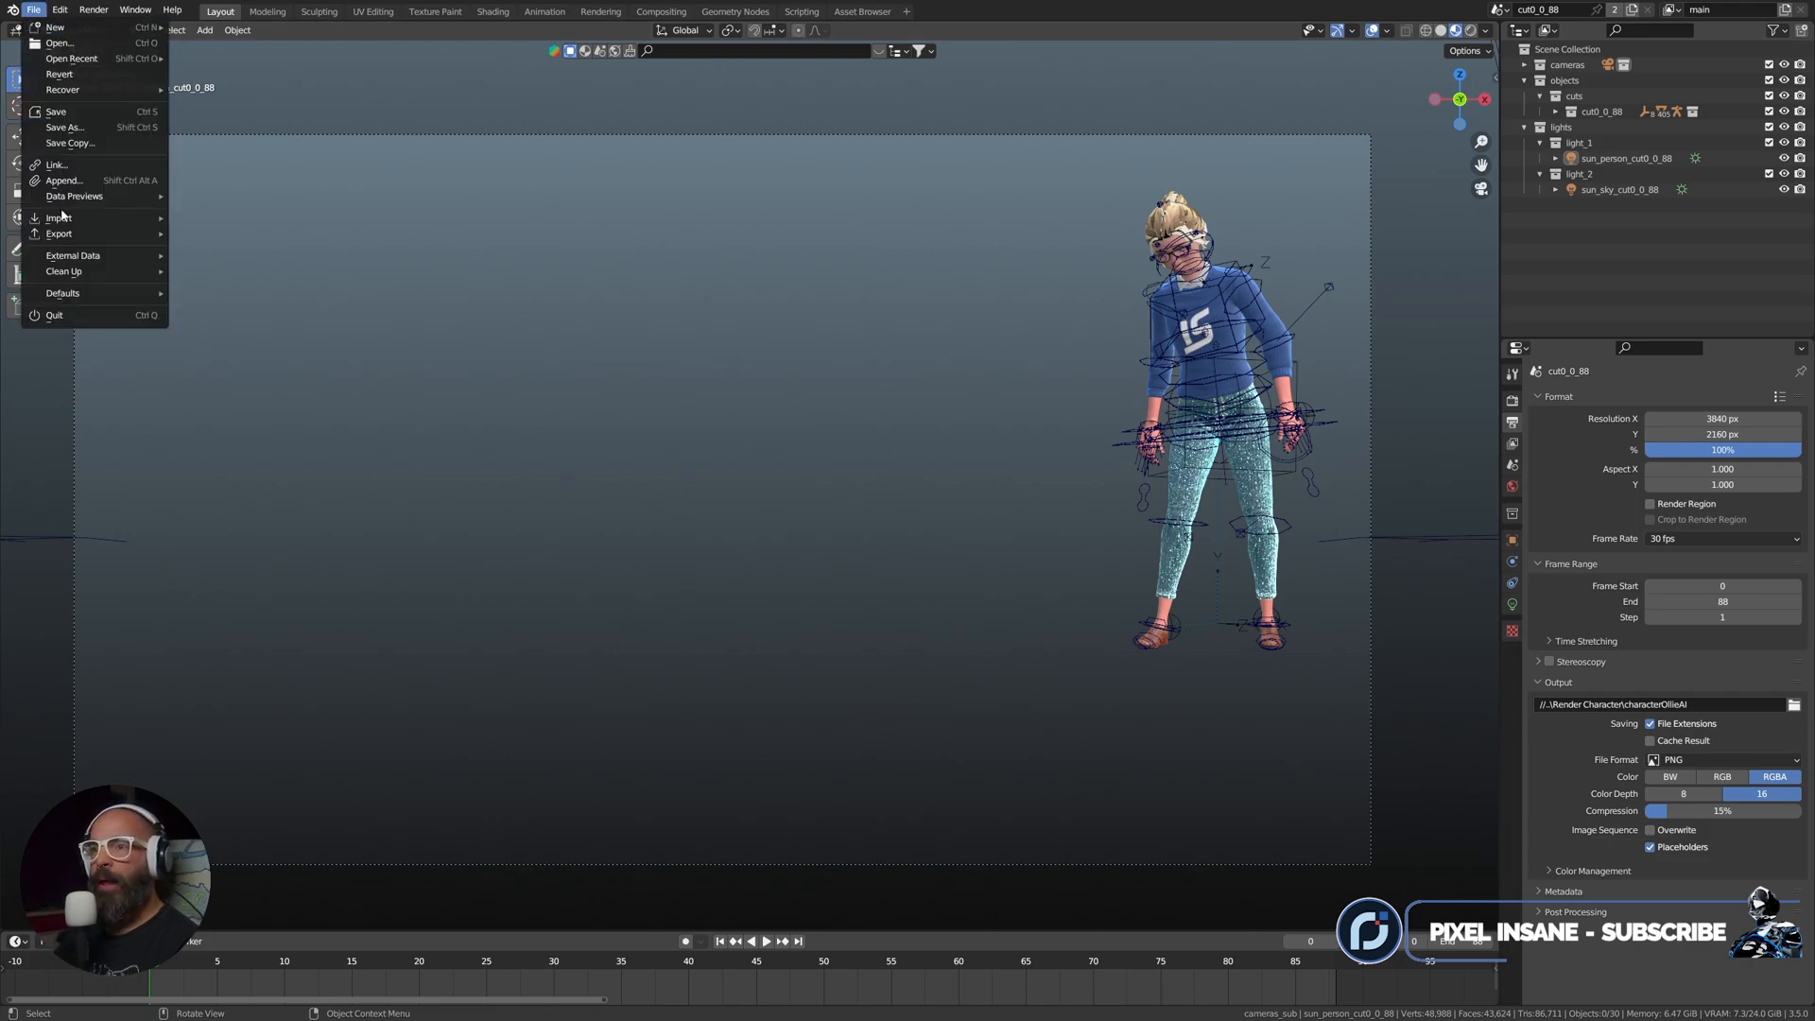
mouse_move(74, 255)
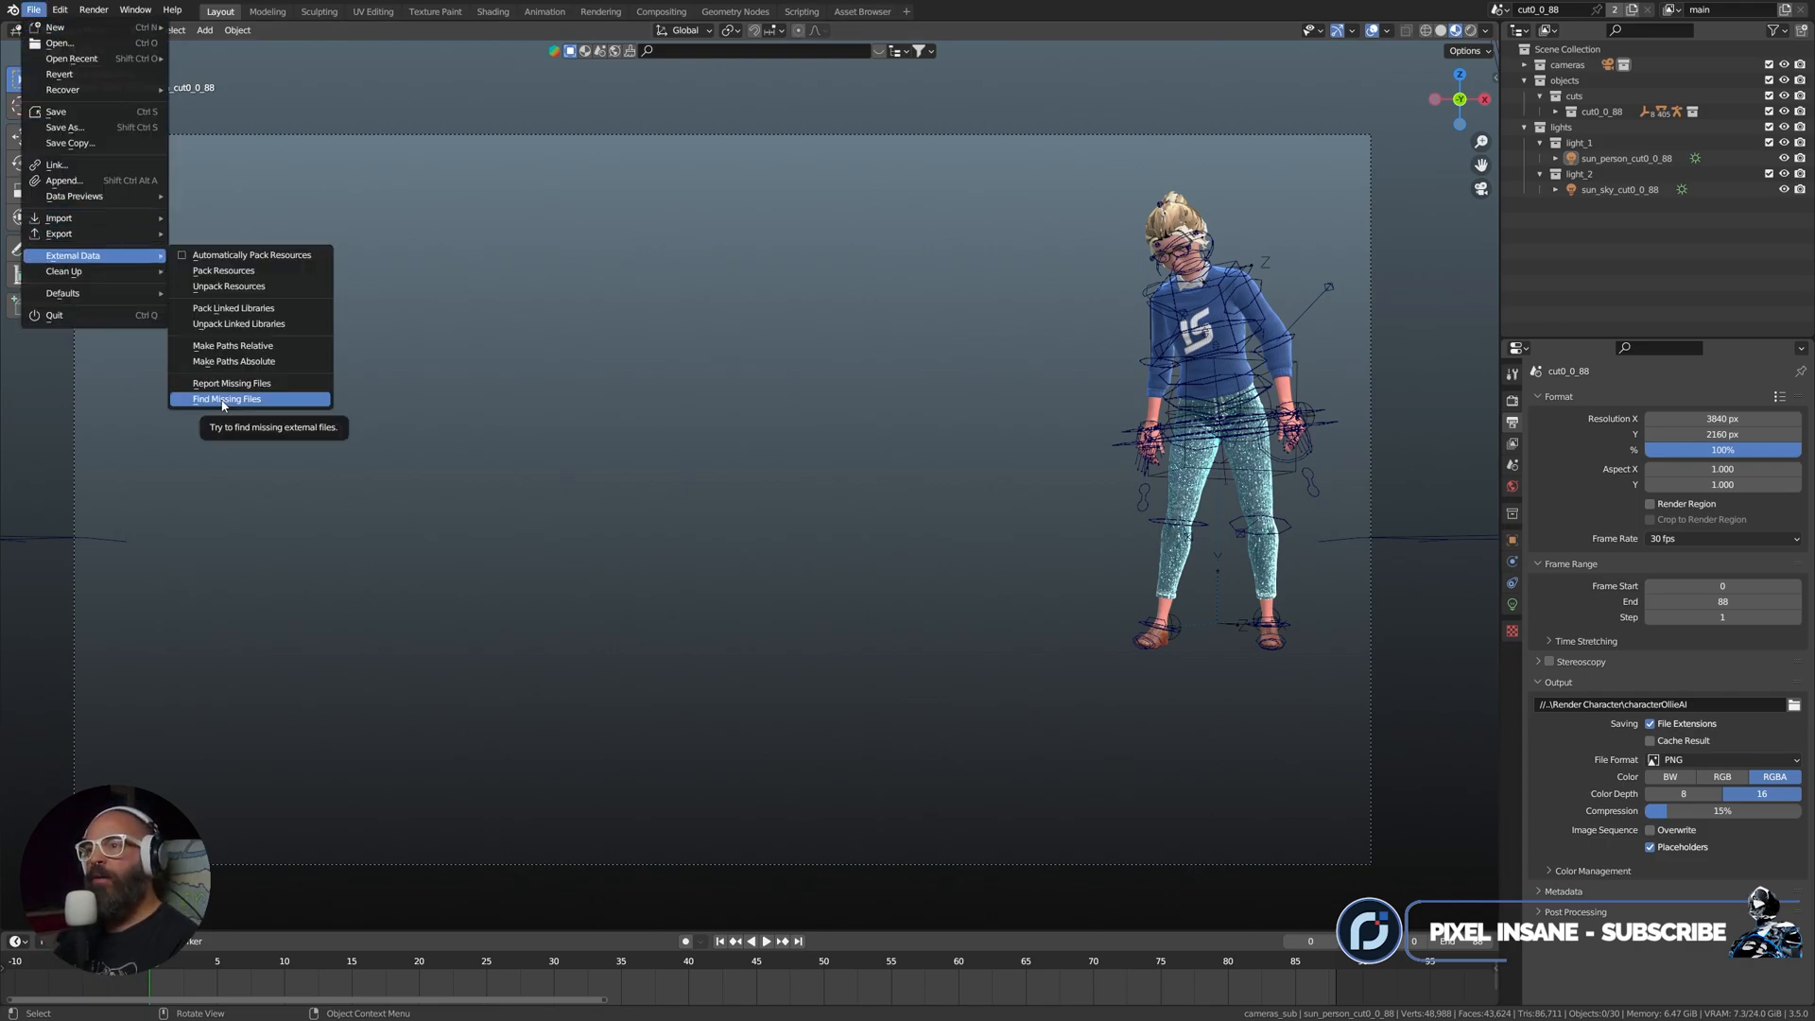
left_click(227, 399)
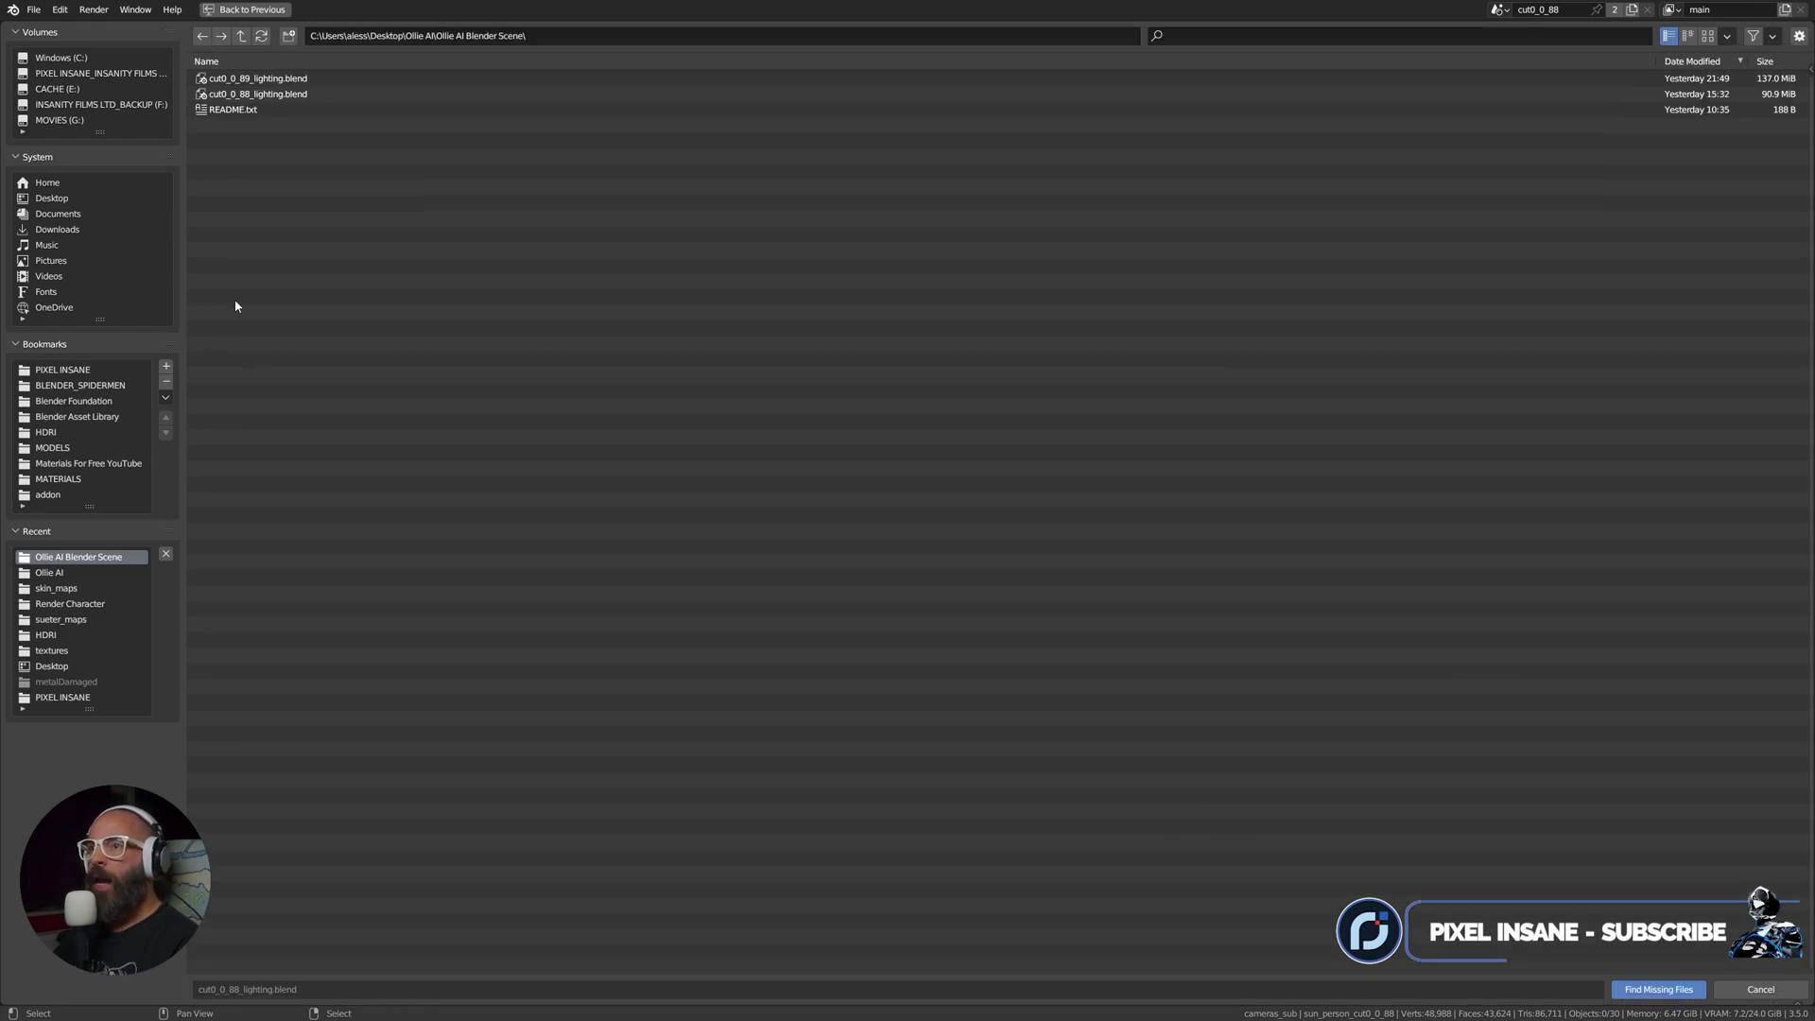
left_click(240, 36)
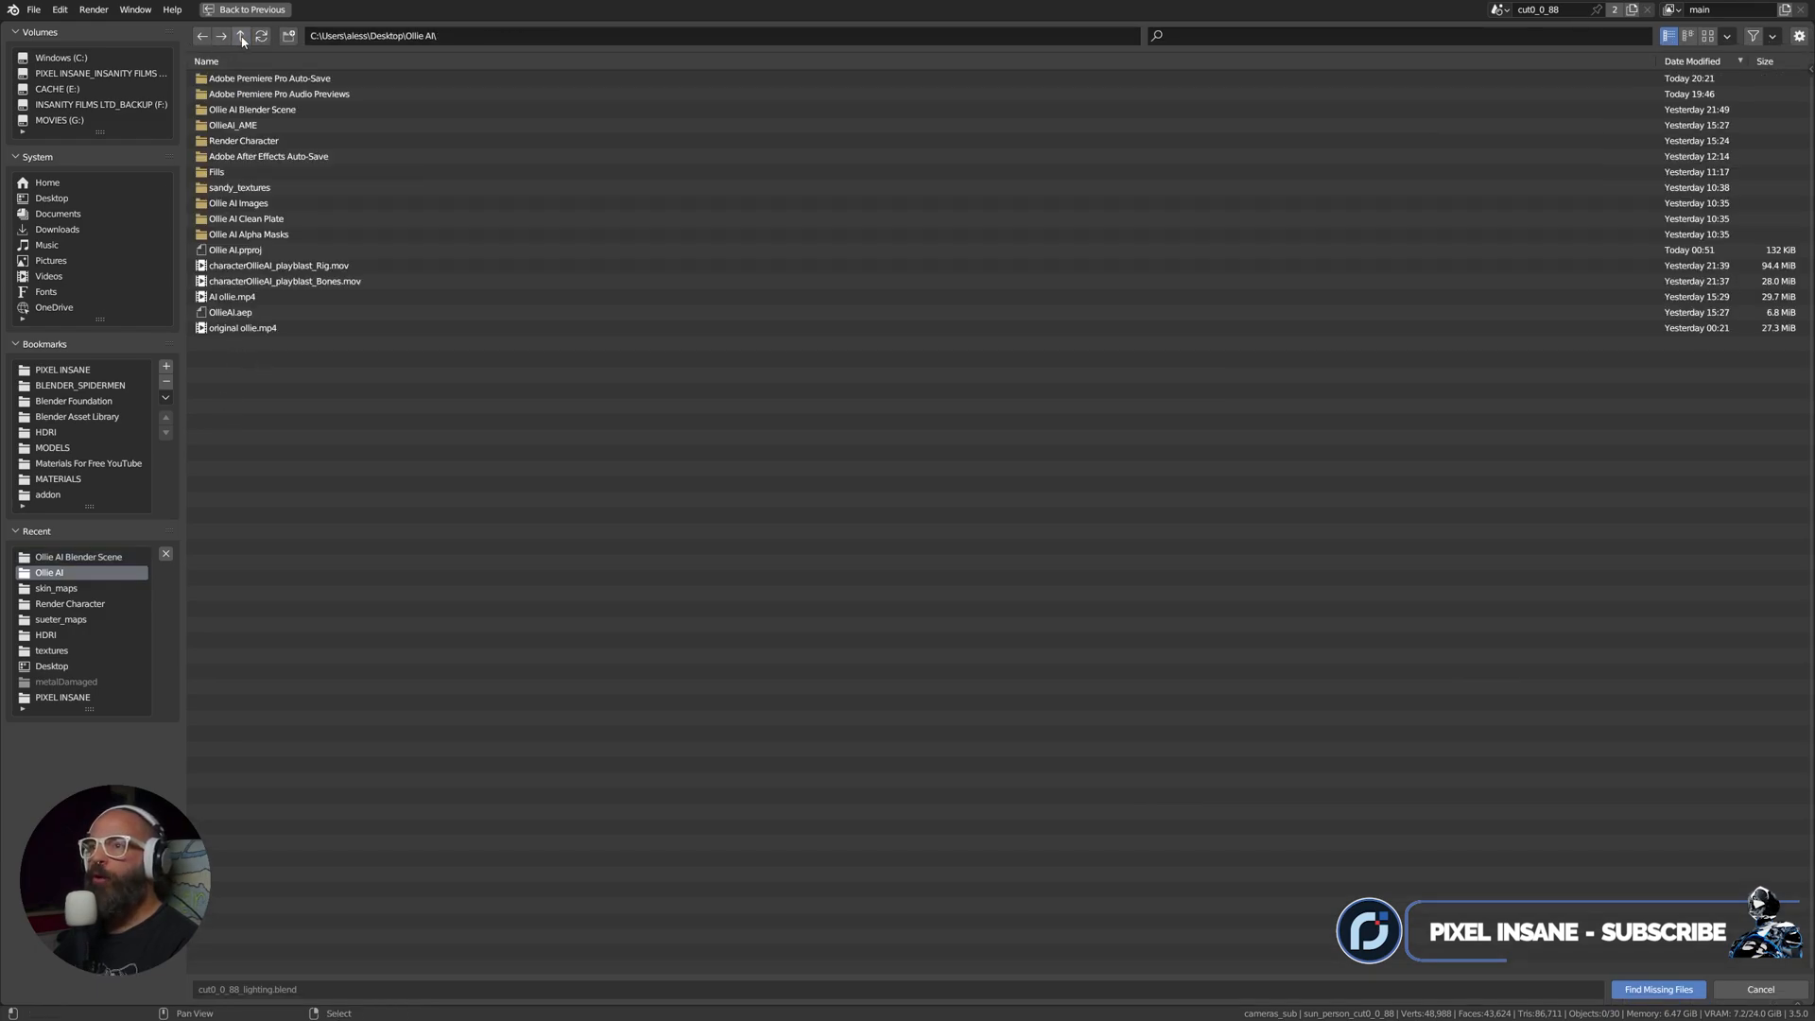
double_click(238, 187)
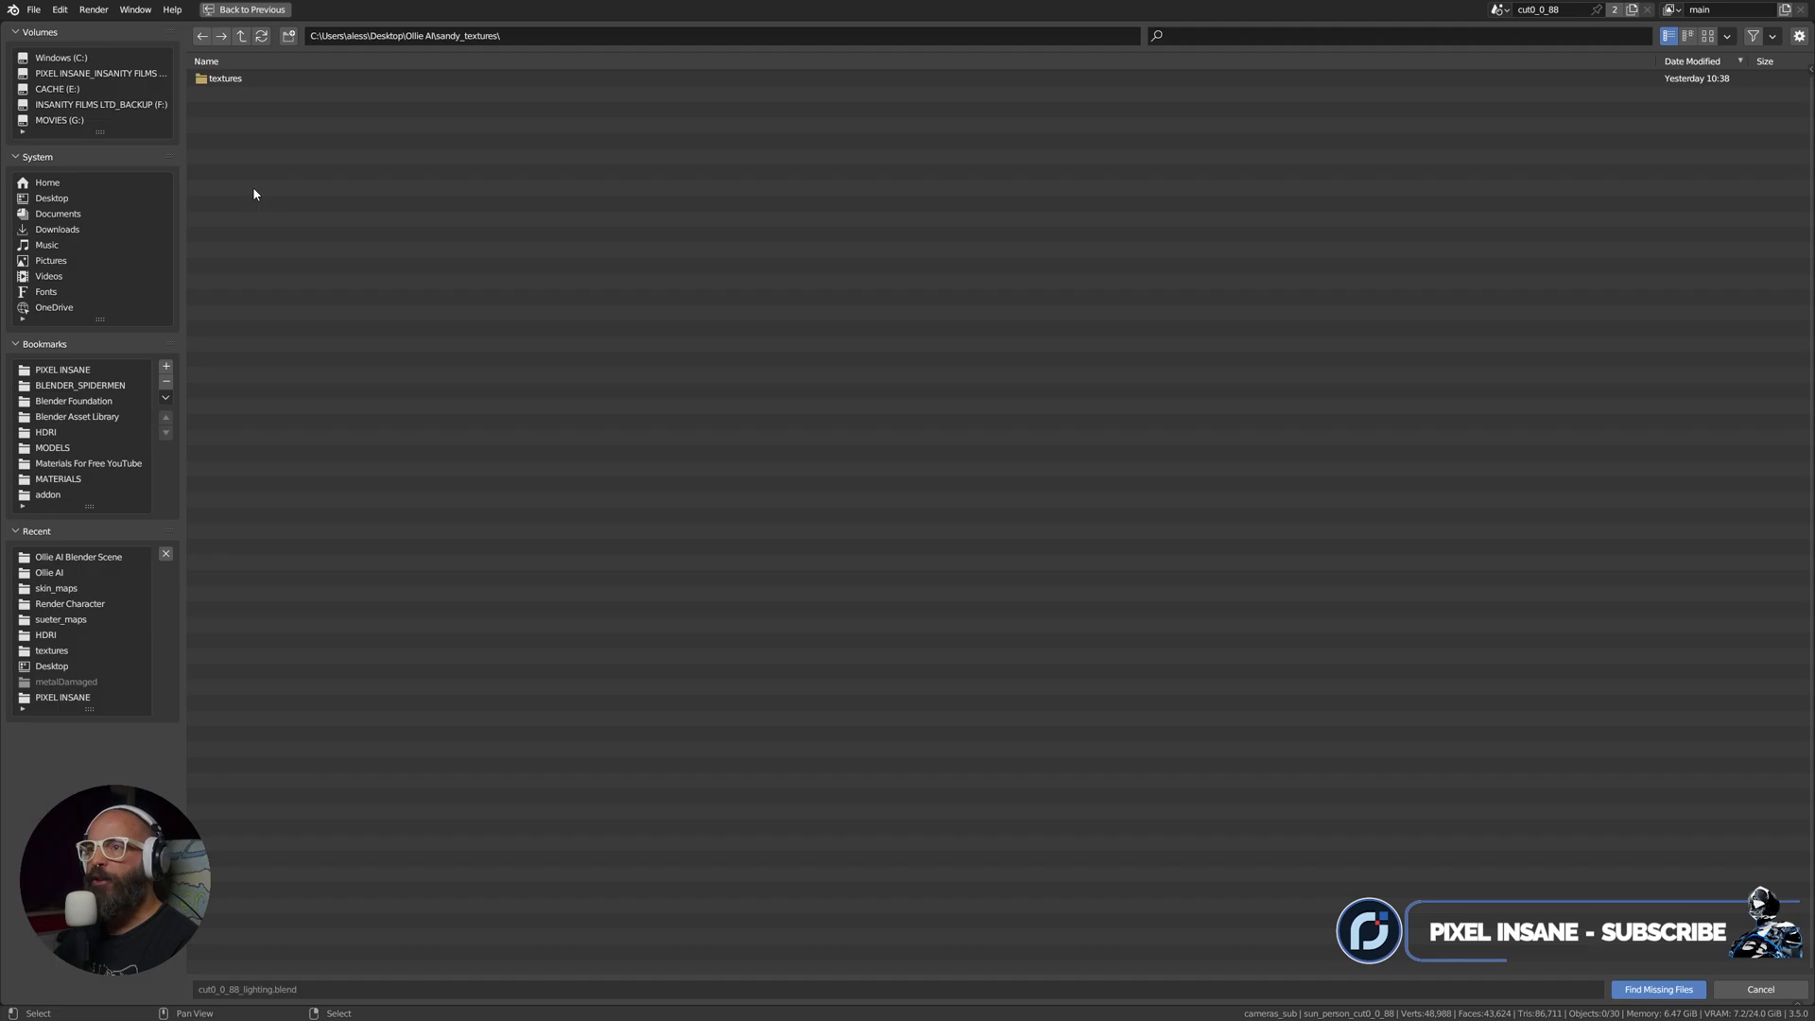
mouse_move(733, 309)
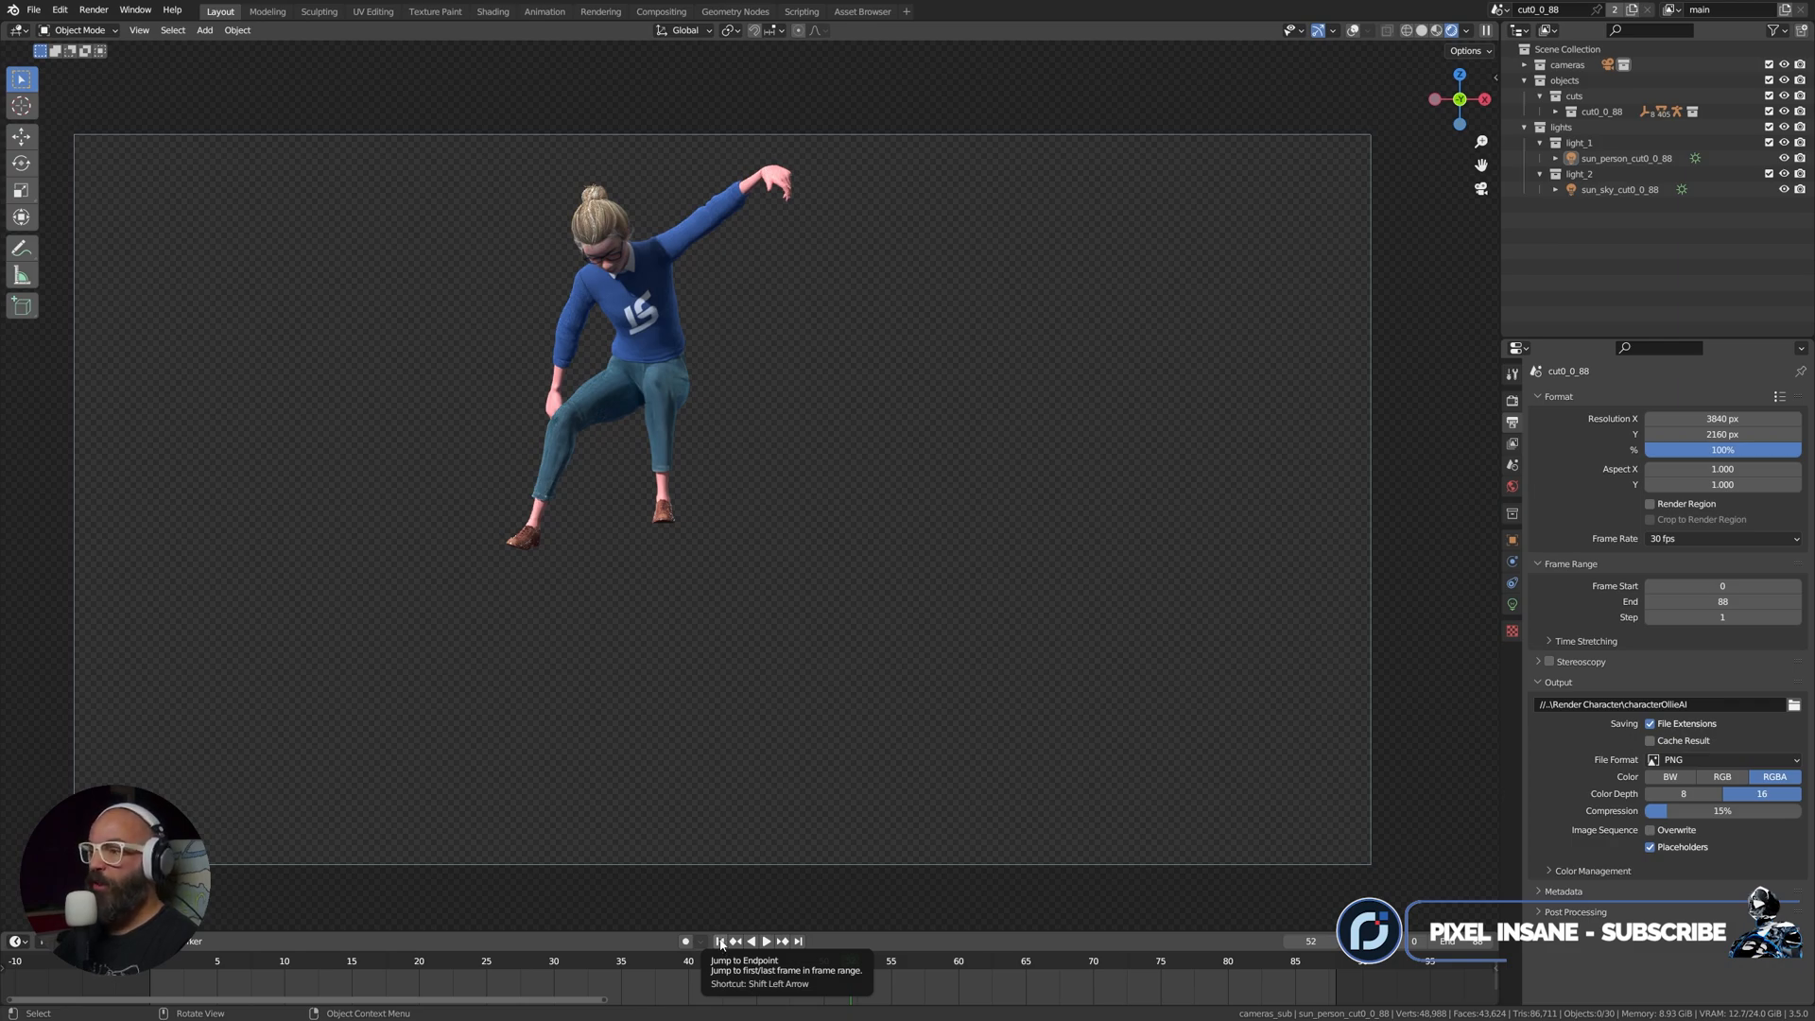
Confirm Find Missing Files on the textures folder so Sandy appears fully textured
left_click(718, 940)
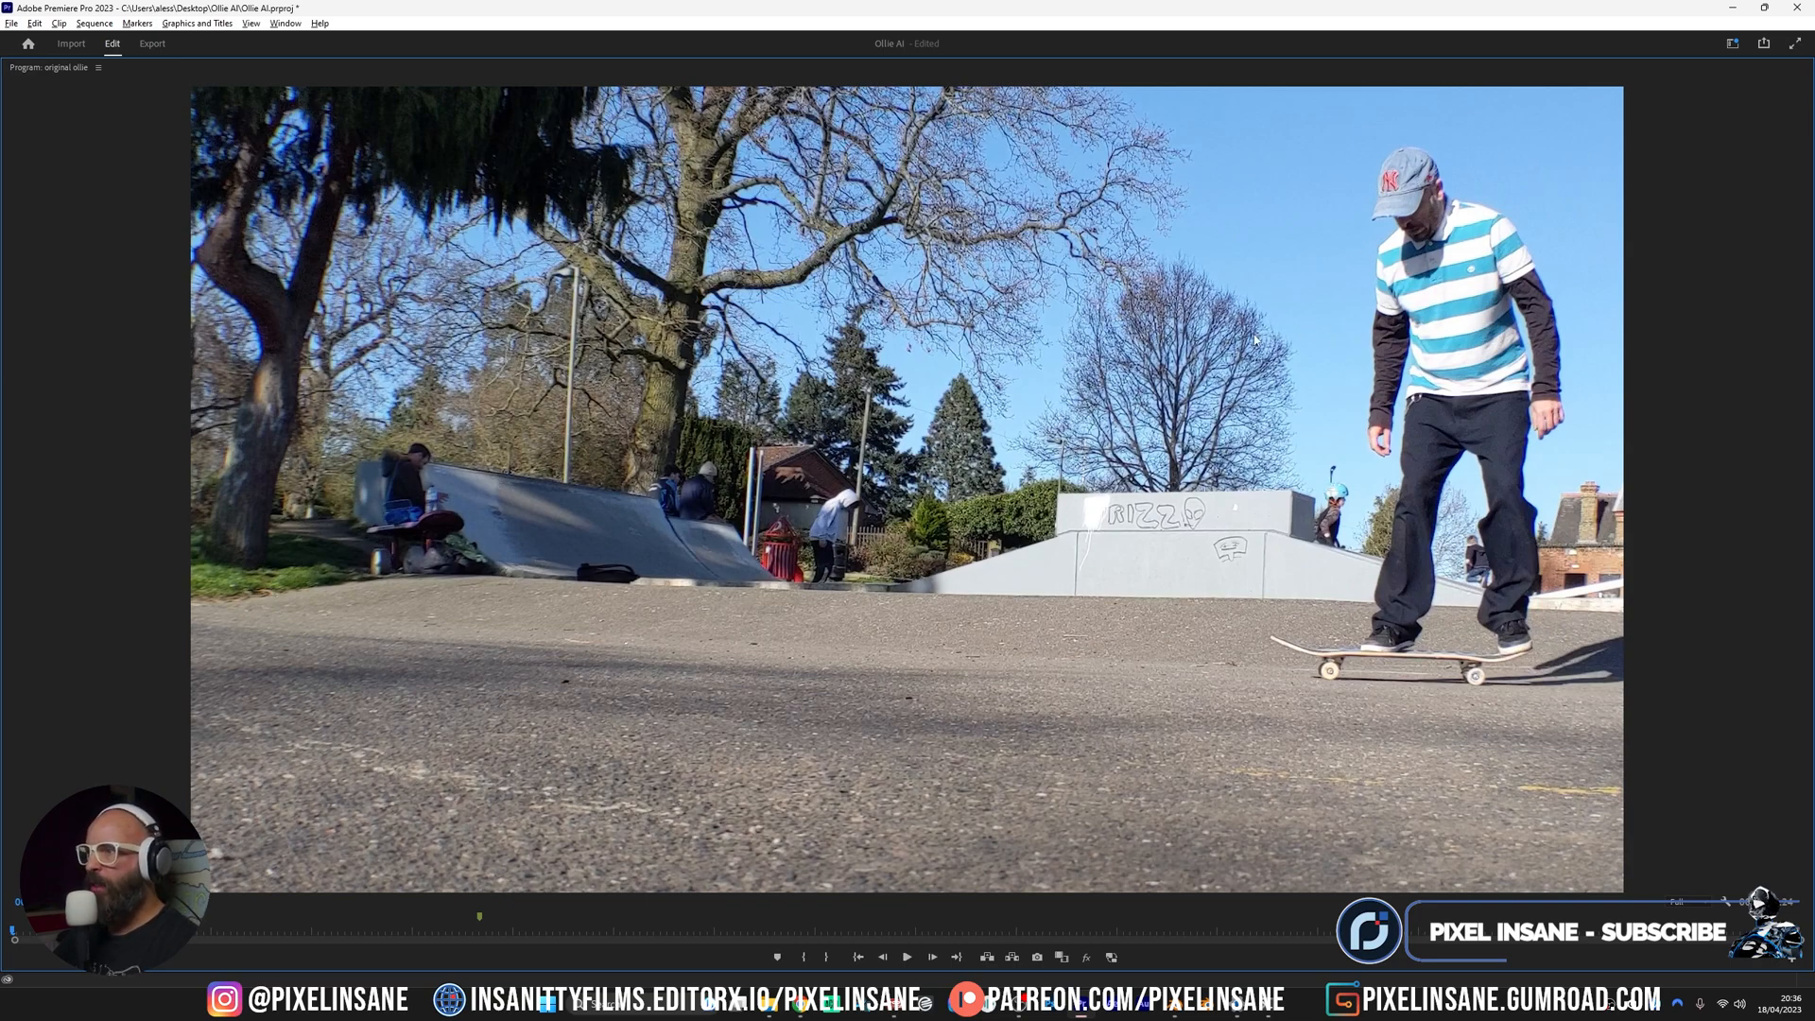
mouse_move(1560, 664)
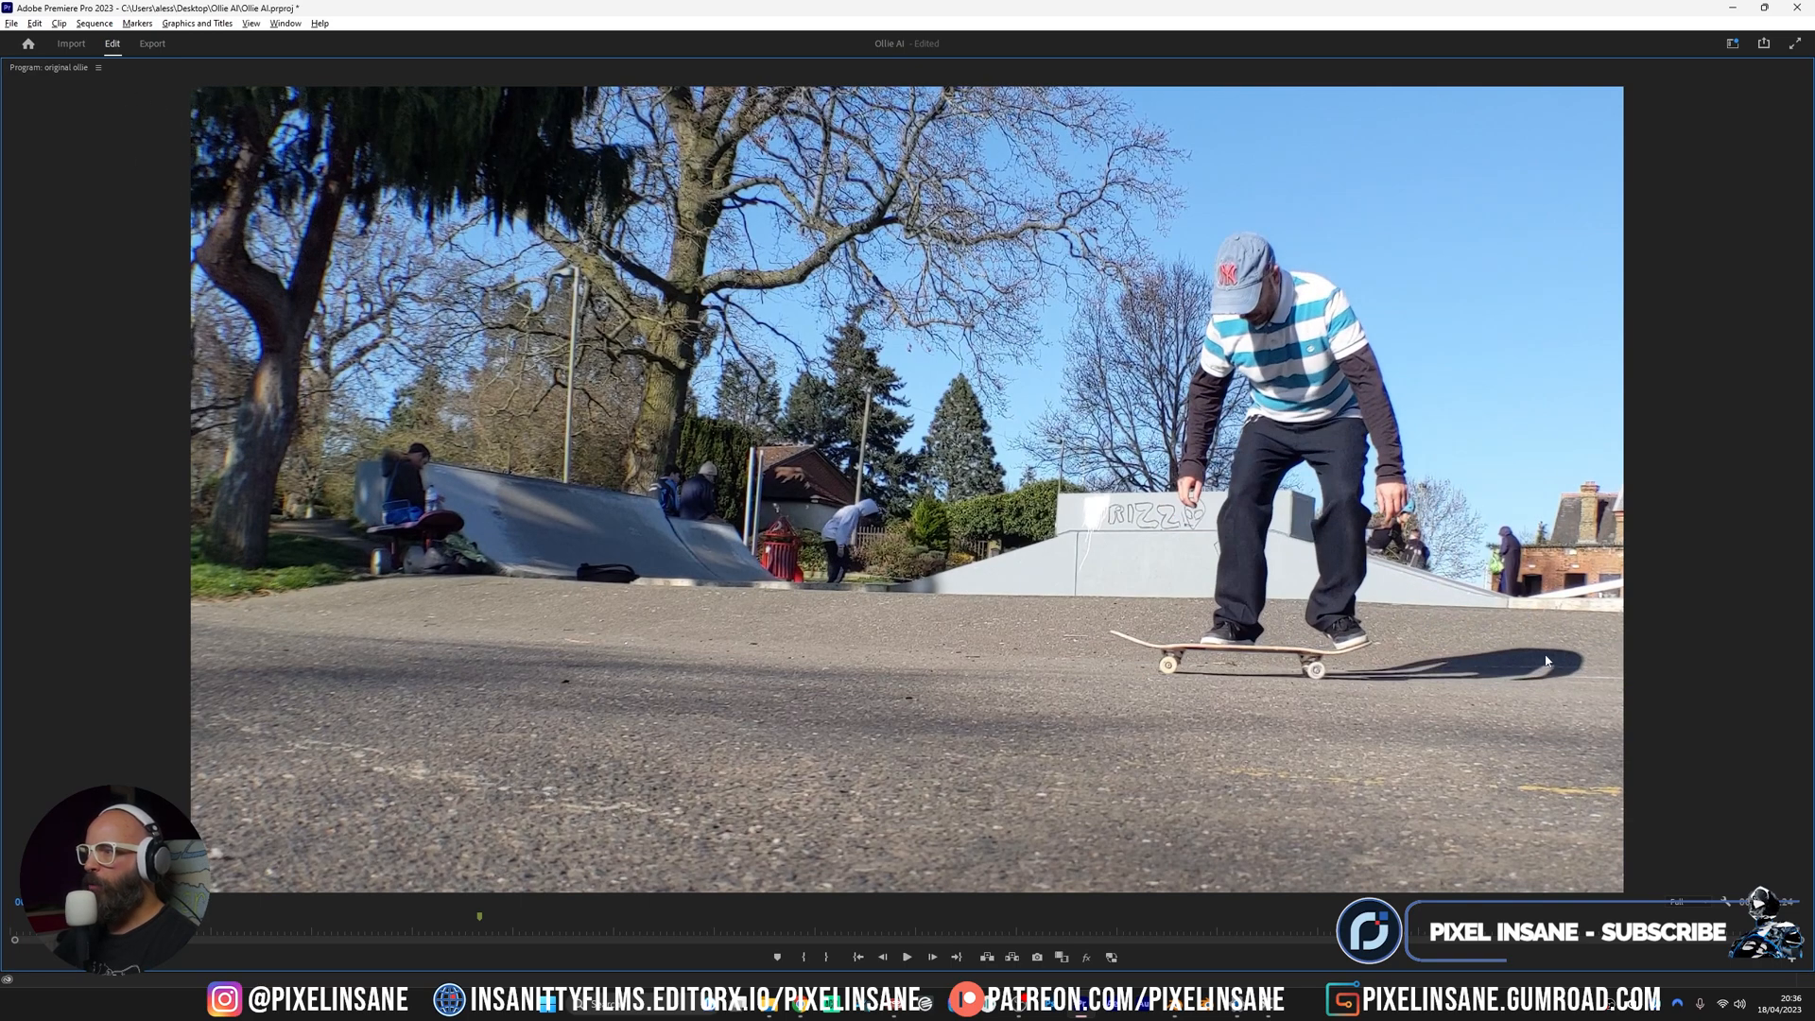
mouse_move(1250, 683)
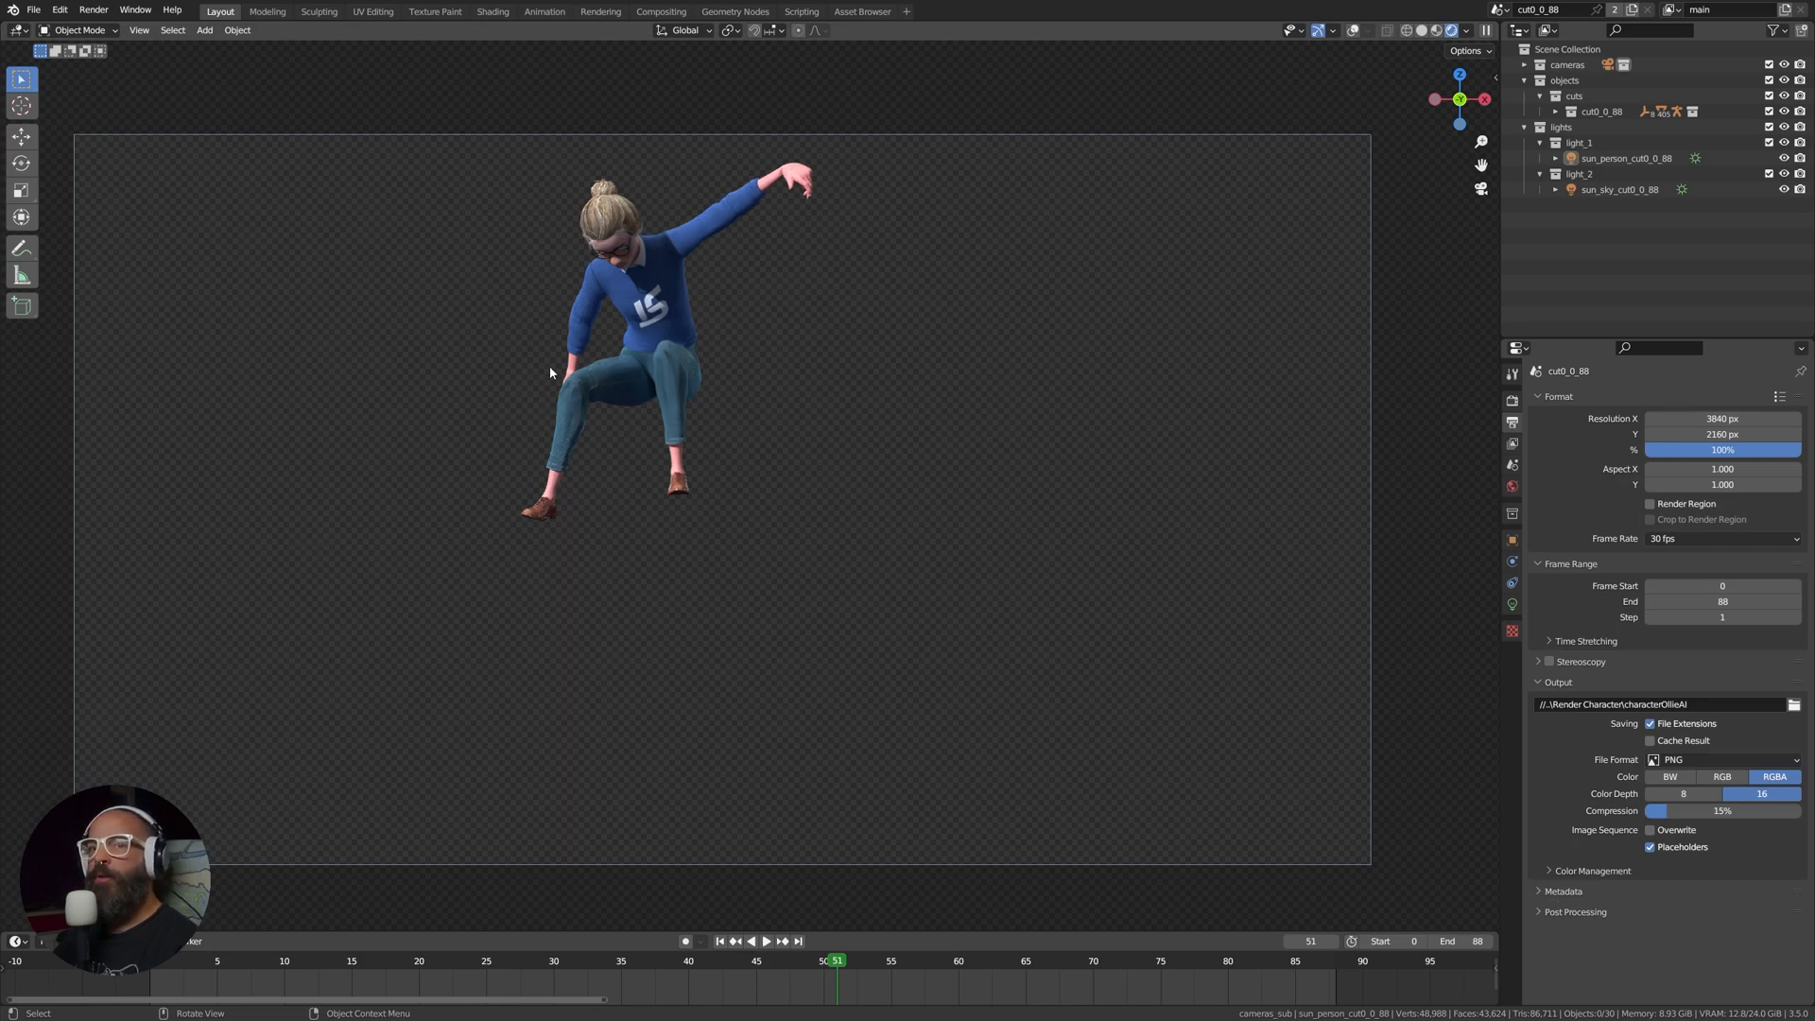
mouse_move(567, 380)
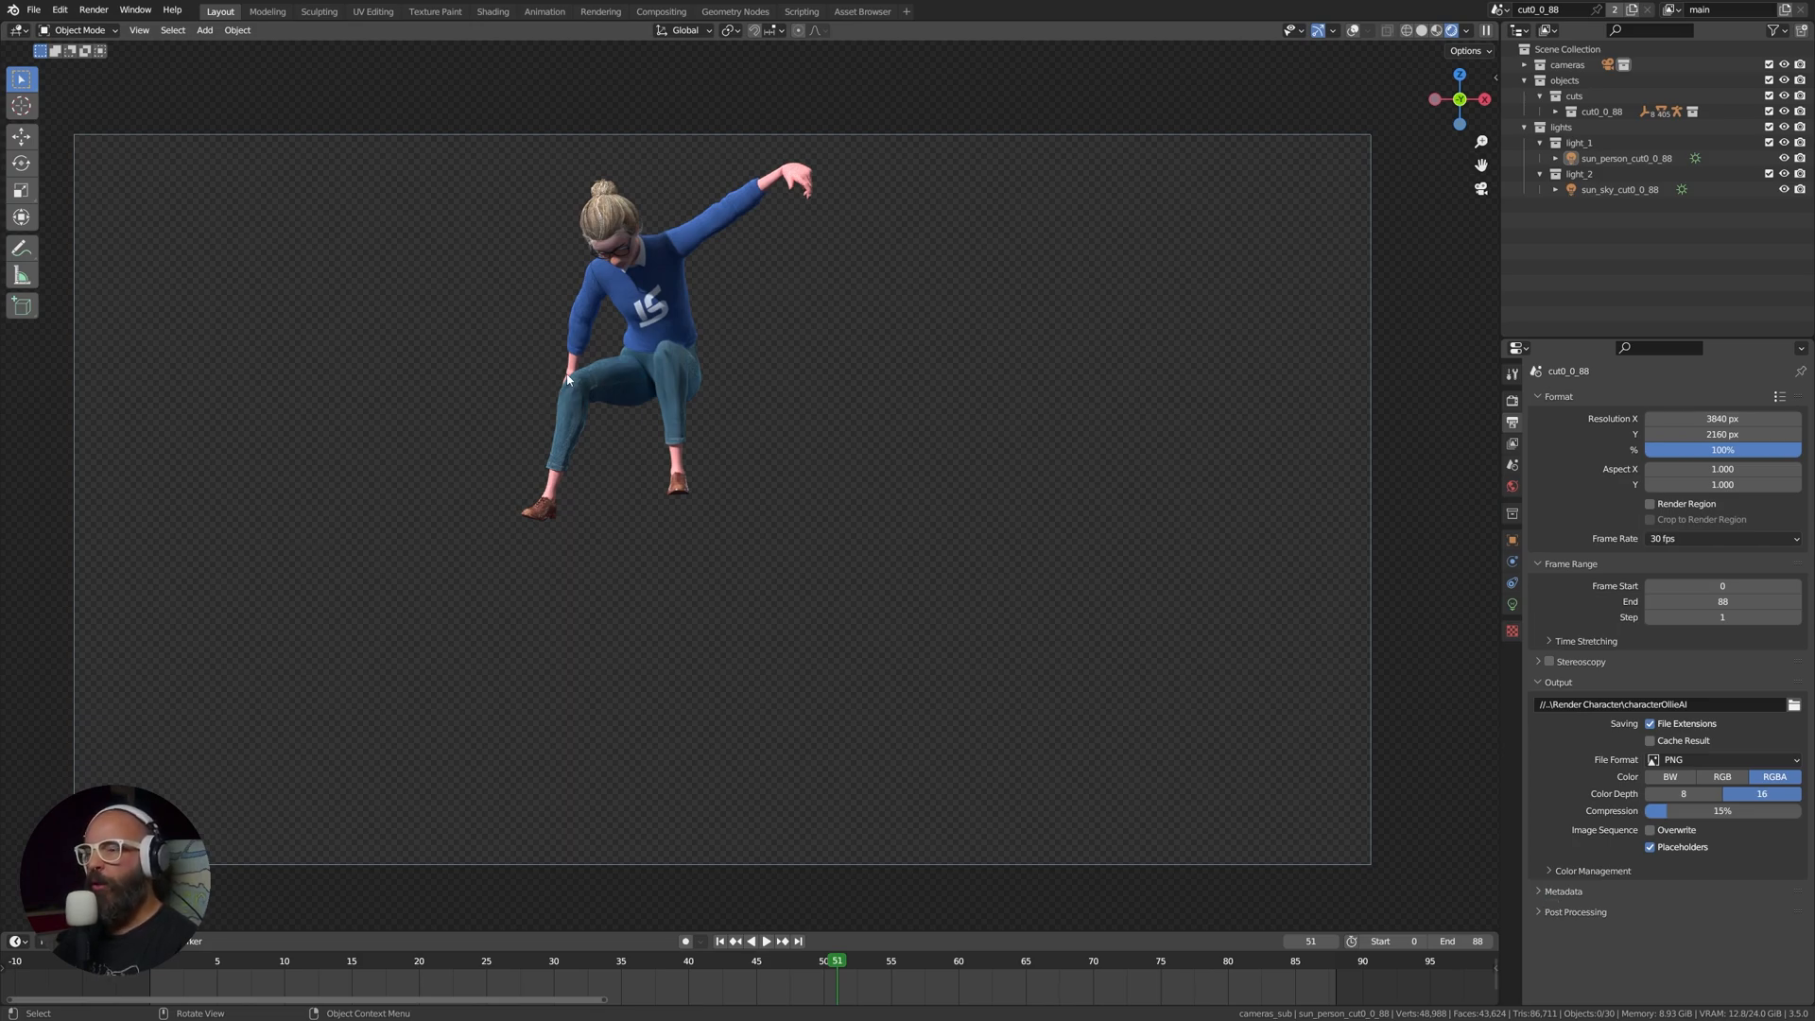
mouse_move(677, 359)
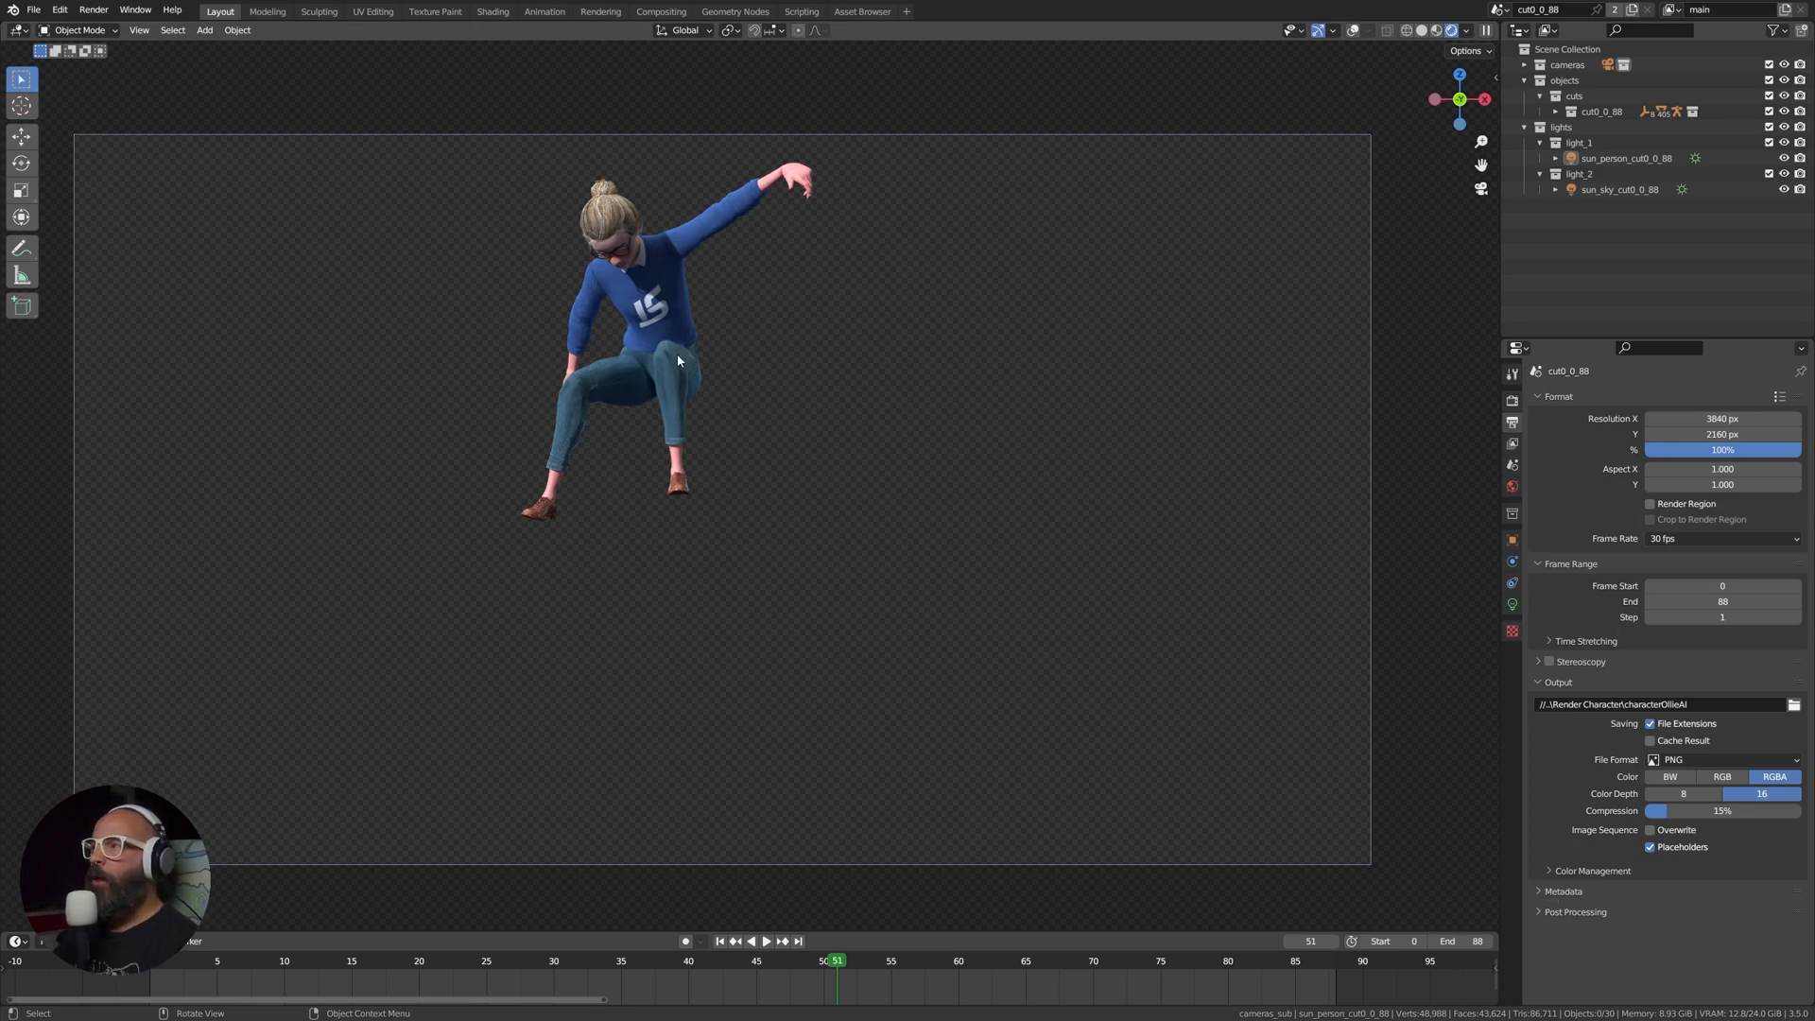
left_click(34, 9)
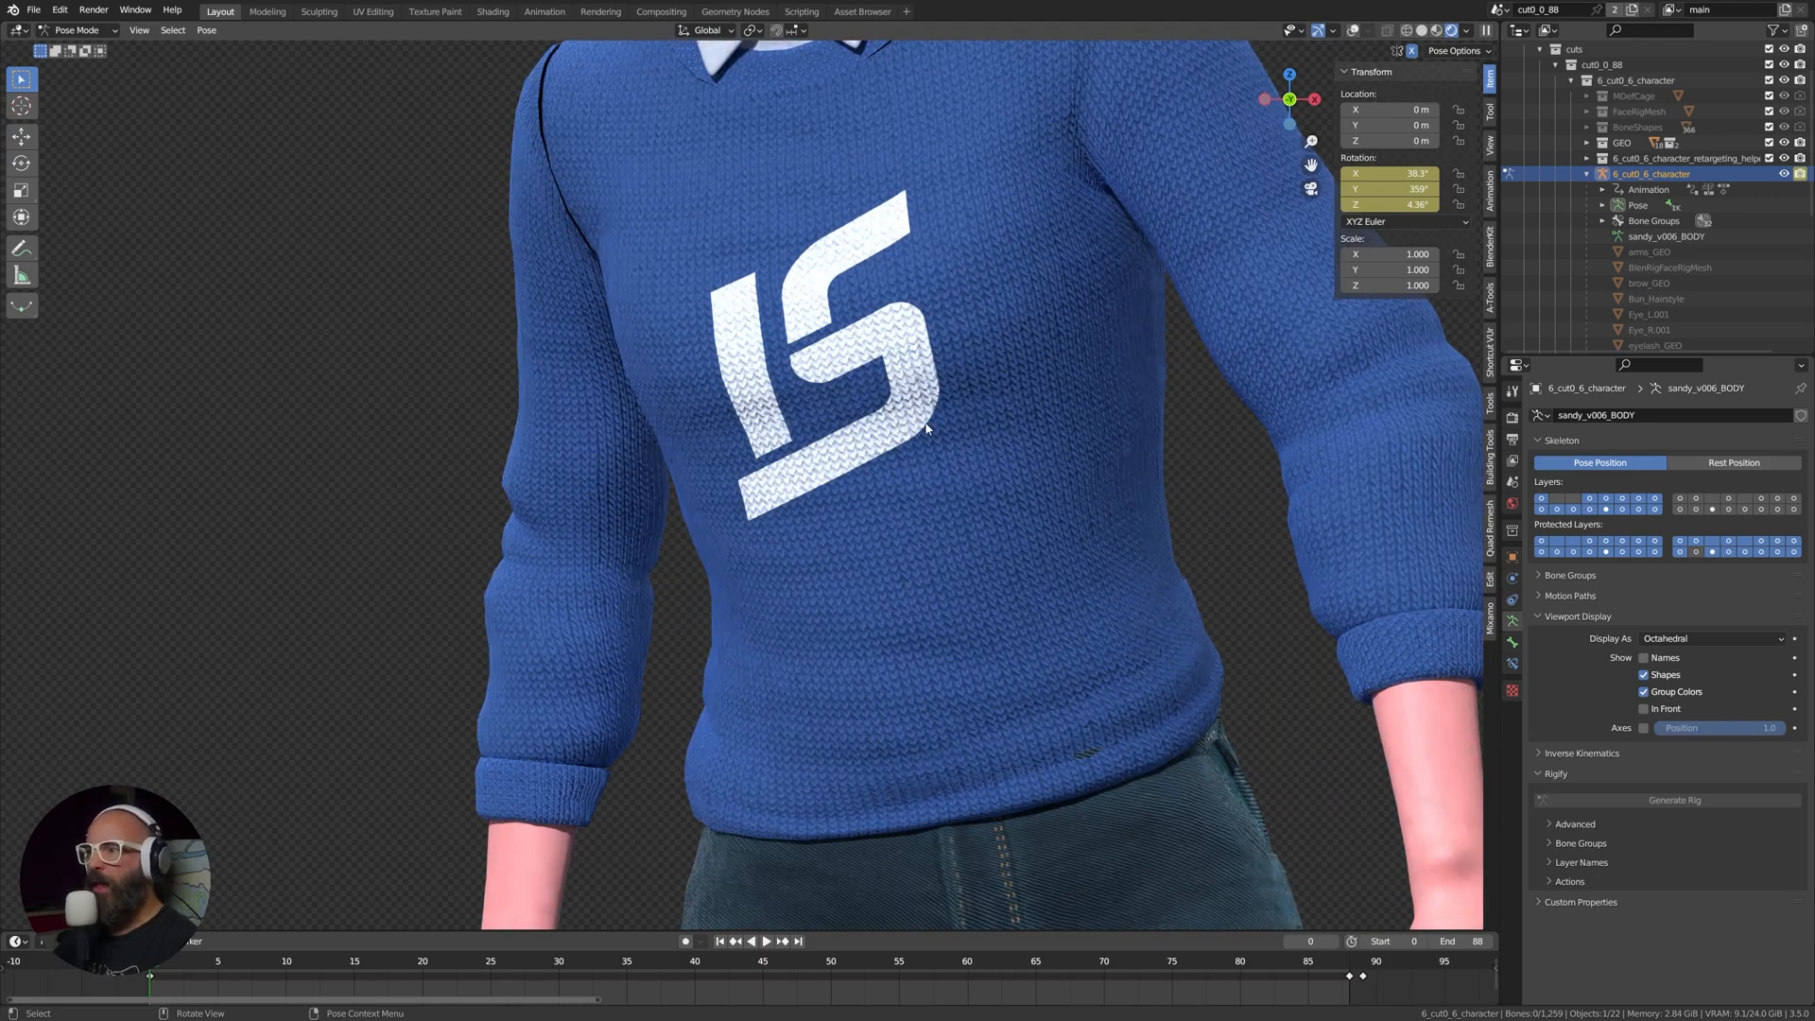
Inspect the Light properties of sun_person_cut0_0_88 and sun_sky_cut0_0_88 from the Outliner
scroll("down", 3)
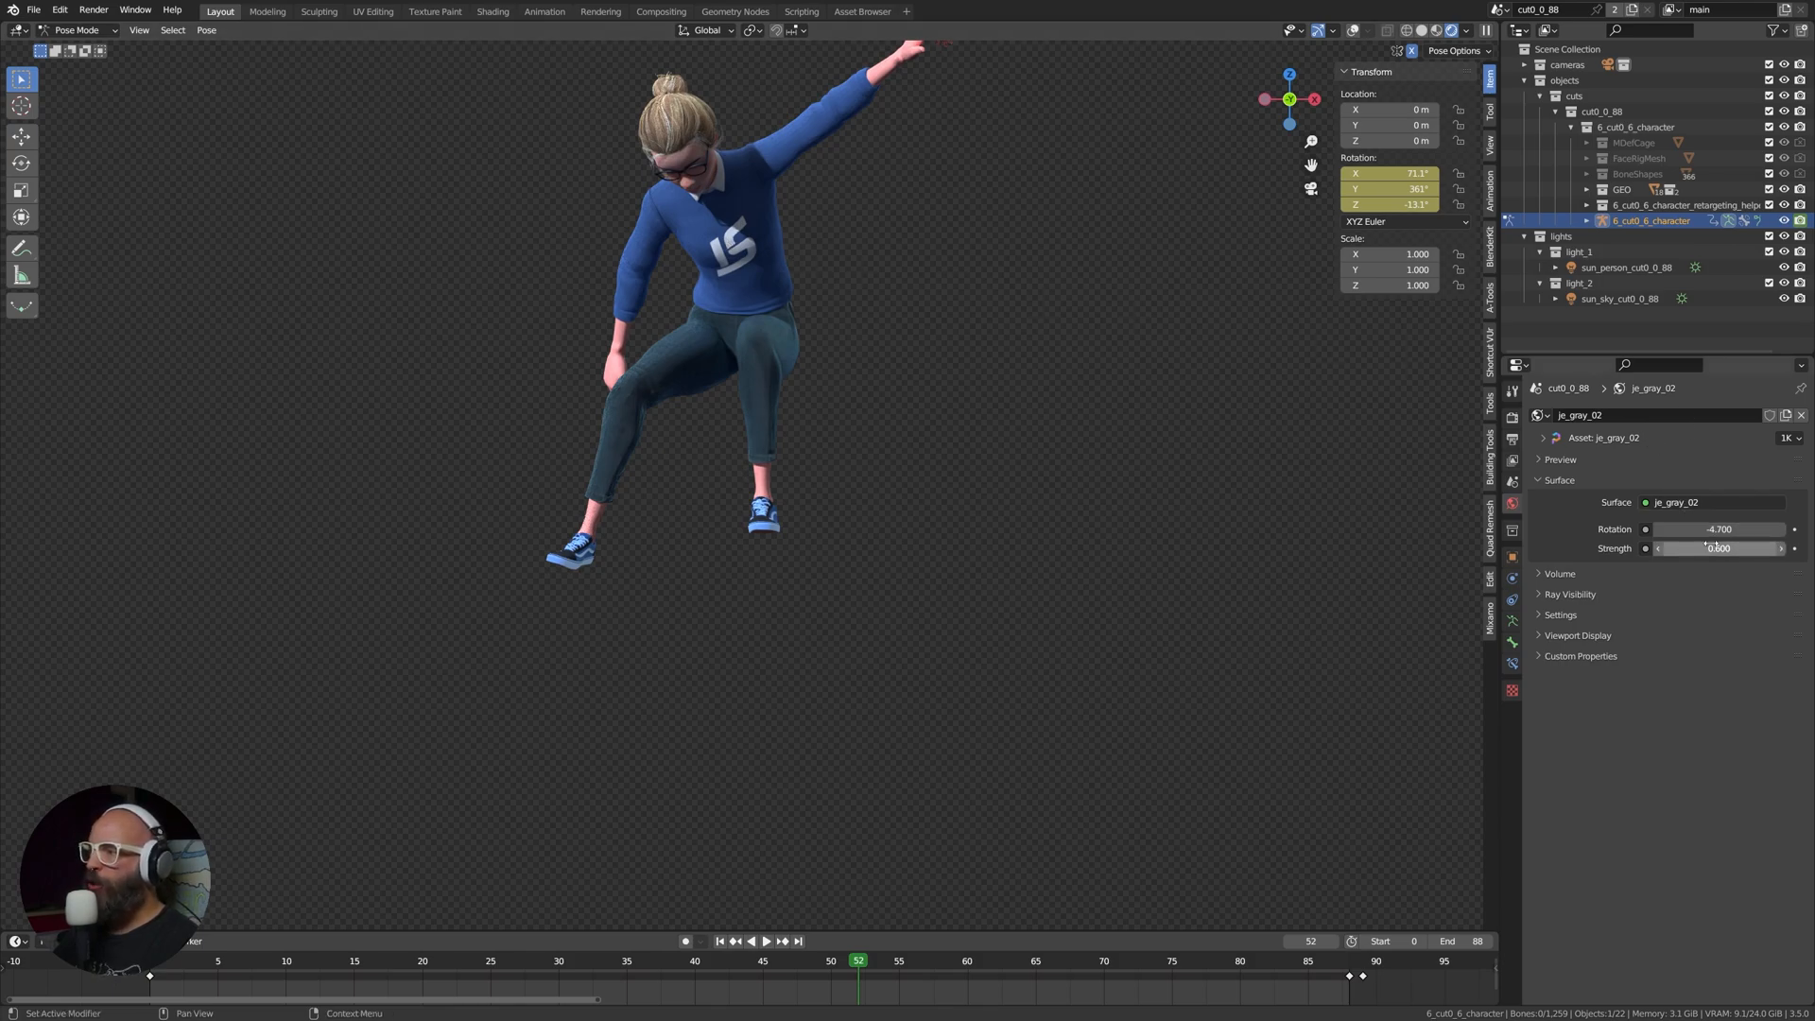
left_click(1626, 266)
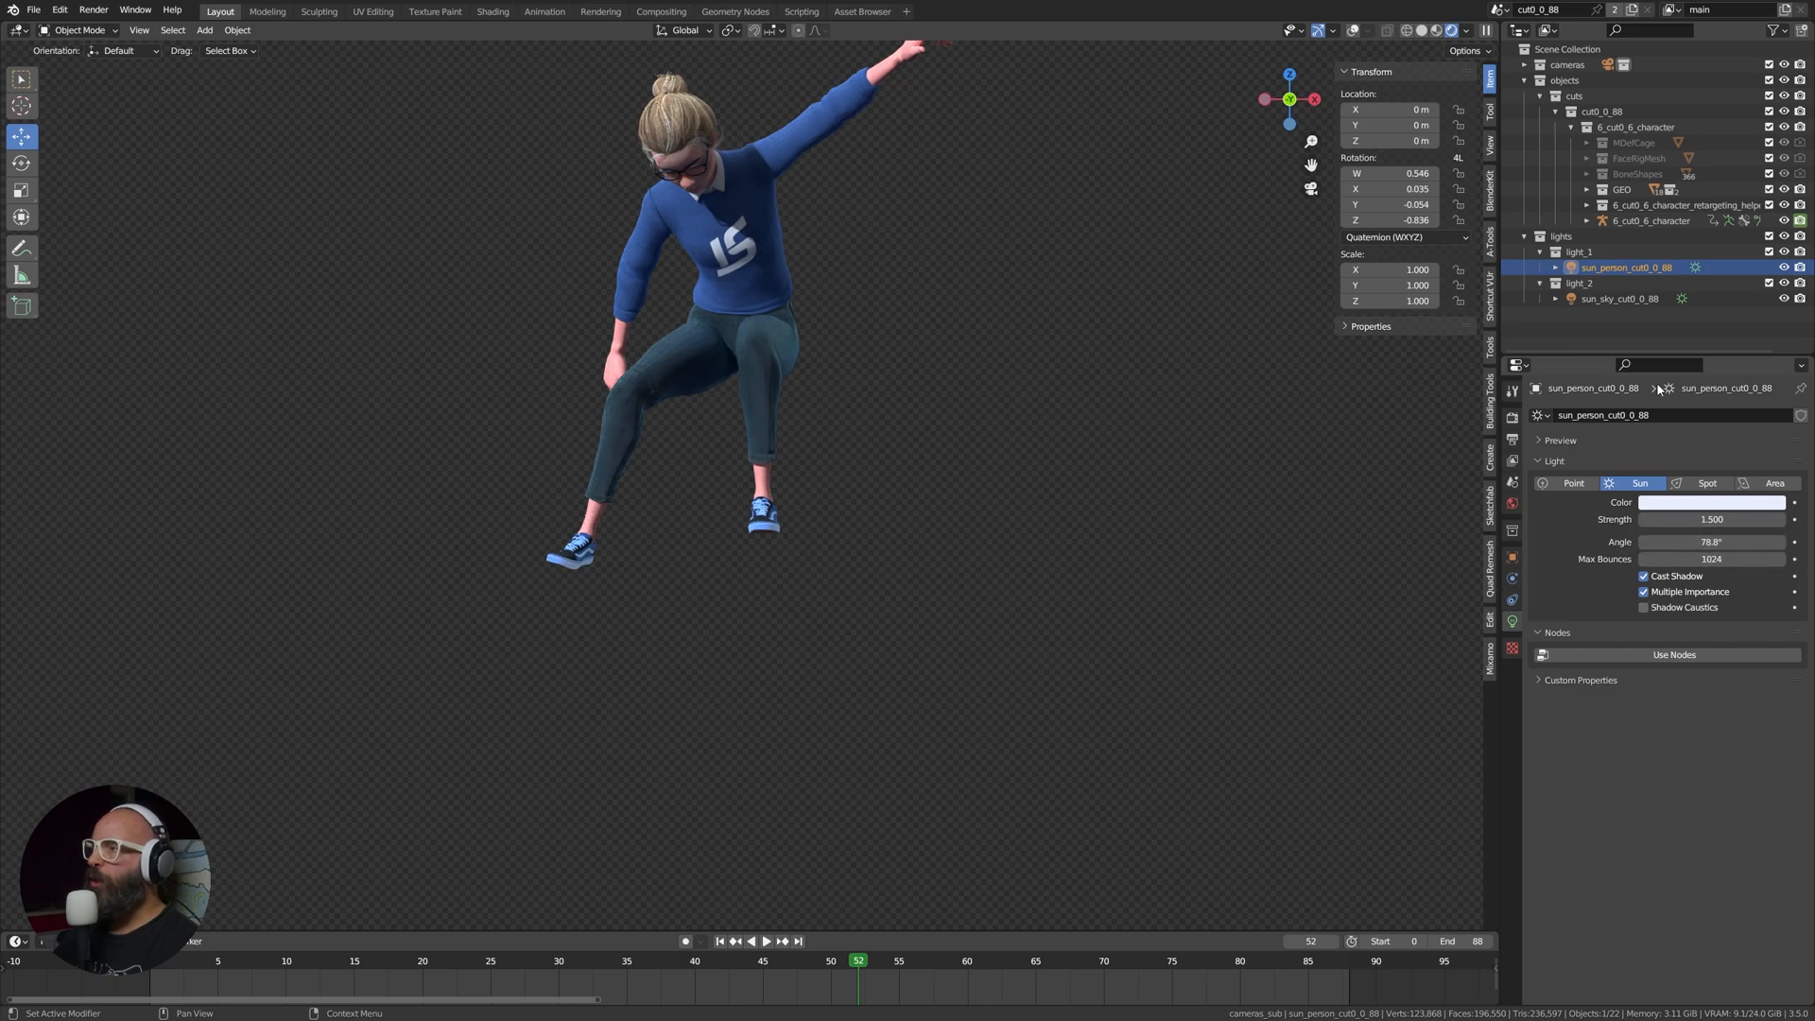
left_click(1620, 298)
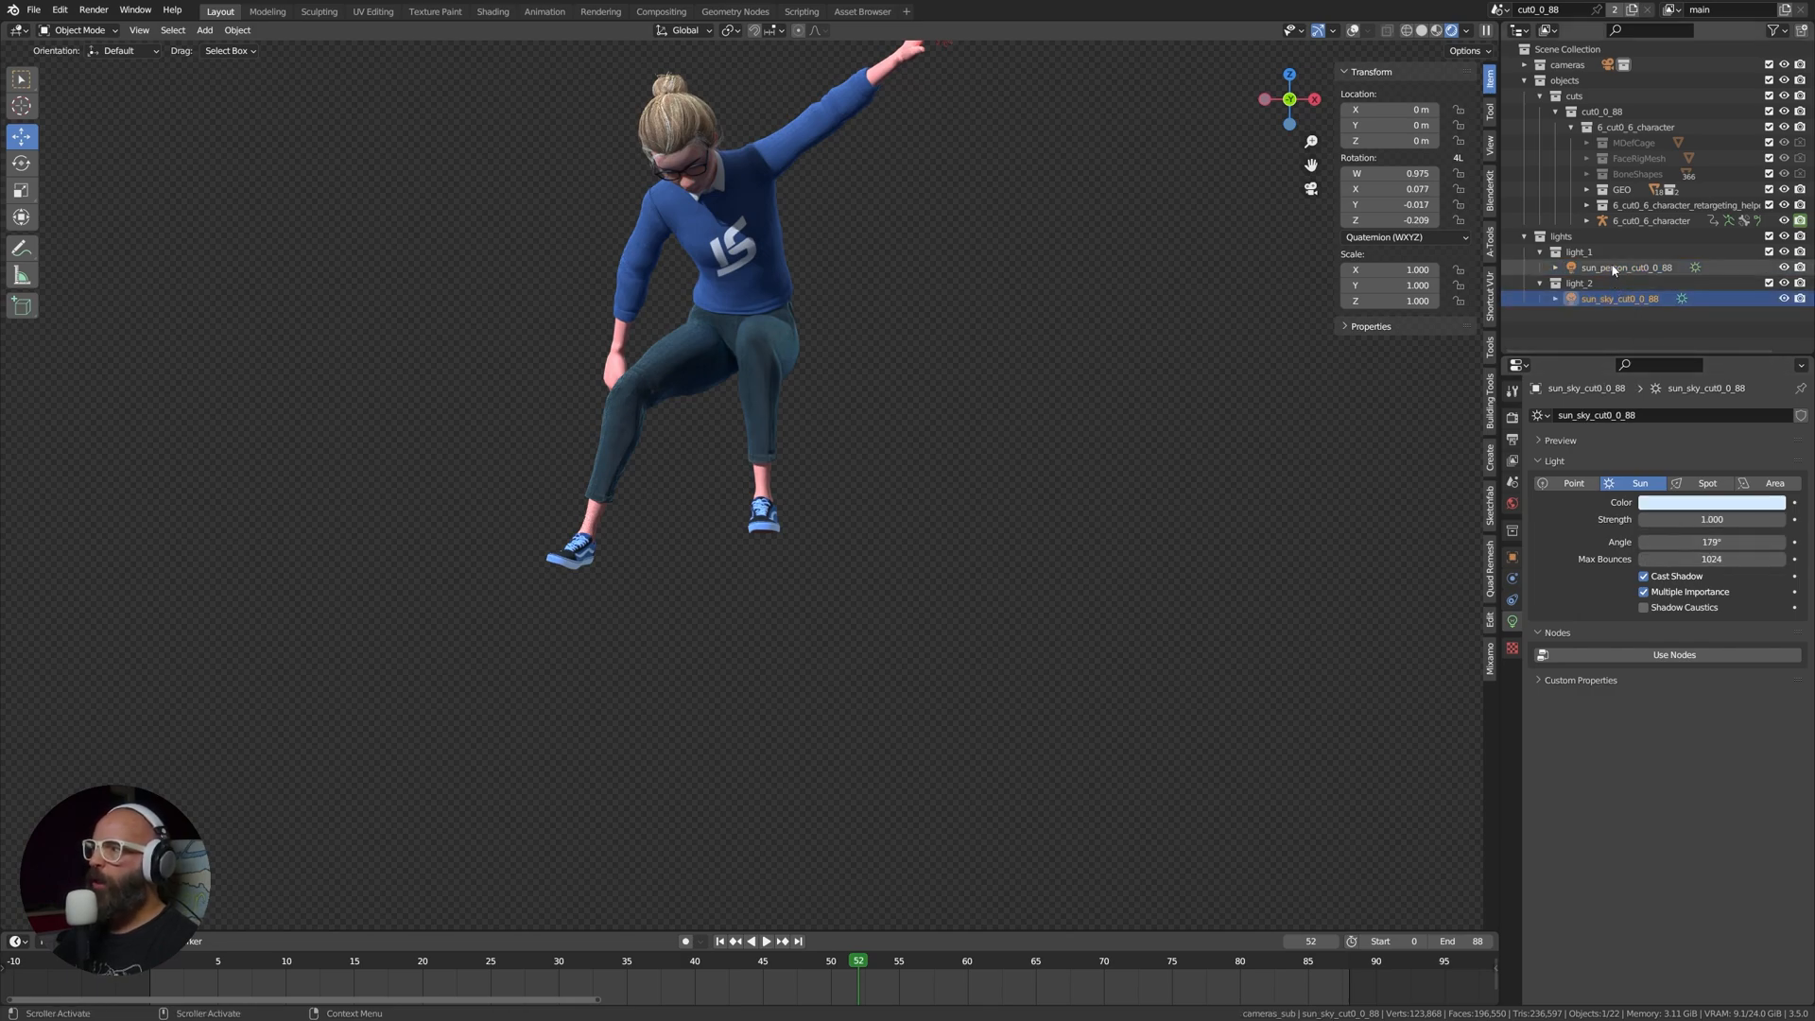
left_click(1624, 266)
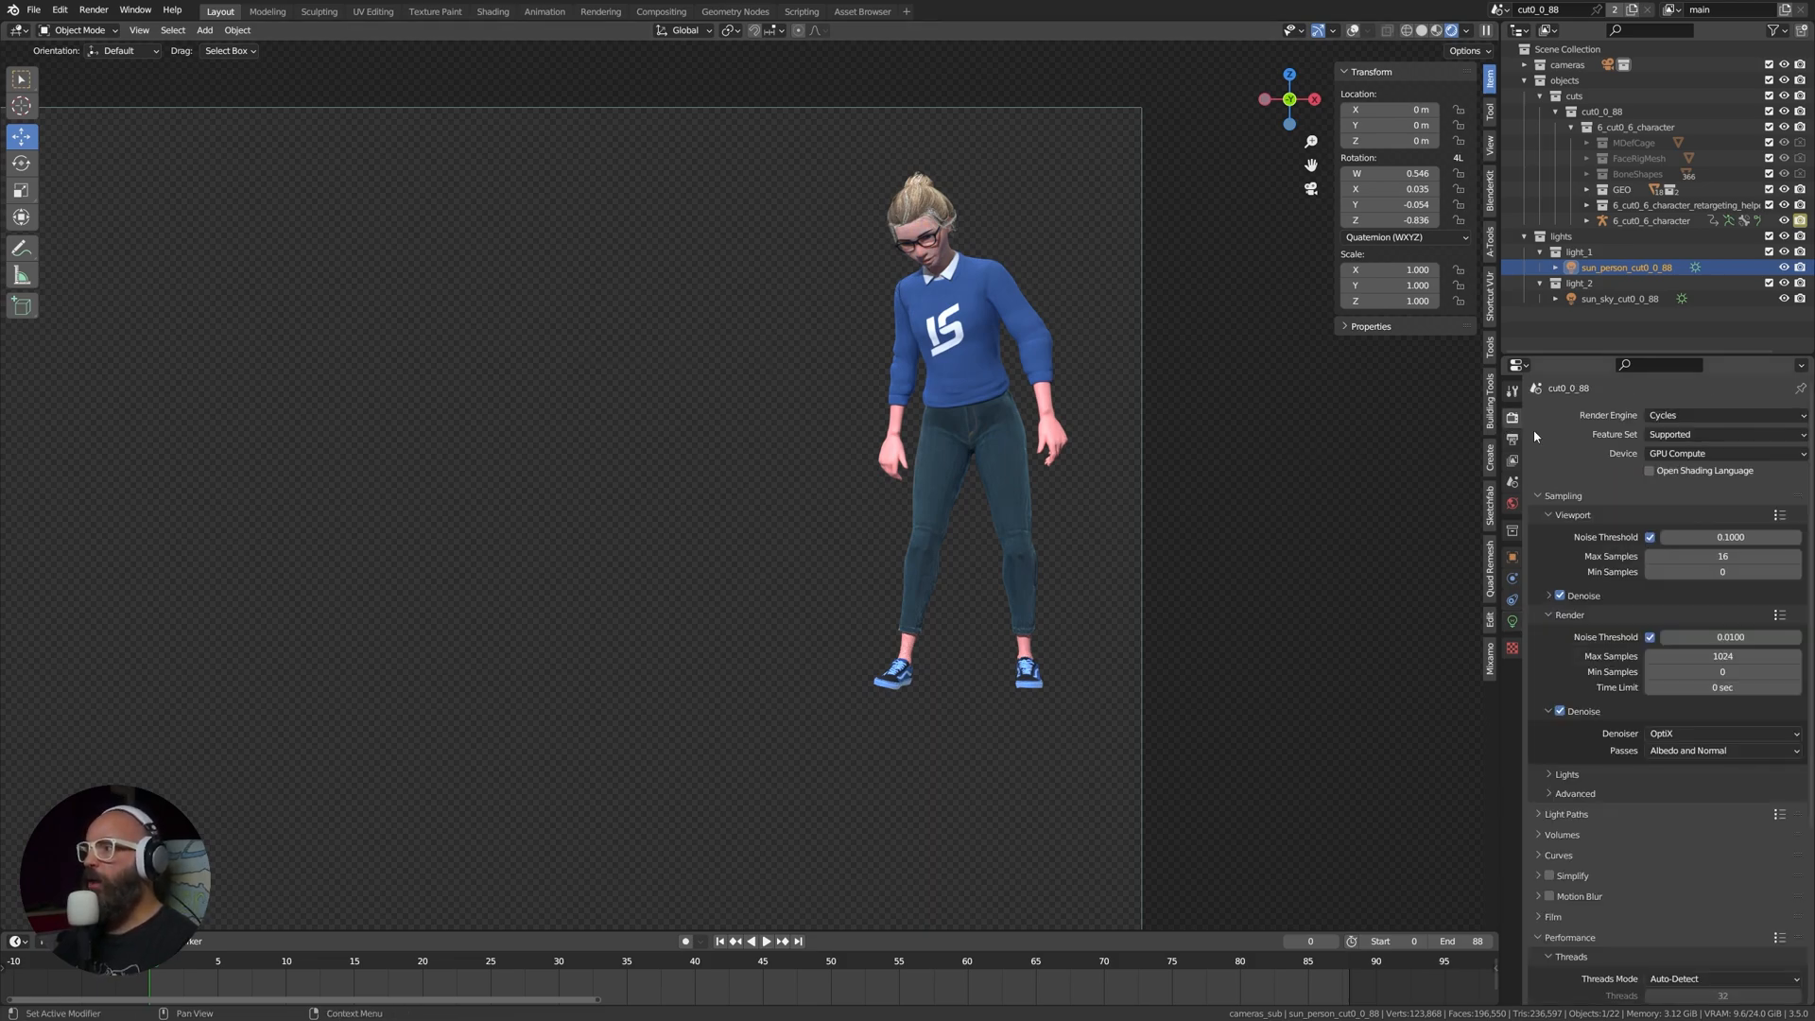
Review Output Properties: FFmpeg Video, QuickTime container, QT rle codec, RGBA colour, frames 0-88
left_click(1722, 656)
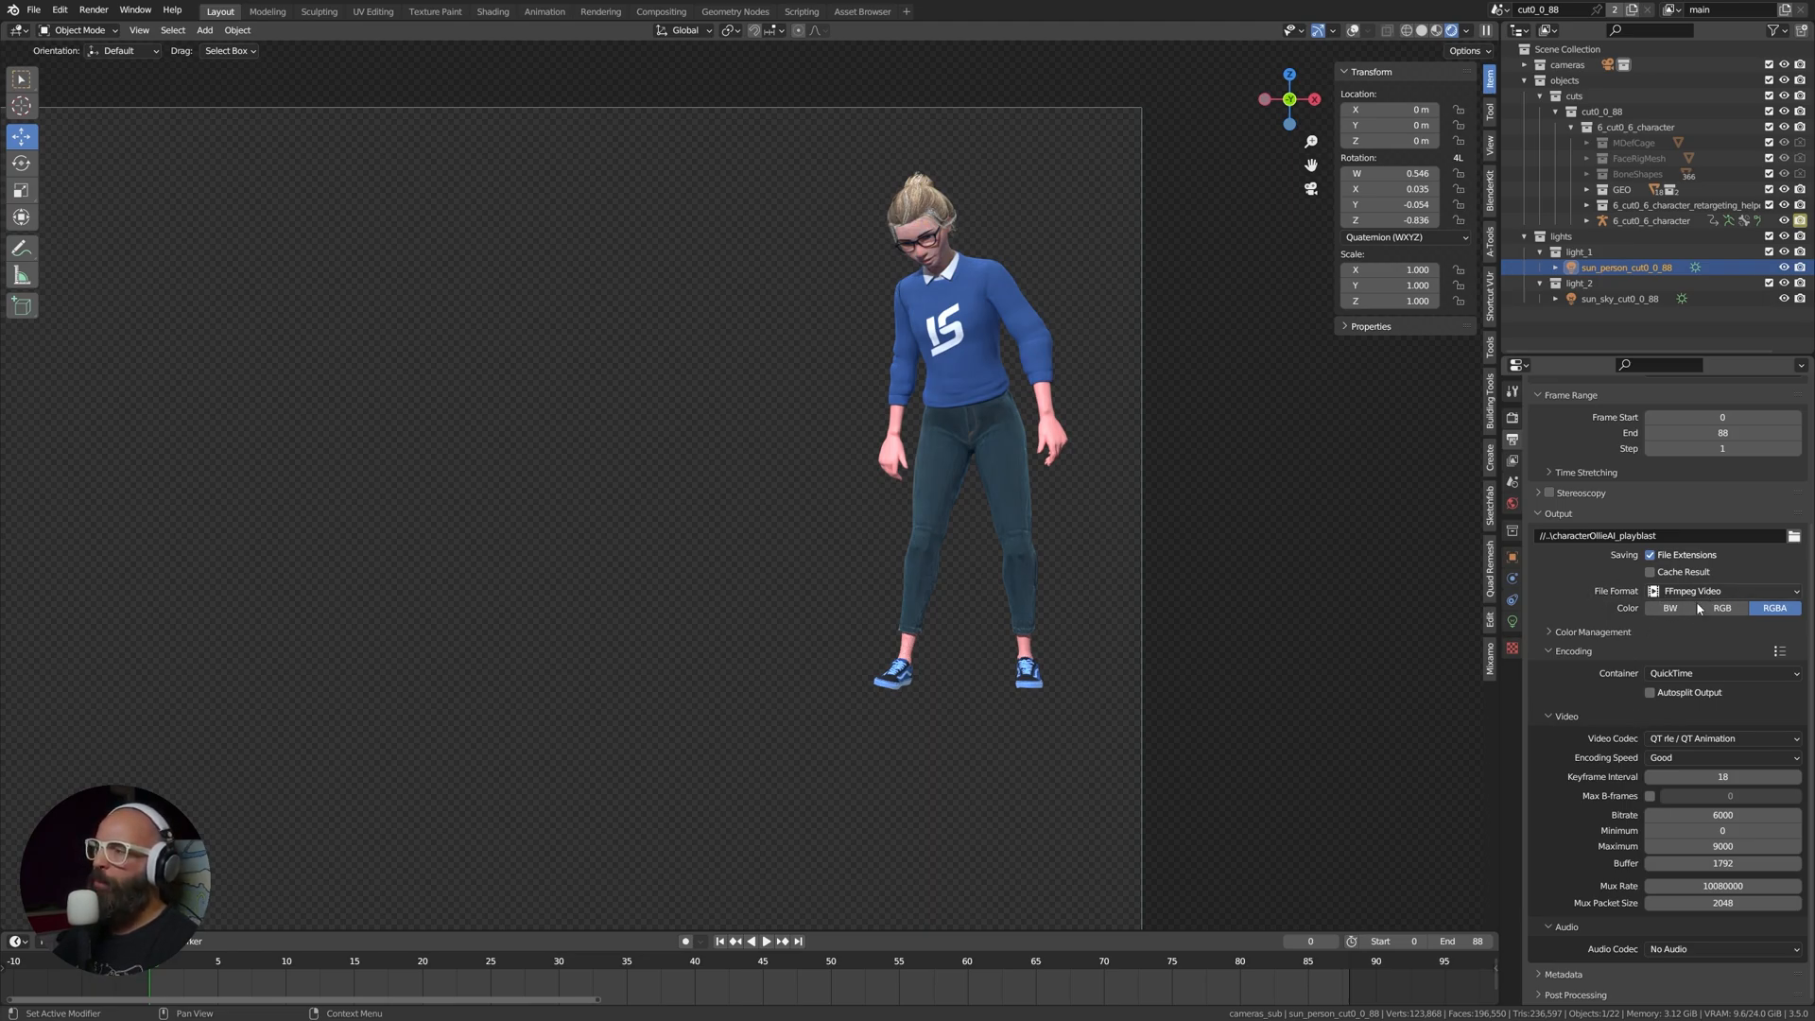
mouse_move(1720, 607)
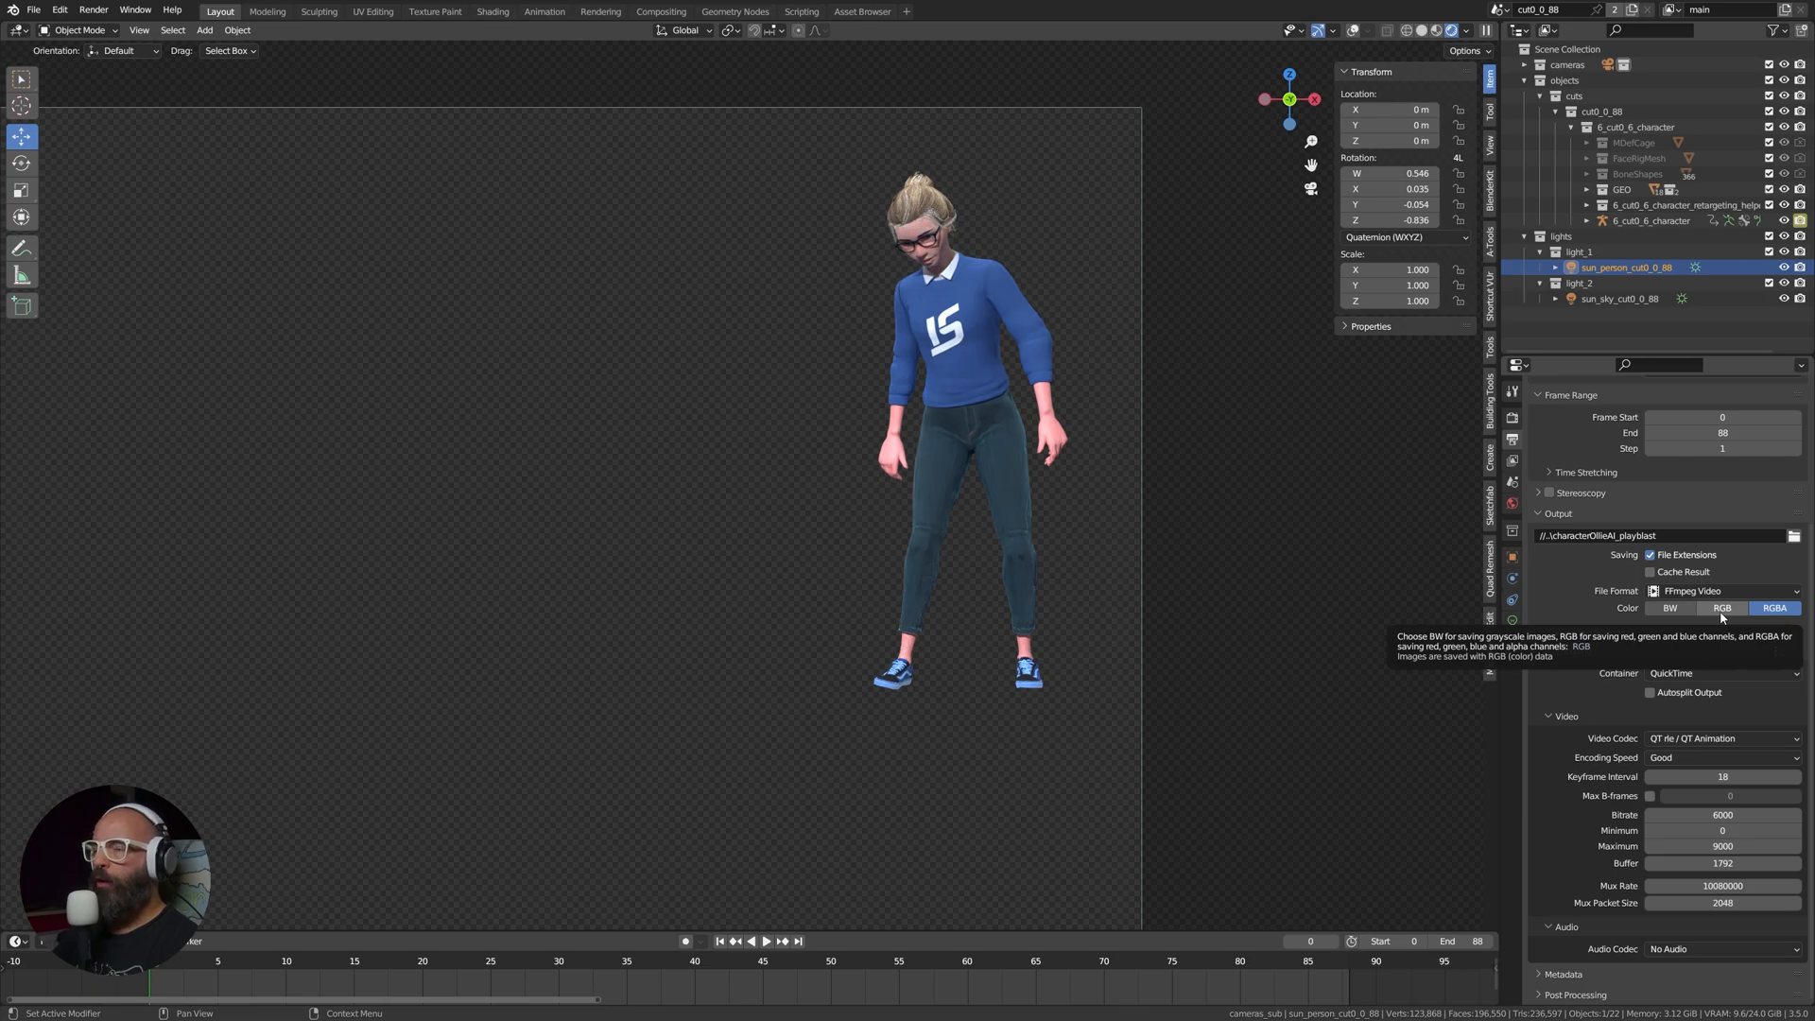
left_click(1722, 590)
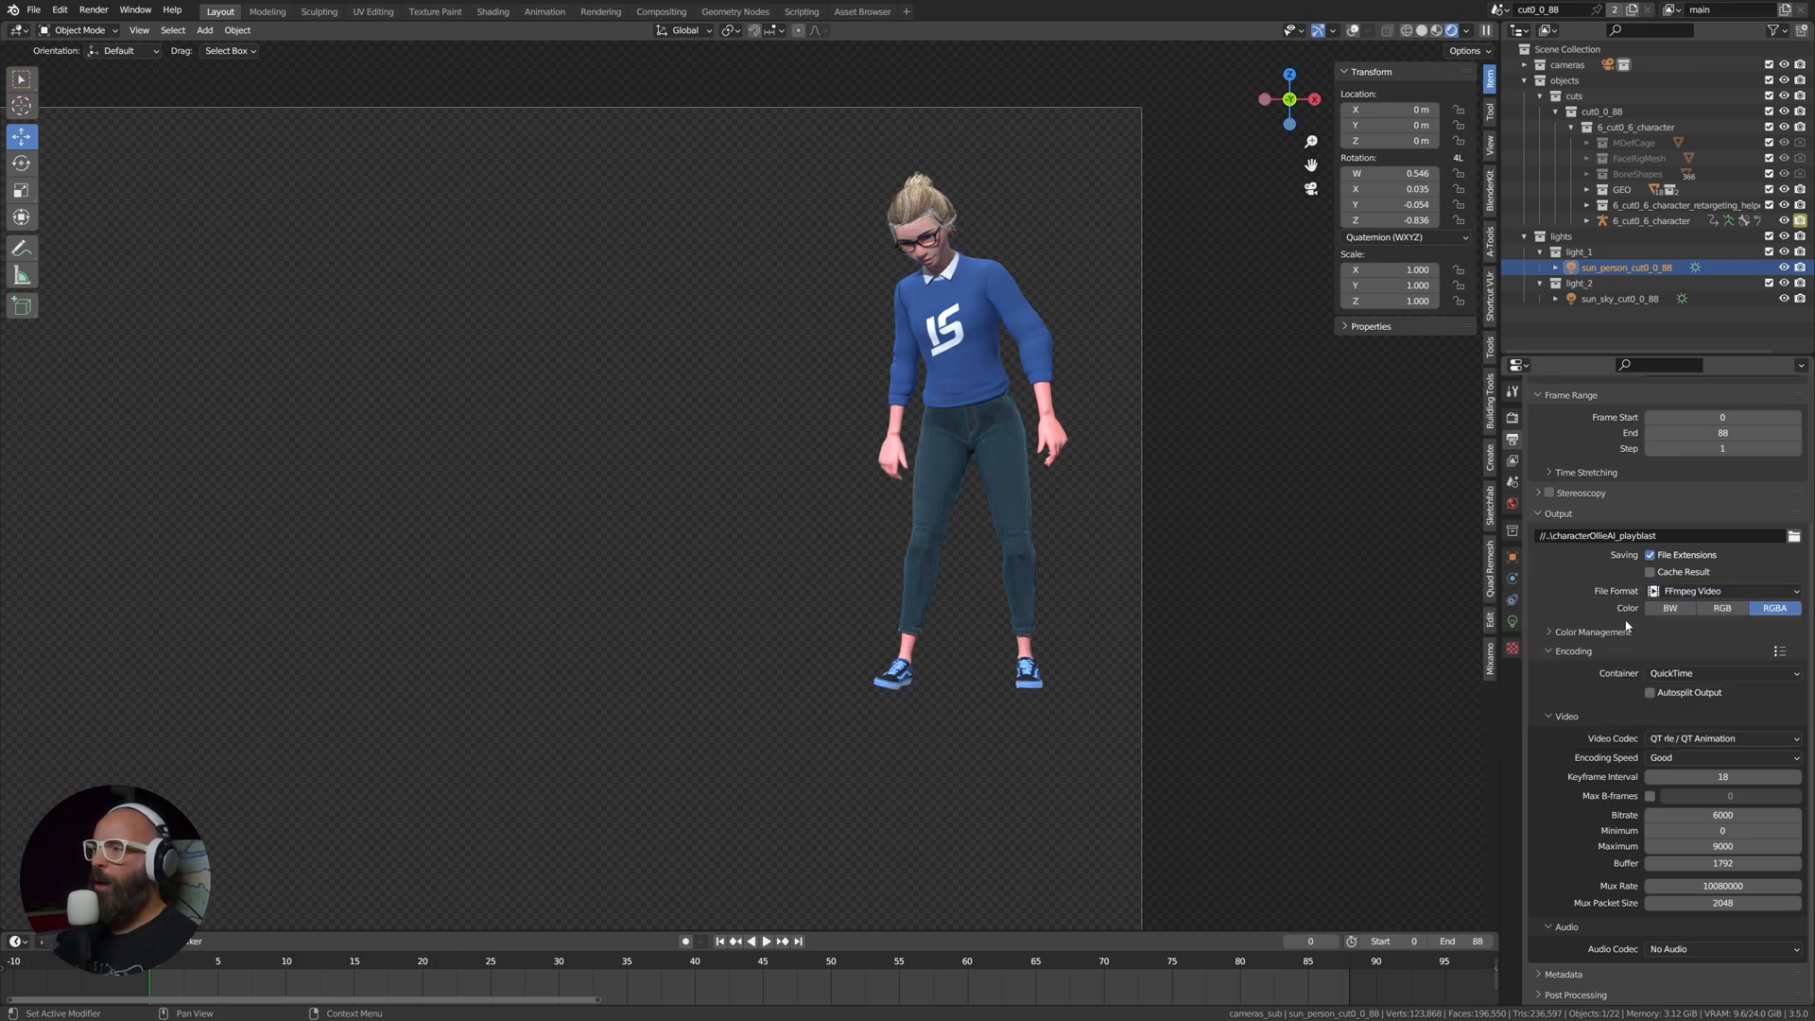
mouse_move(453, 405)
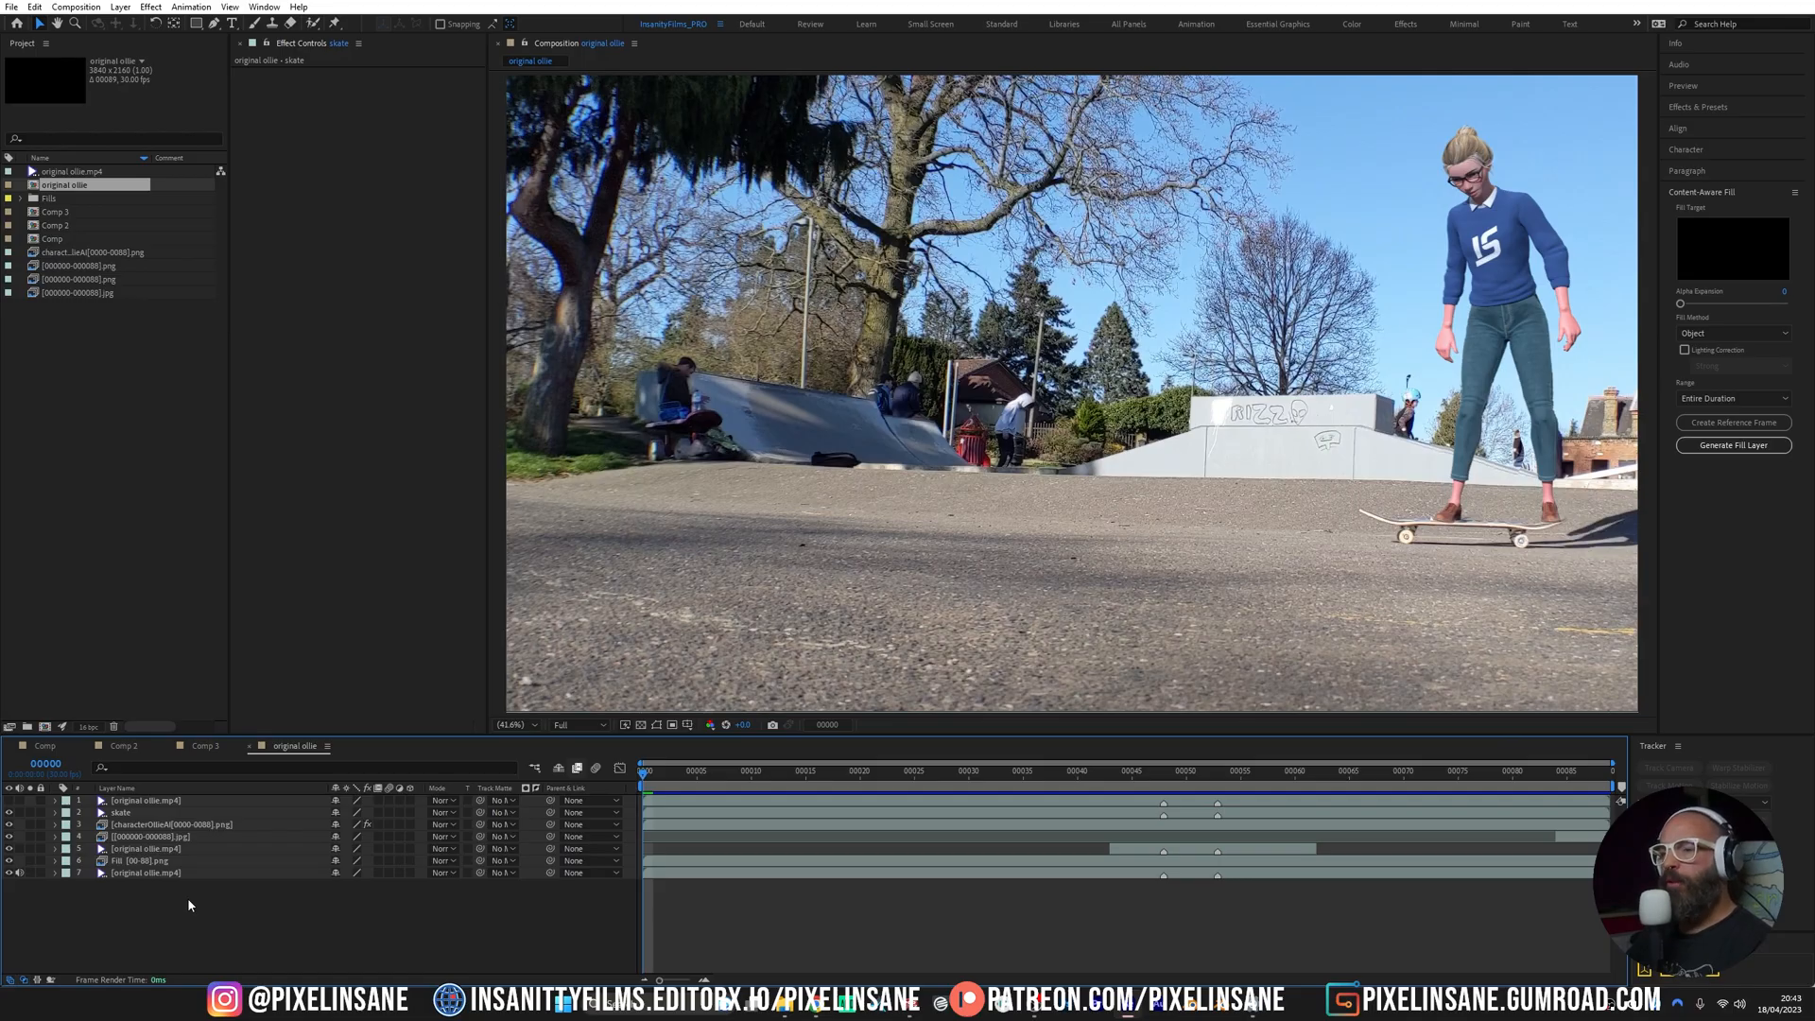
mouse_move(93, 931)
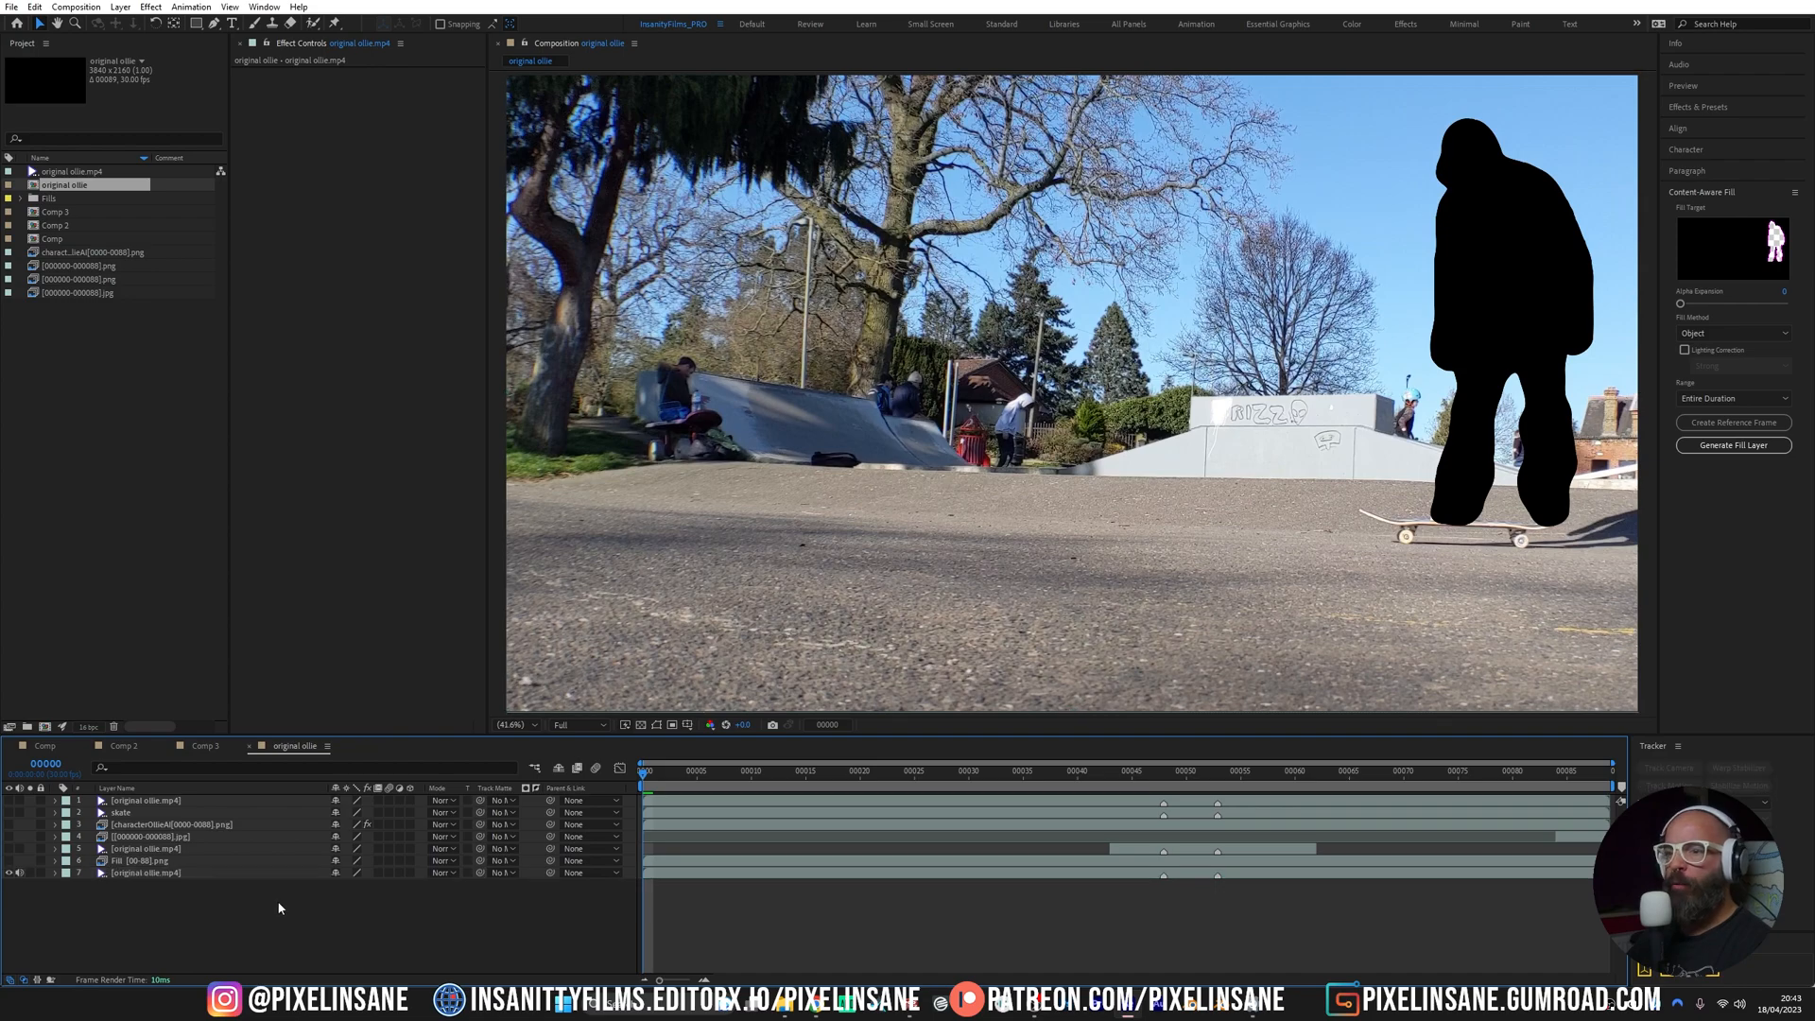
Select the original ollie.mp4 footage layer beneath the black character mask
left_click(752, 770)
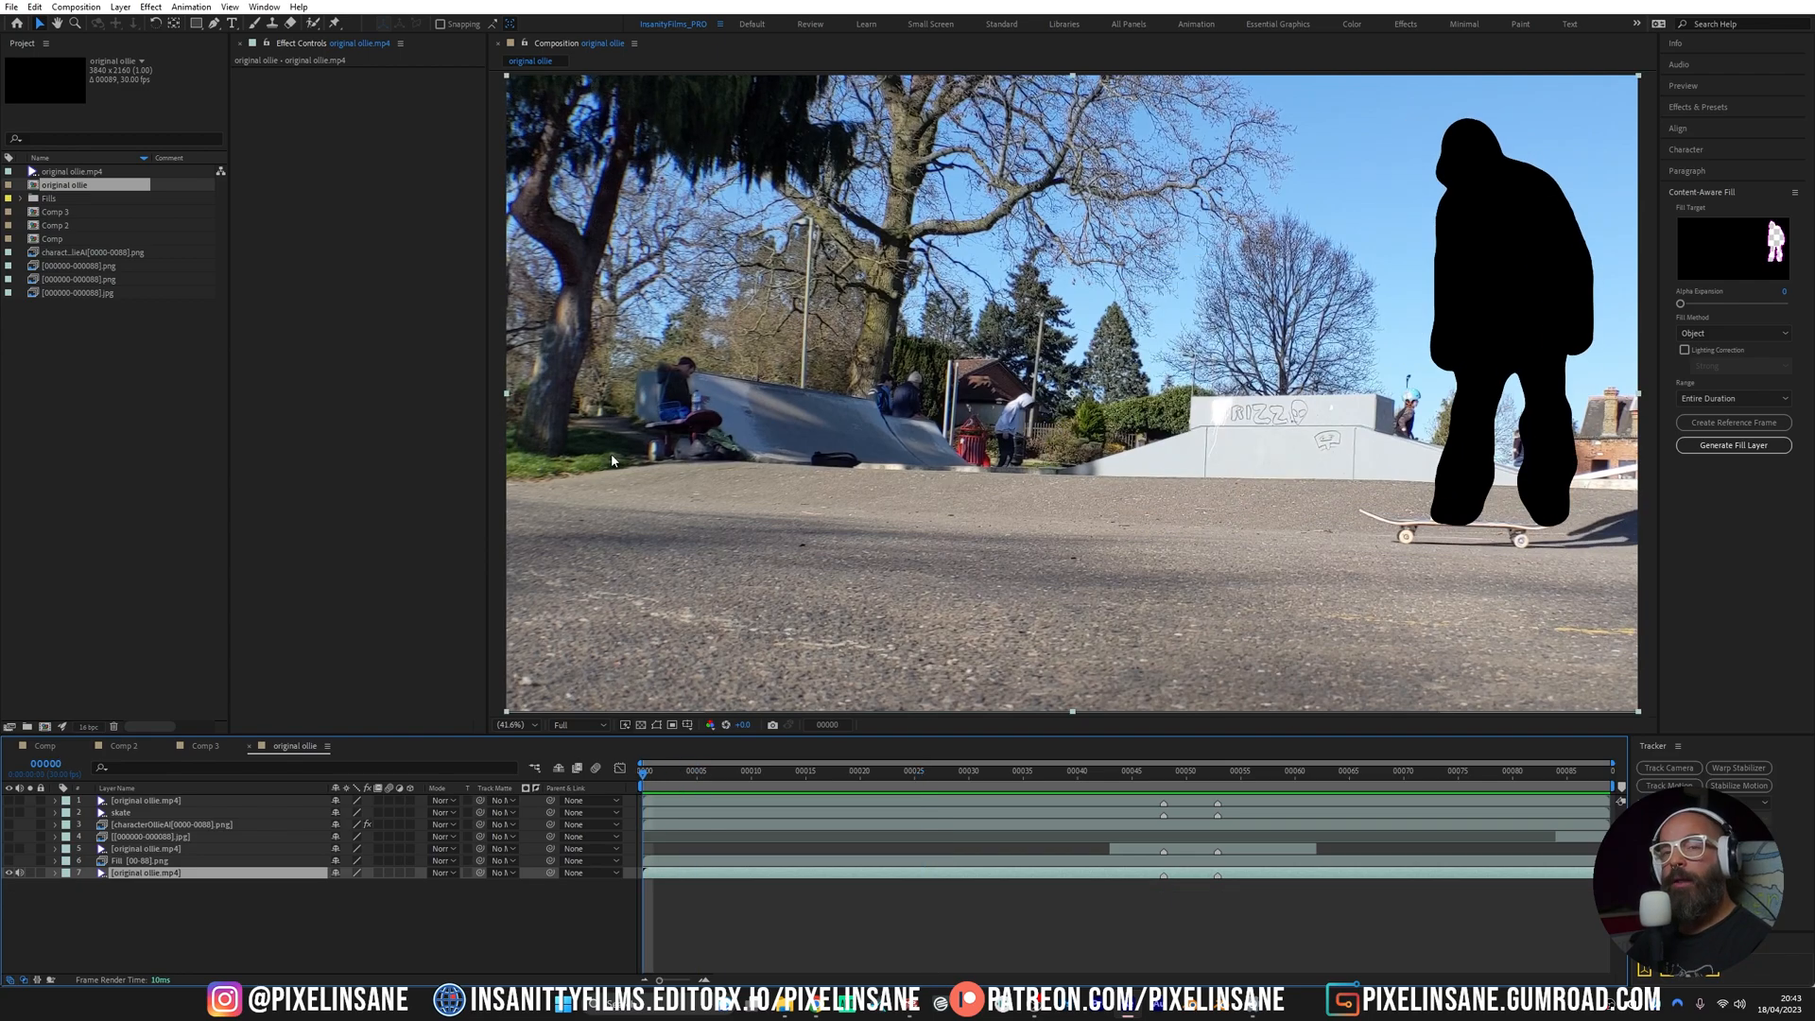
mouse_move(1766, 303)
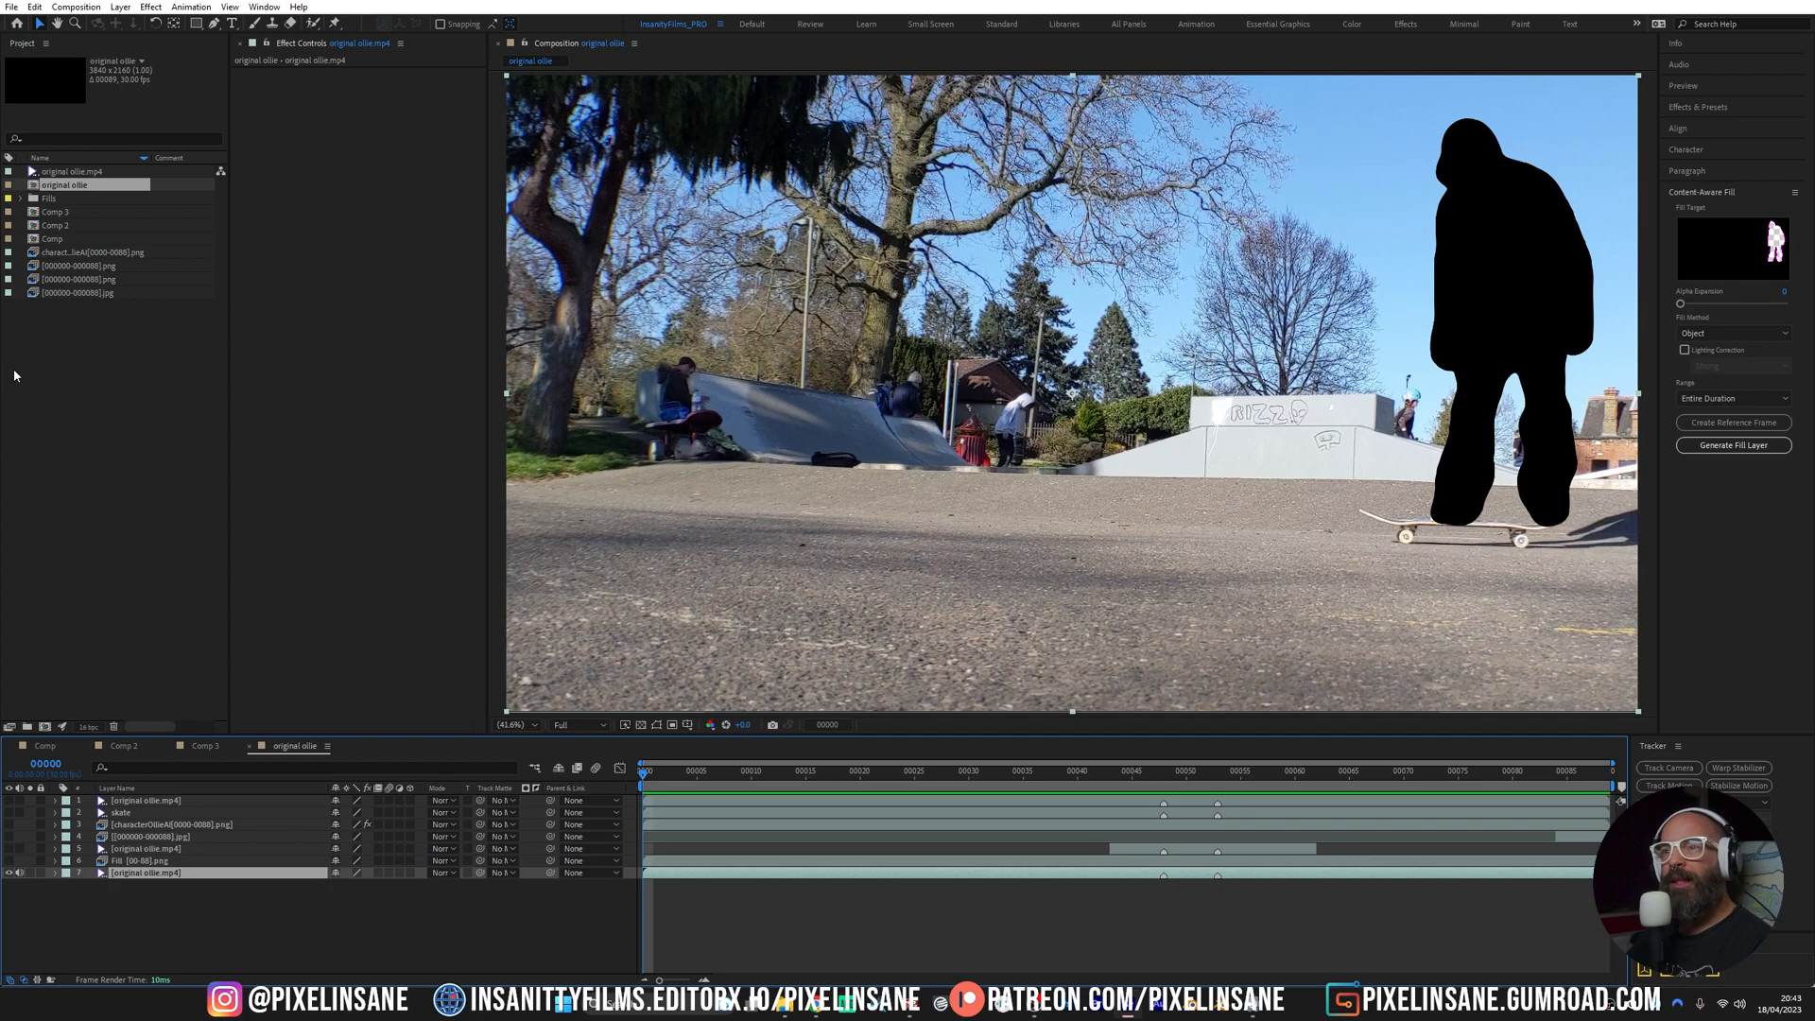
mouse_move(163, 405)
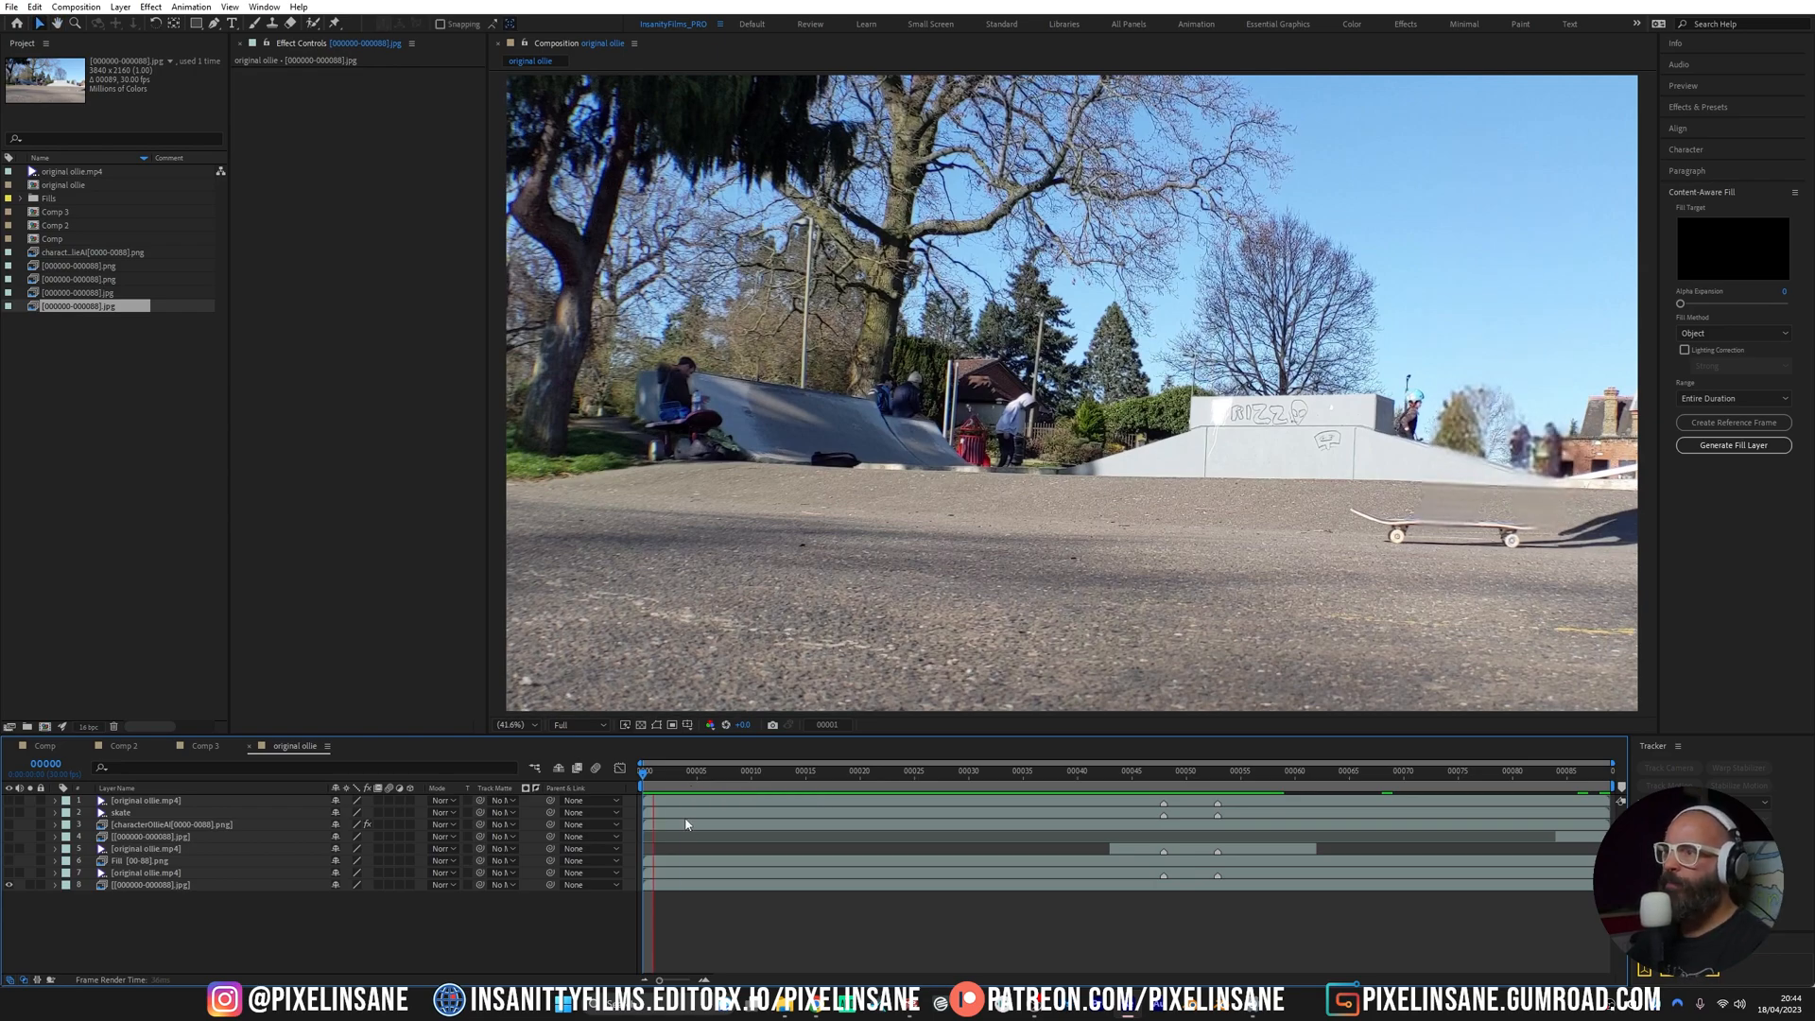
Scrub the Content-Aware Fill clean plate to check the skater is gone and the board flips alone
left_click(1294, 786)
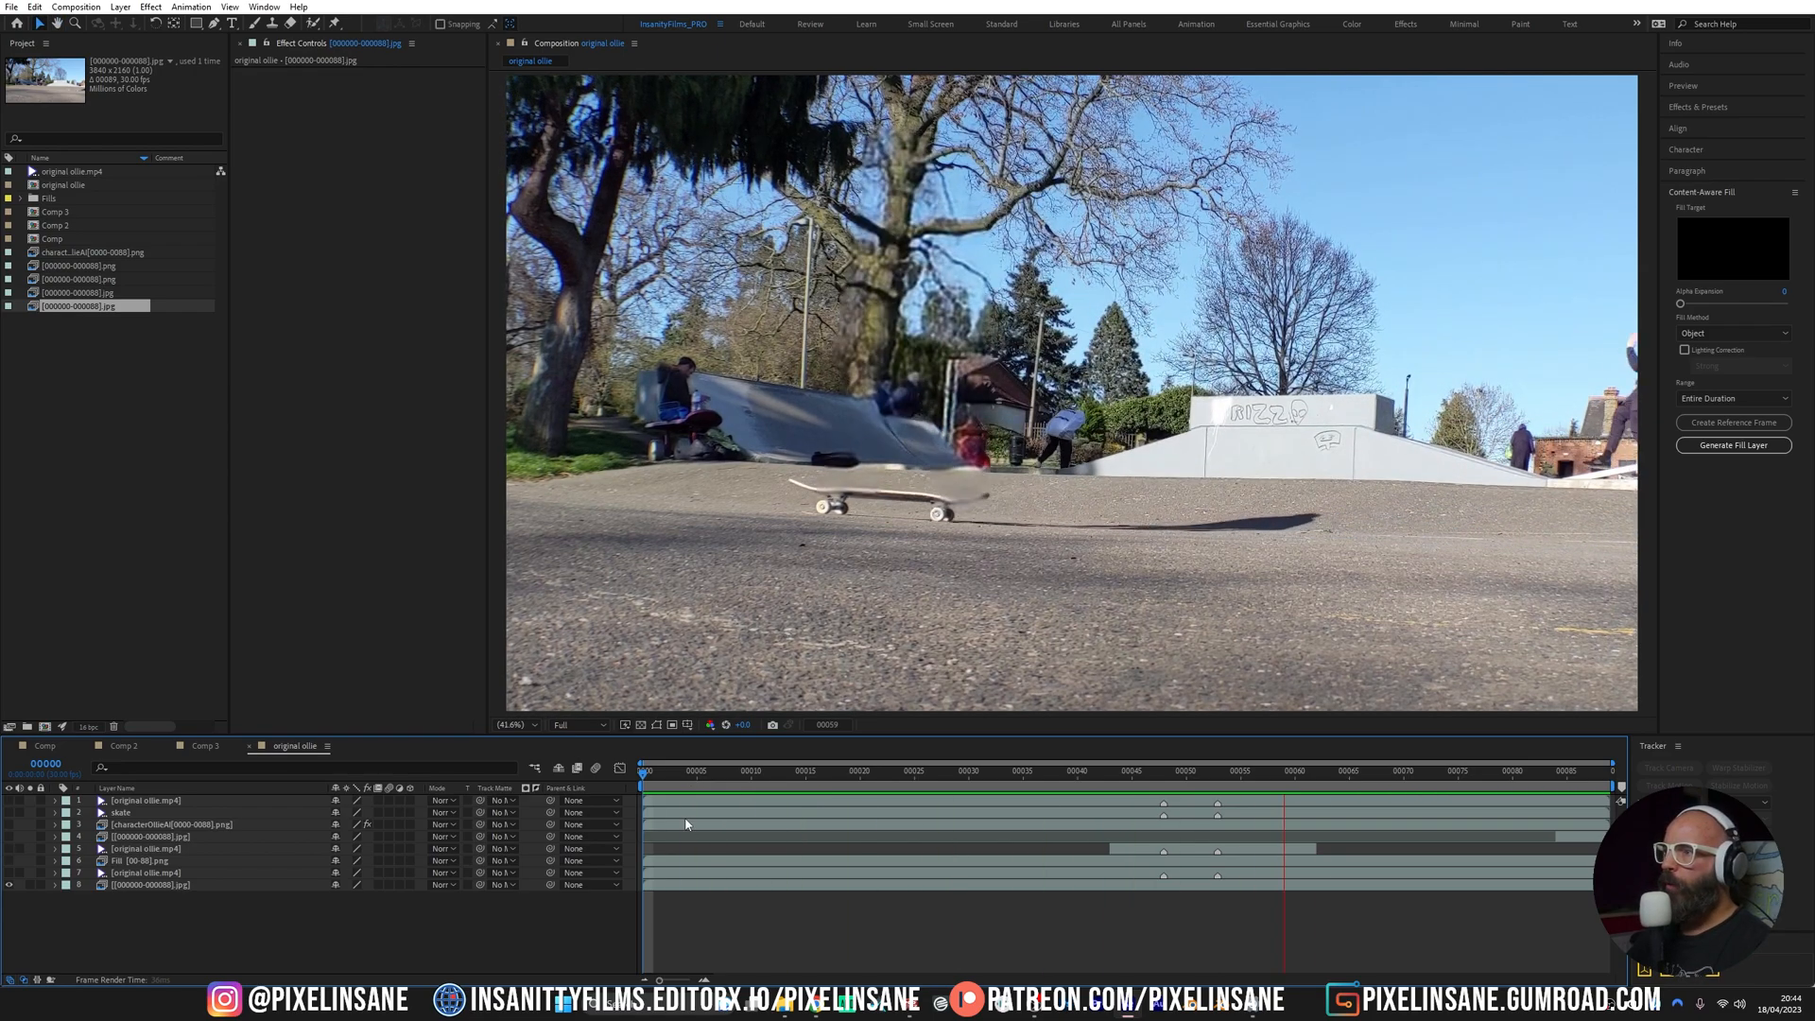
left_click(1009, 769)
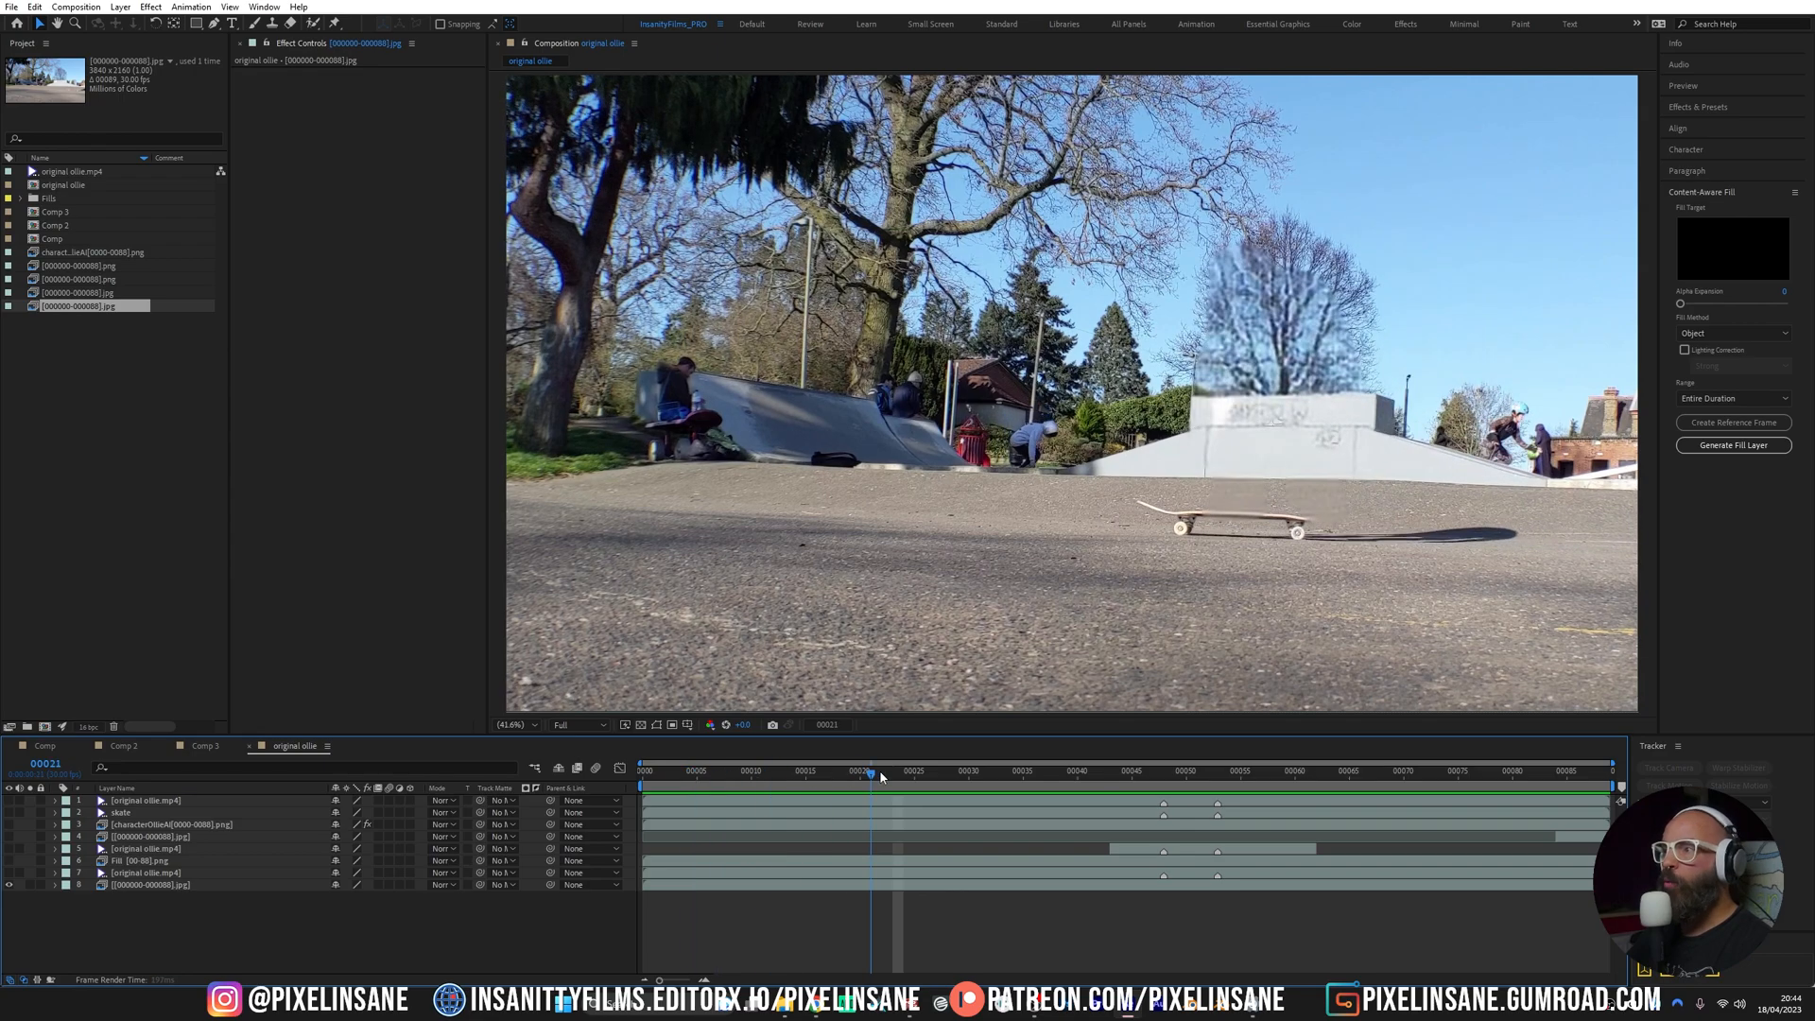
left_click(1152, 769)
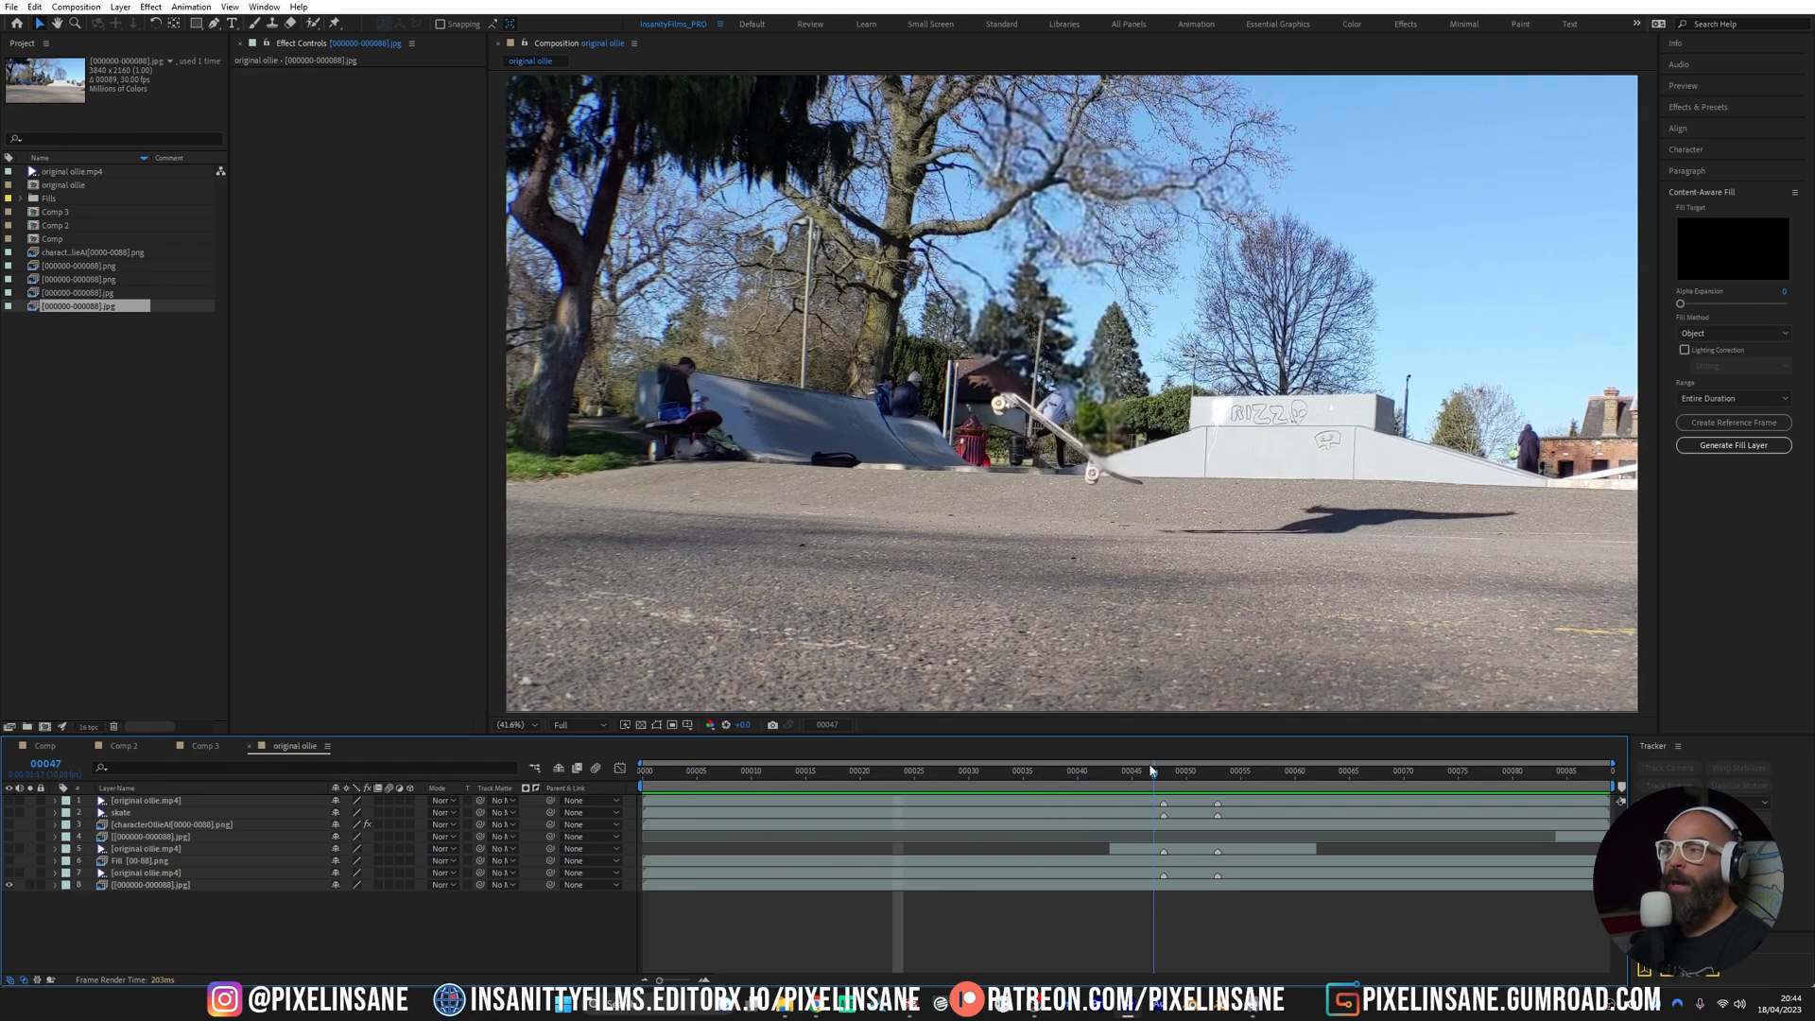
left_click(642, 770)
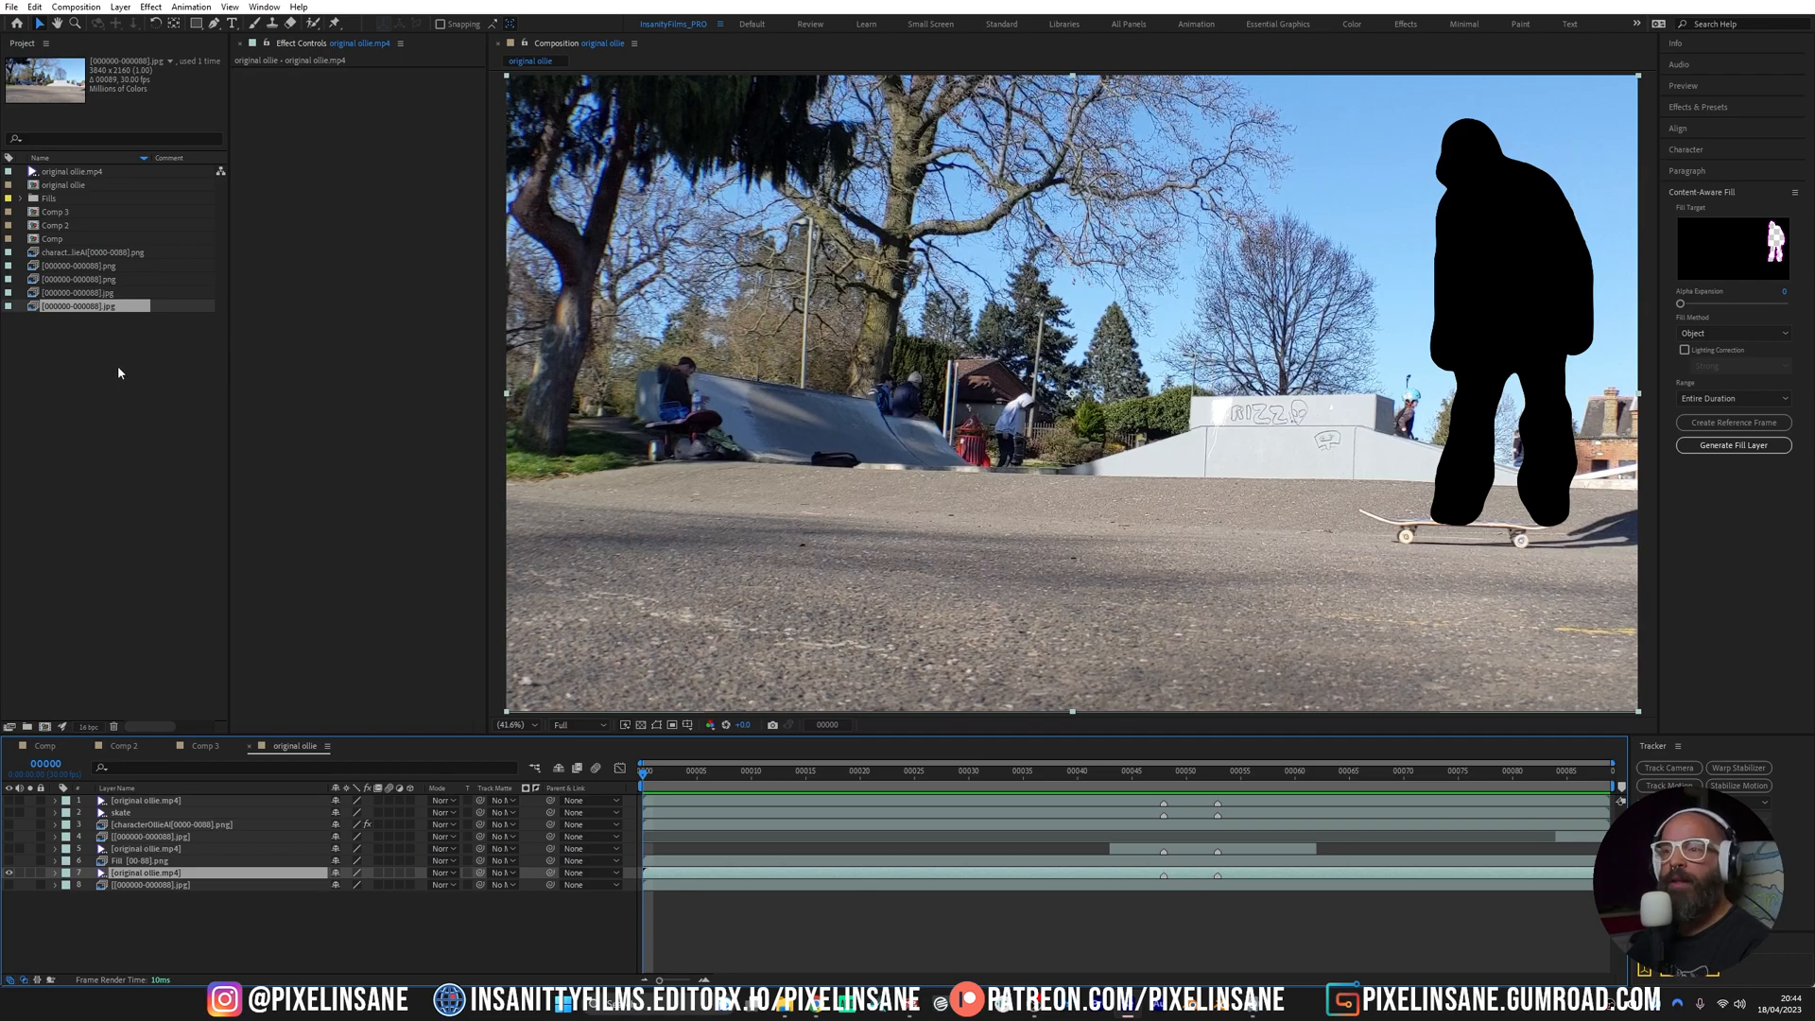
mouse_move(6, 656)
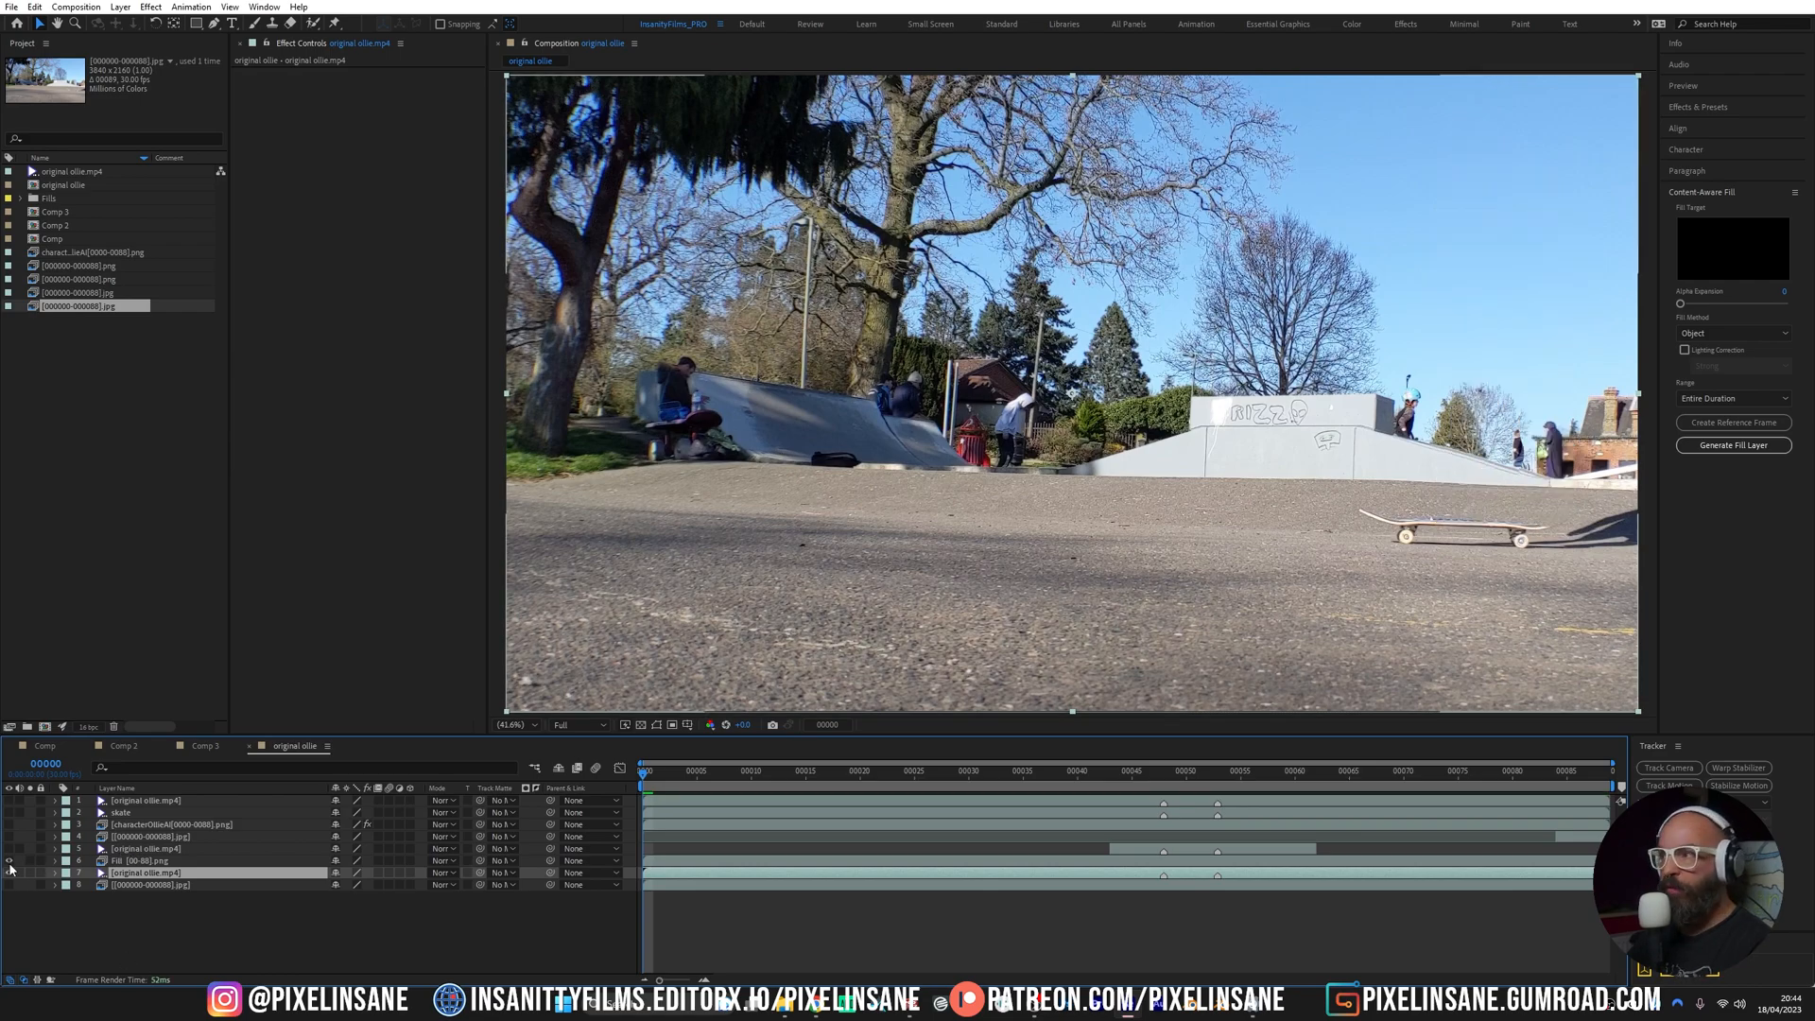
Turn off the mask layer's visibility so the skatepark plate shows again
left_click(807, 769)
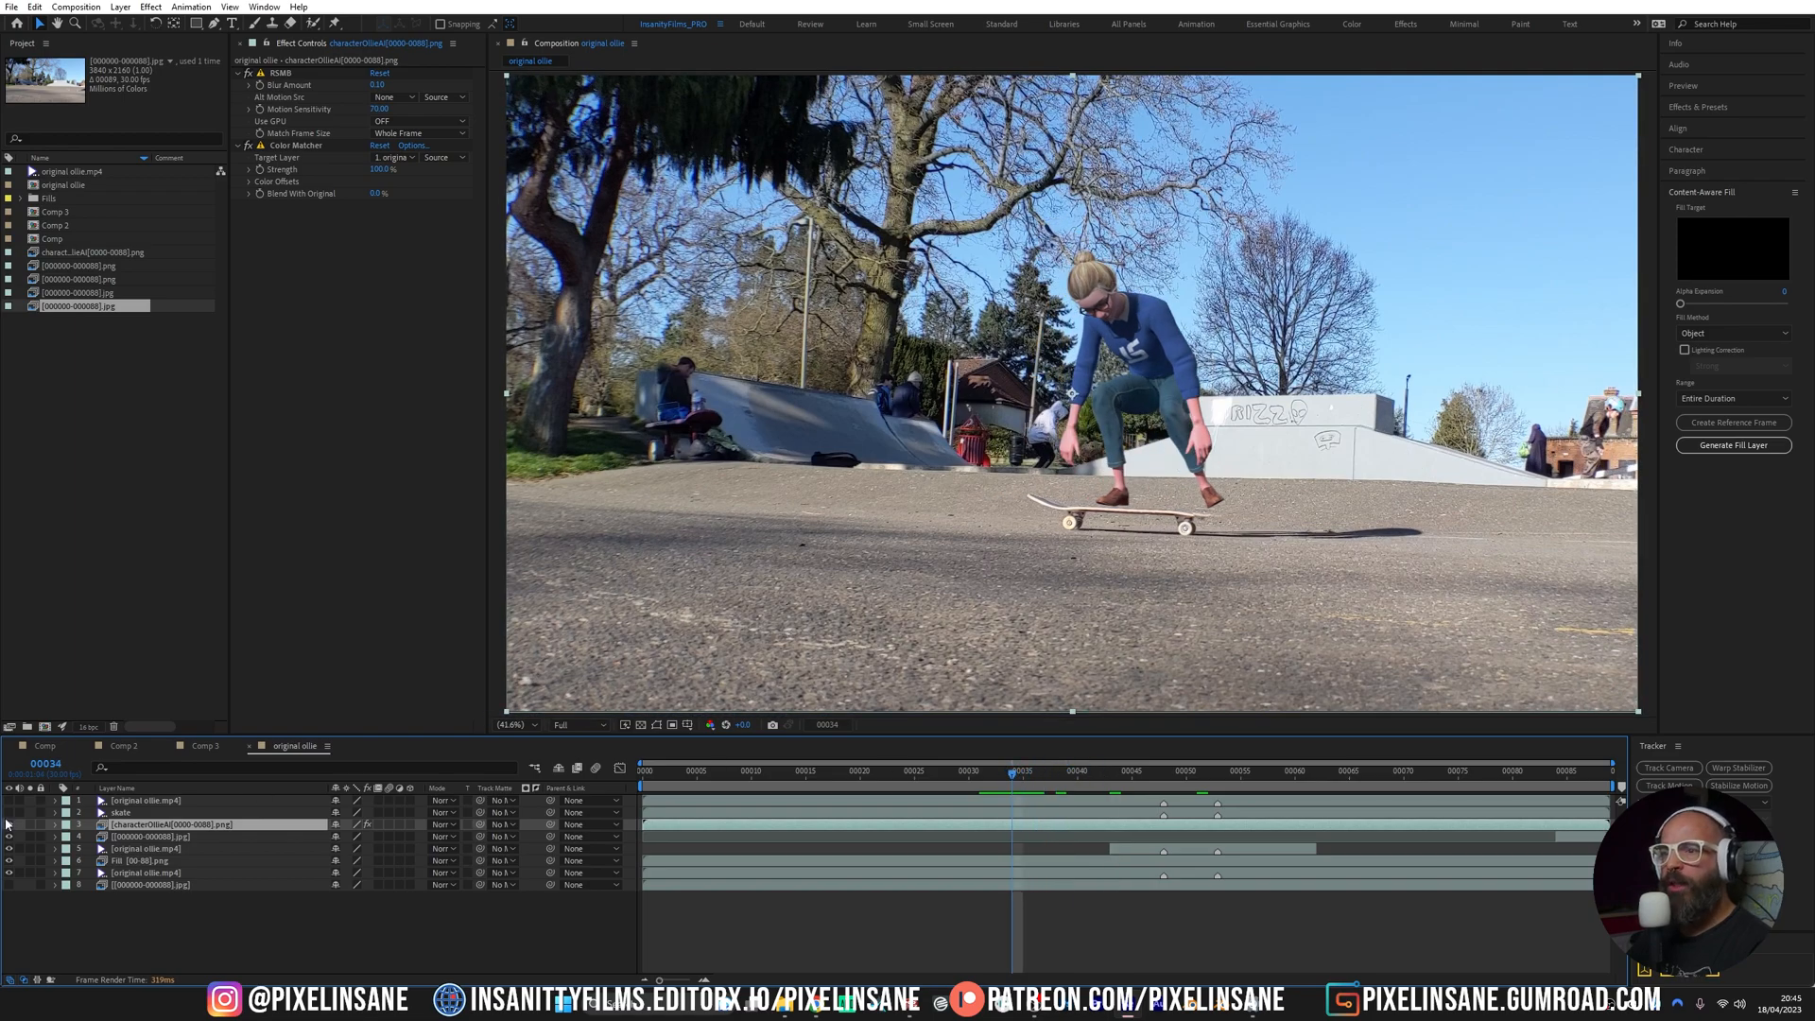
left_click(120, 811)
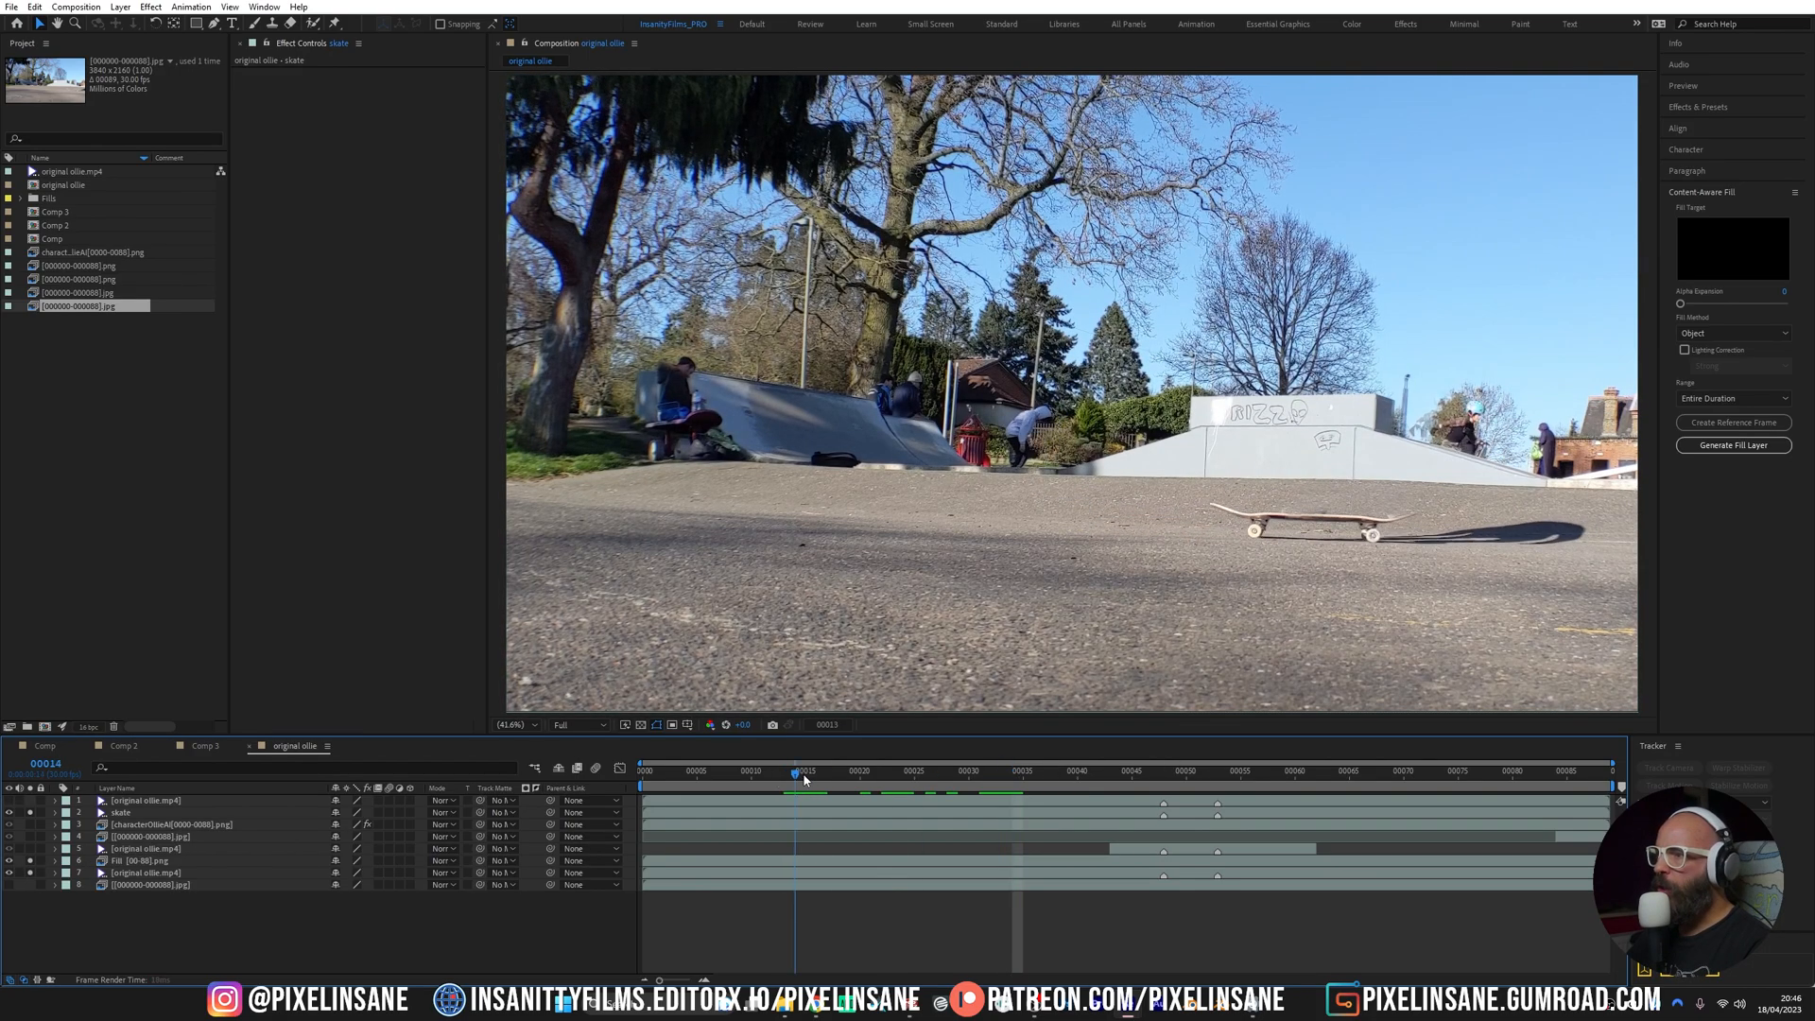
left_click_drag(805, 771, 1261, 771)
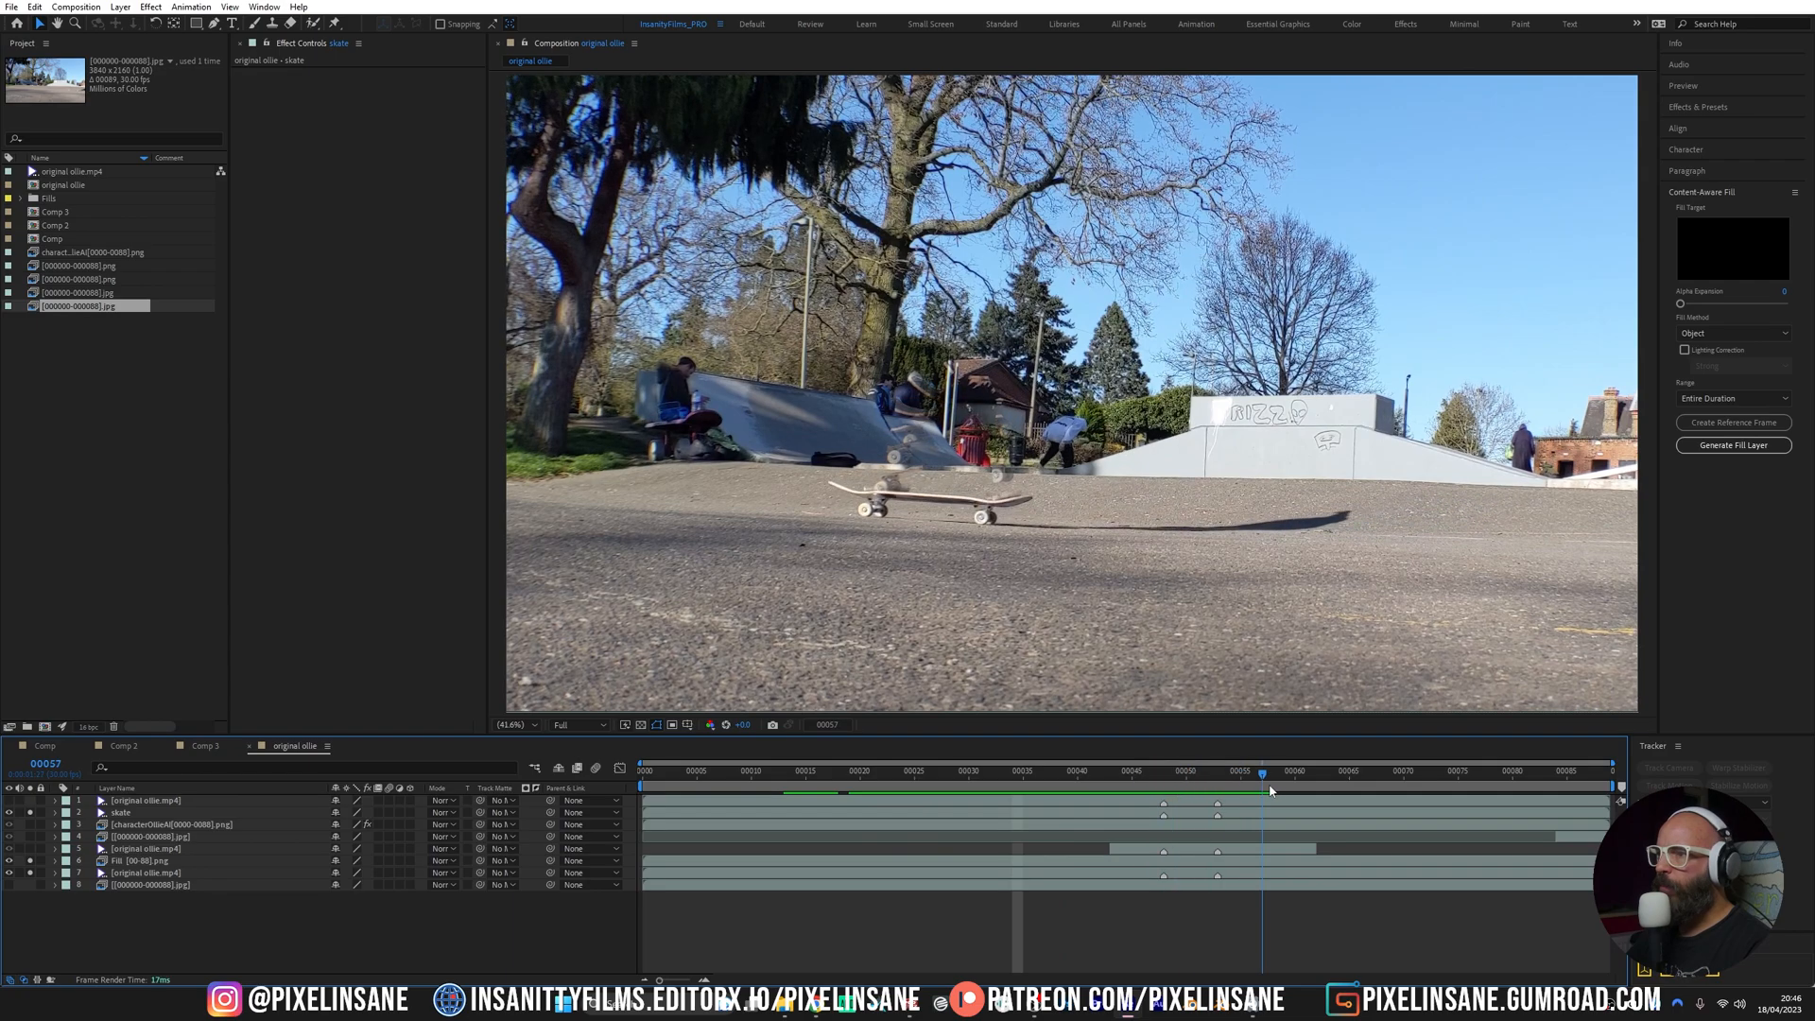
left_click_drag(1261, 771, 1198, 772)
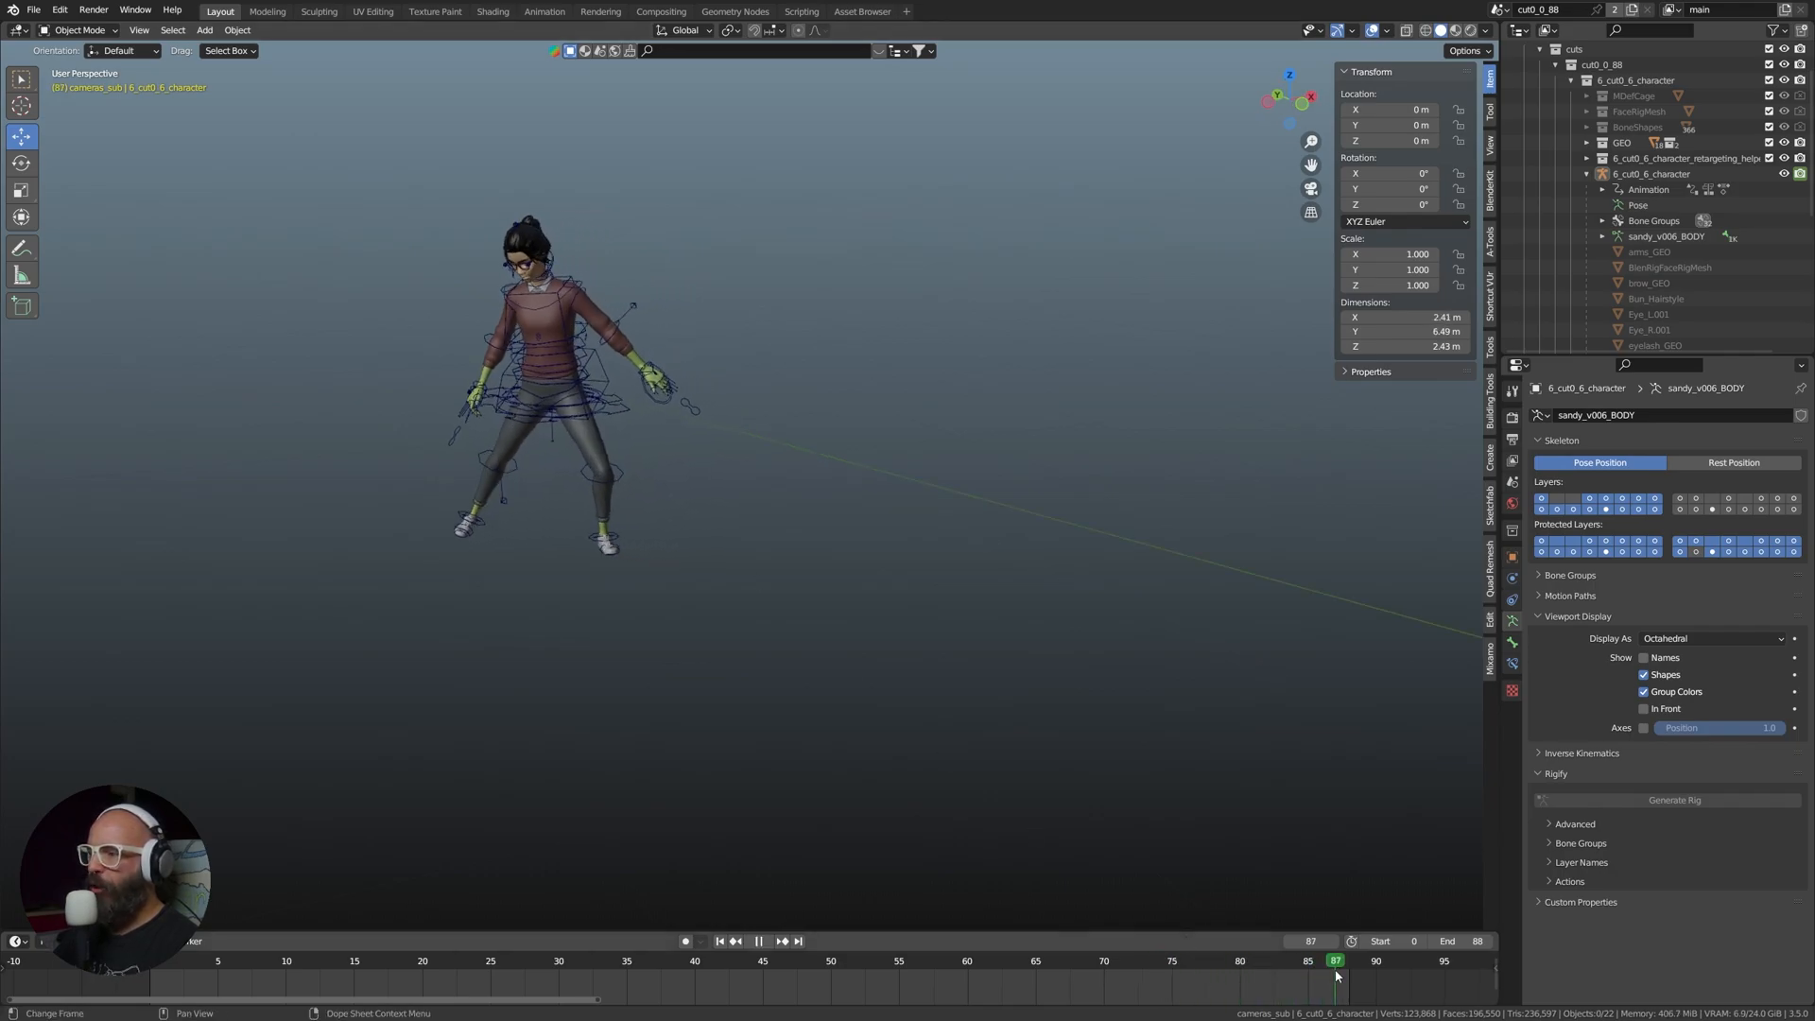
Switch to camera view and scrub the rigged character's animation around frame 76
key("alt+tab")
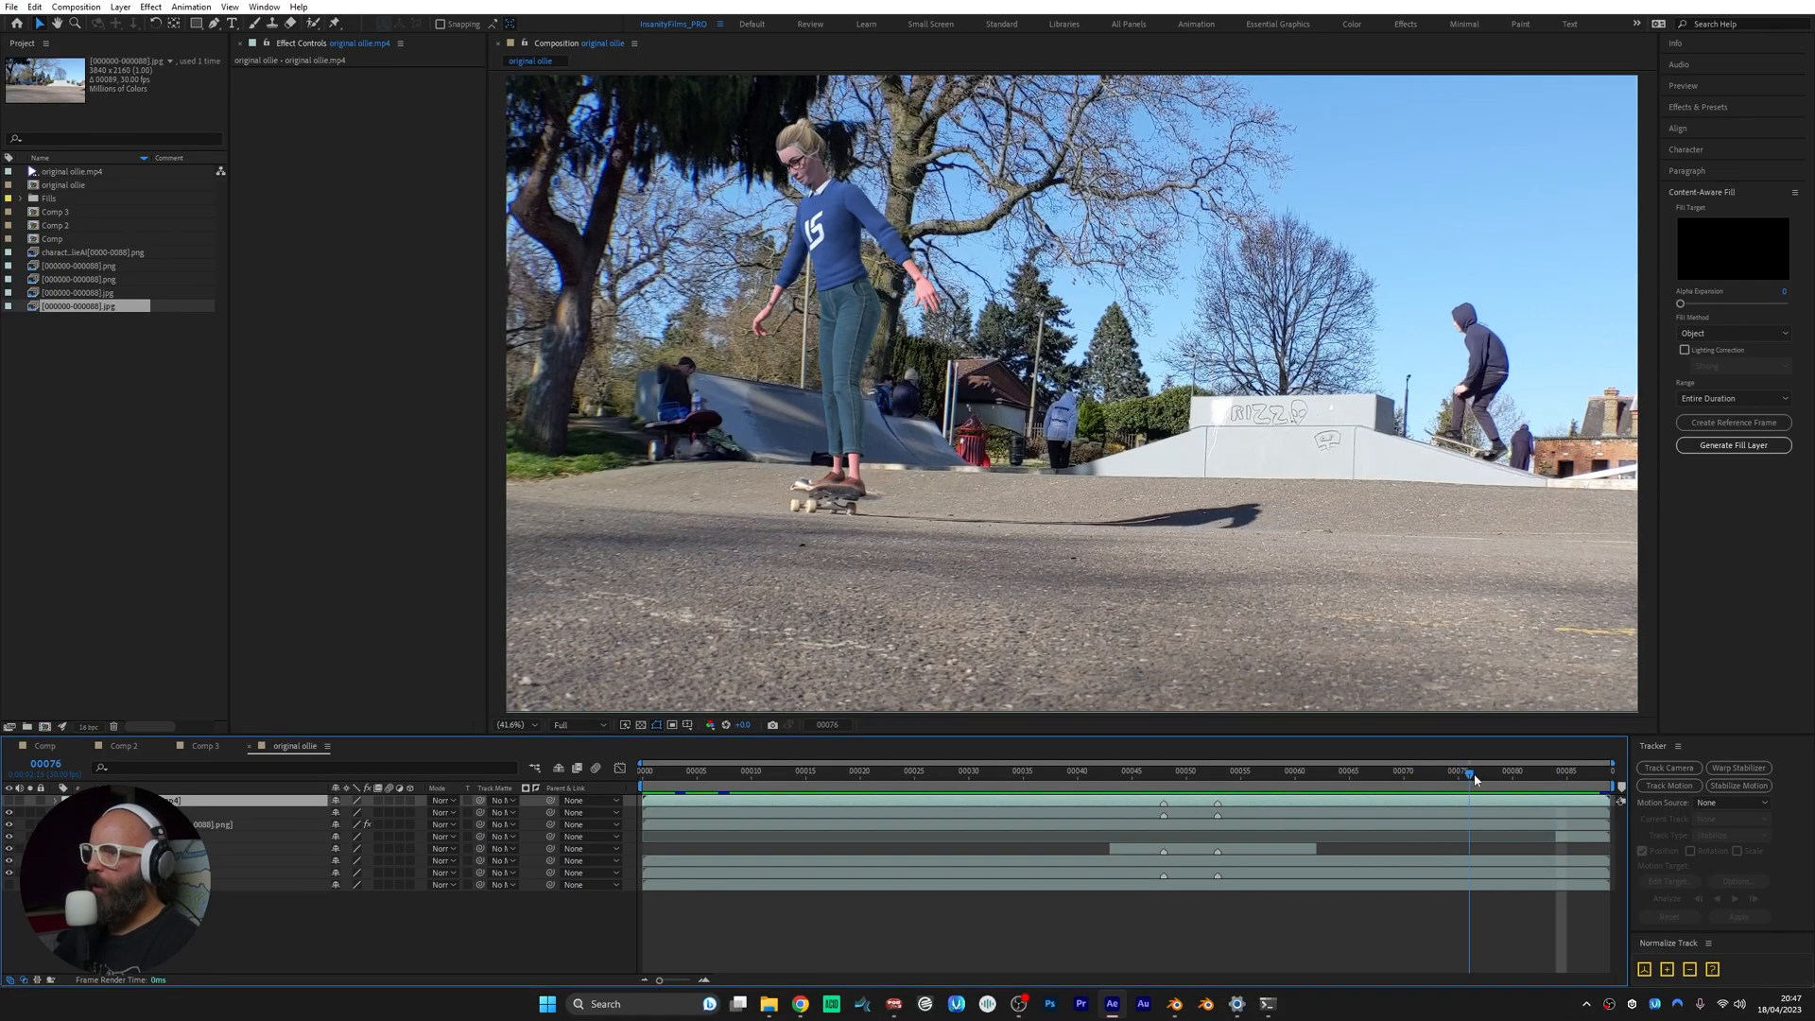
left_click_drag(1471, 770, 1603, 769)
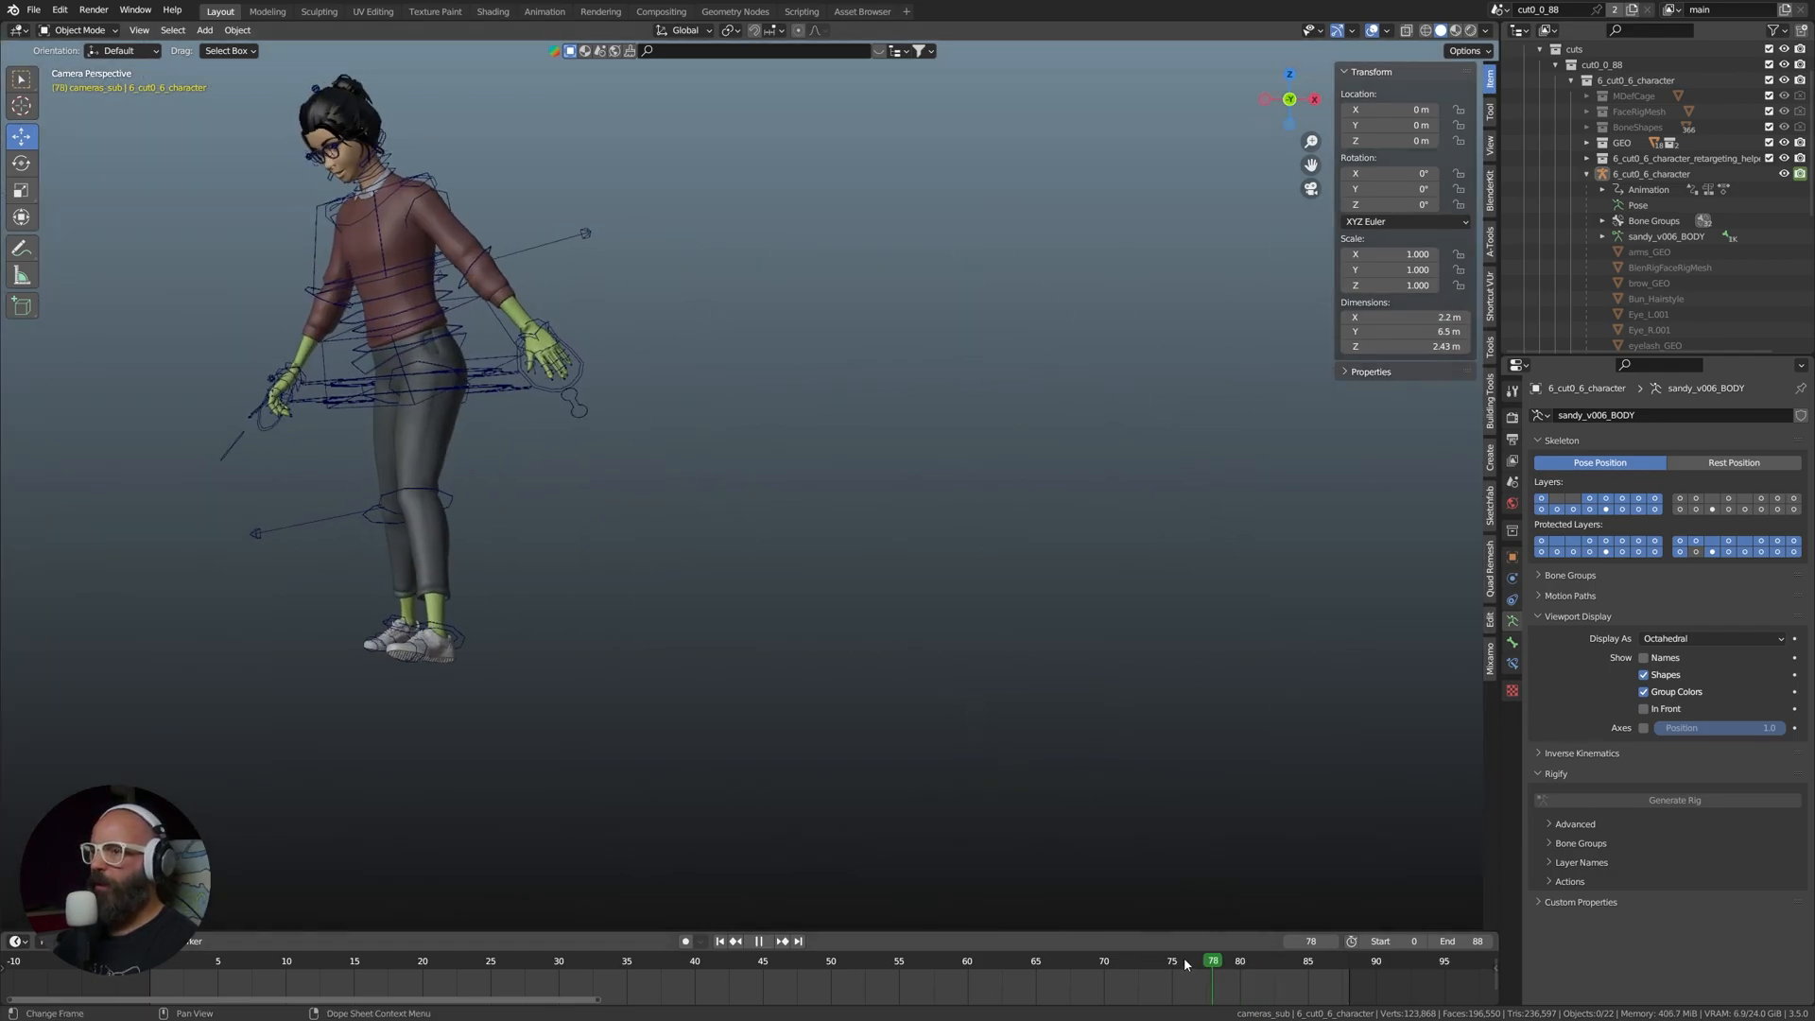
left_click(1185, 960)
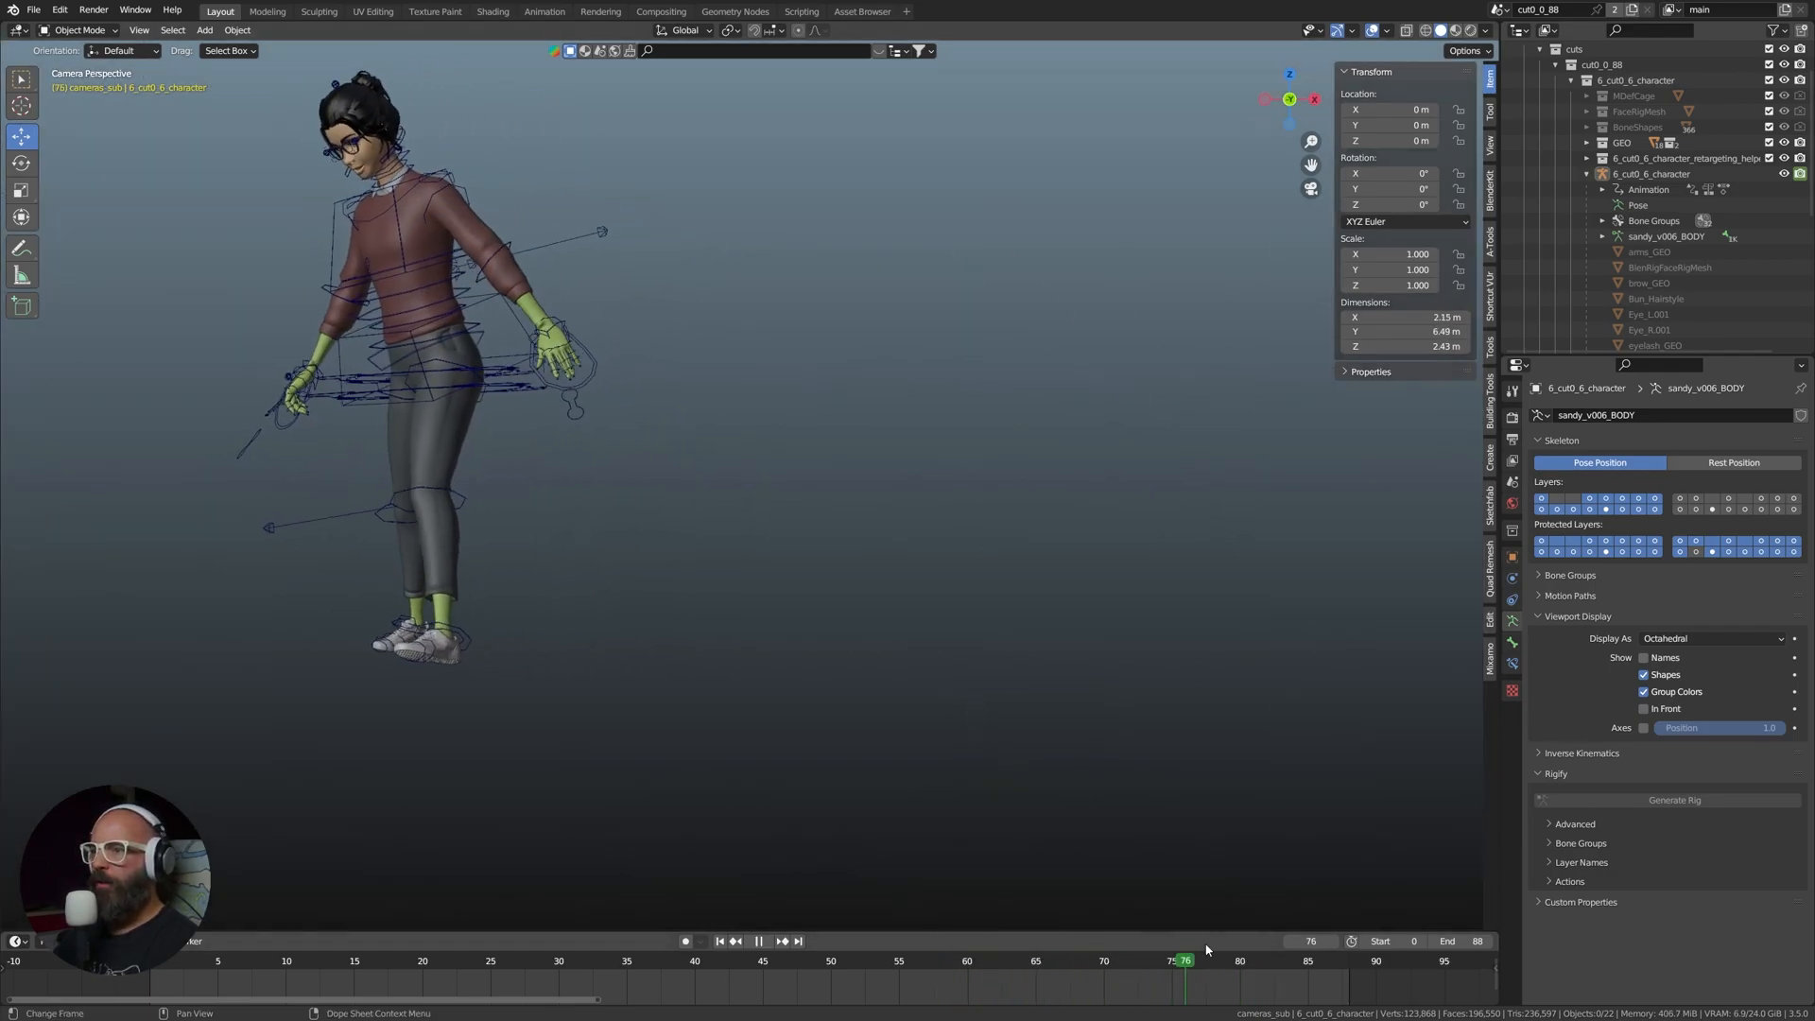
left_click(1333, 961)
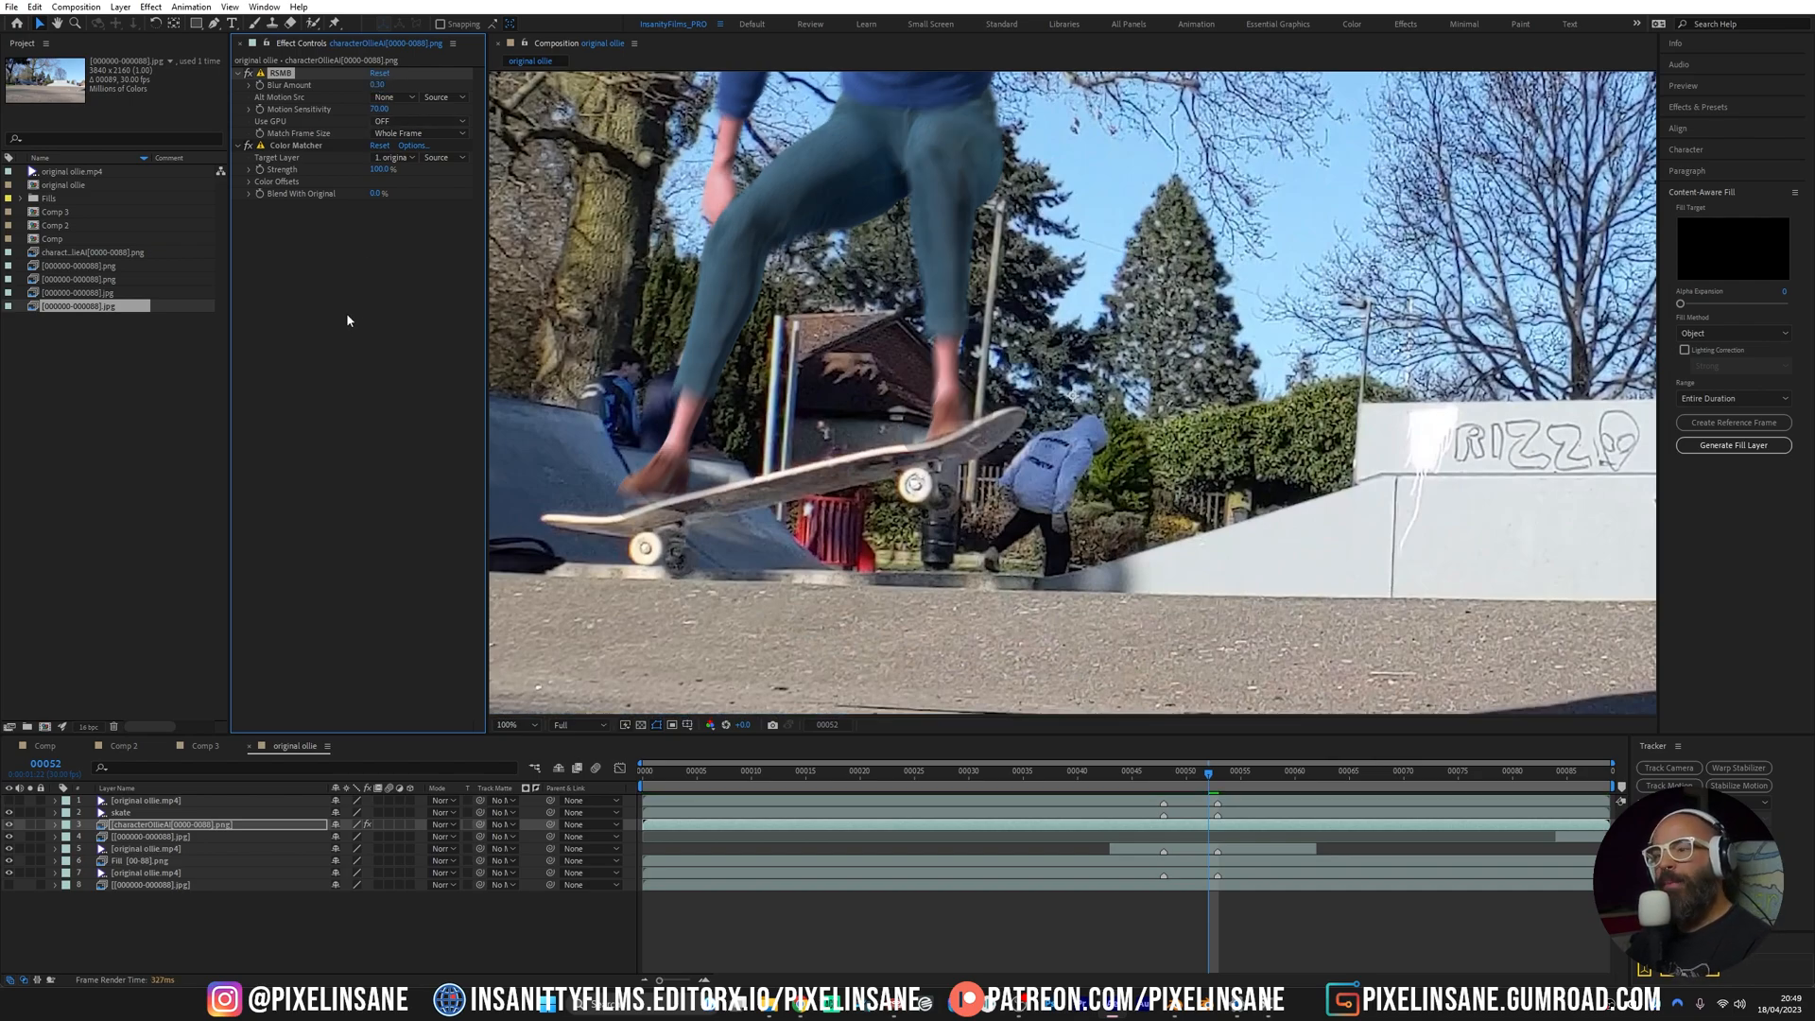
mouse_move(327, 337)
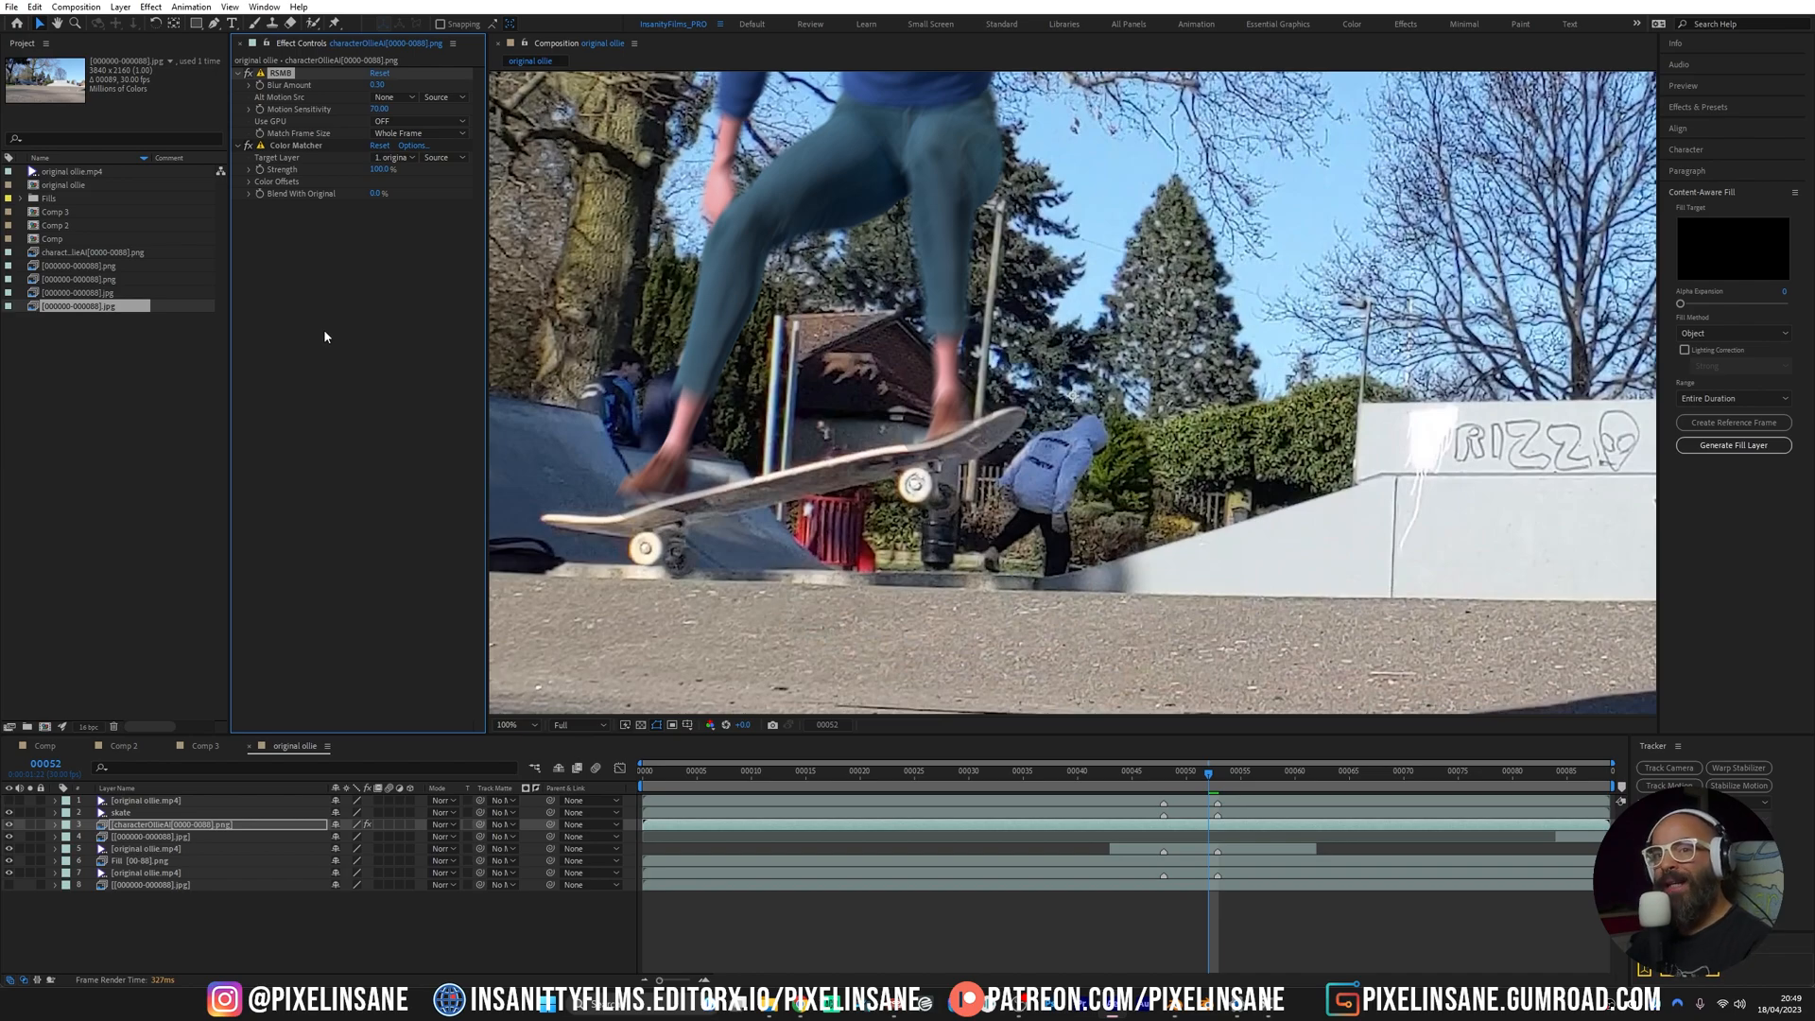